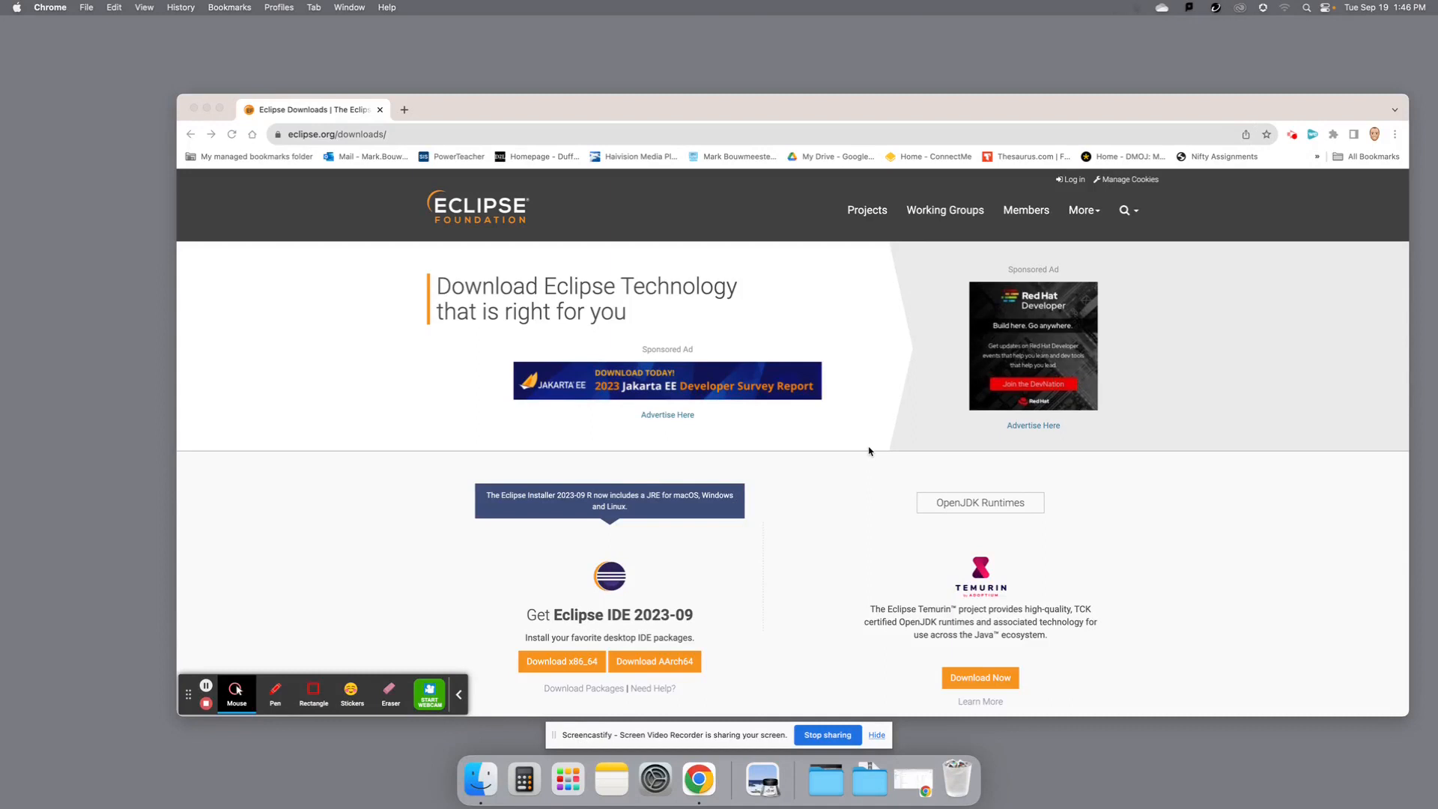
pyautogui.moveTo(794, 514)
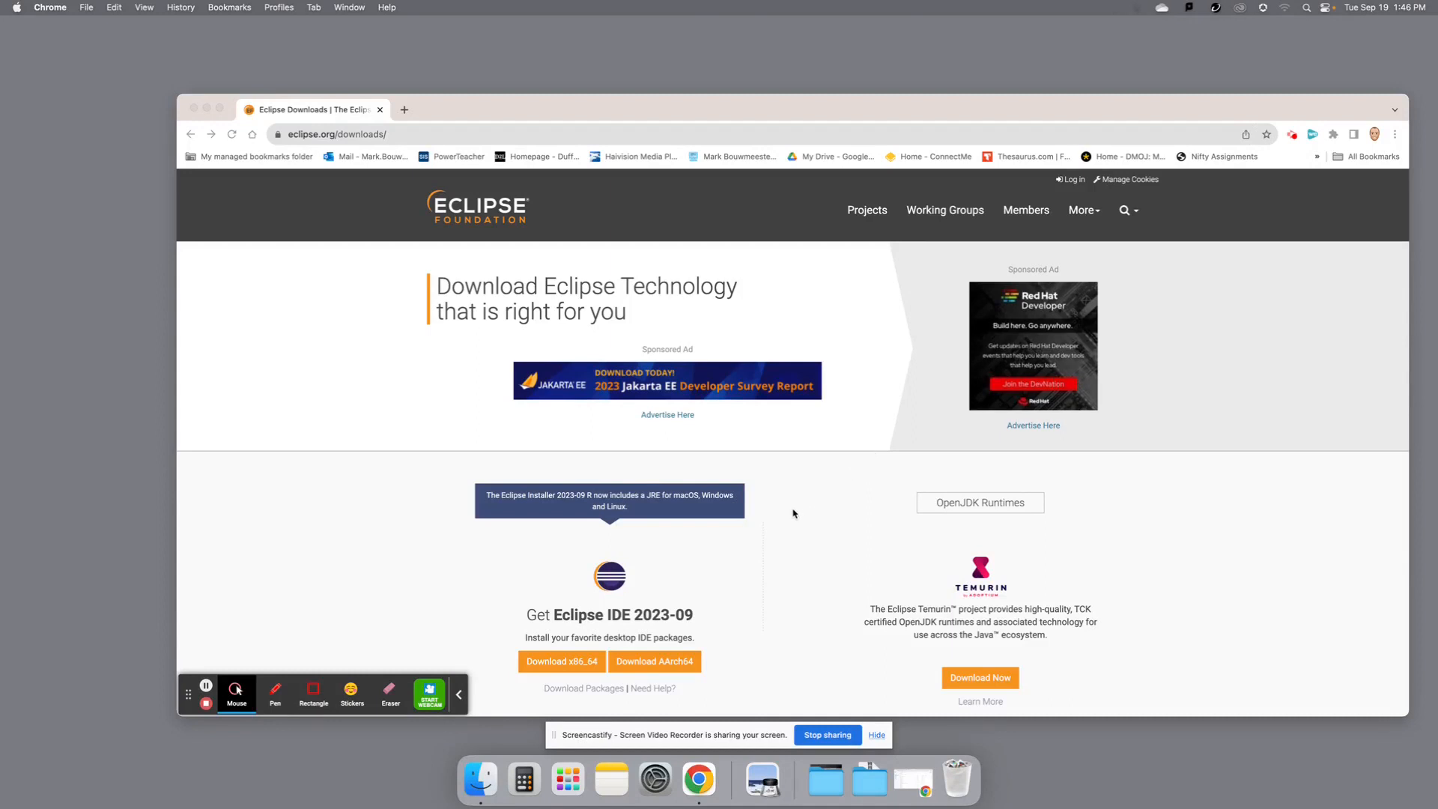
pyautogui.moveTo(316, 150)
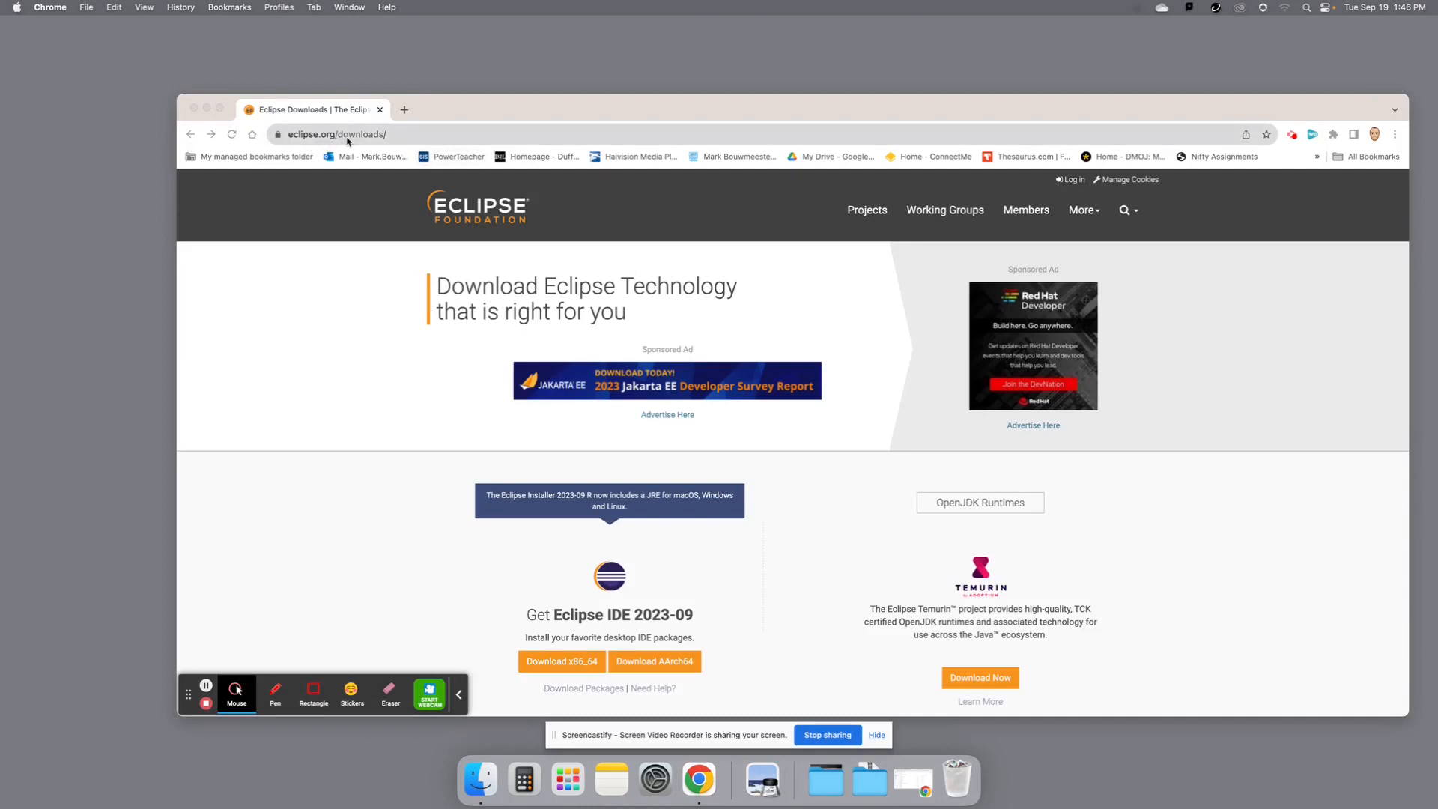
pyautogui.moveTo(523, 602)
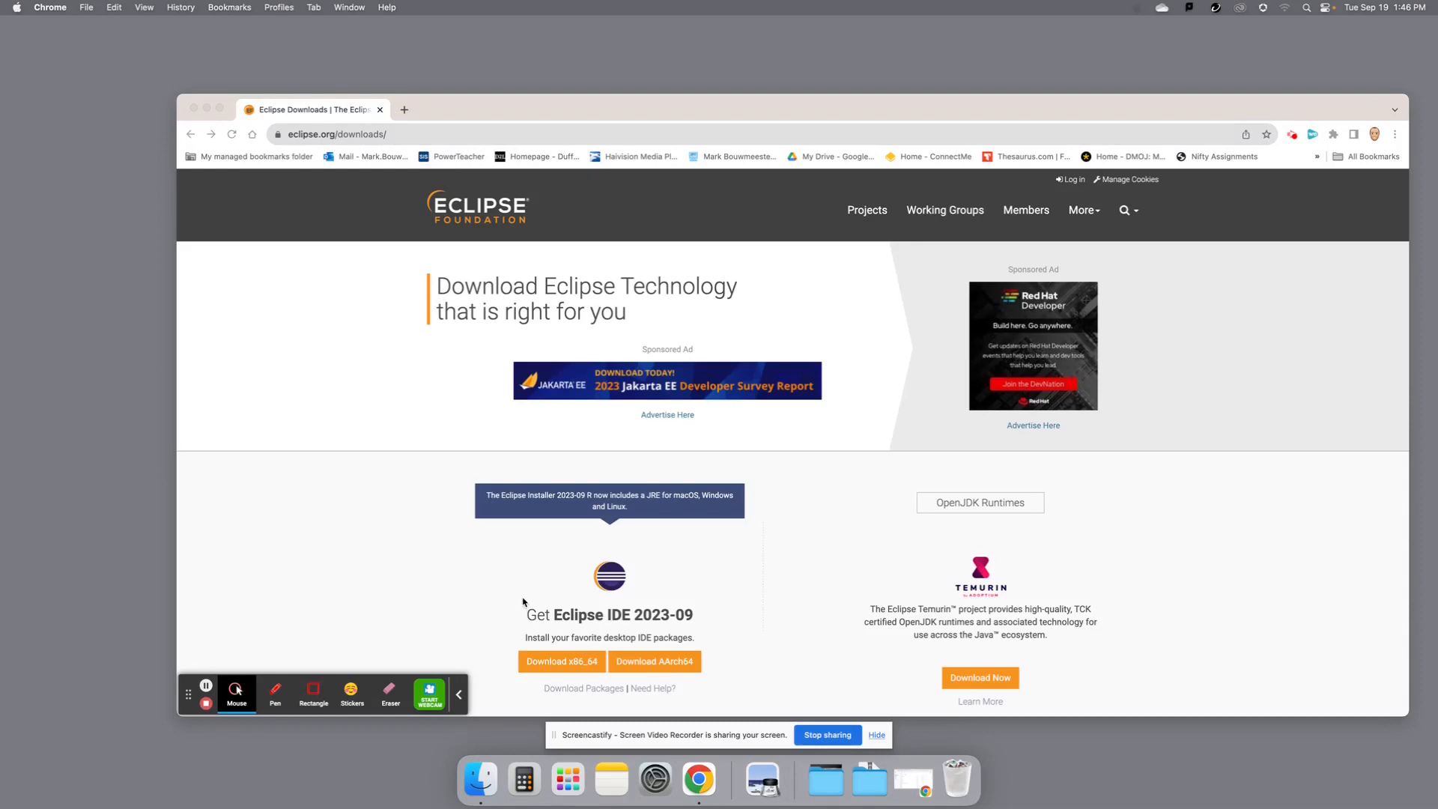
# - Request the Eclipse IDE 2023-09 x86_64 installer download from eclipse.org/downloads
pyautogui.scroll(-3)
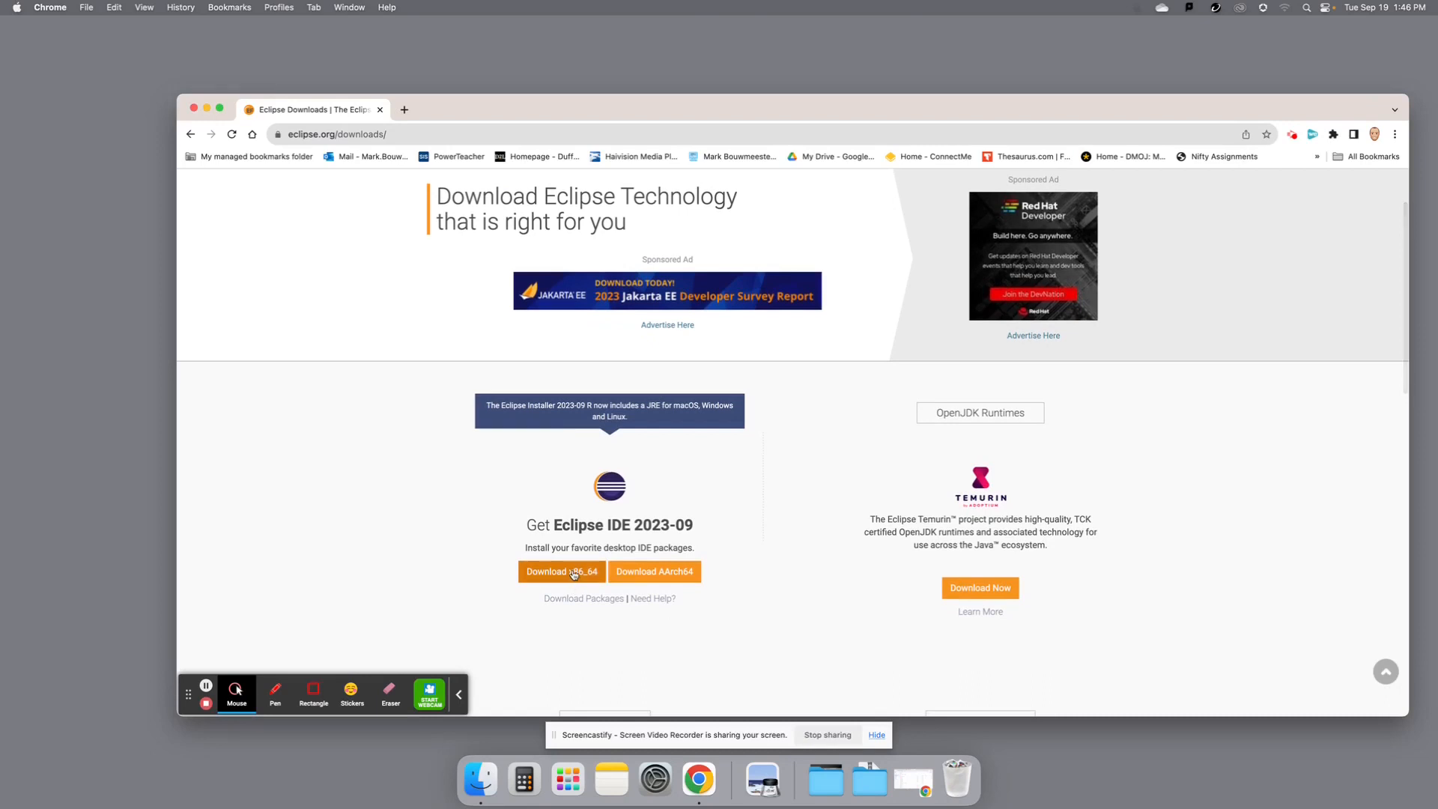
pyautogui.click(562, 571)
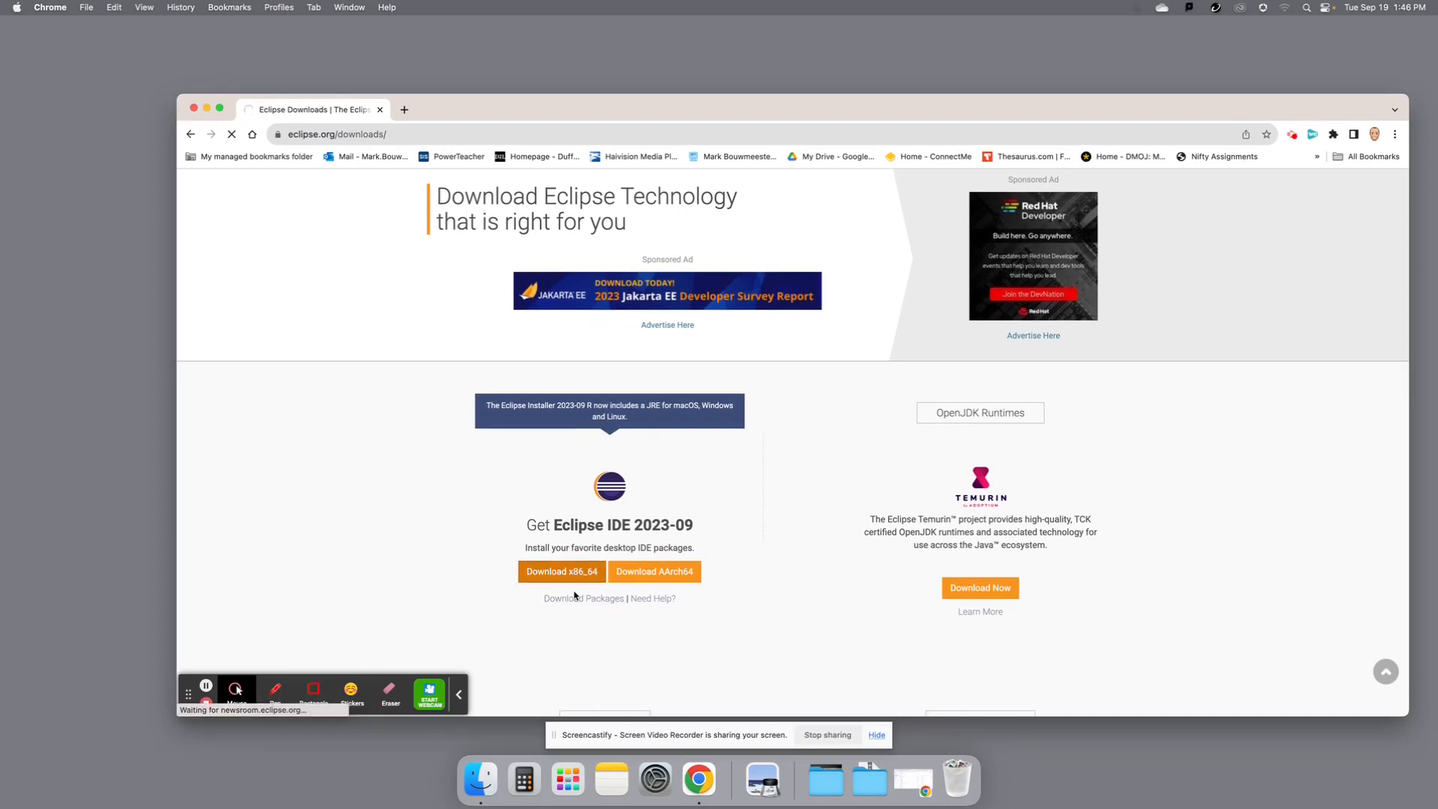
# - Download eclipse-inst-jre-mac64.dmg from the suggested mirror and mount it from Chrome's downloads
pyautogui.click(562, 571)
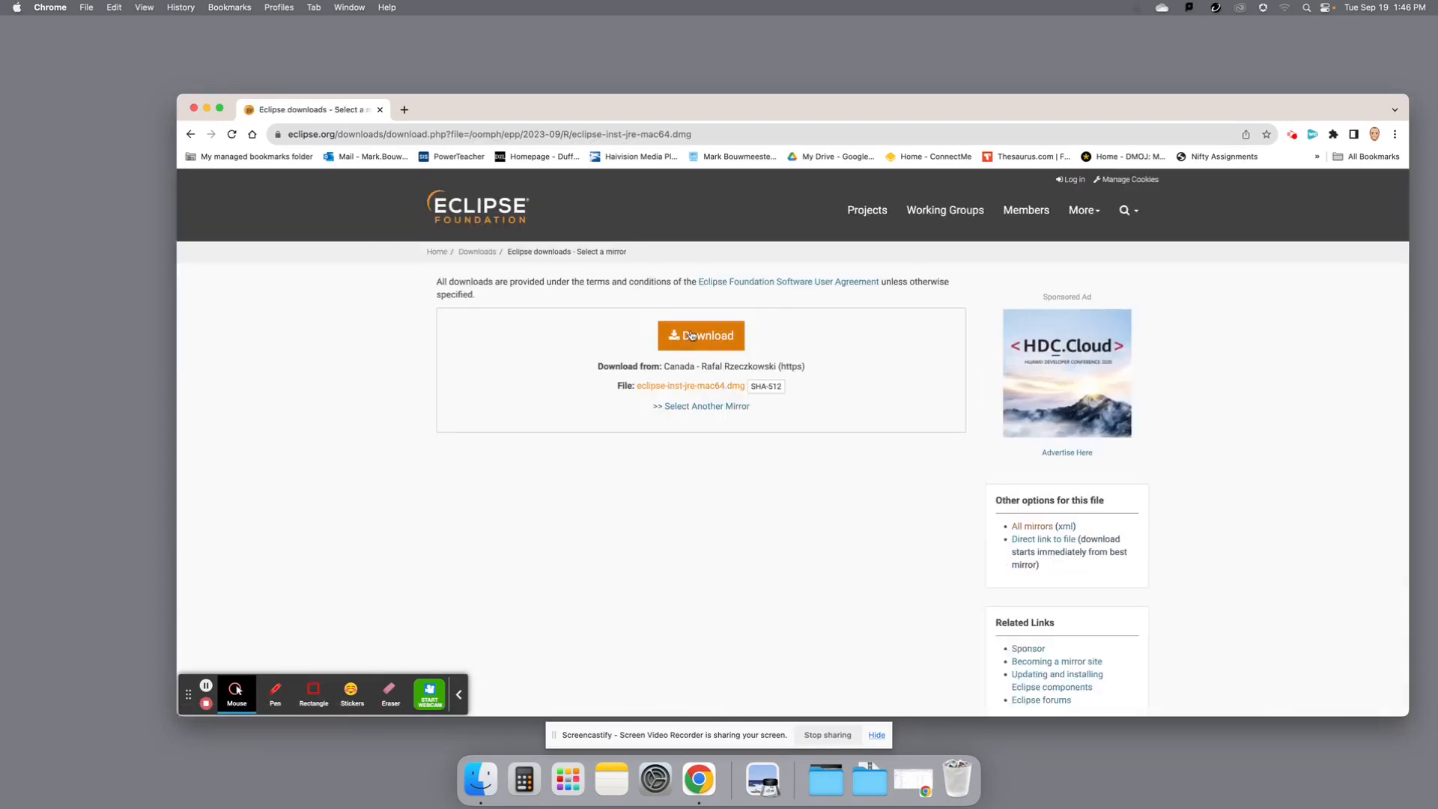
pyautogui.click(699, 334)
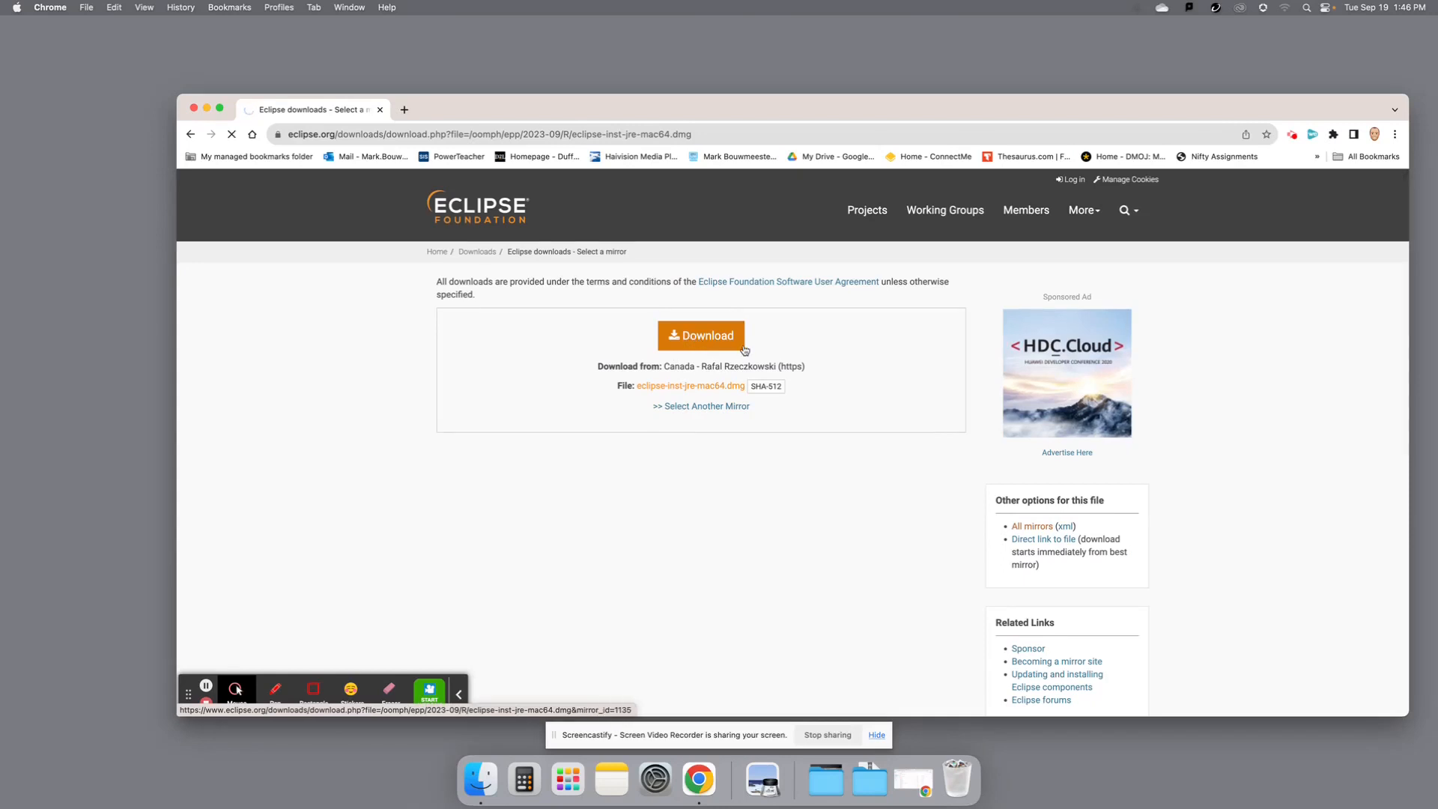
pyautogui.click(701, 334)
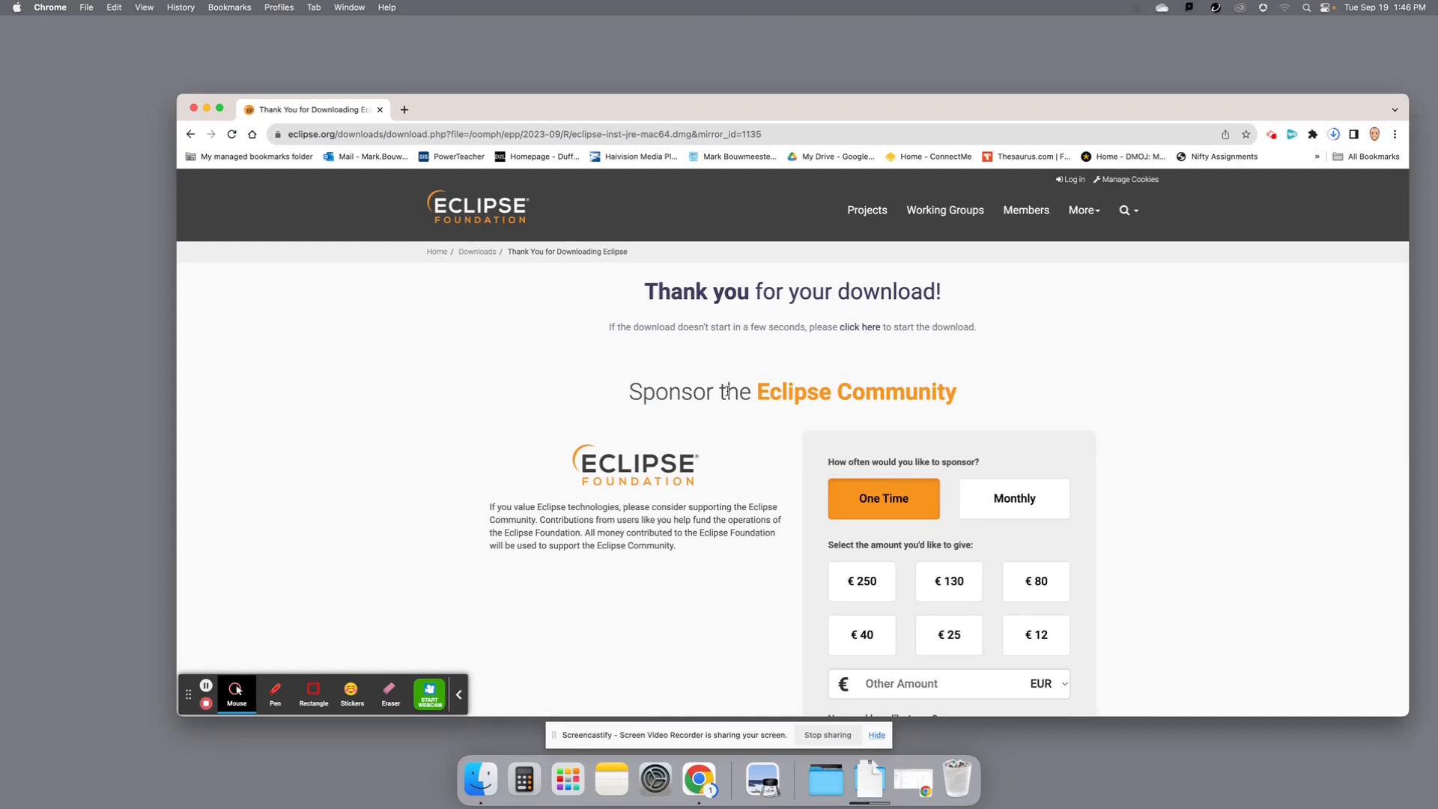
pyautogui.moveTo(1270, 386)
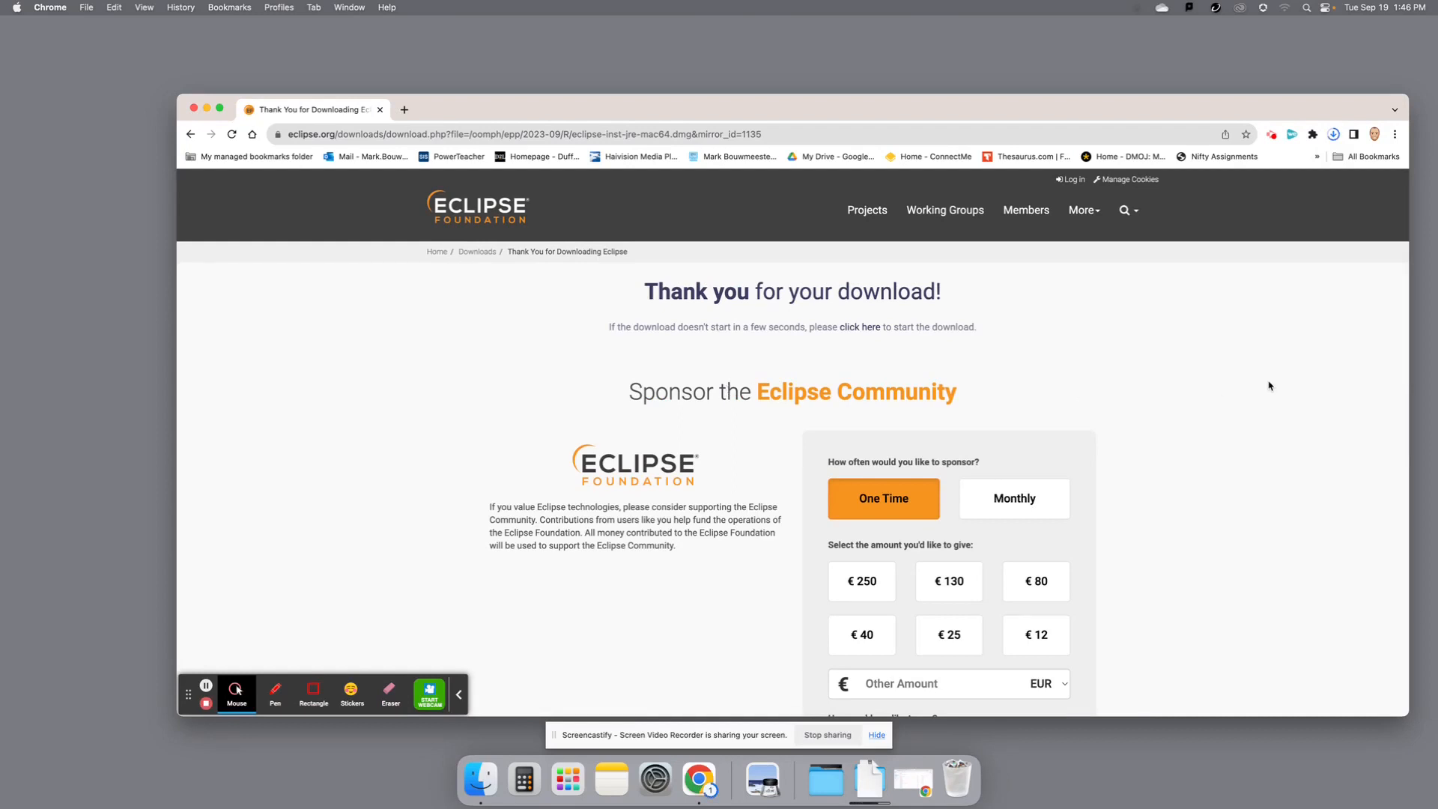
pyautogui.moveTo(1314, 153)
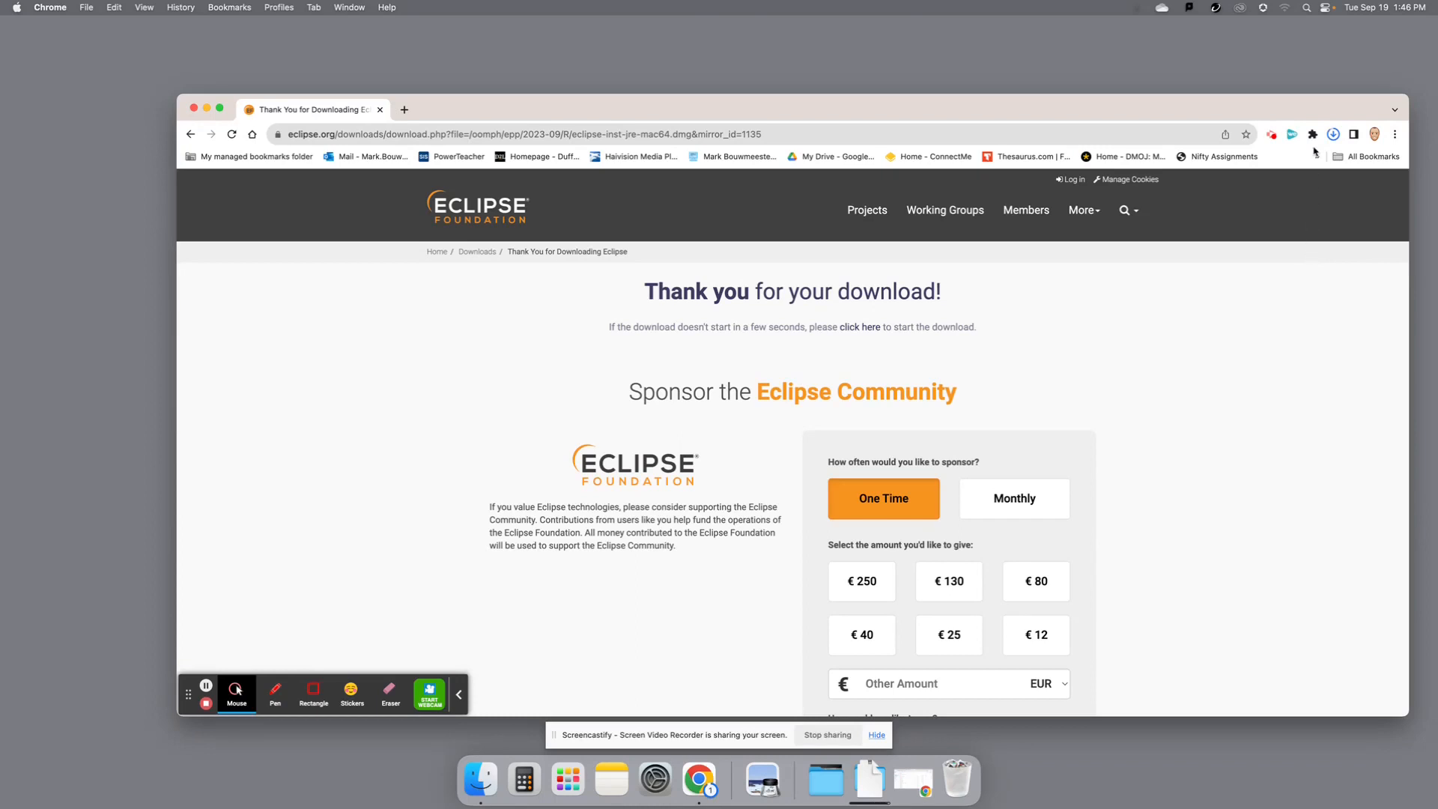
pyautogui.click(1333, 134)
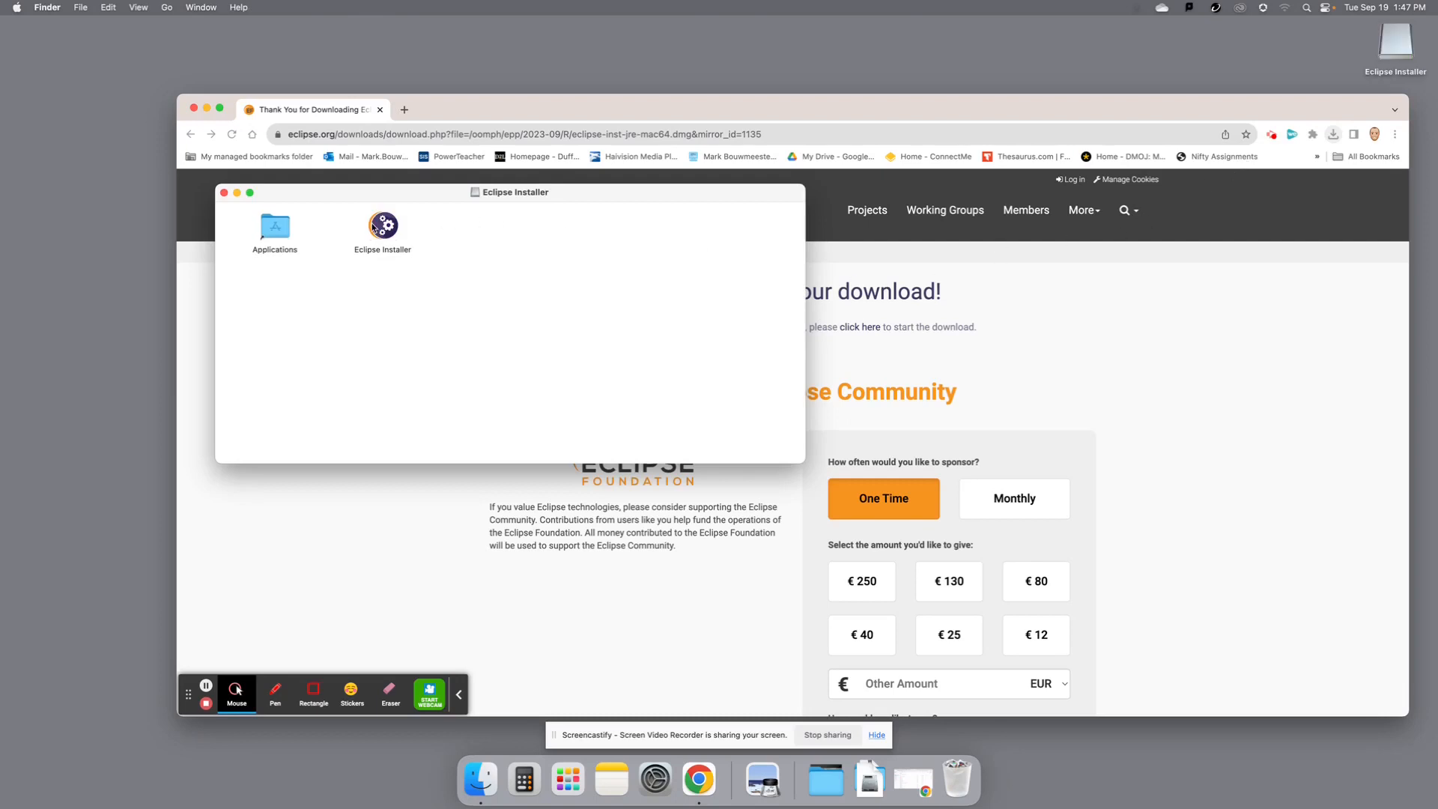
# - Launch Eclipse Installer from the disk image, allowing it past the security warning
pyautogui.doubleClick(382, 226)
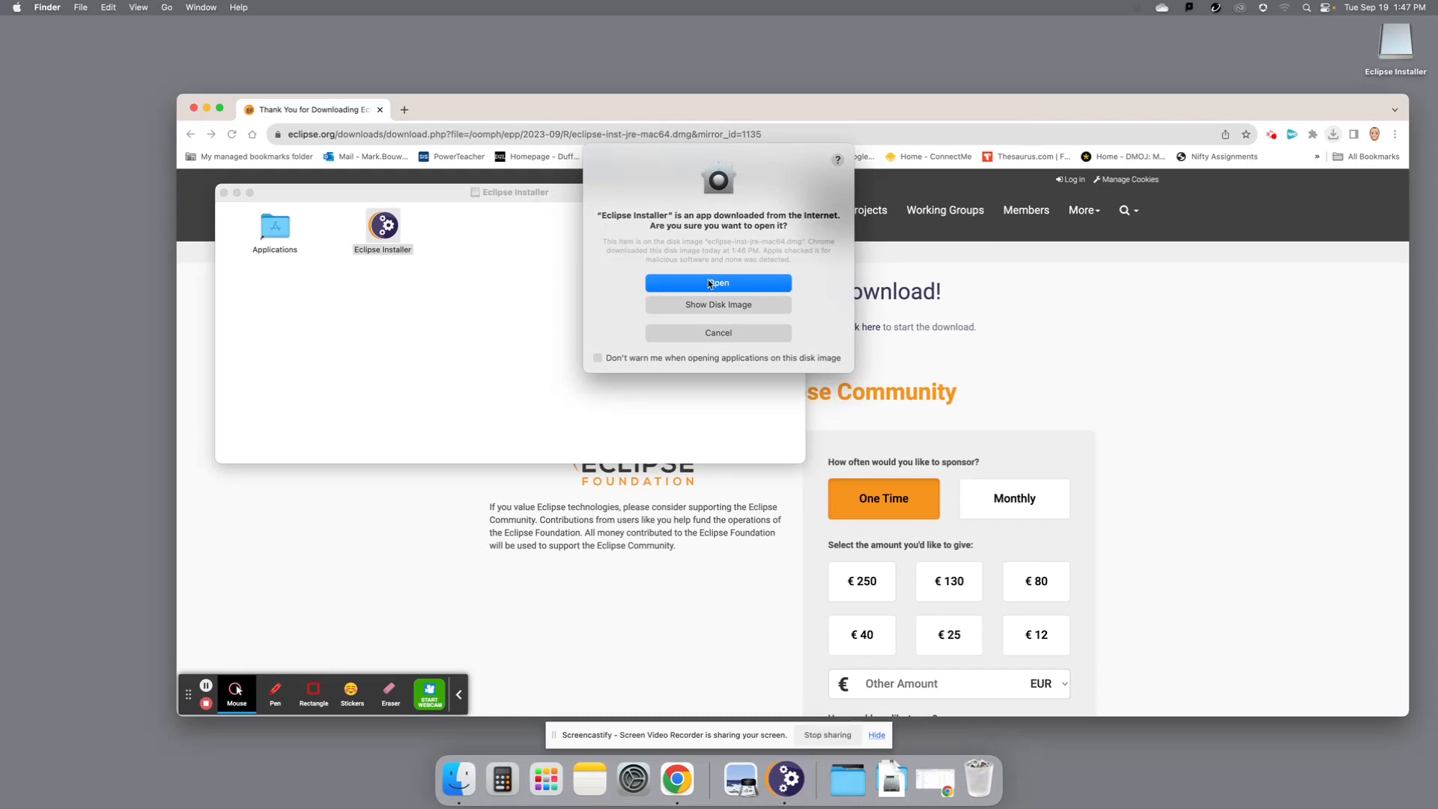
pyautogui.moveTo(719, 283)
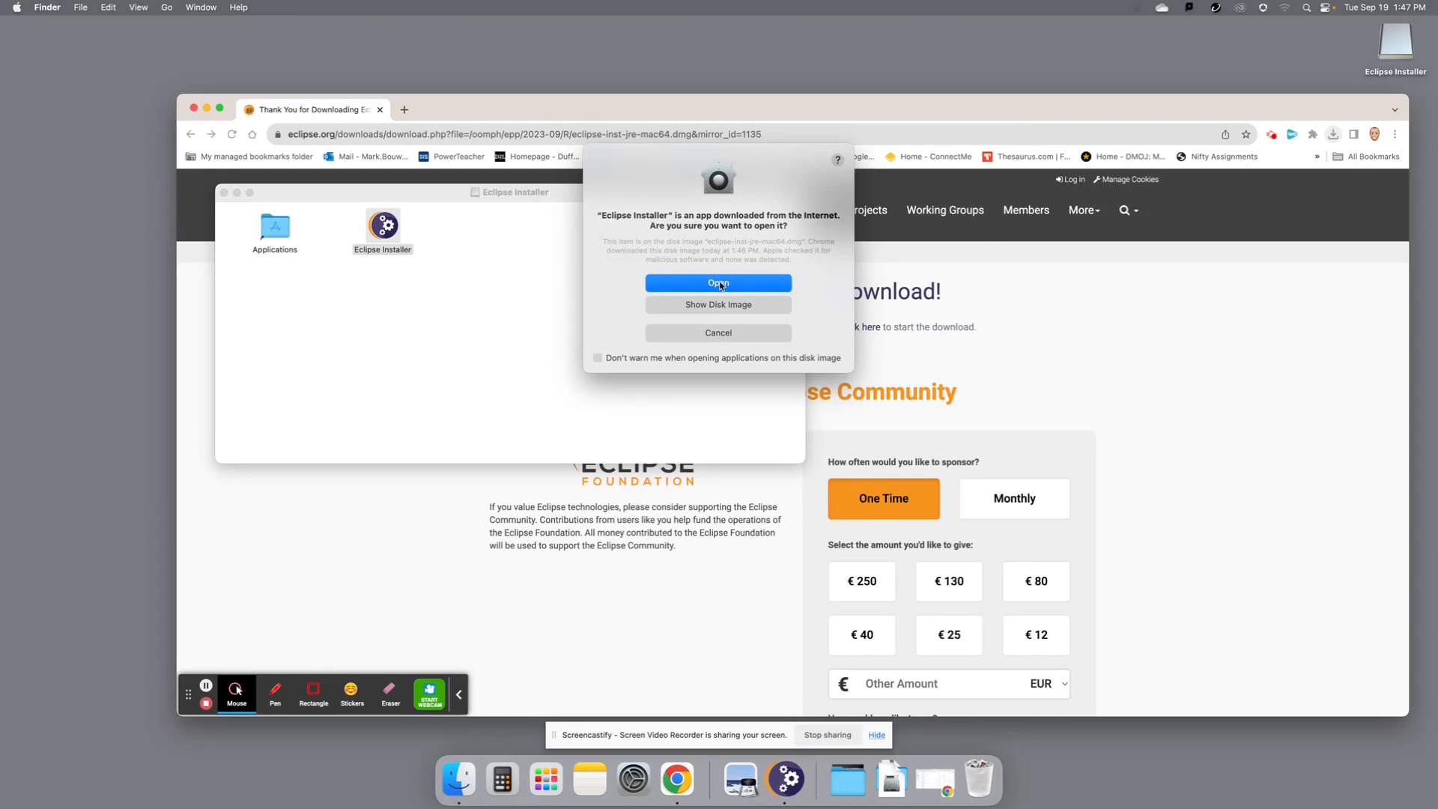
pyautogui.click(718, 283)
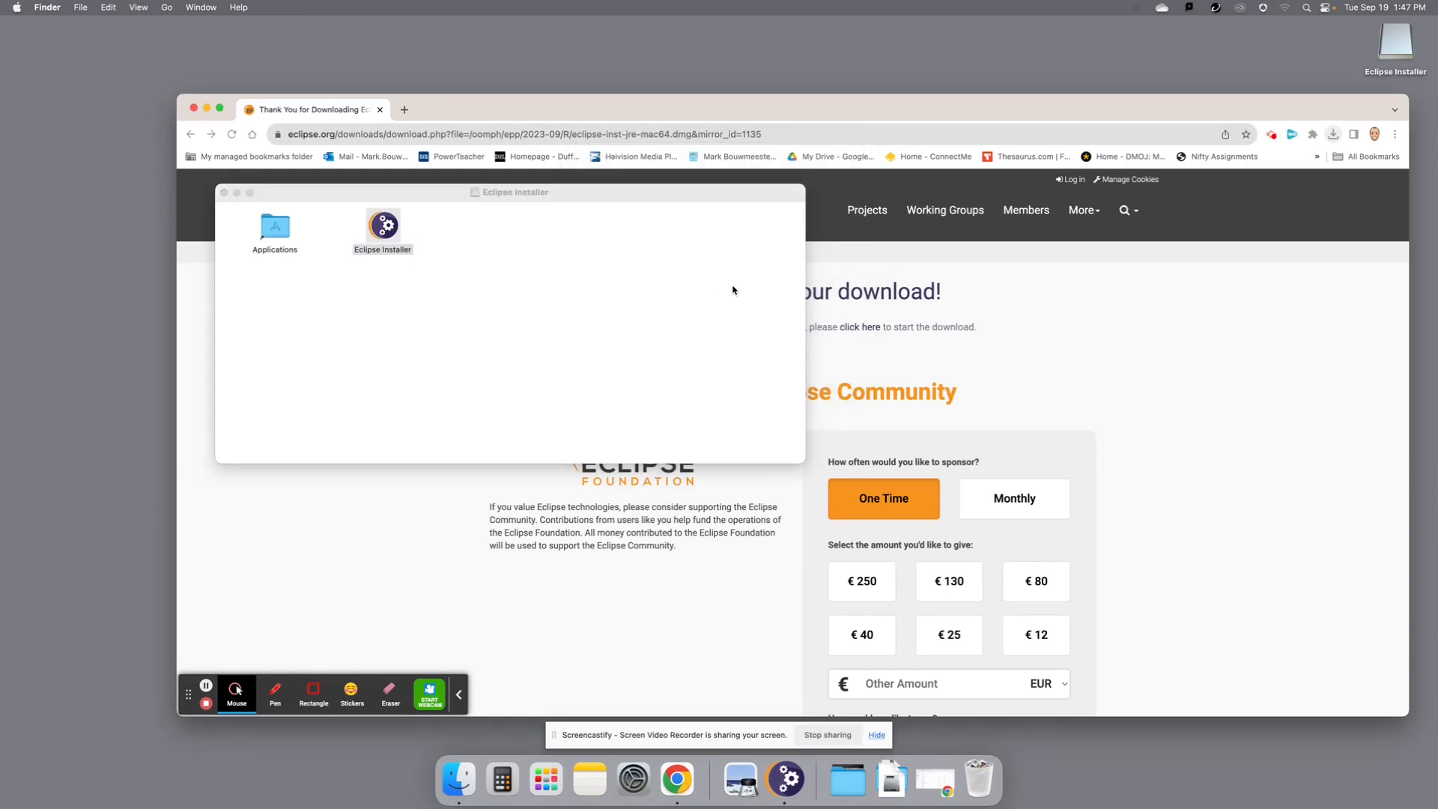
pyautogui.doubleClick(382, 223)
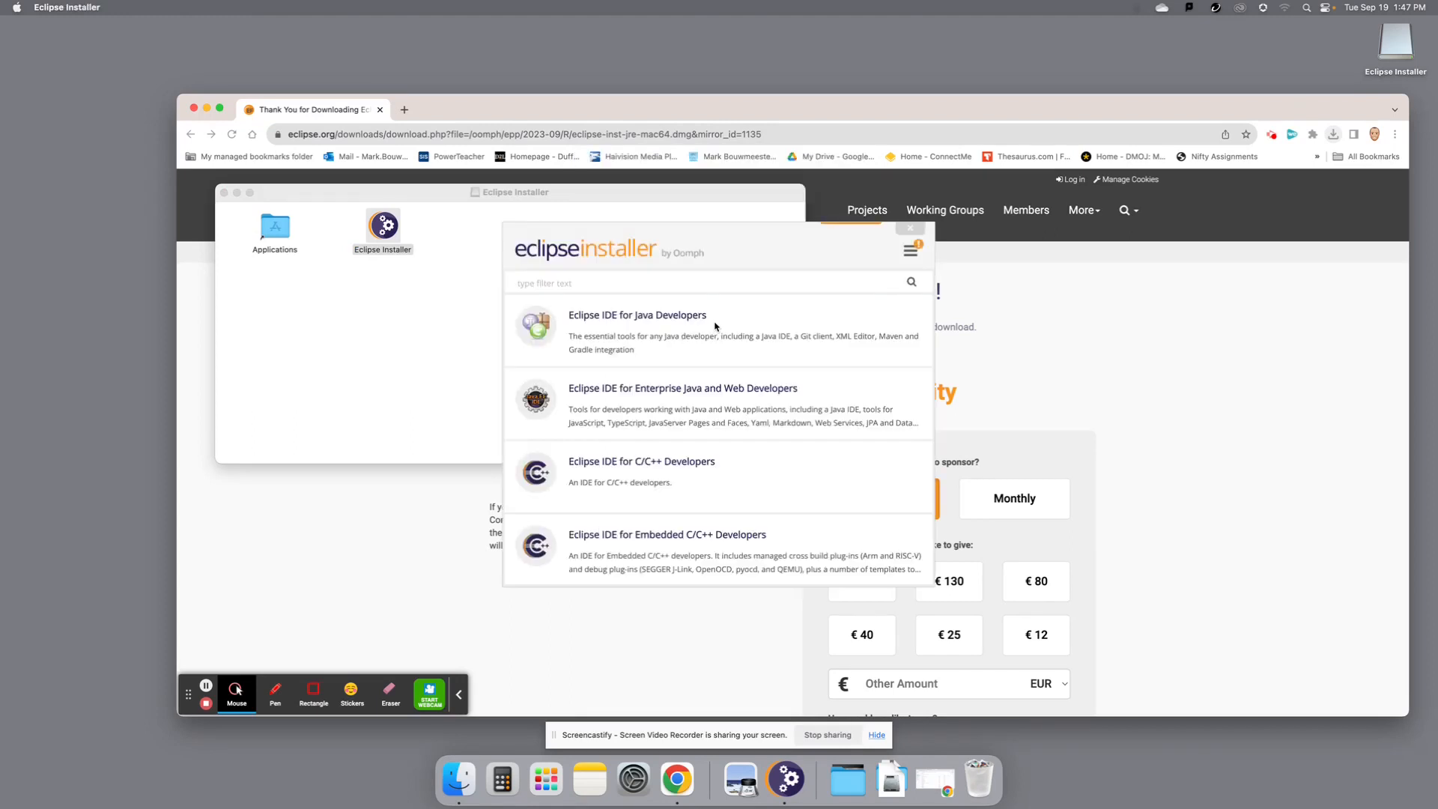
pyautogui.moveTo(734, 329)
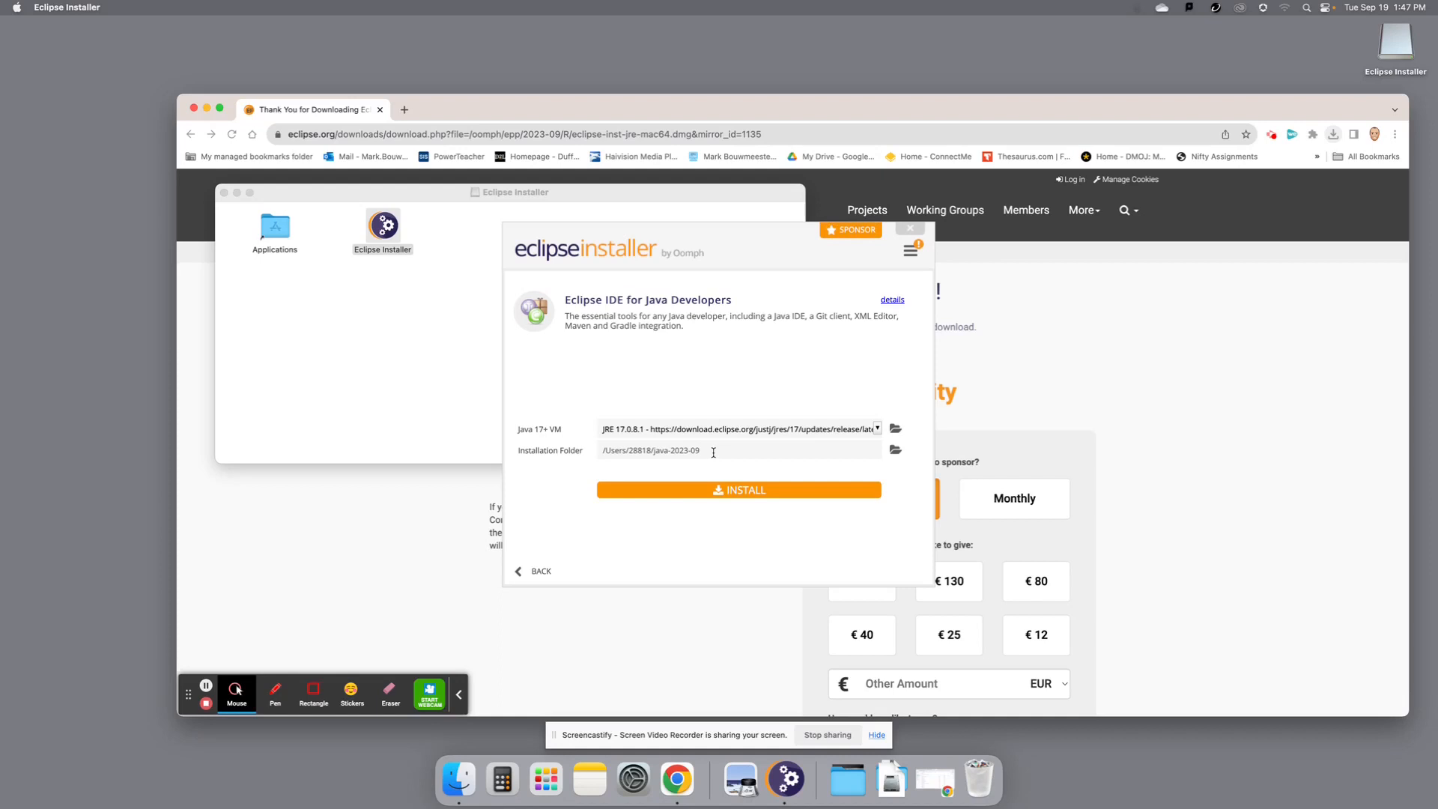
# - Set the installation folder for Eclipse IDE for Java Developers to /Users/28818/Desktop
pyautogui.click(697, 451)
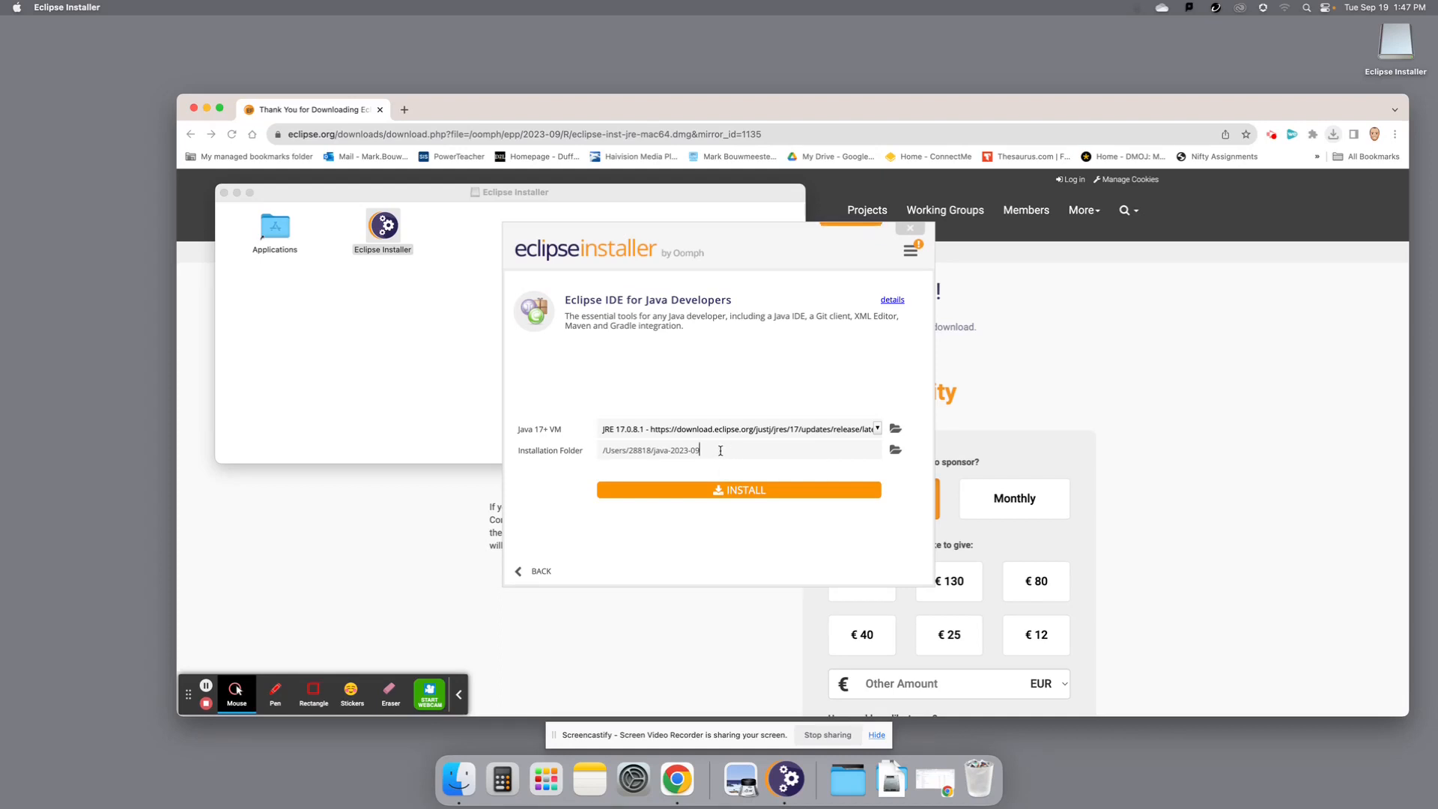
pyautogui.tripleClick(652, 449)
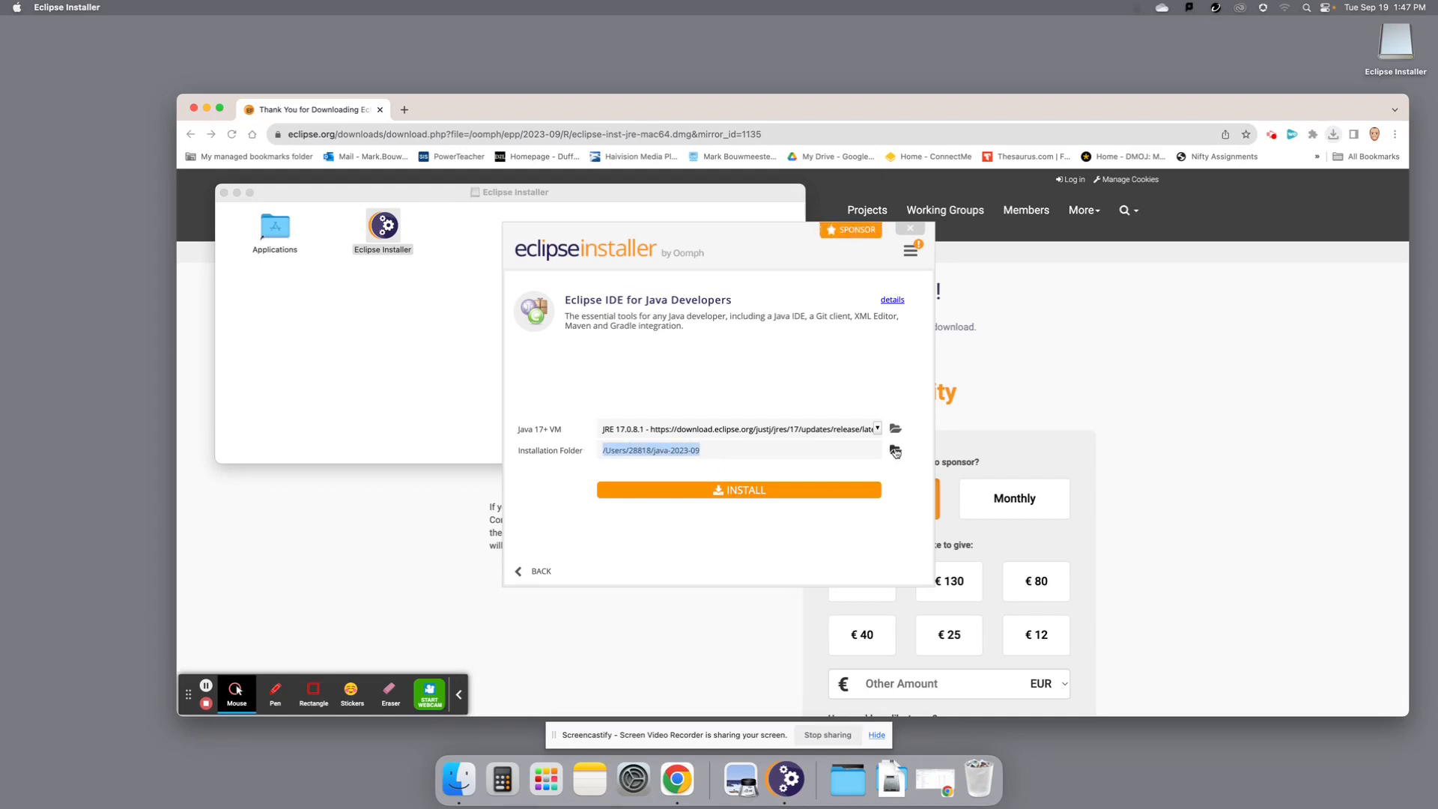
pyautogui.click(896, 451)
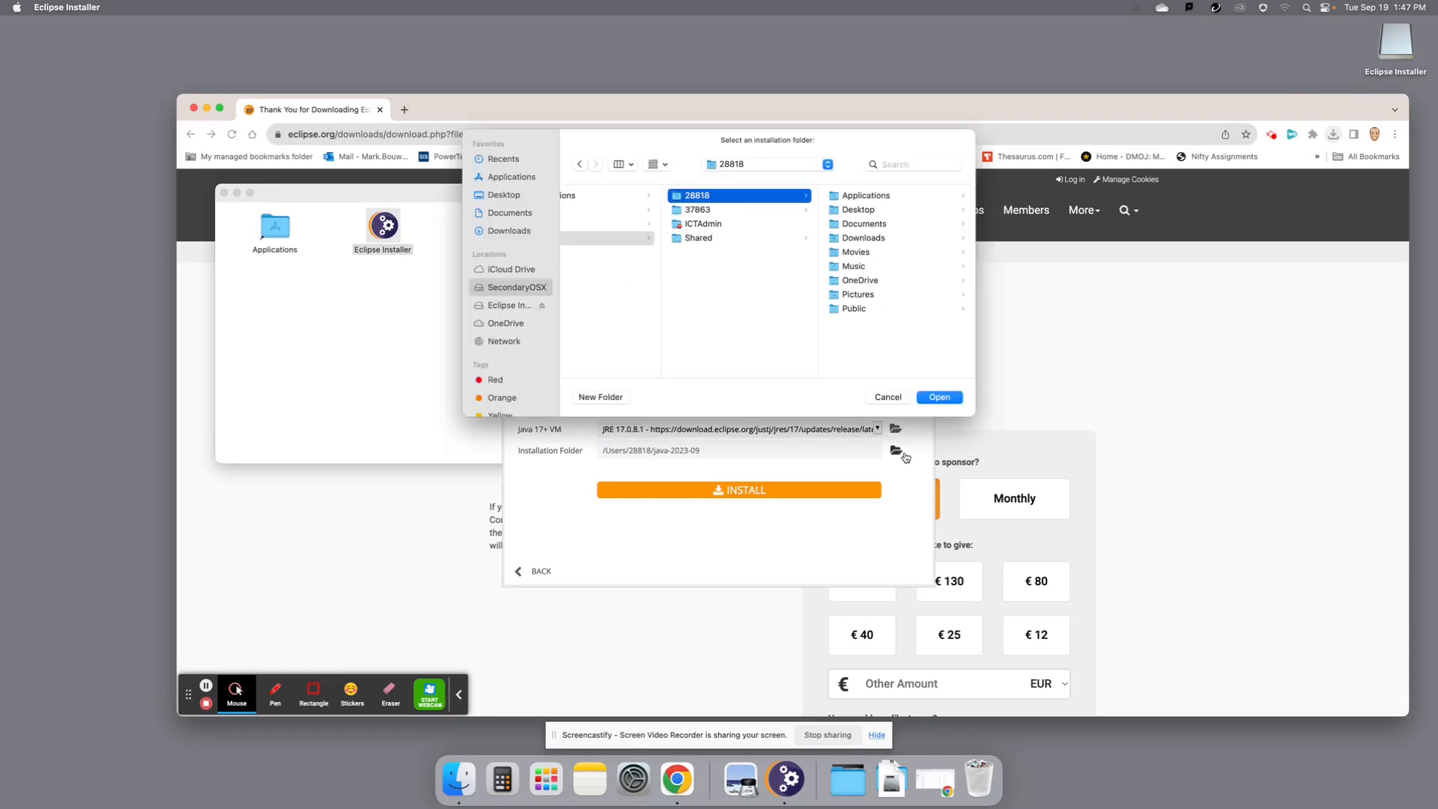
pyautogui.click(504, 195)
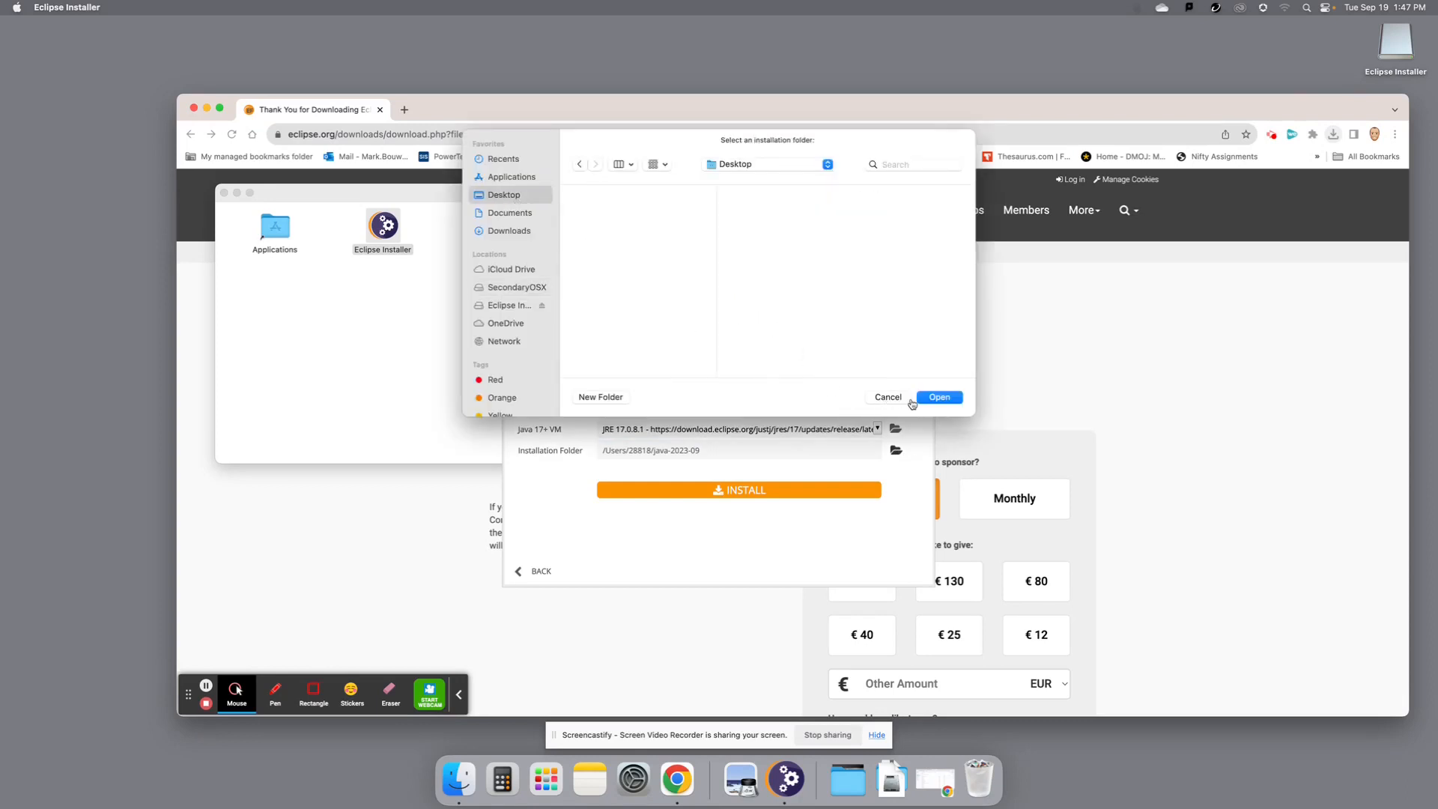
pyautogui.click(938, 398)
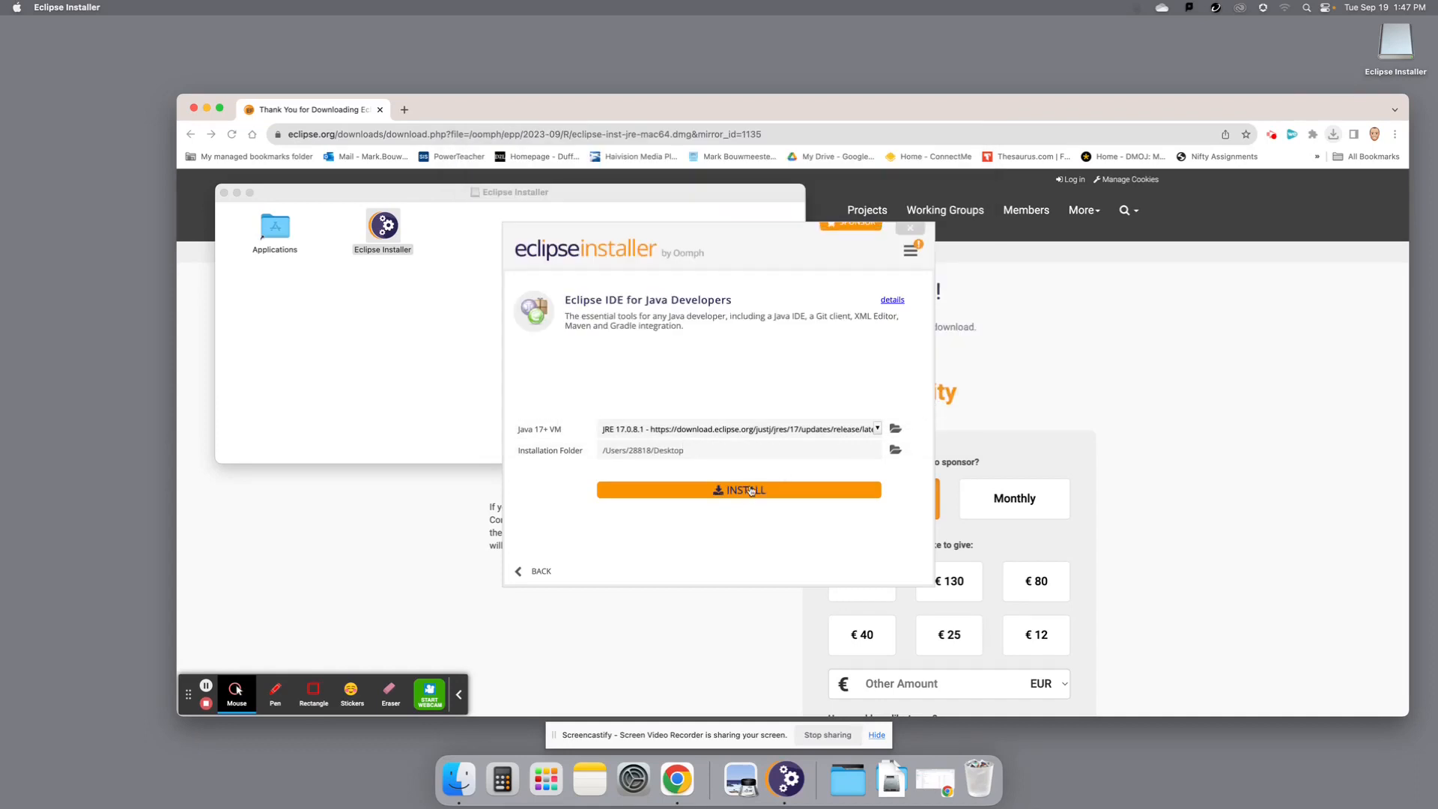
# - Start installing Eclipse IDE for Java Developers to the Desktop
pyautogui.click(739, 490)
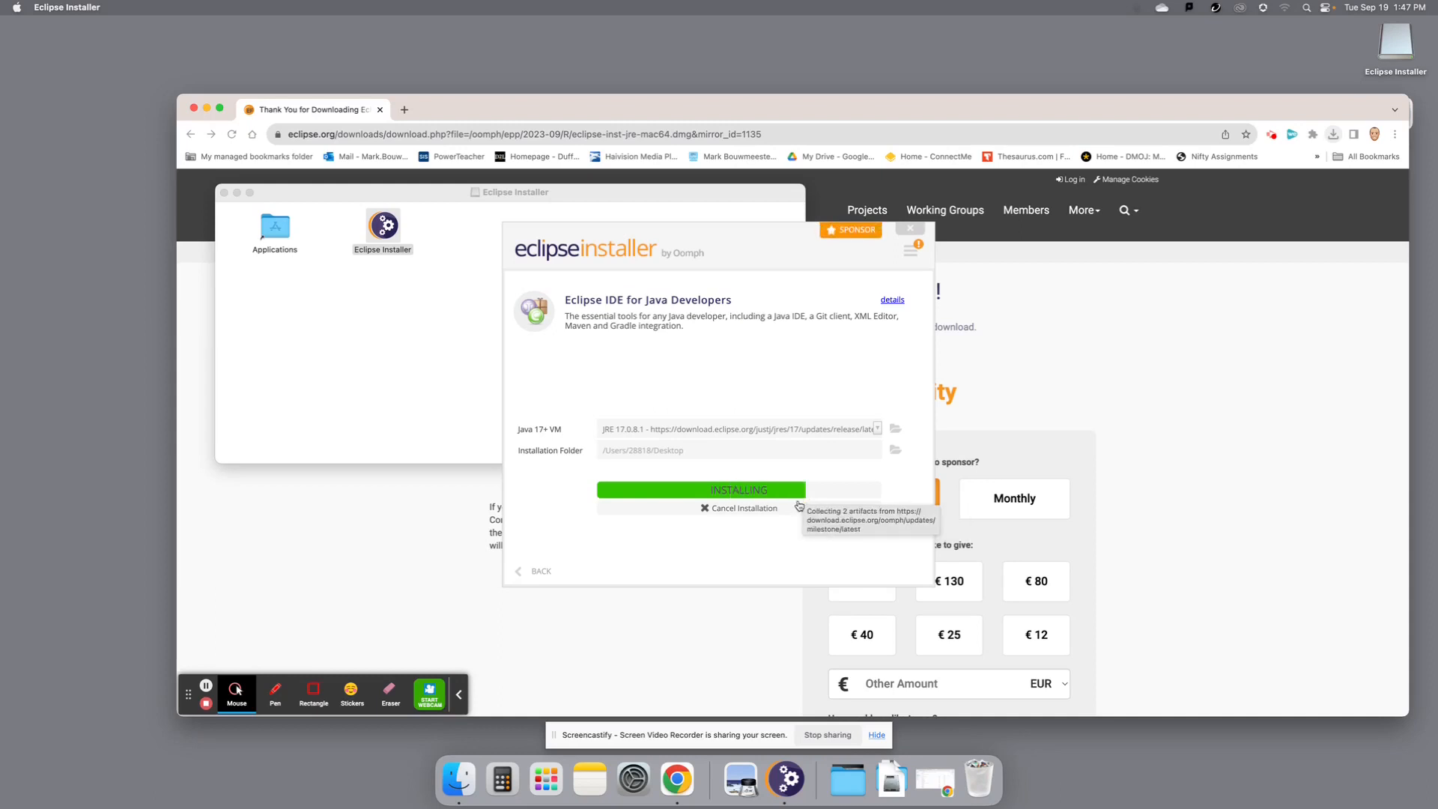
pyautogui.moveTo(766, 532)
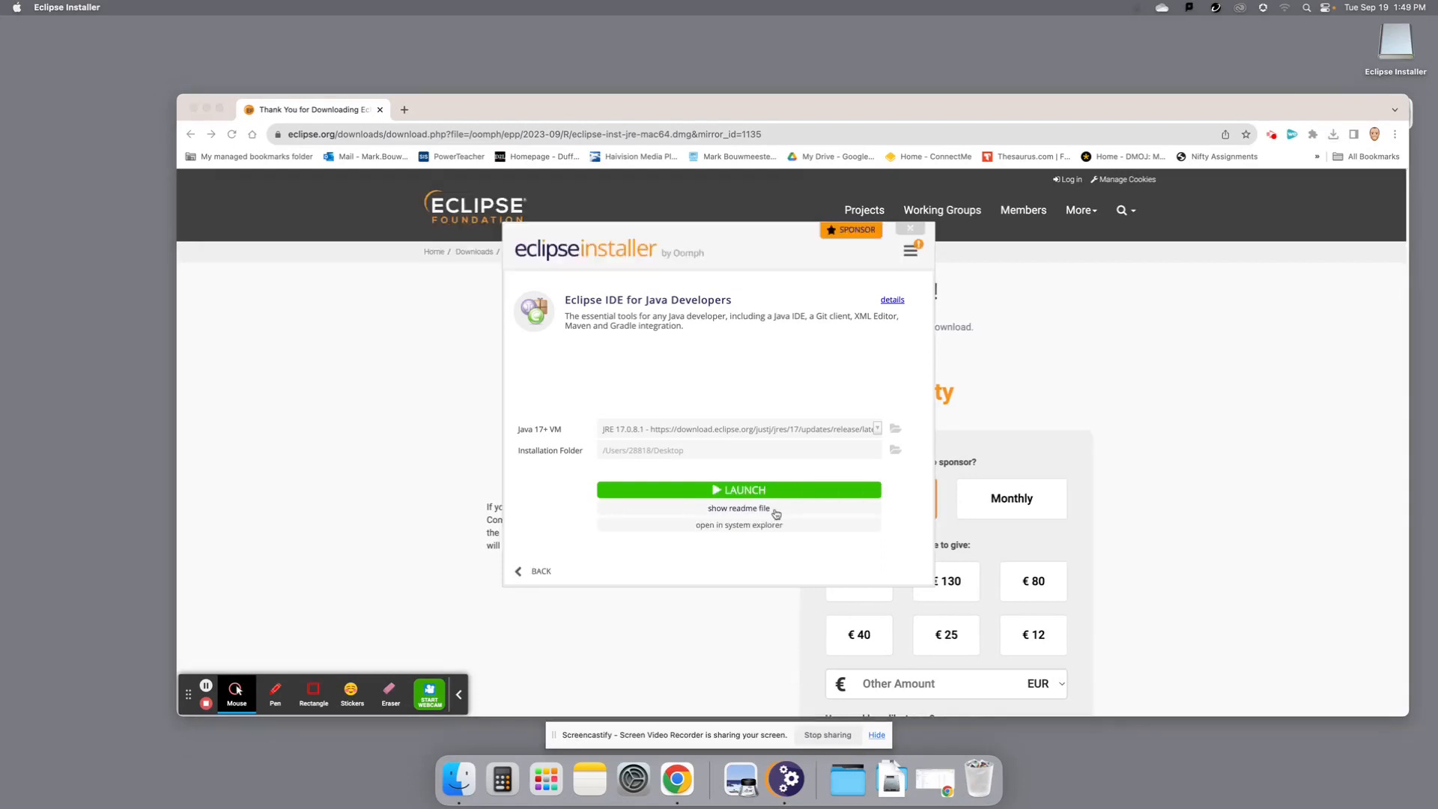
pyautogui.moveTo(752, 491)
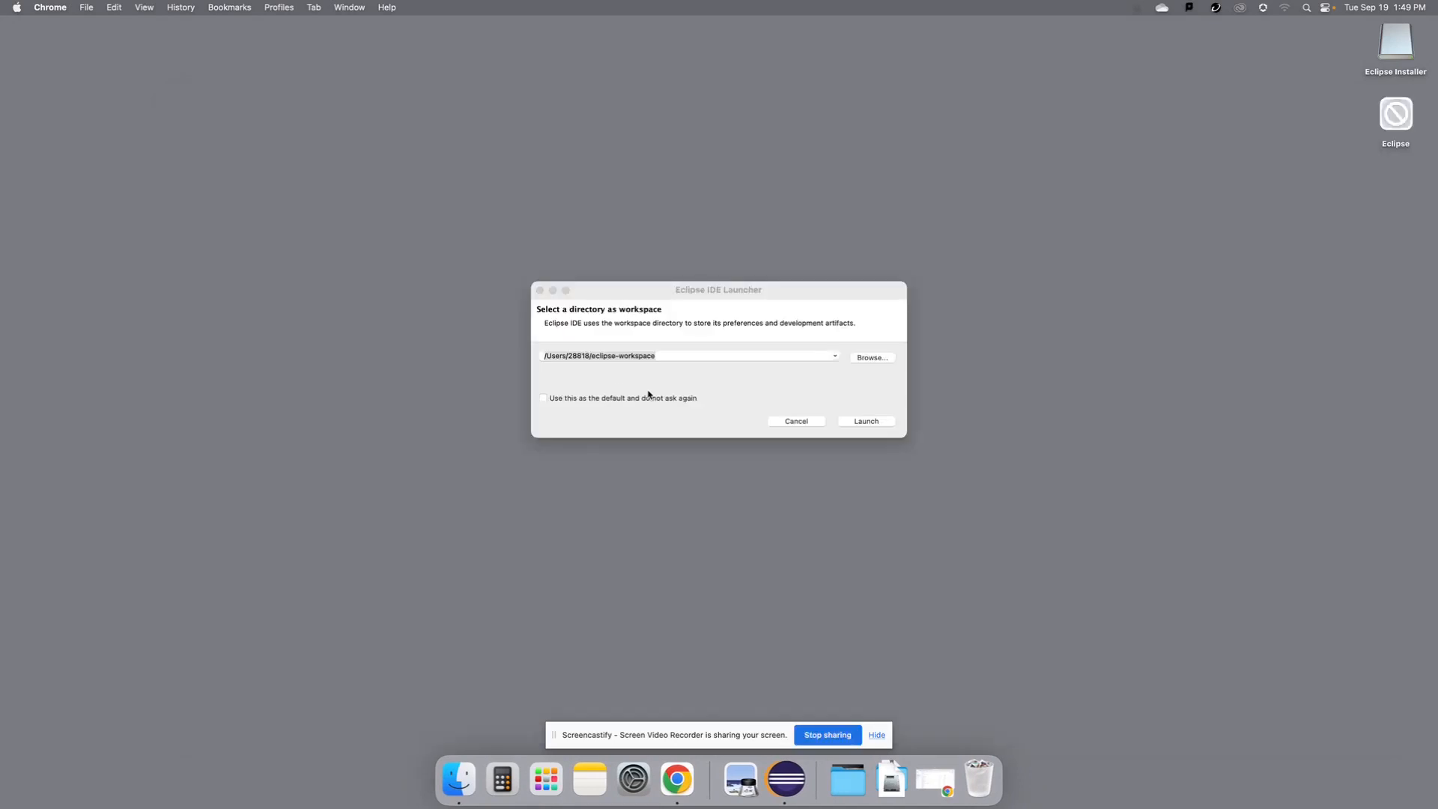
pyautogui.moveTo(676, 384)
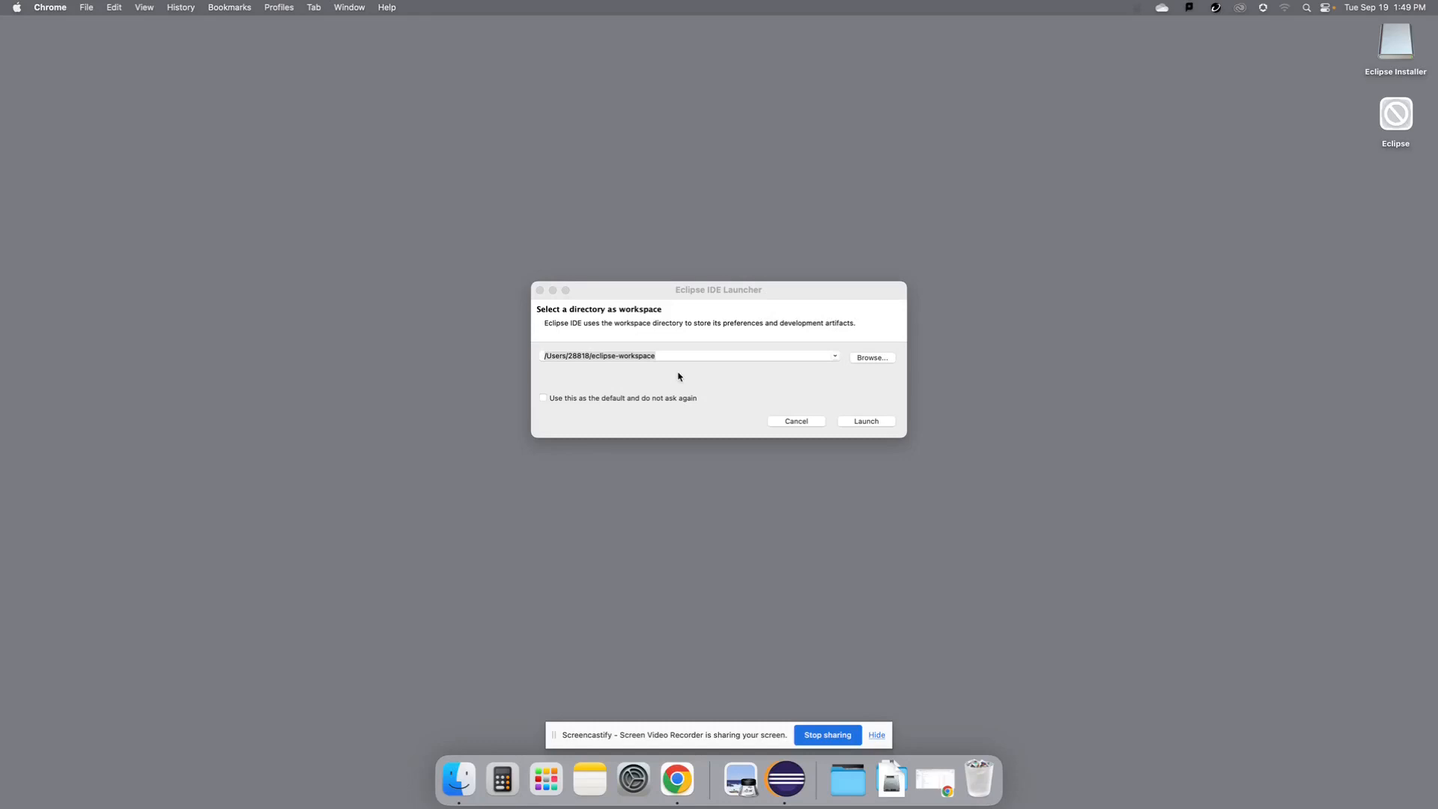
pyautogui.moveTo(693, 366)
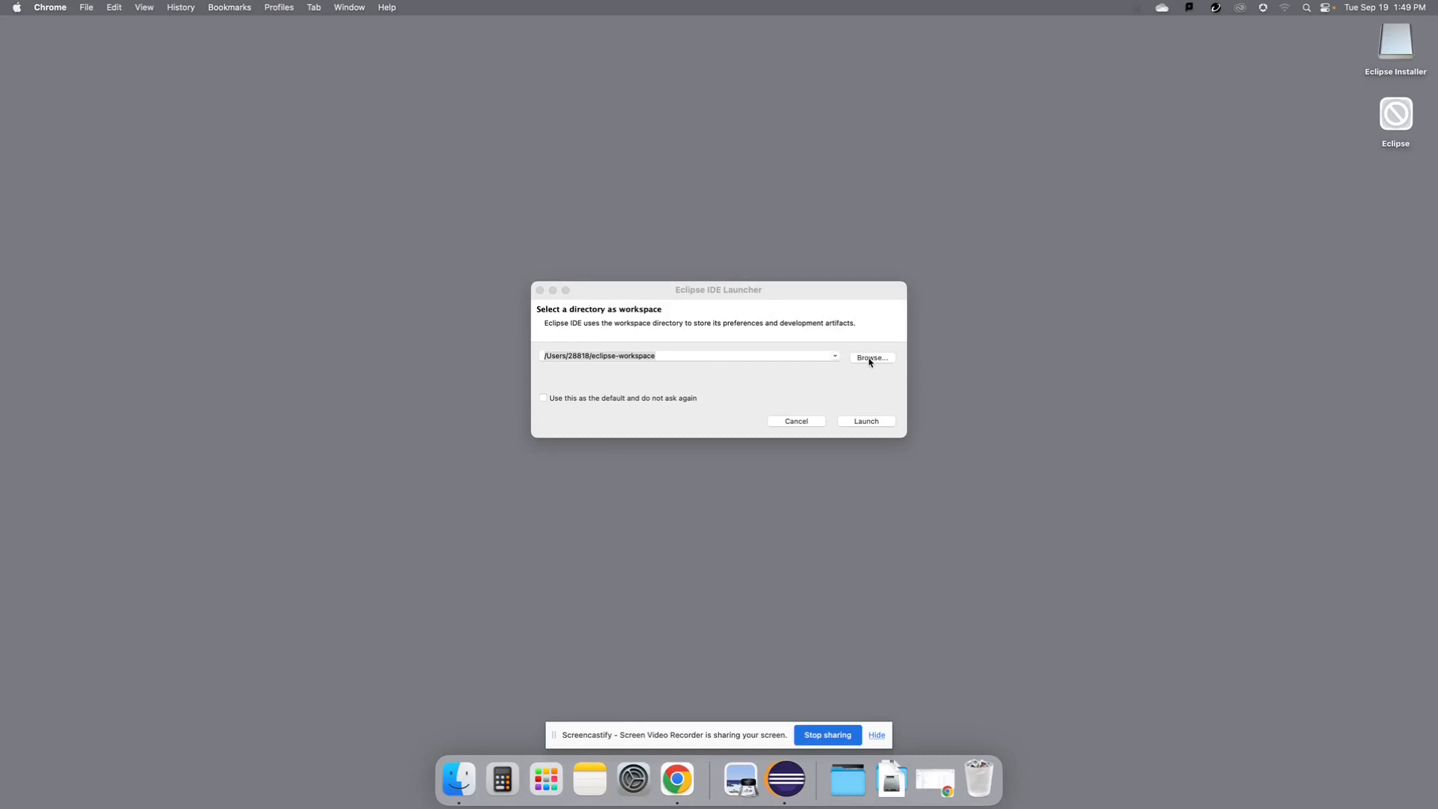
# - Create a new 'Workspace' folder on the Desktop from the workspace directory chooser
pyautogui.click(869, 357)
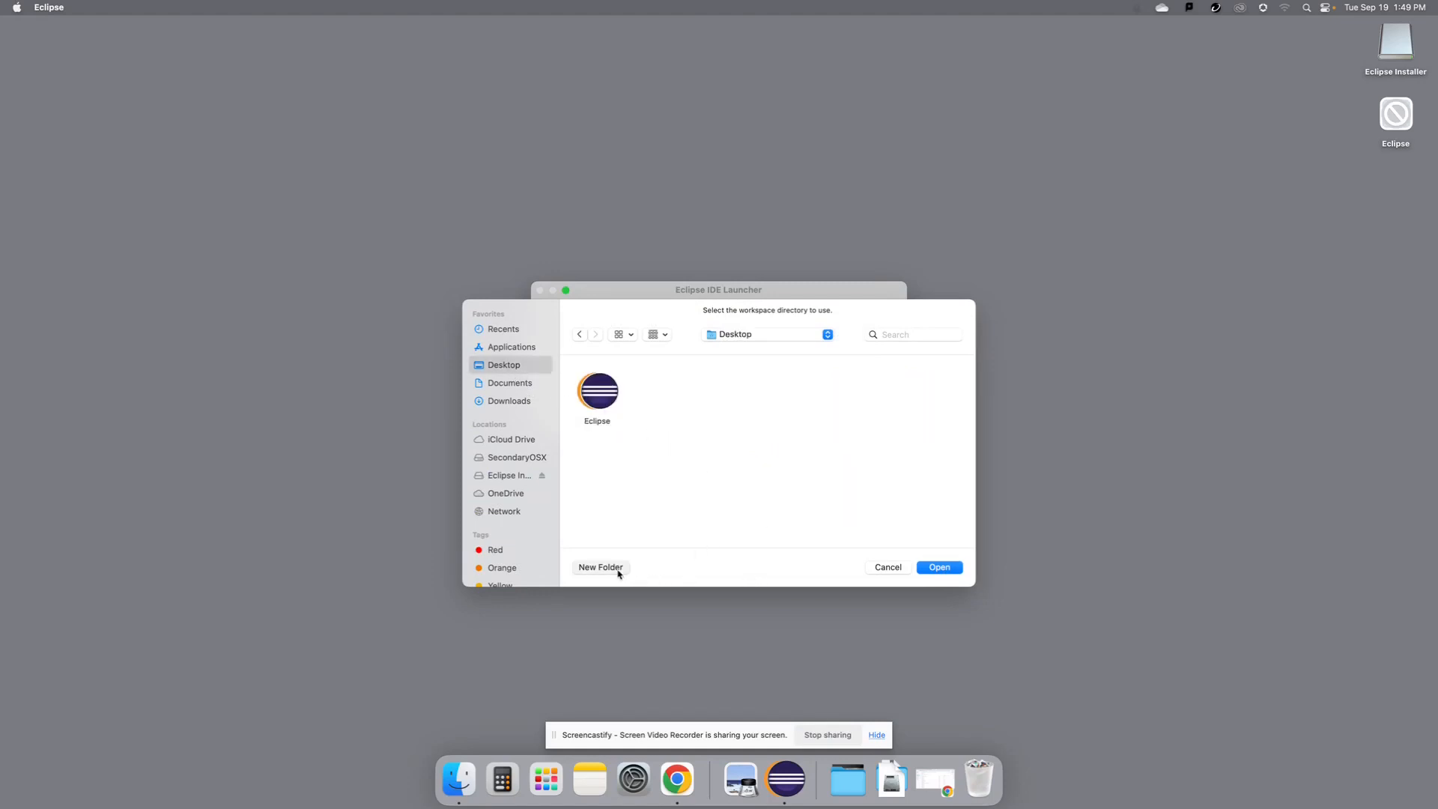
pyautogui.click(601, 566)
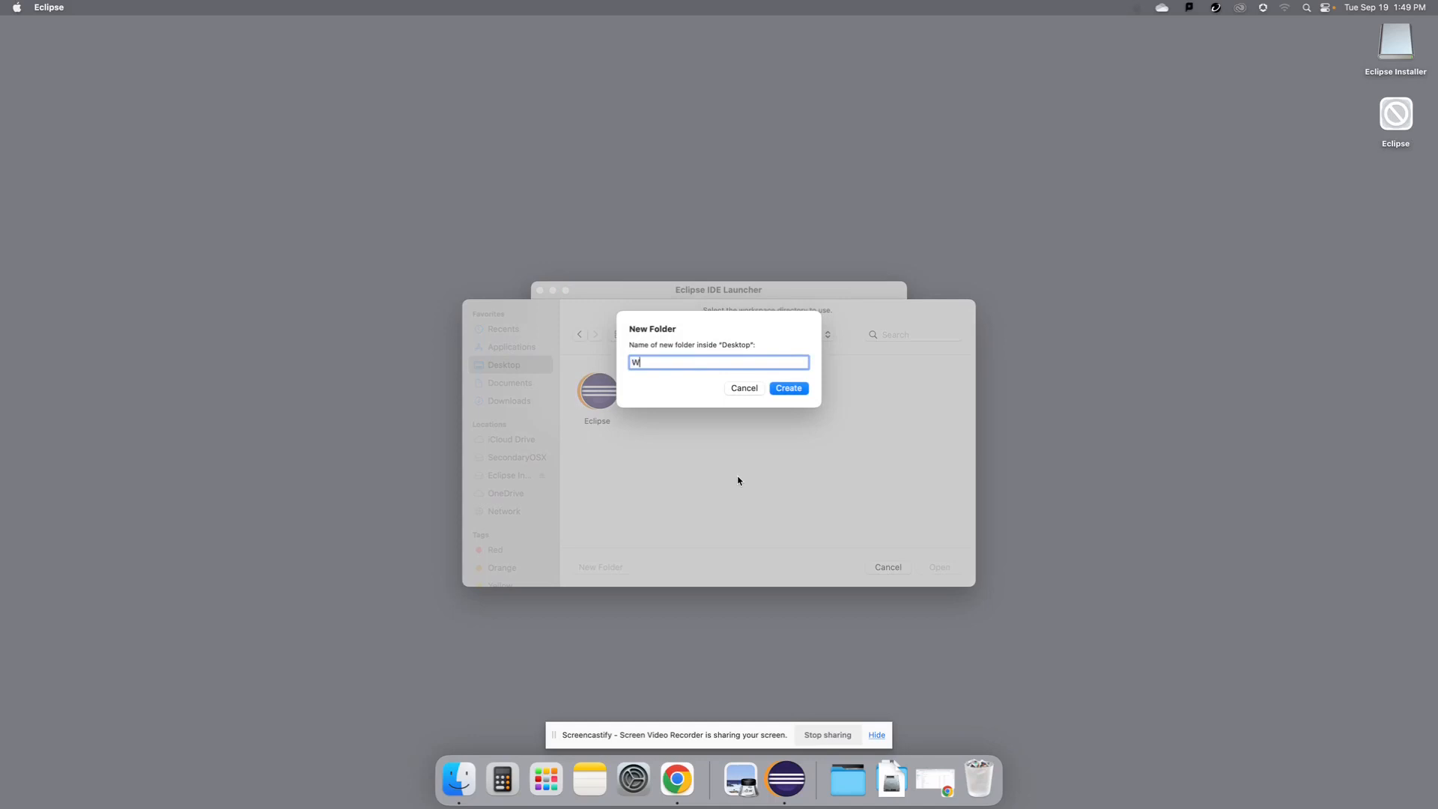
pyautogui.write('orkspace')
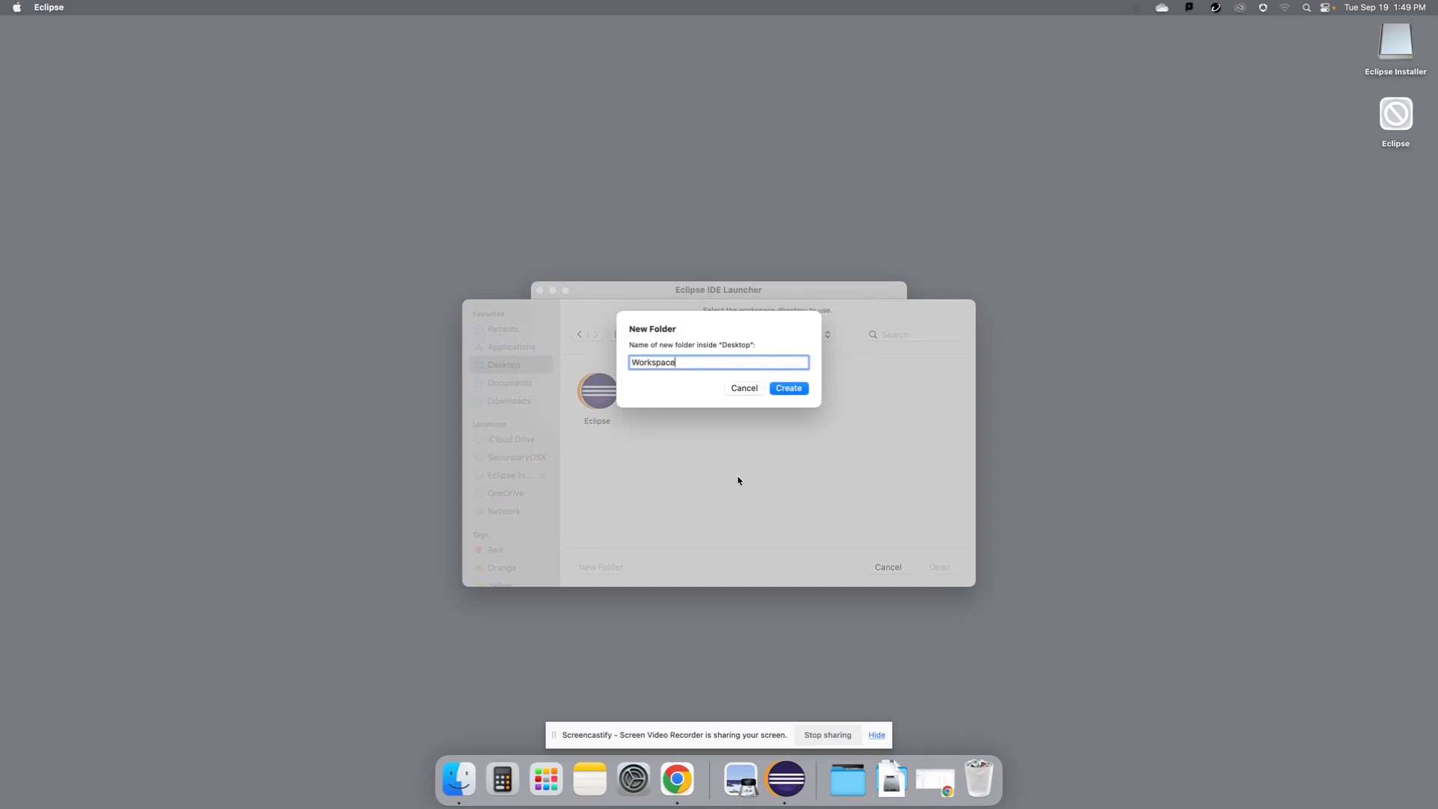
pyautogui.moveTo(693, 373)
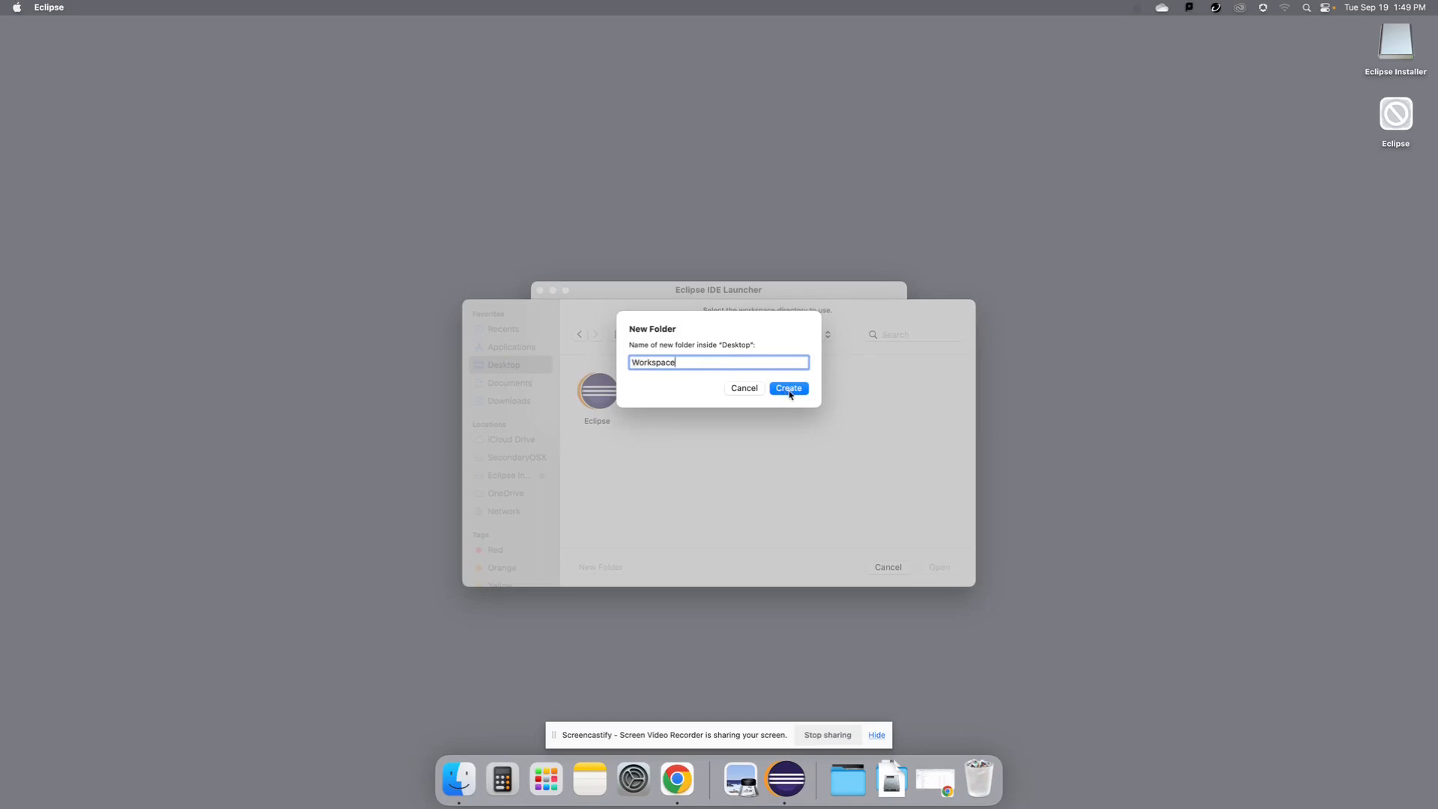
pyautogui.click(788, 388)
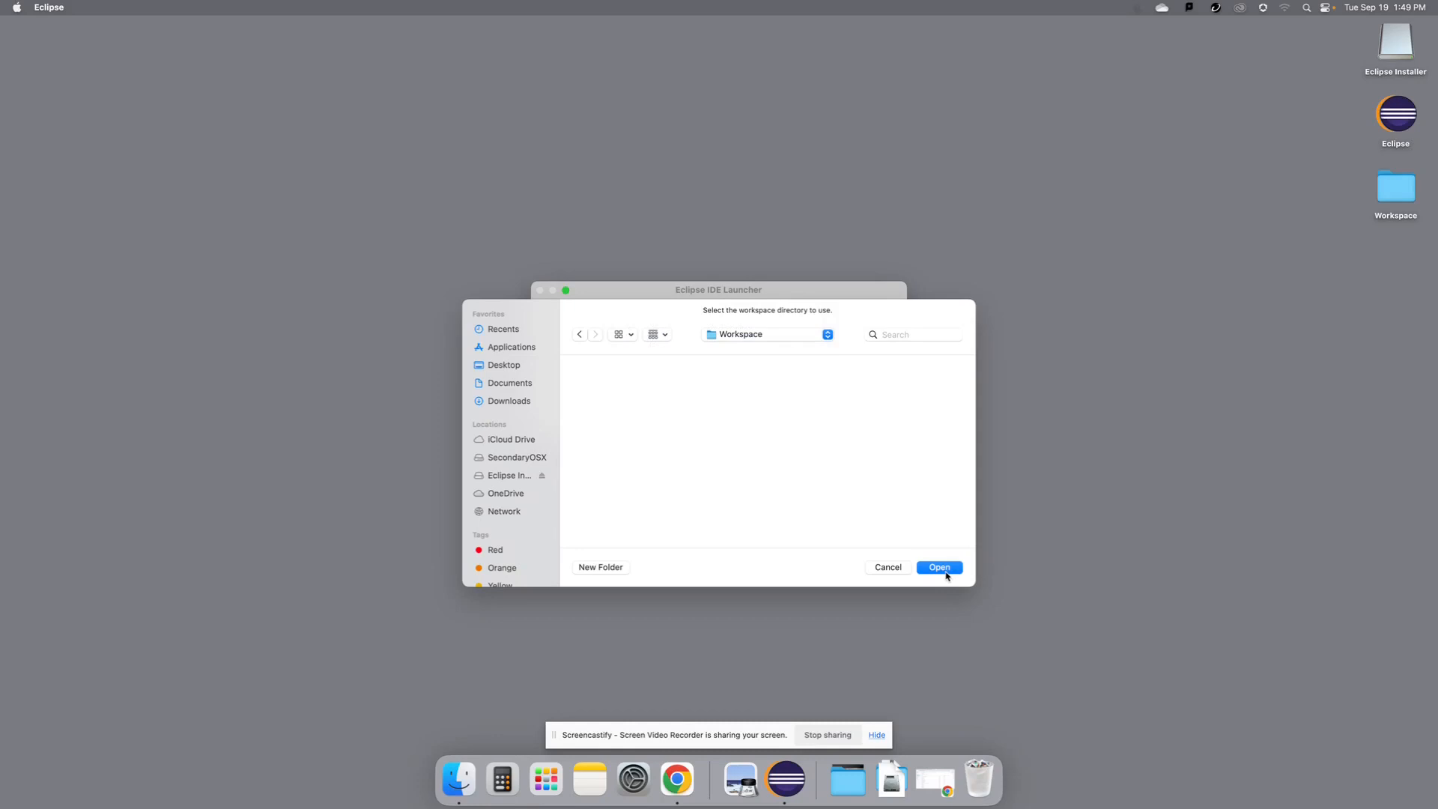
# - Launch the IDE with the Desktop Workspace folder as the default workspace, not asking again
pyautogui.click(938, 567)
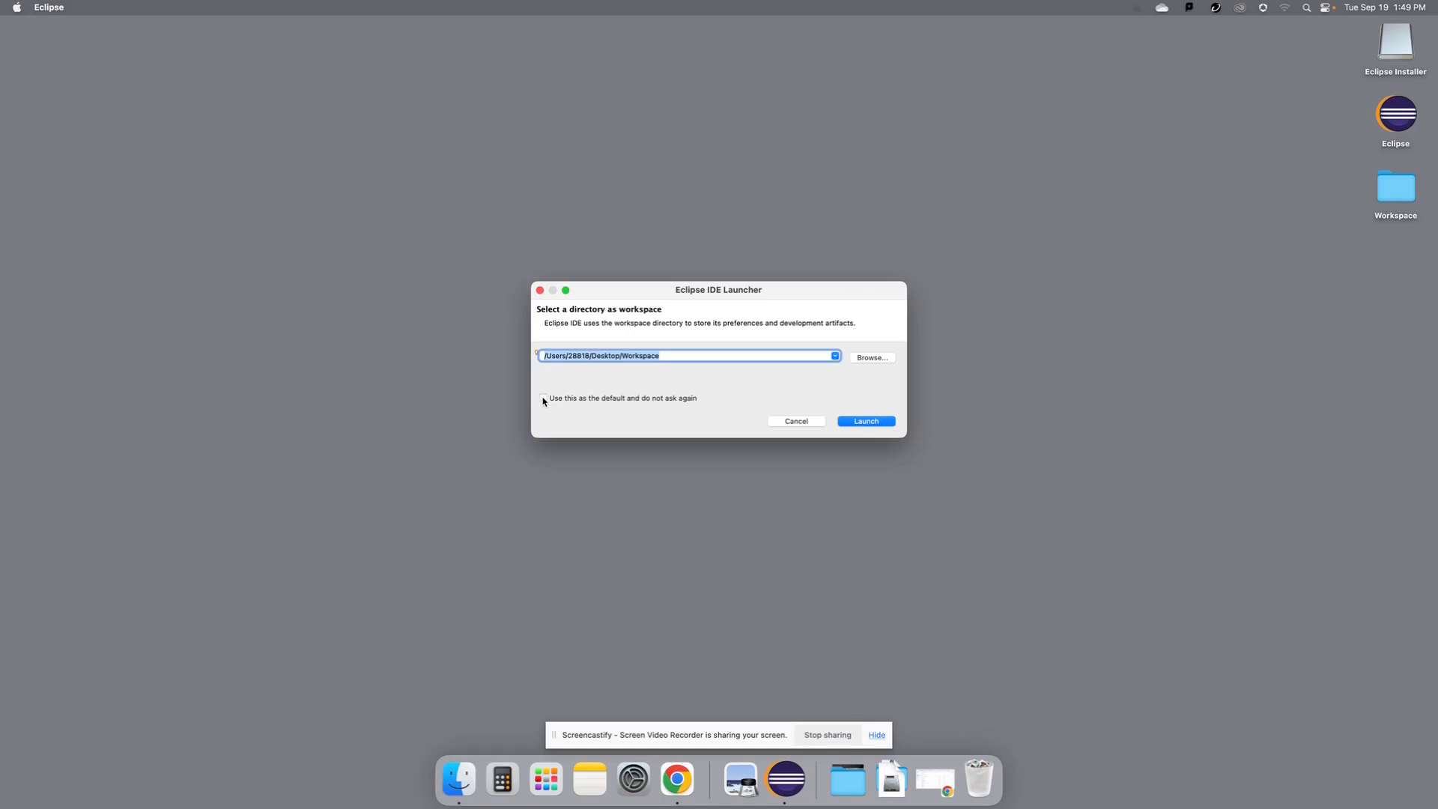
pyautogui.click(543, 399)
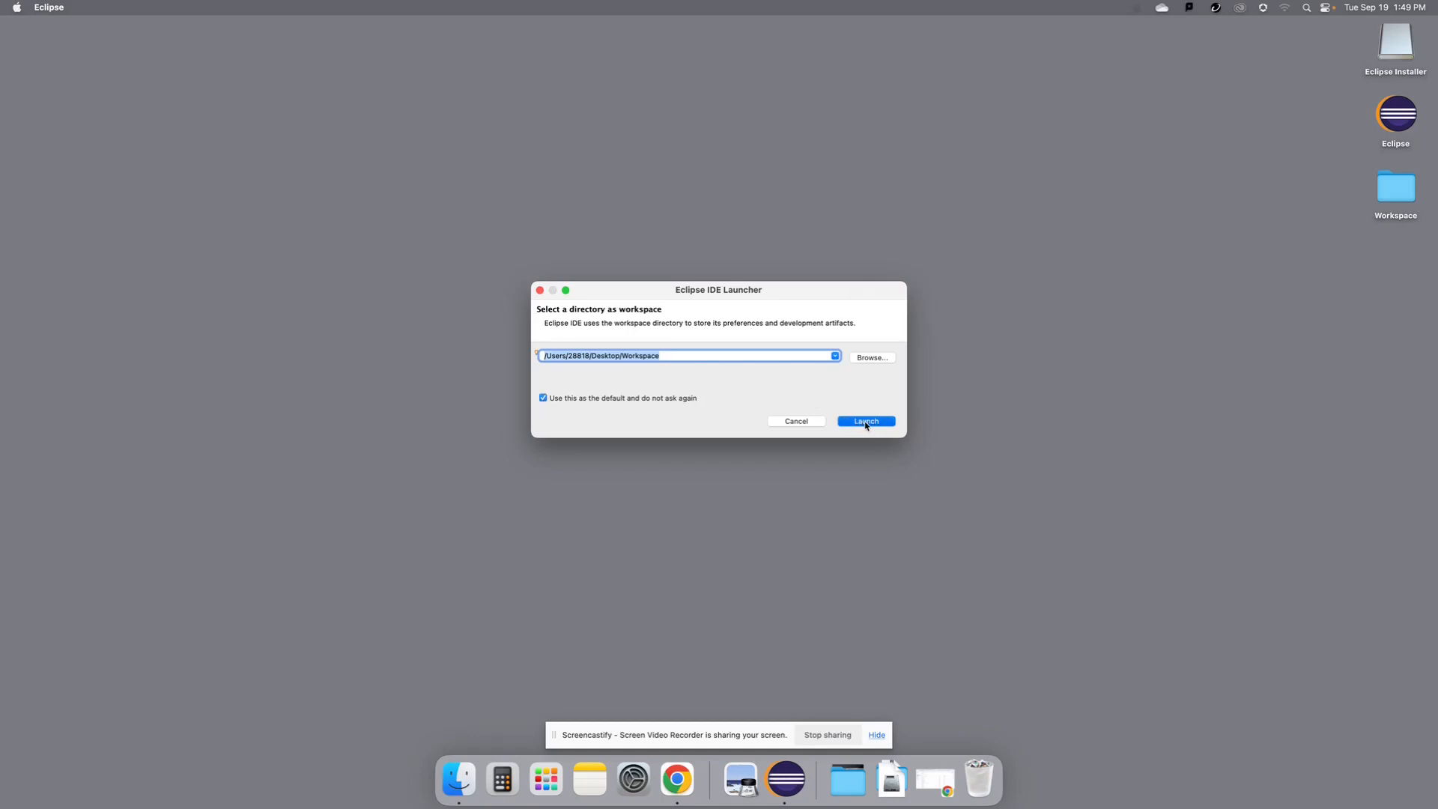
pyautogui.click(863, 421)
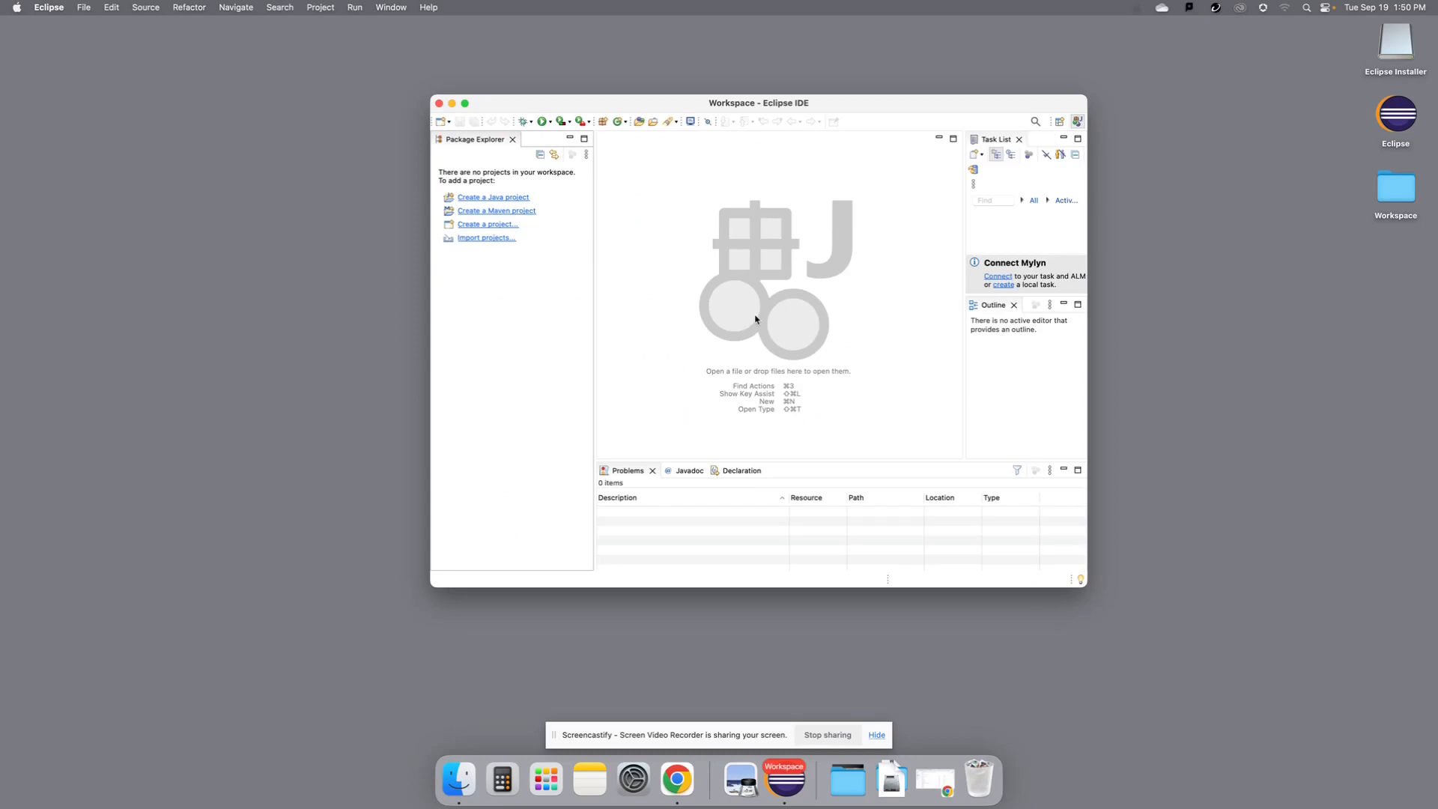
pyautogui.moveTo(761, 359)
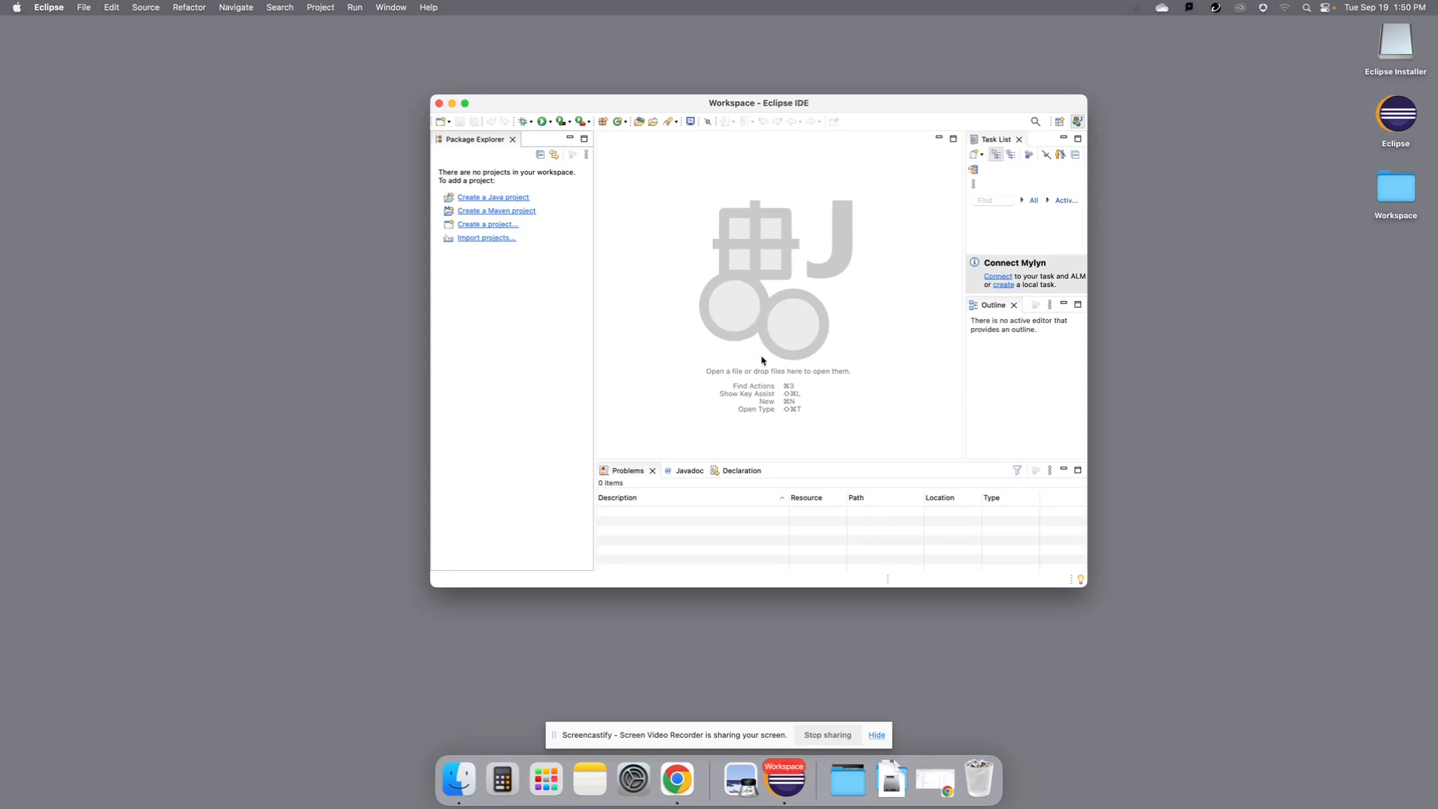
pyautogui.moveTo(695, 651)
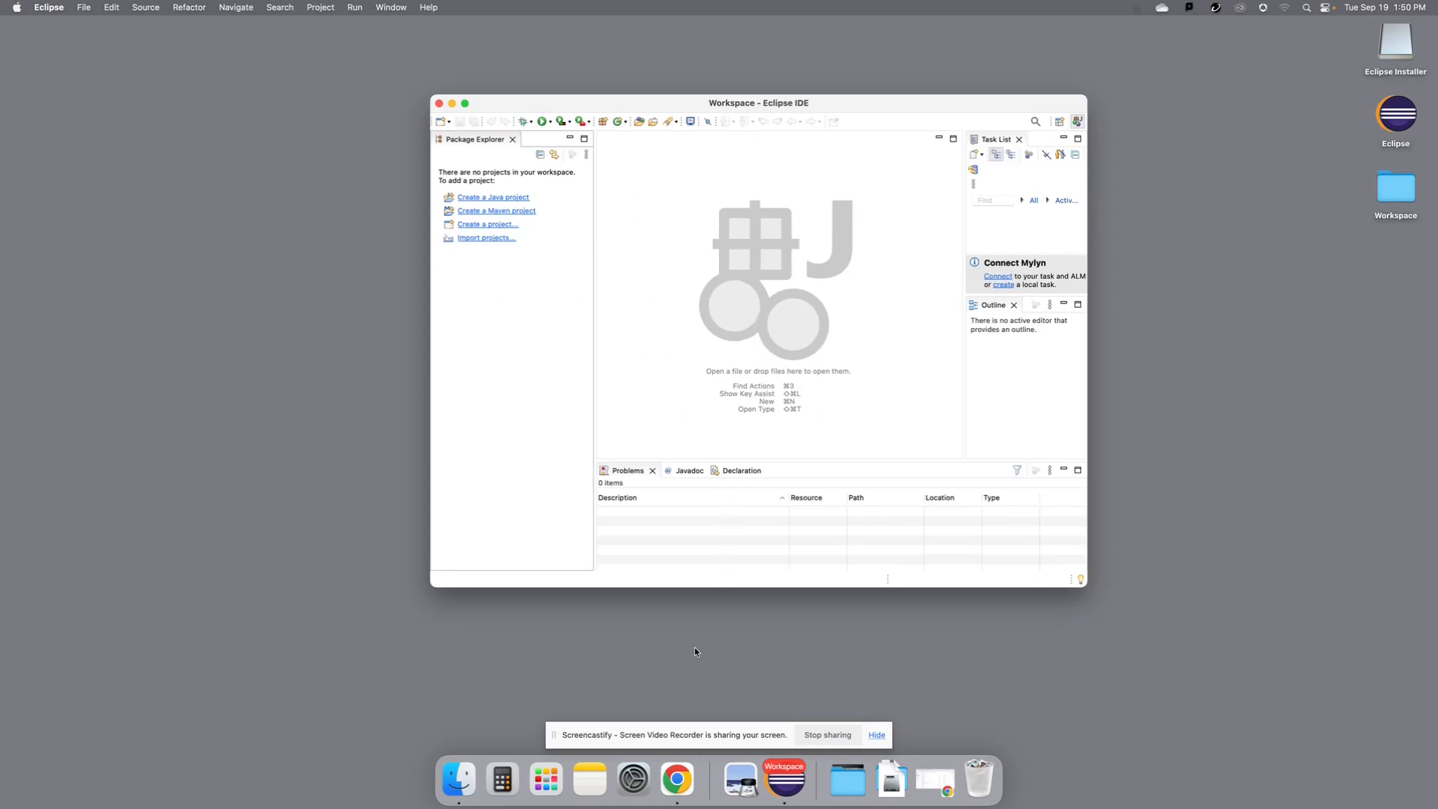
pyautogui.moveTo(677, 779)
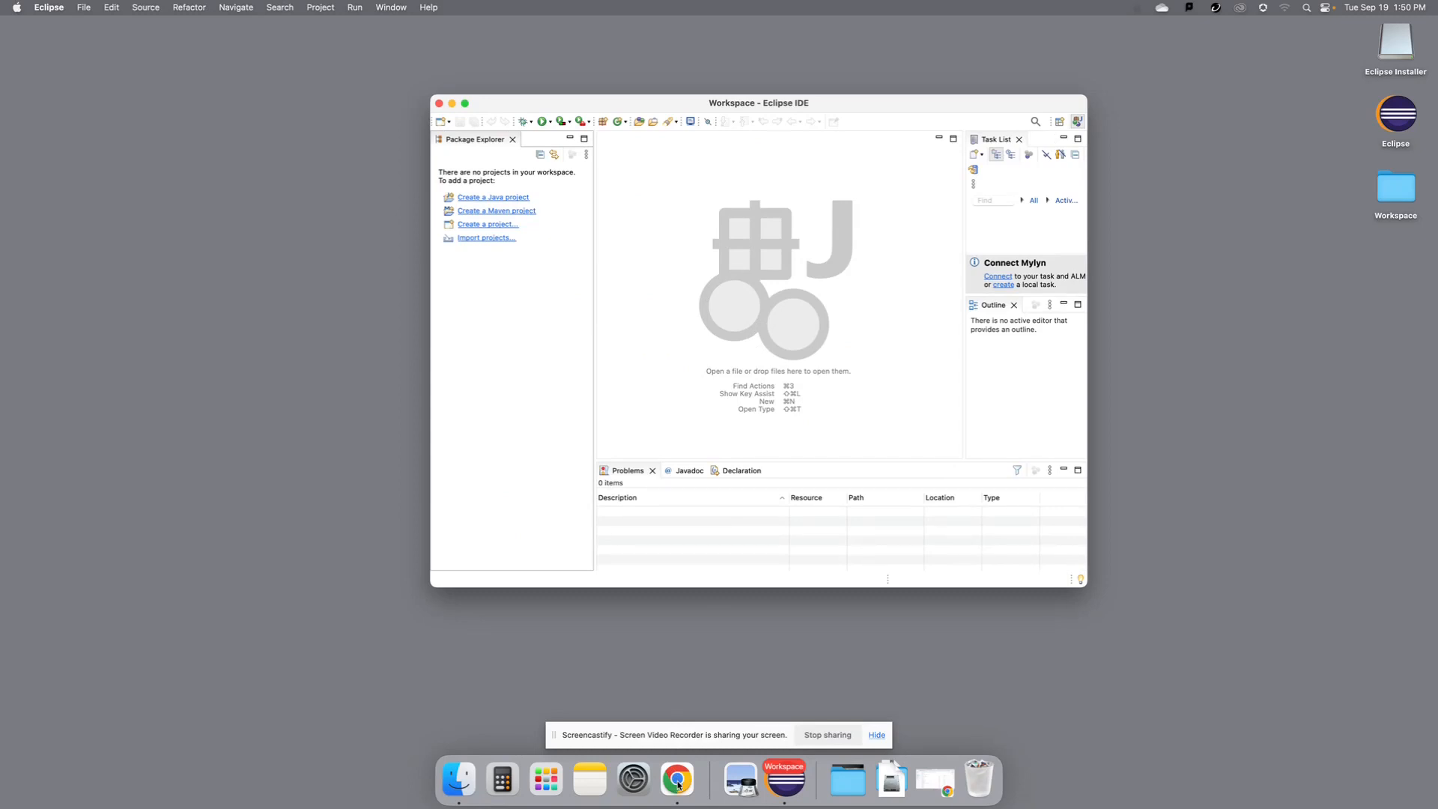
# - Start a new Chrome window from the Dock while the empty workspace stays open
pyautogui.rightClick(678, 780)
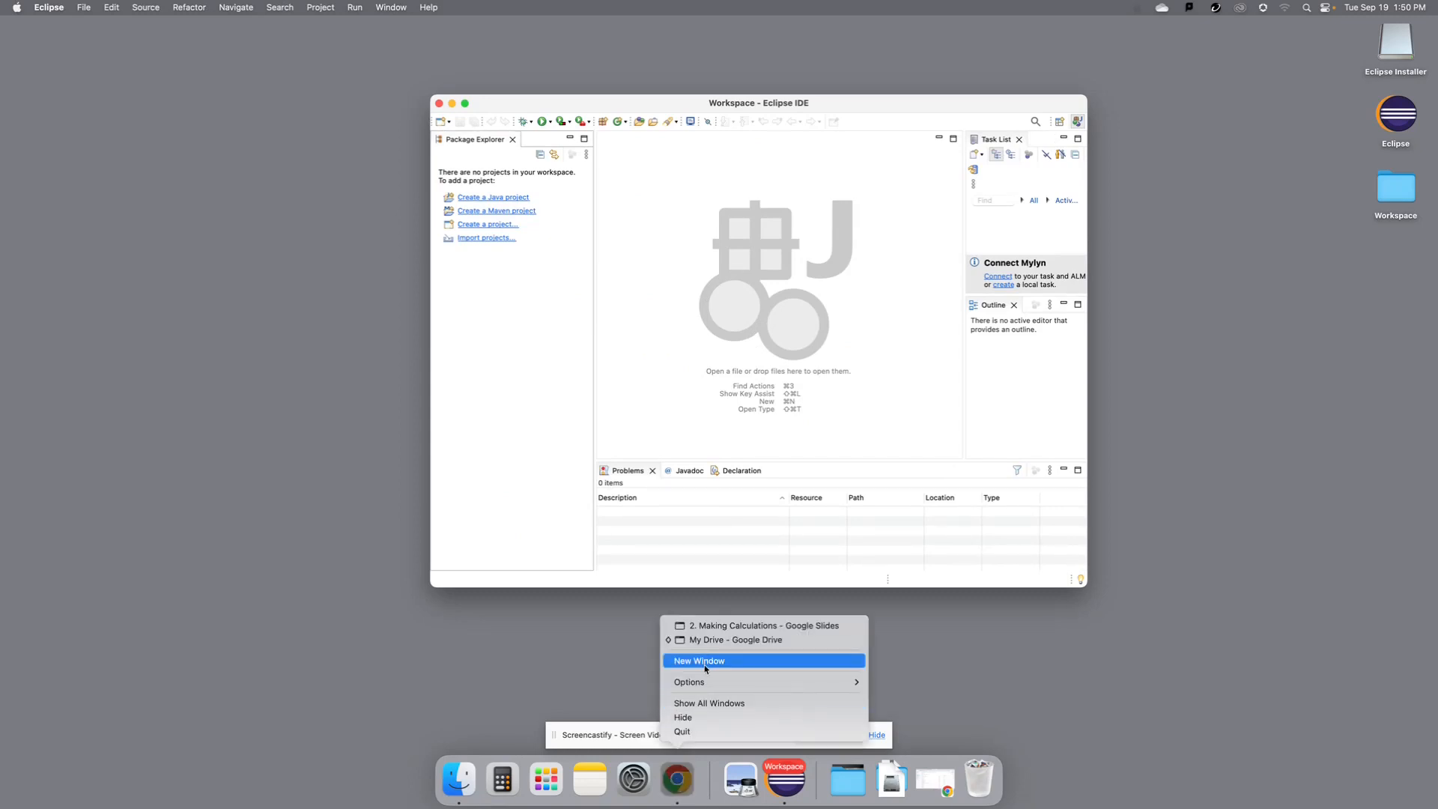
pyautogui.click(700, 661)
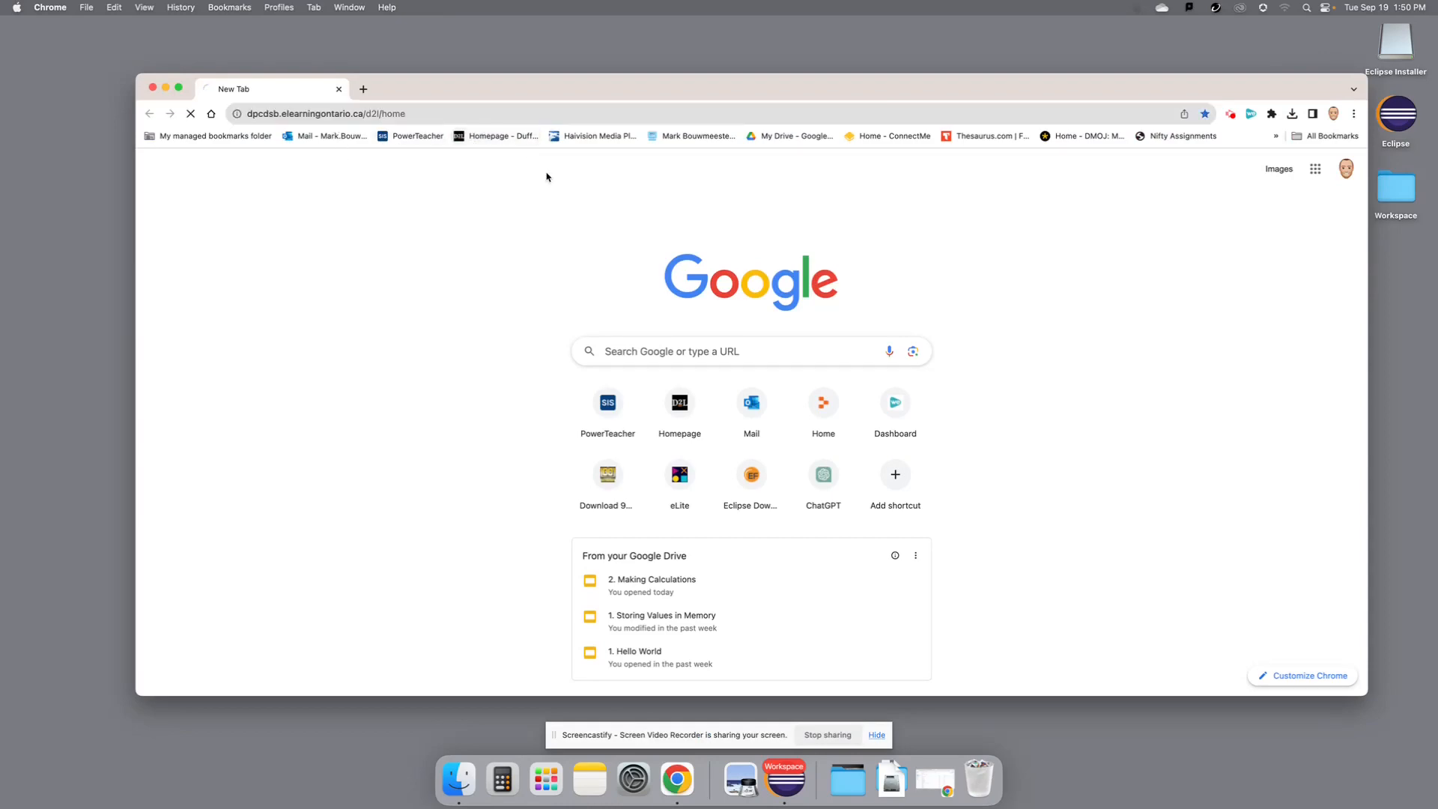
# - Navigate to the ICS4U1-1 course's Content > JavaFX Setup > JavaFX Files Download page
pyautogui.click(680, 408)
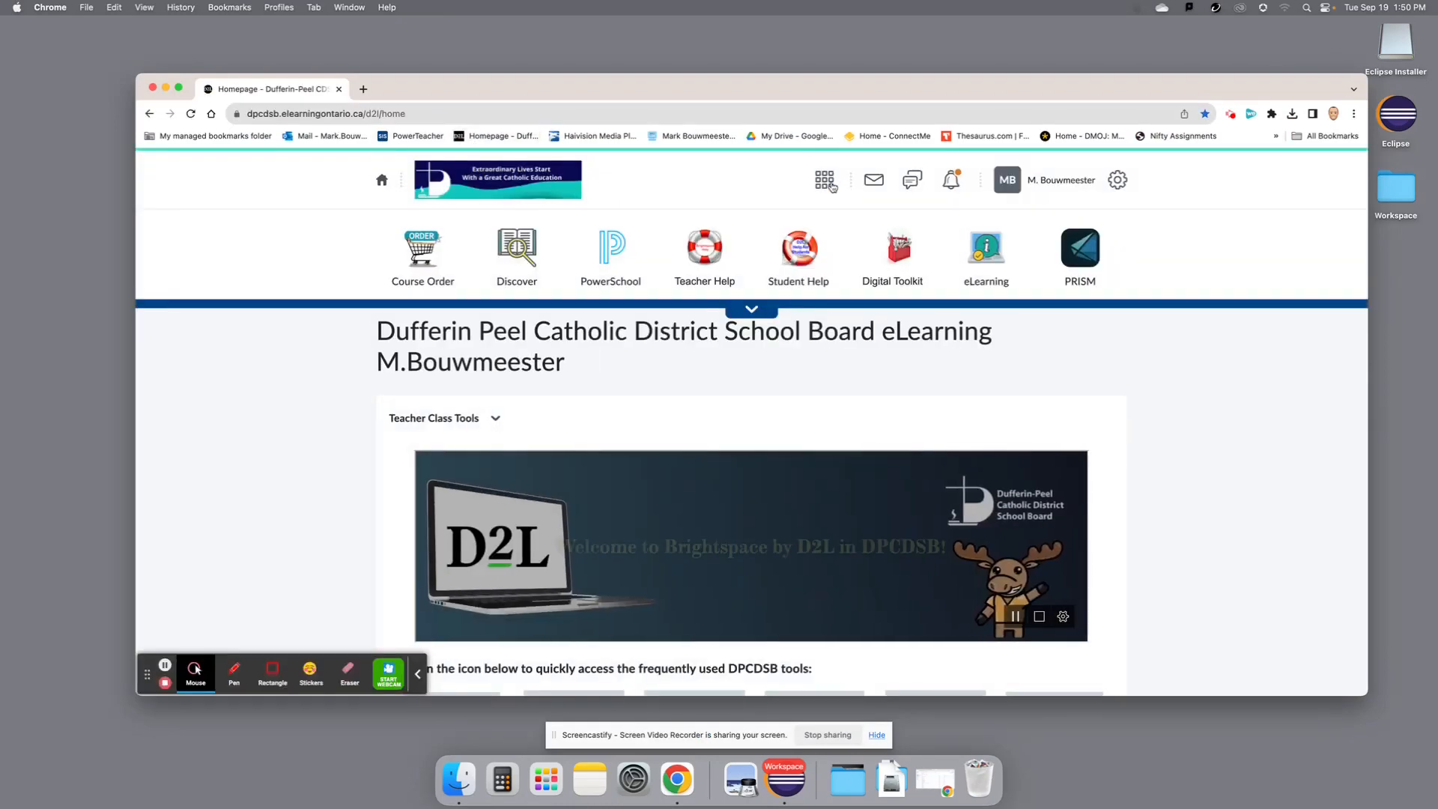
pyautogui.click(824, 178)
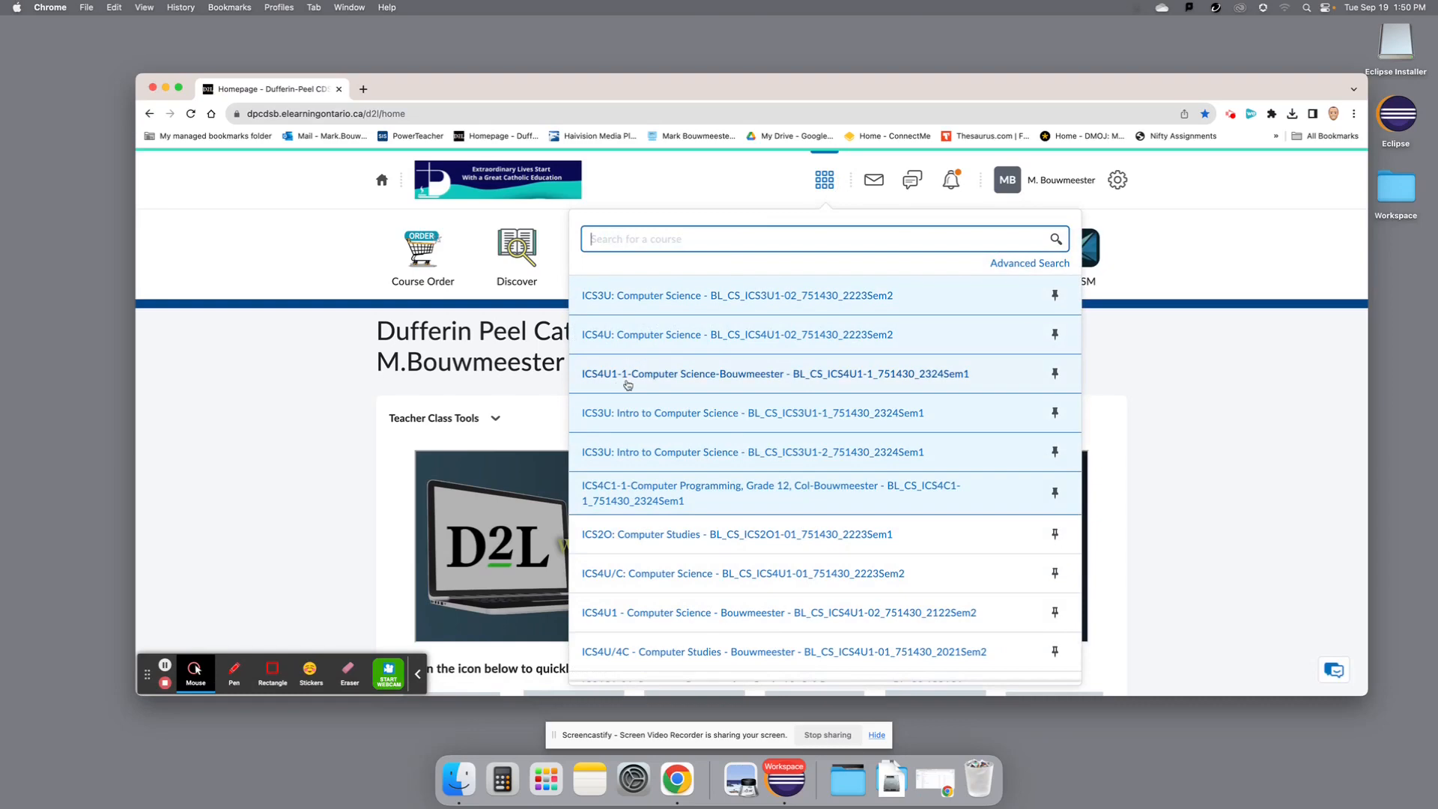
pyautogui.click(774, 373)
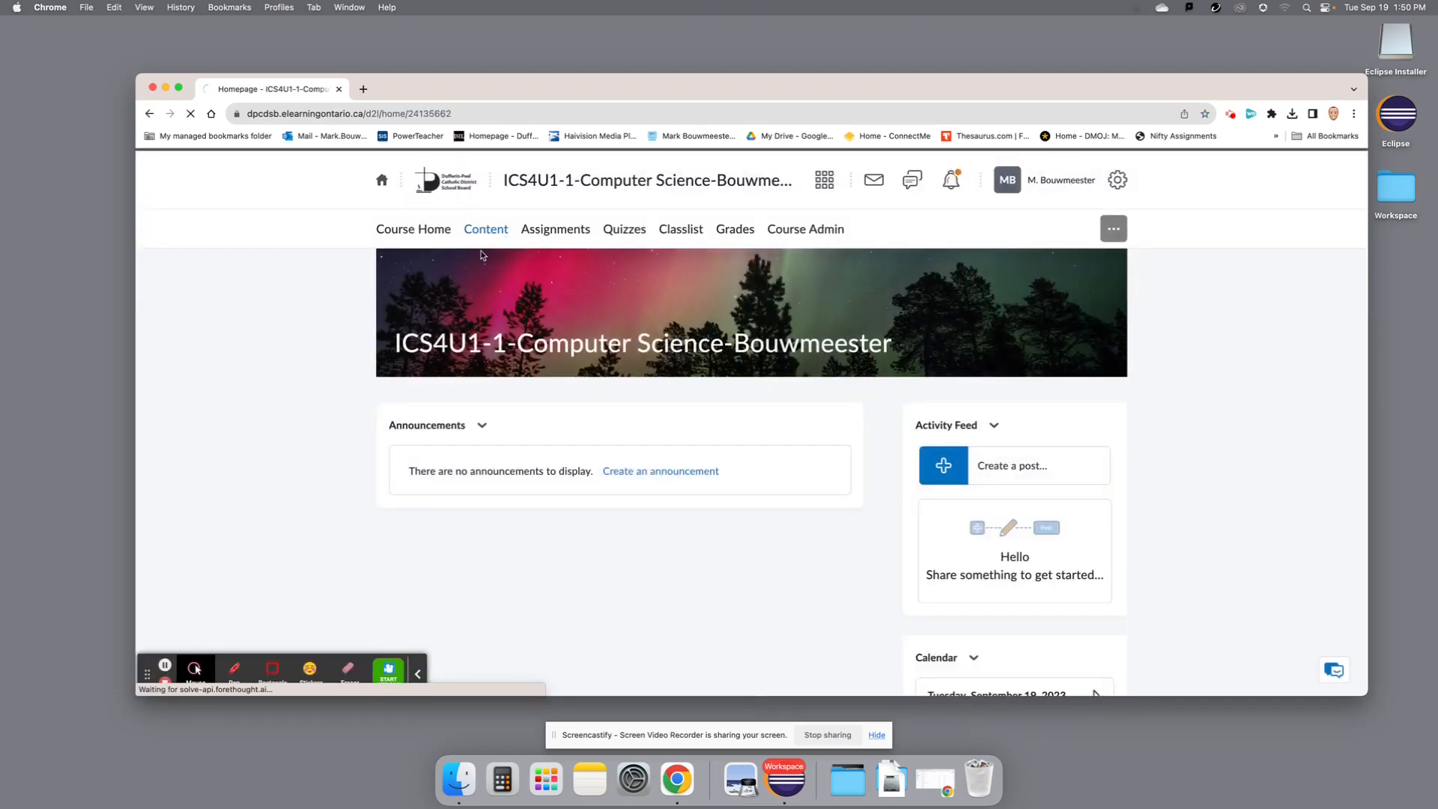
pyautogui.click(486, 227)
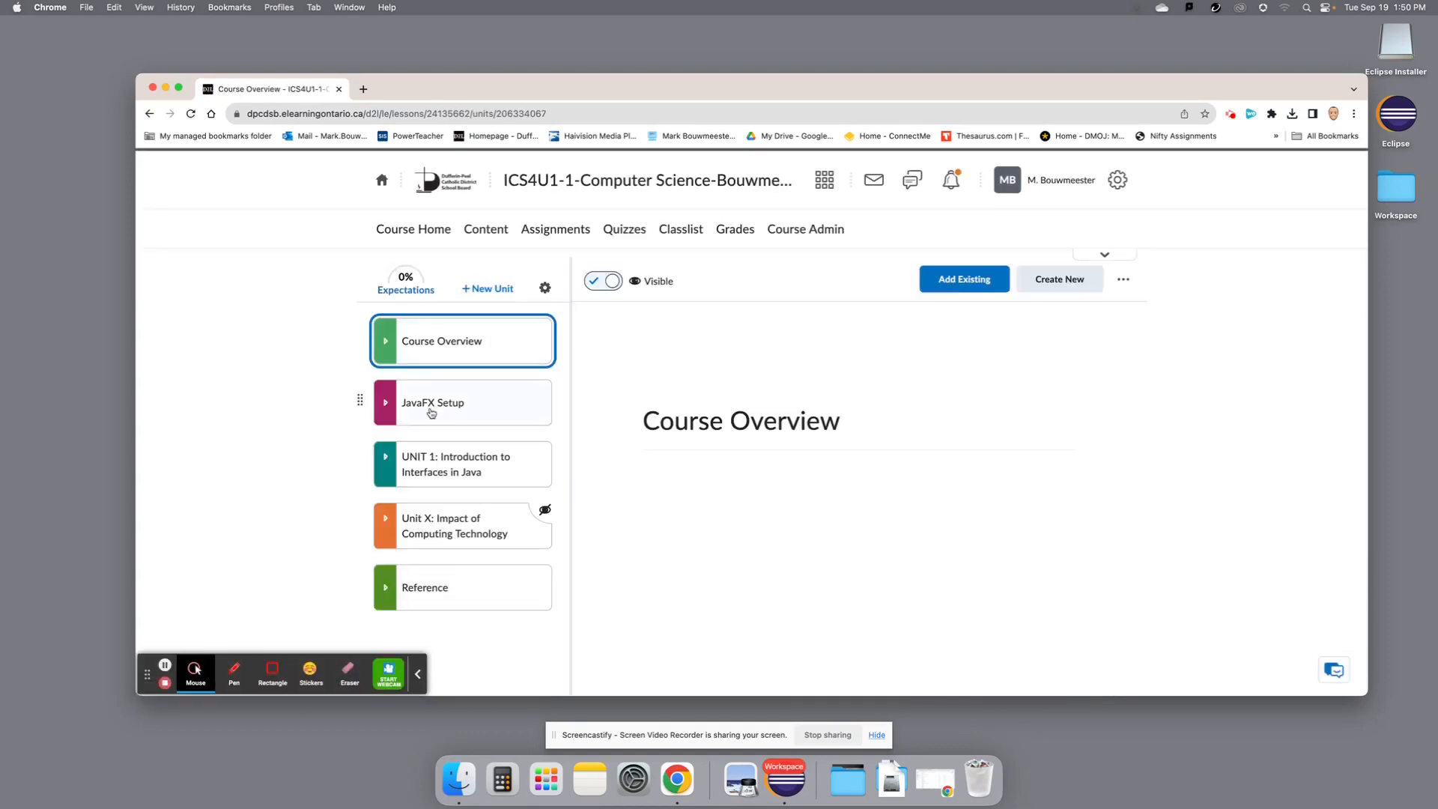
pyautogui.click(433, 402)
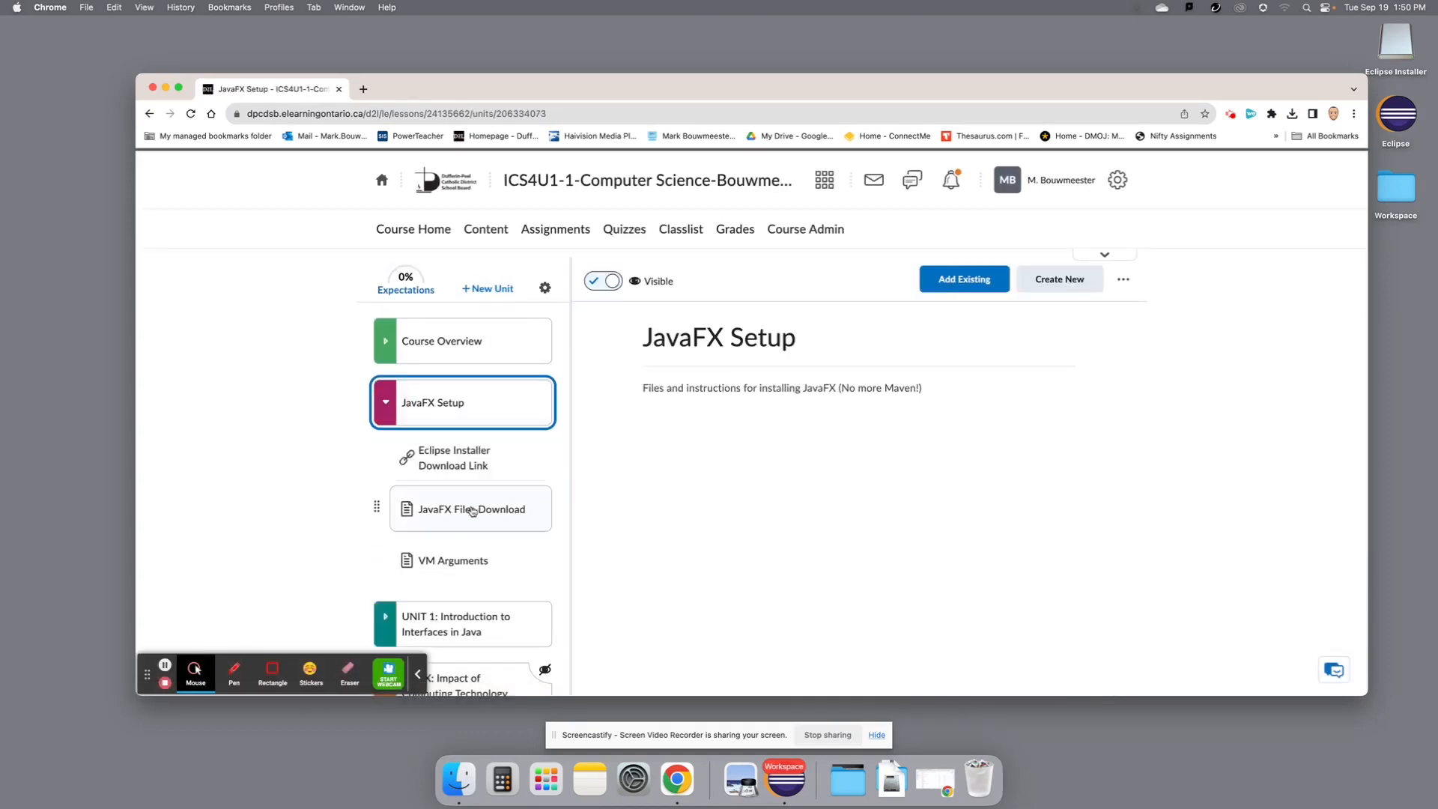
pyautogui.click(470, 509)
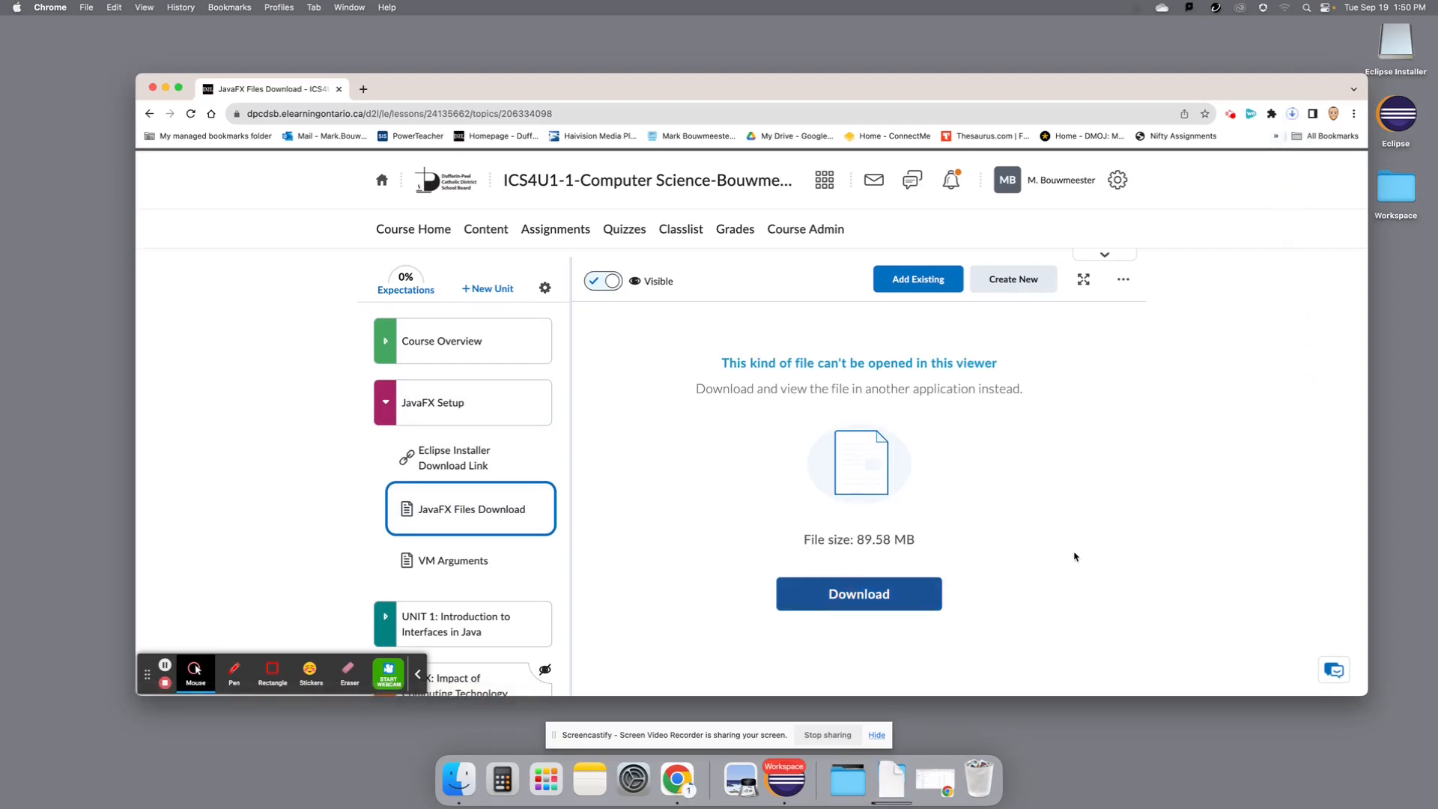
# - Download the JavaFX files and show them in Finder's Downloads folder
pyautogui.click(858, 593)
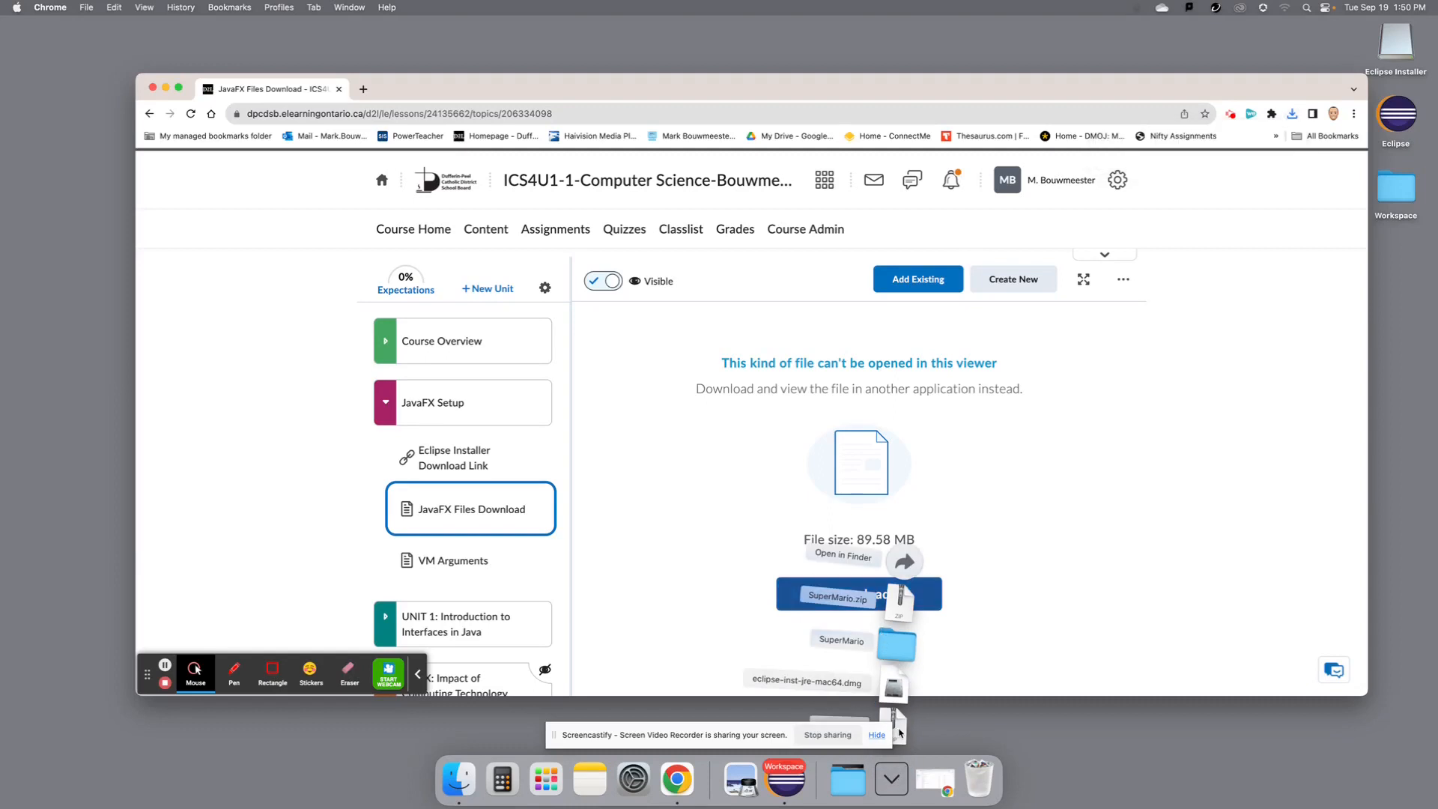
pyautogui.click(842, 556)
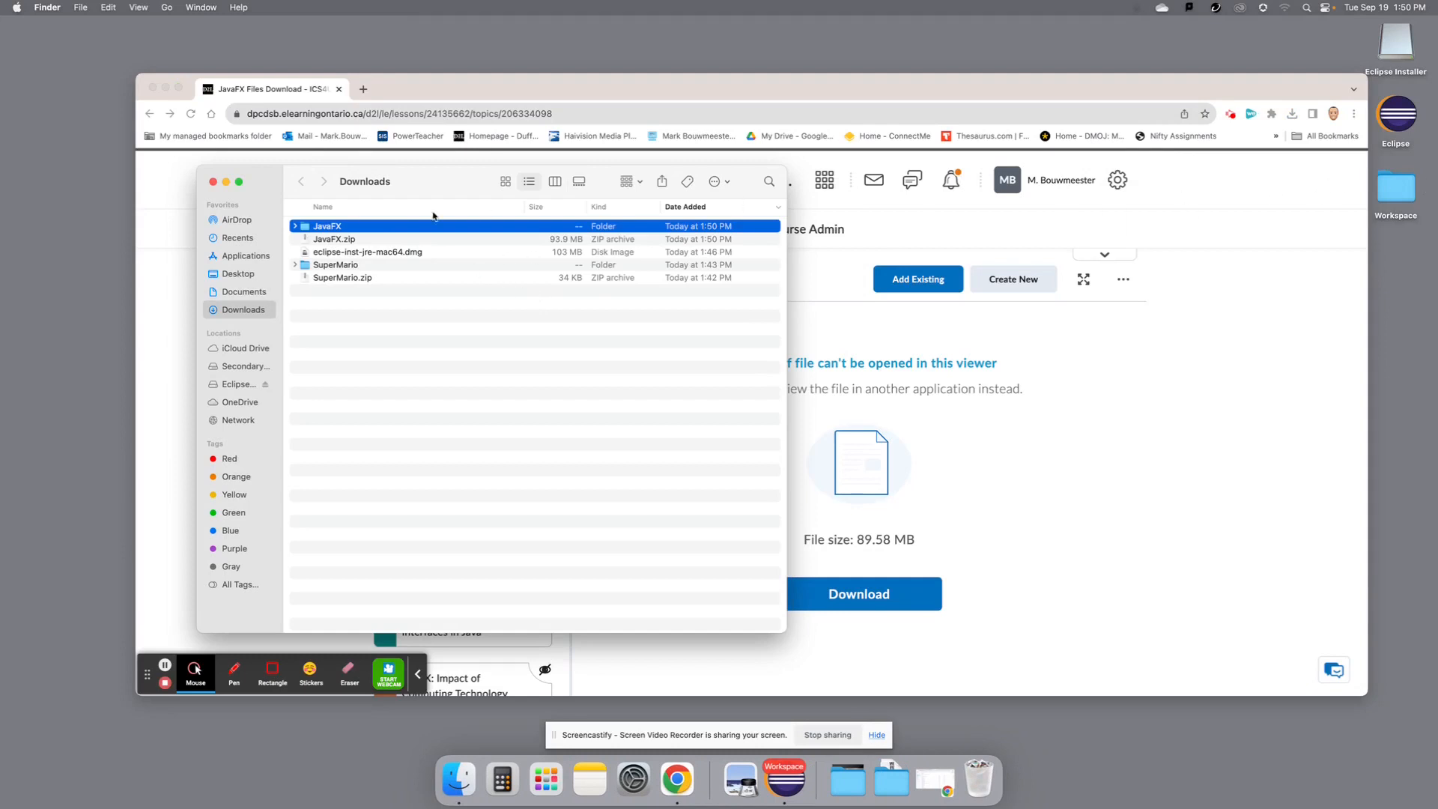
pyautogui.moveTo(642, 247)
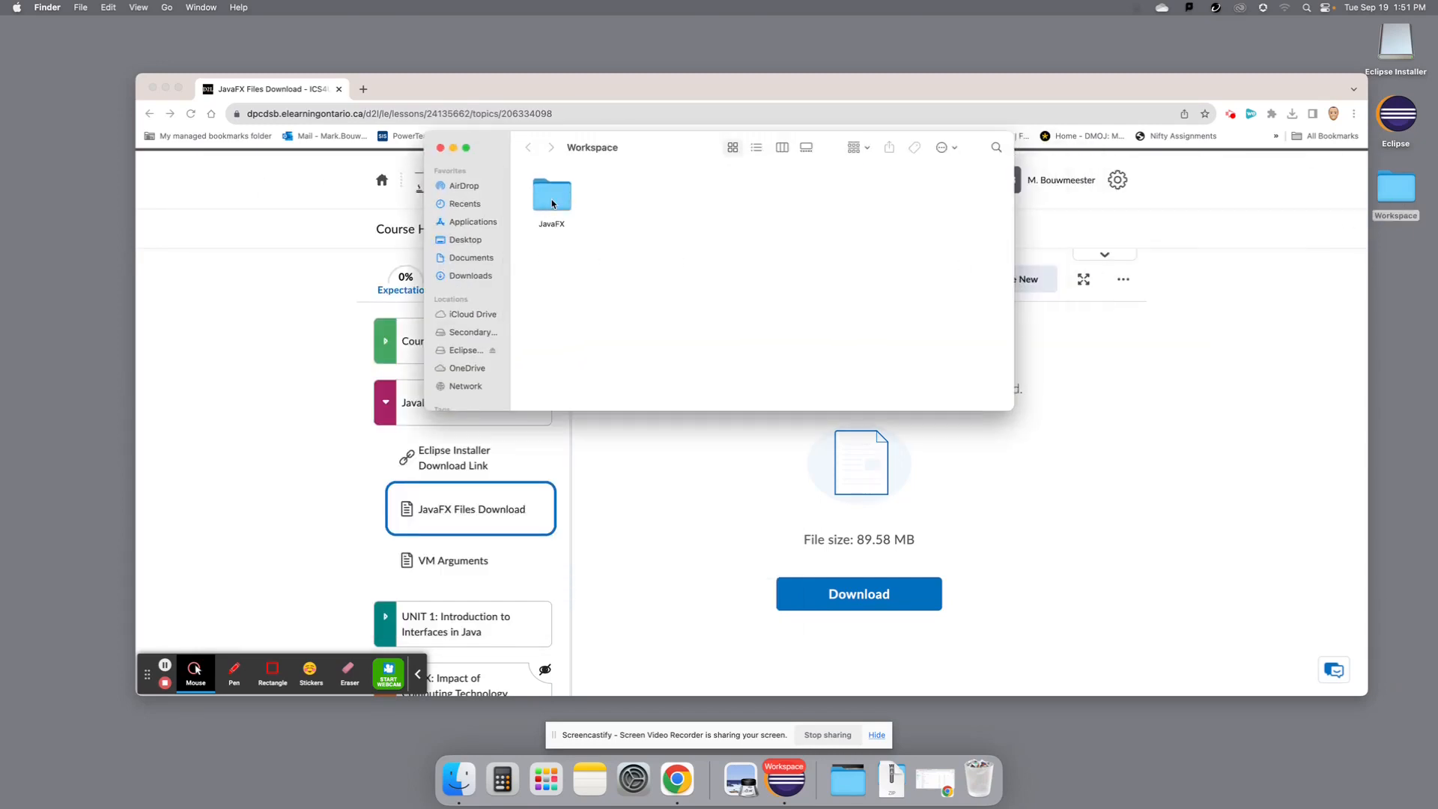
# - Check the JavaFX folder's macOS and windows subfolders inside Workspace, then close Finder
pyautogui.doubleClick(551, 193)
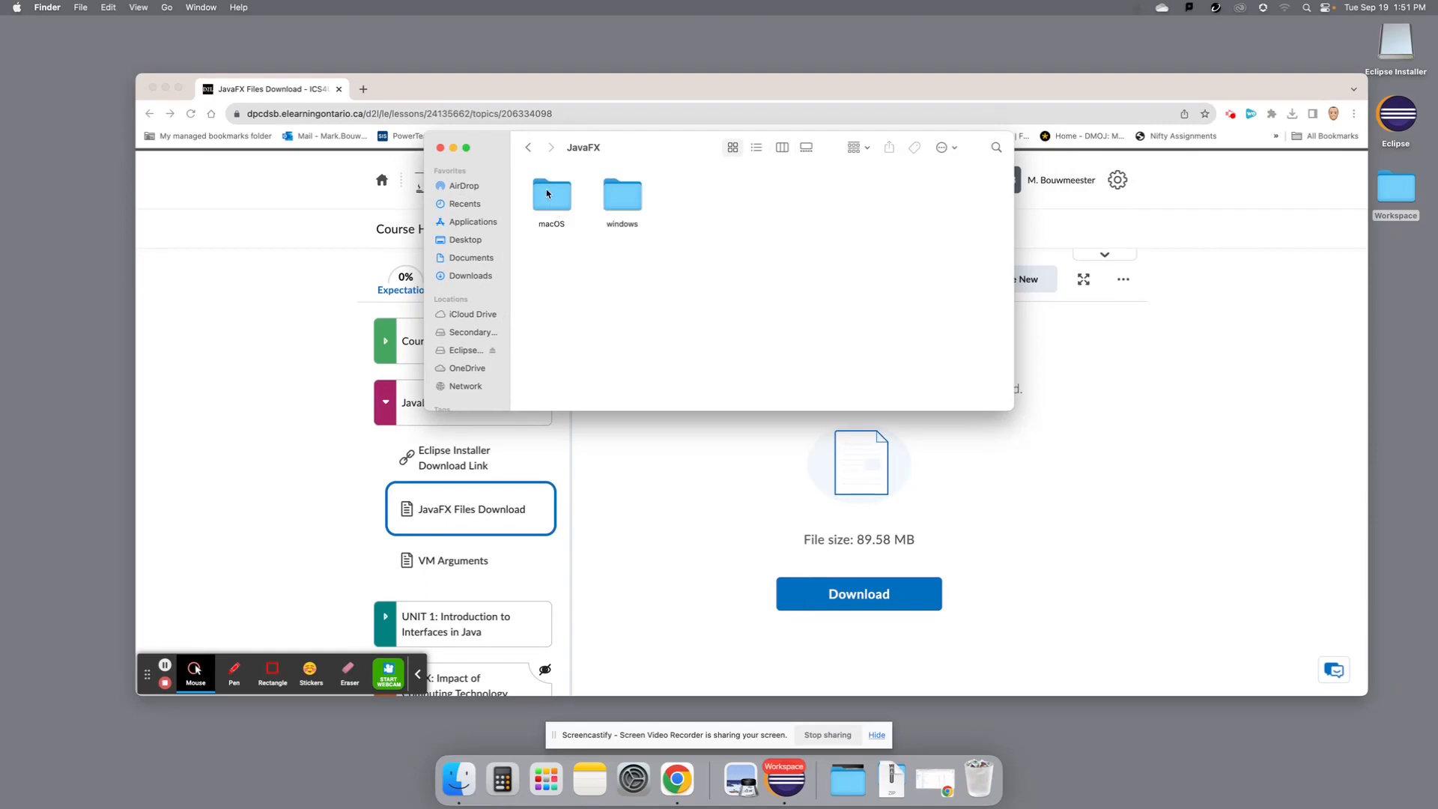
pyautogui.click(551, 194)
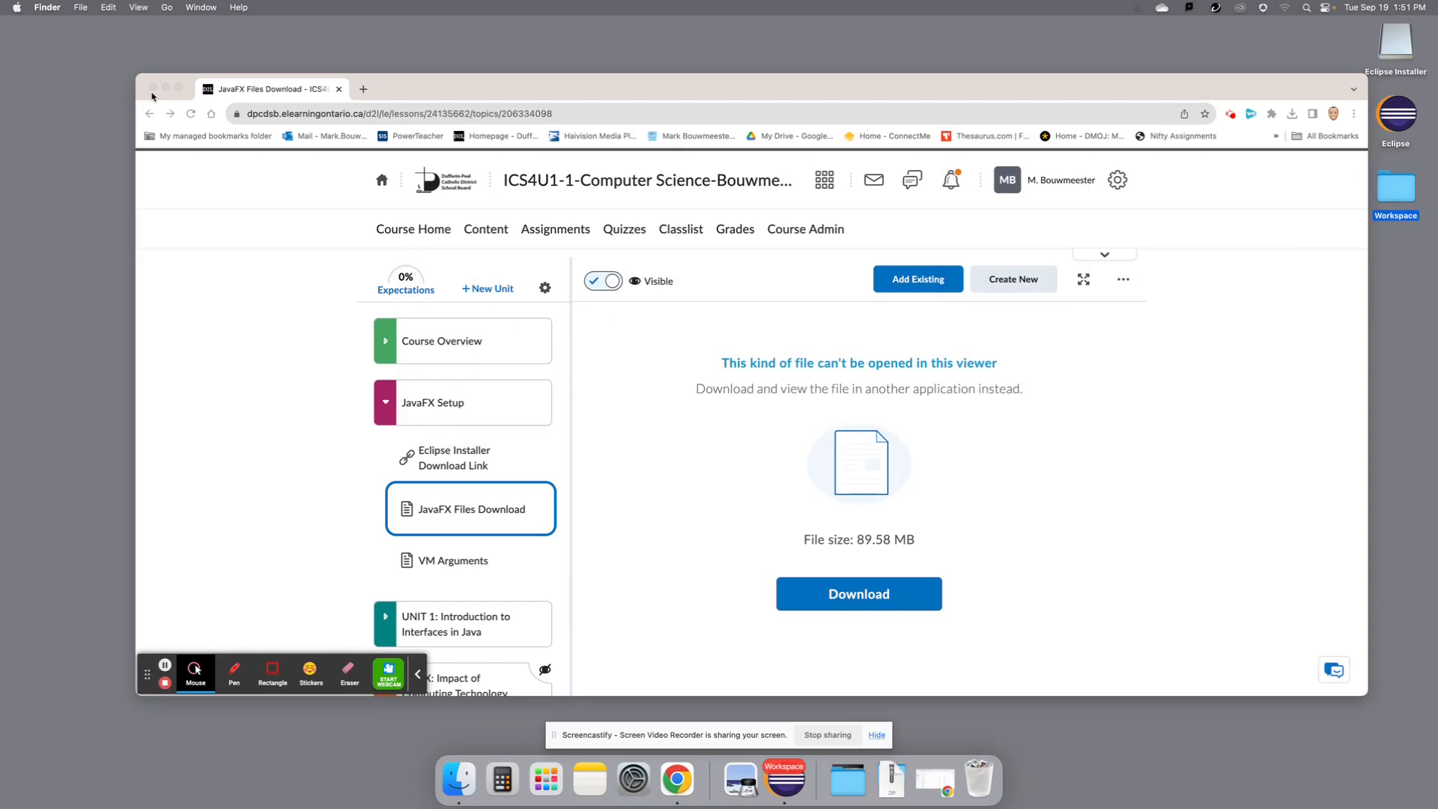
pyautogui.moveTo(166, 89)
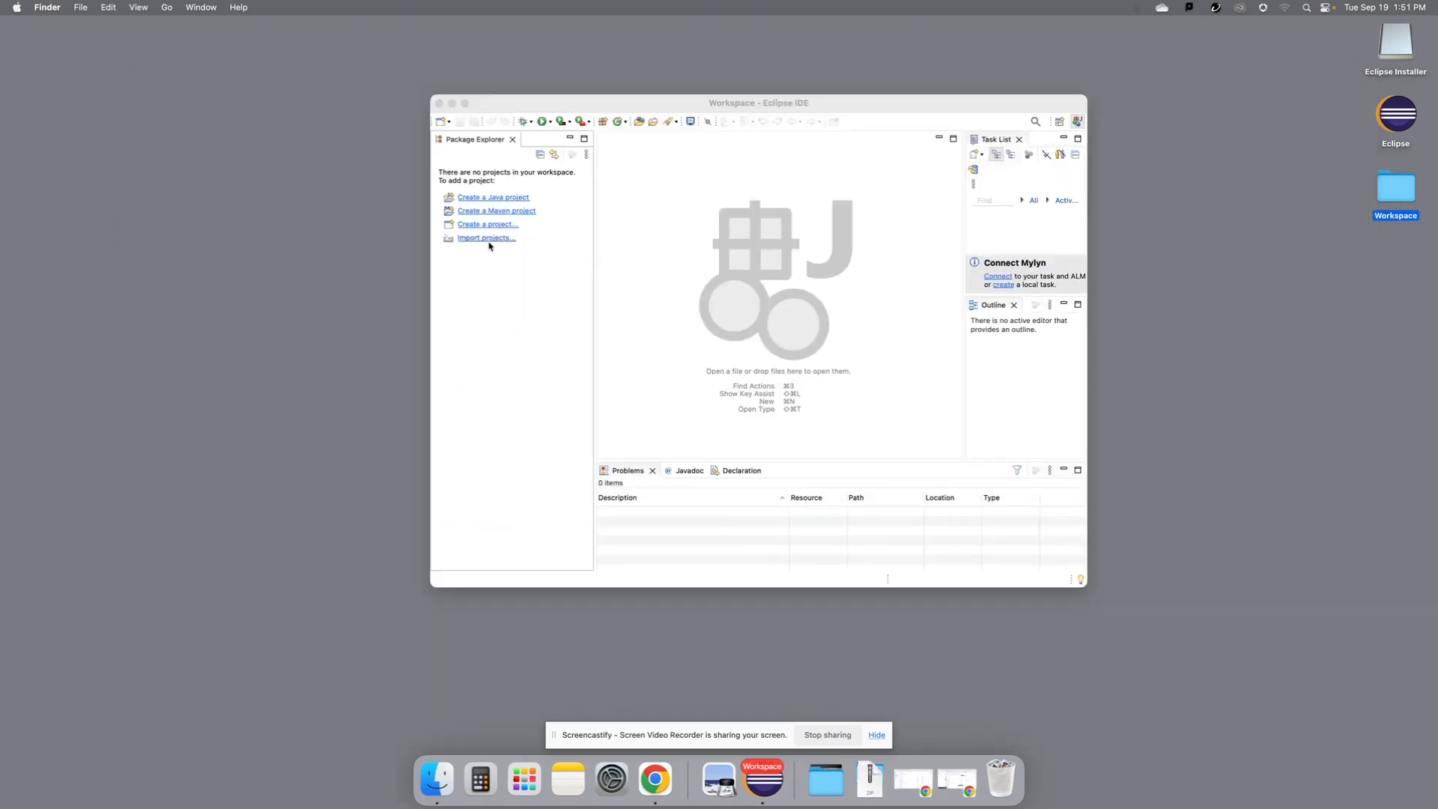
pyautogui.moveTo(531, 266)
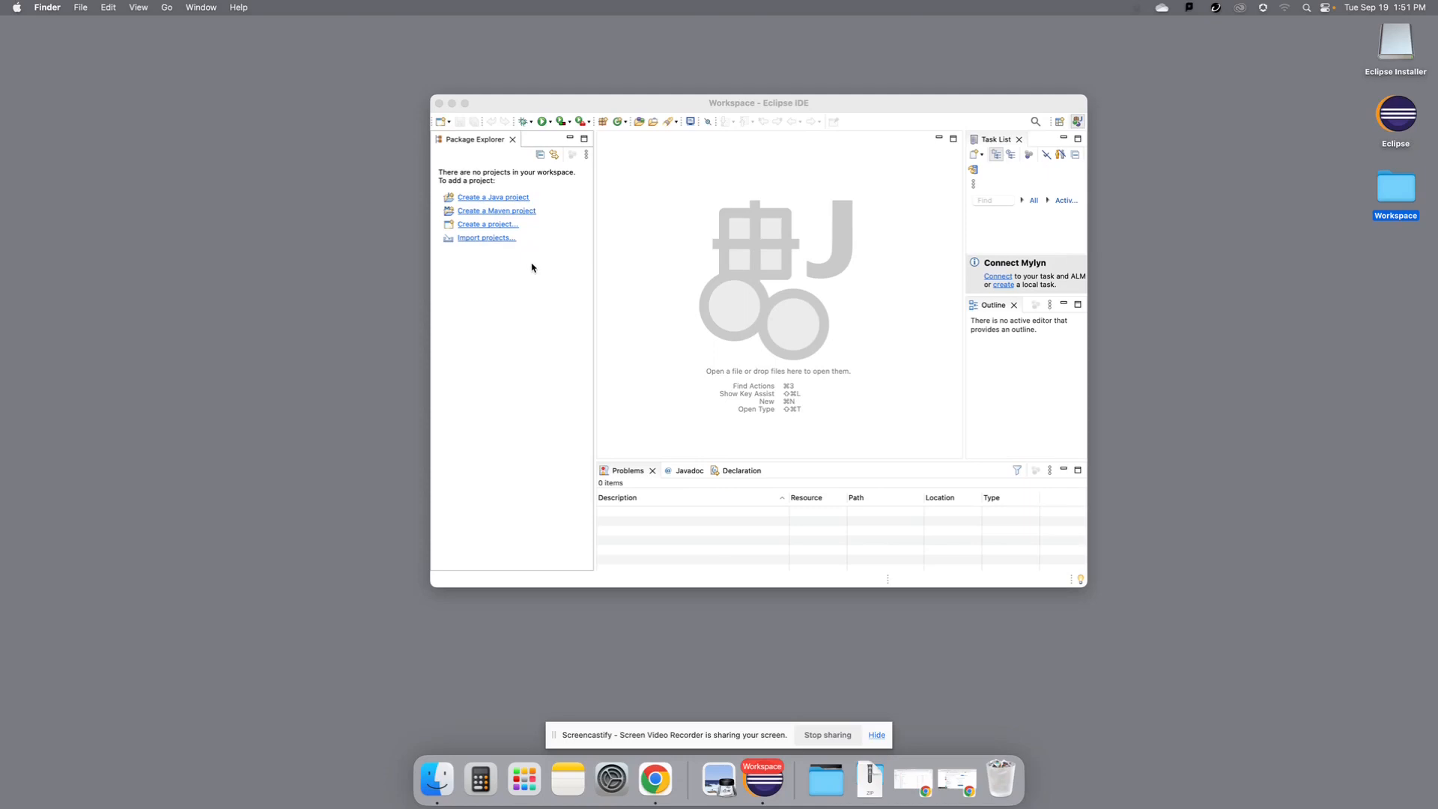
pyautogui.moveTo(259, 93)
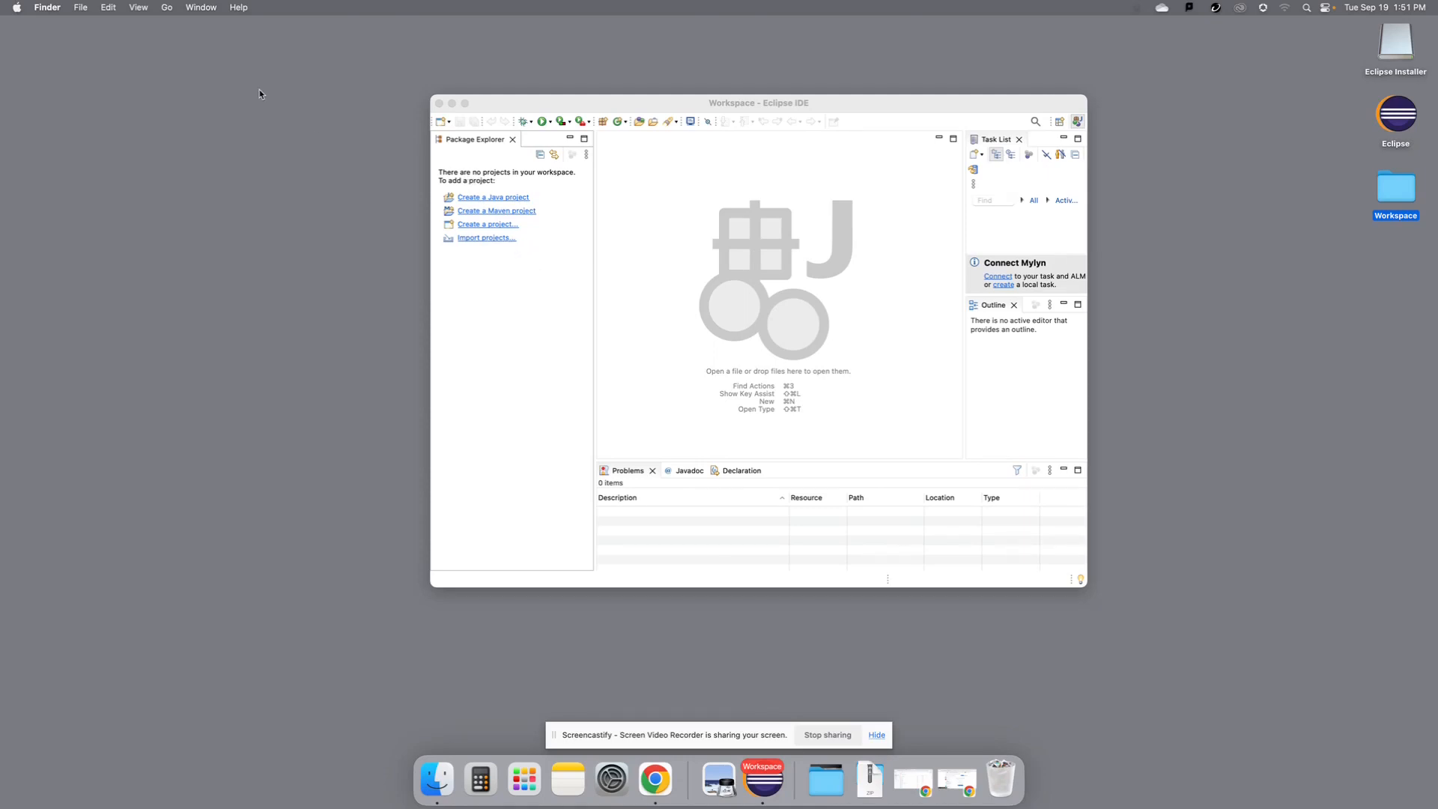
# - Reach the Installed JREs page under Java in Eclipse Preferences
pyautogui.click(759, 102)
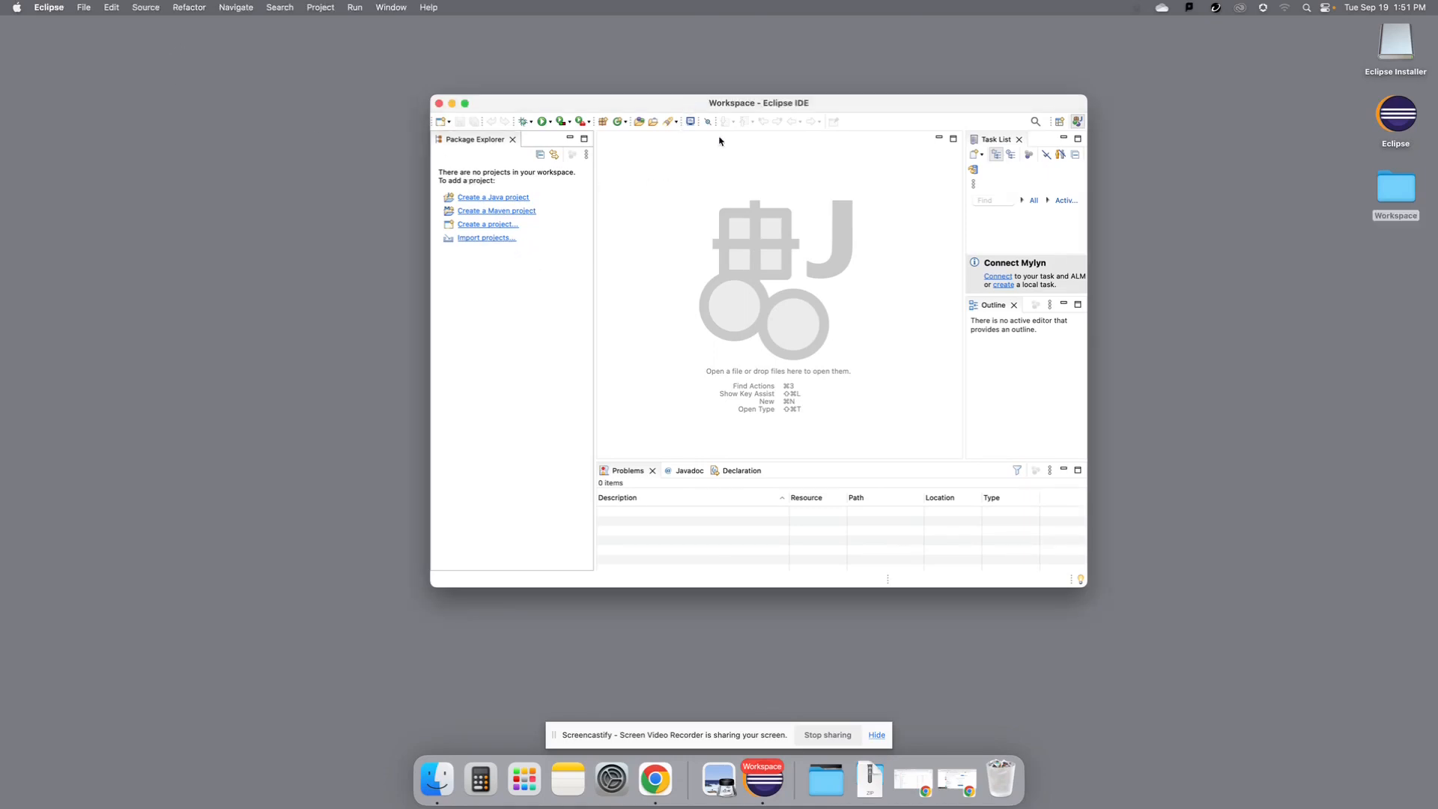
pyautogui.click(48, 7)
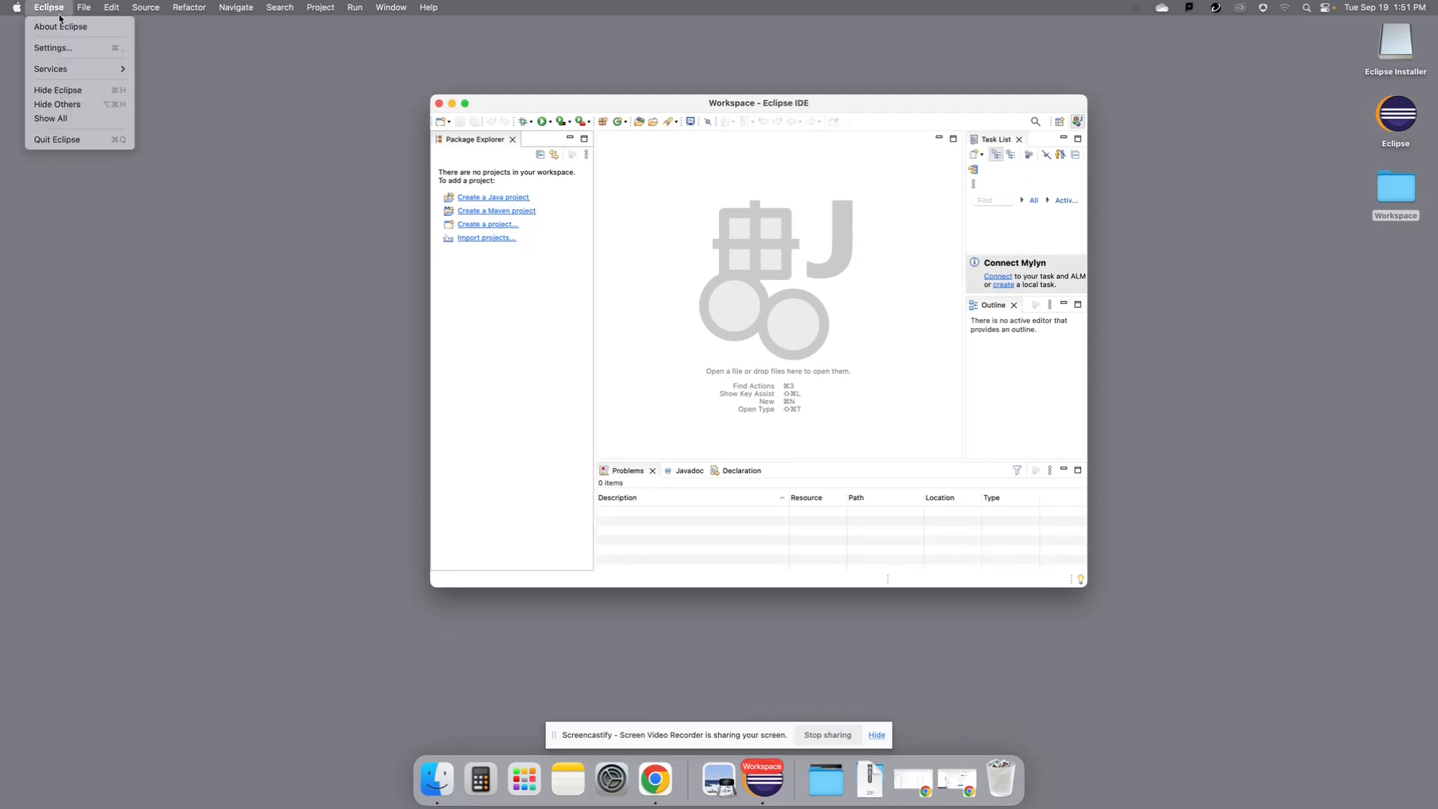
pyautogui.click(52, 48)
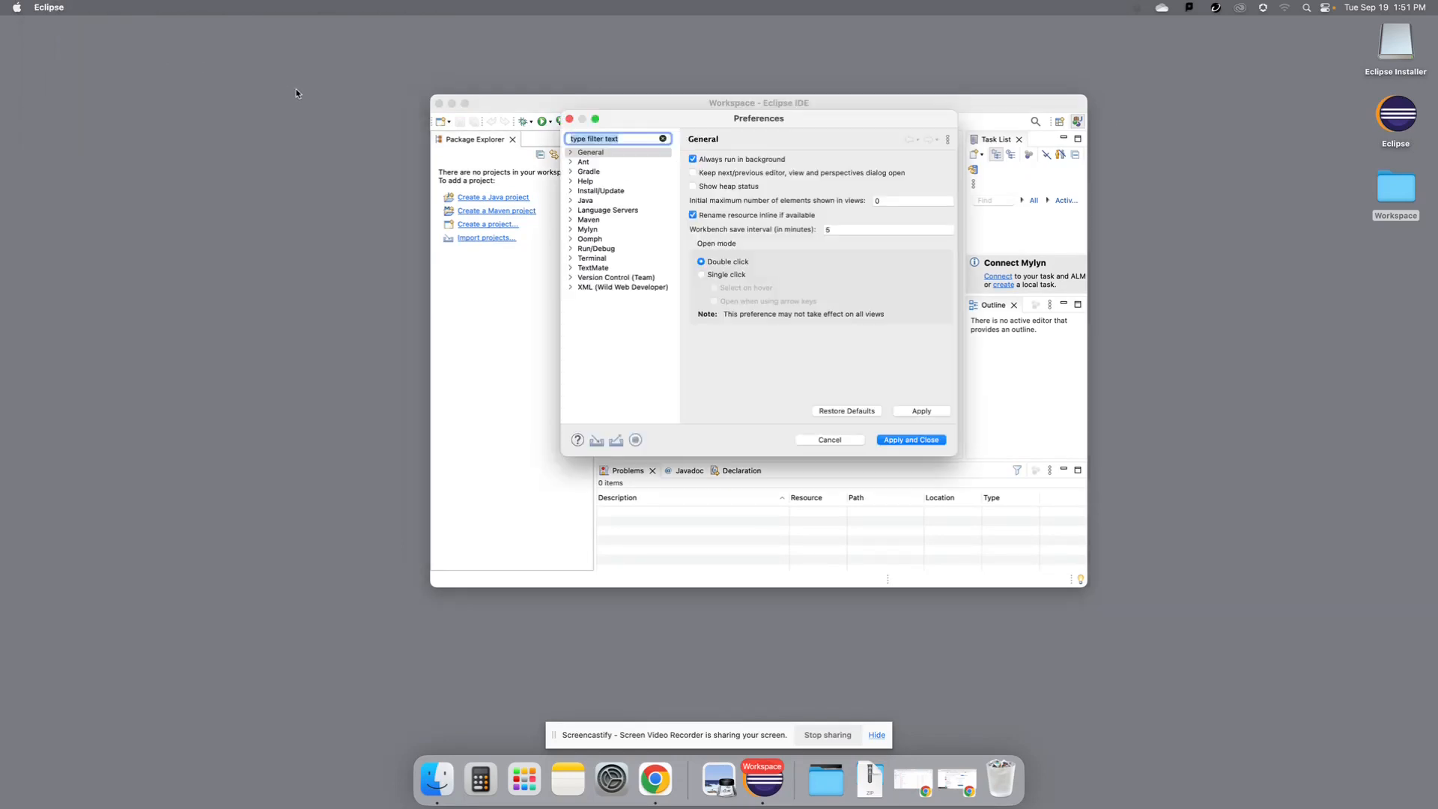
pyautogui.click(572, 199)
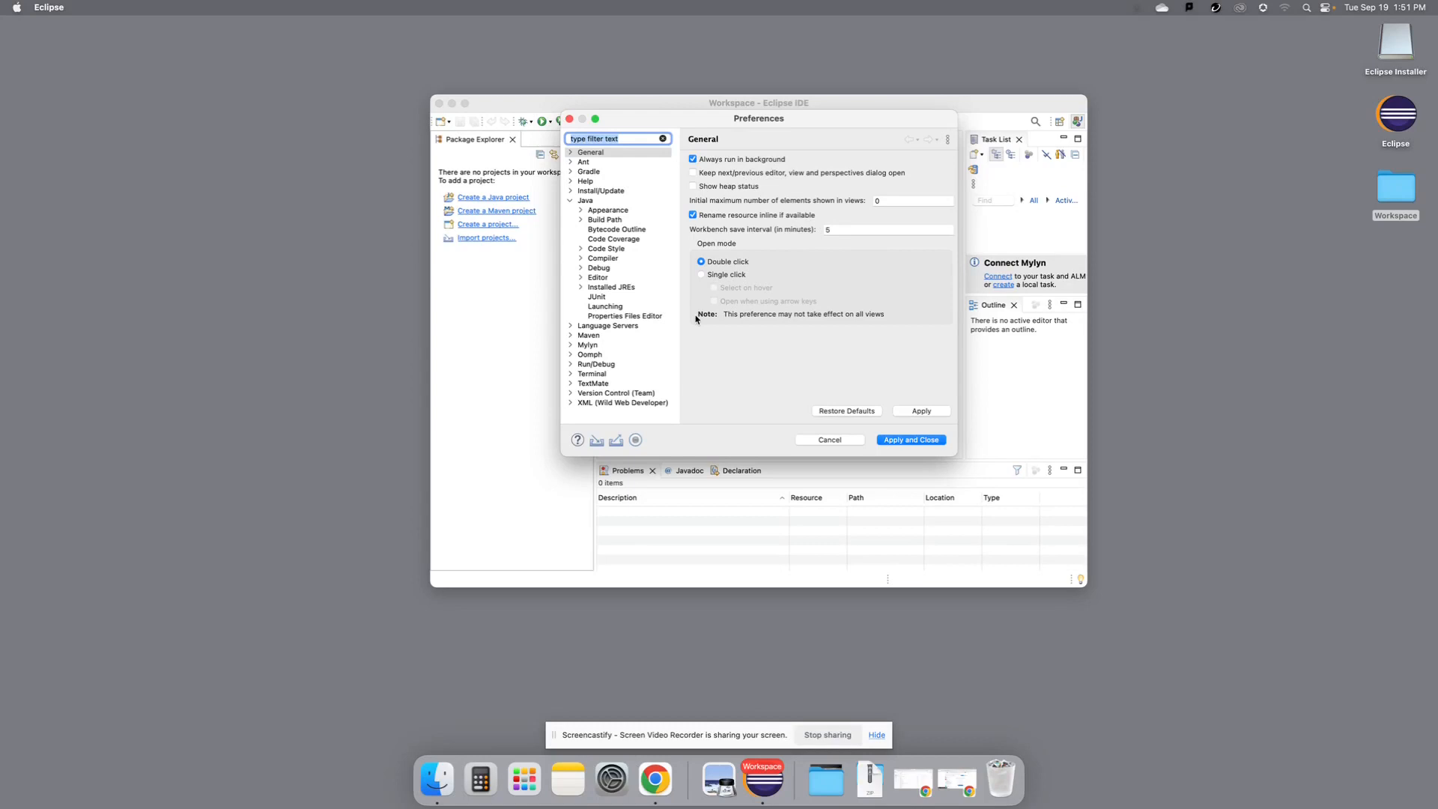
pyautogui.moveTo(621, 290)
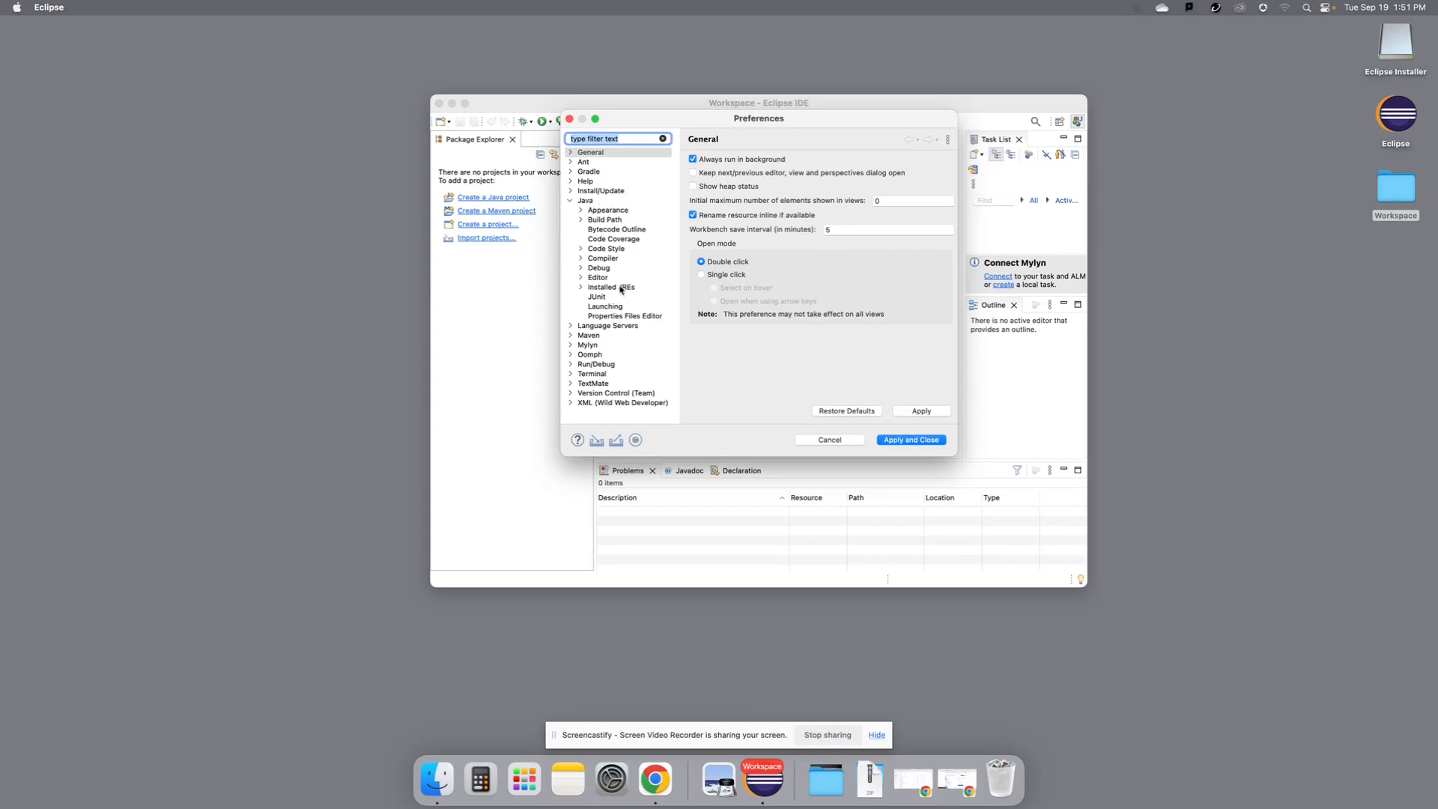
pyautogui.click(612, 288)
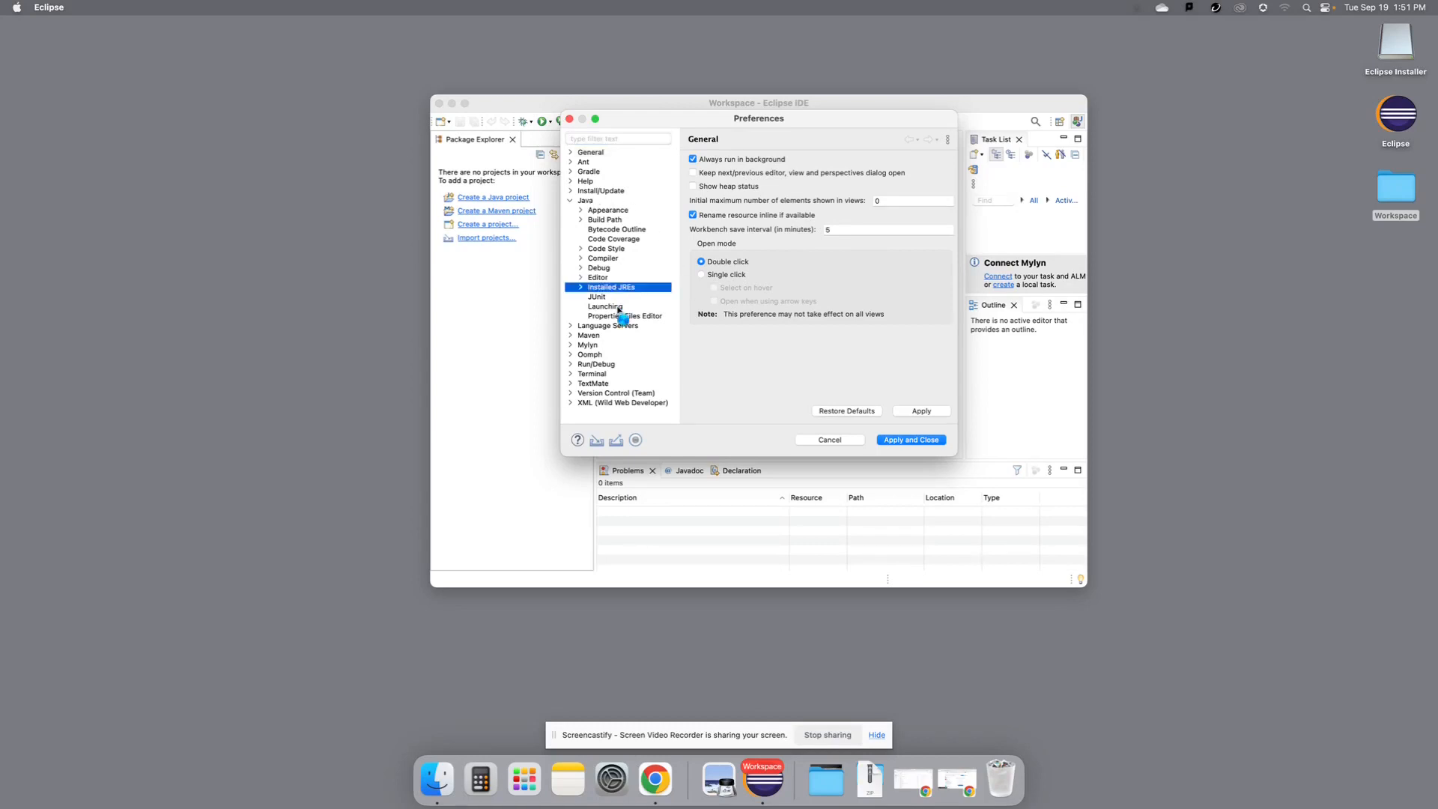
# - Start editing the JRE 17.0.8.1 definition from the Installed JREs list
pyautogui.click(611, 288)
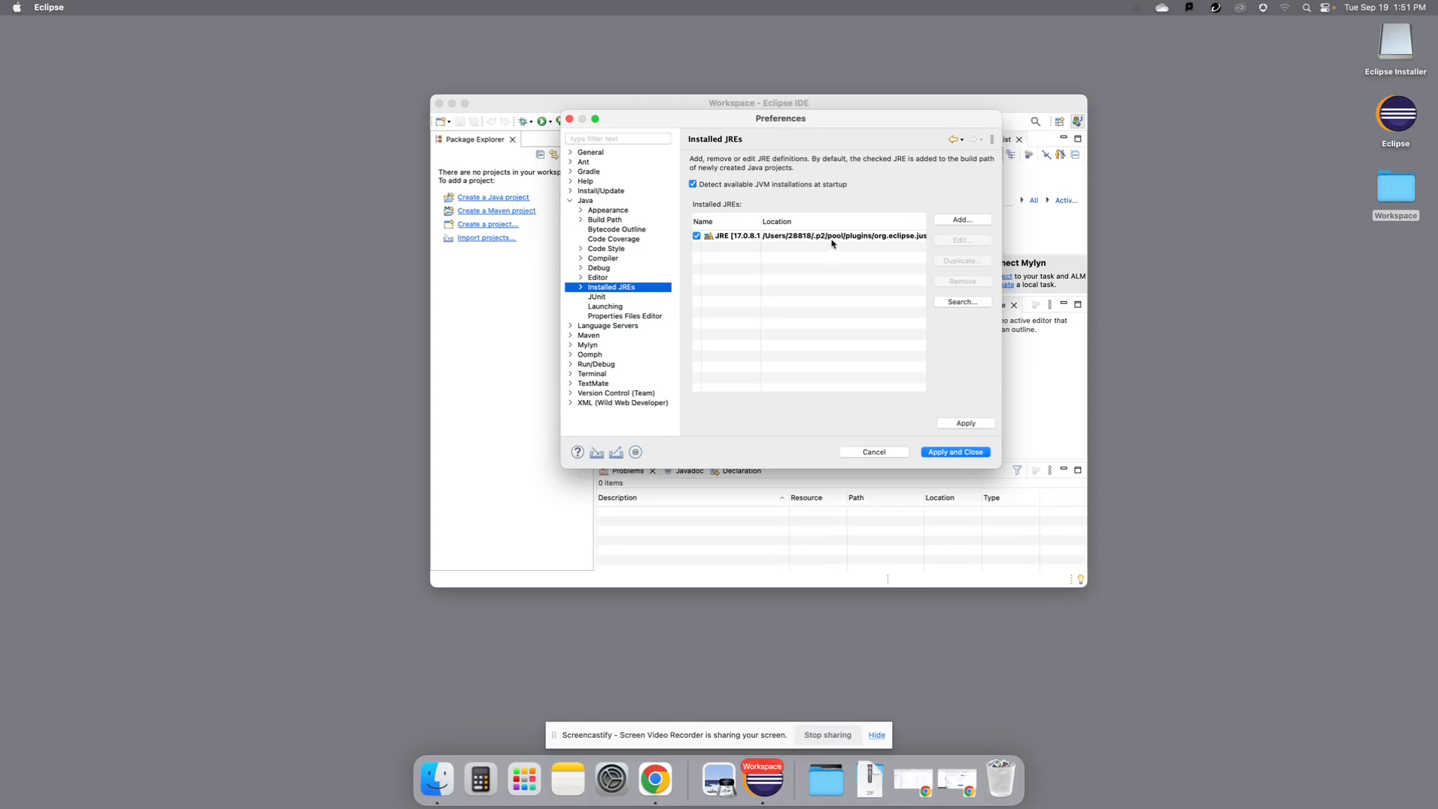
pyautogui.click(817, 236)
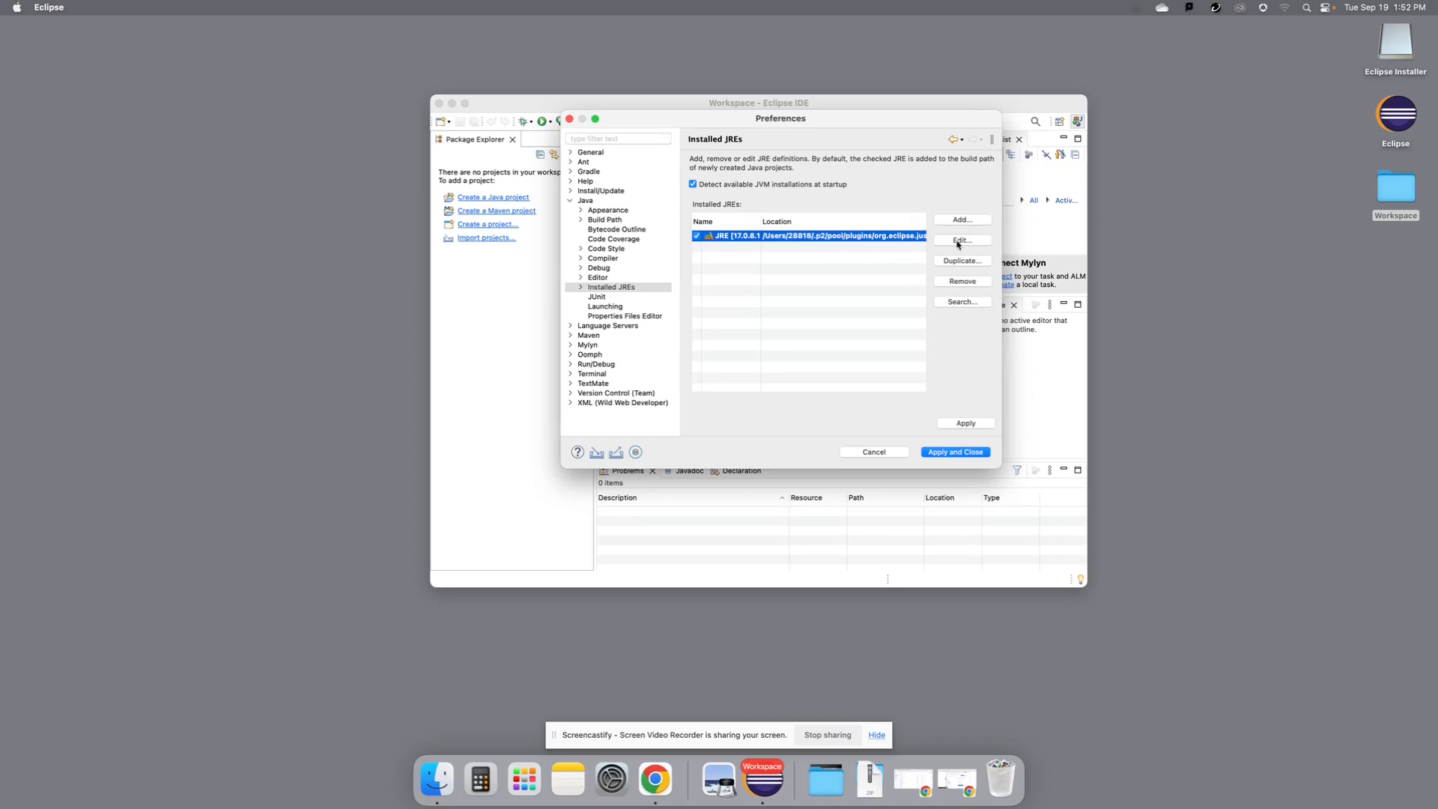
pyautogui.click(962, 239)
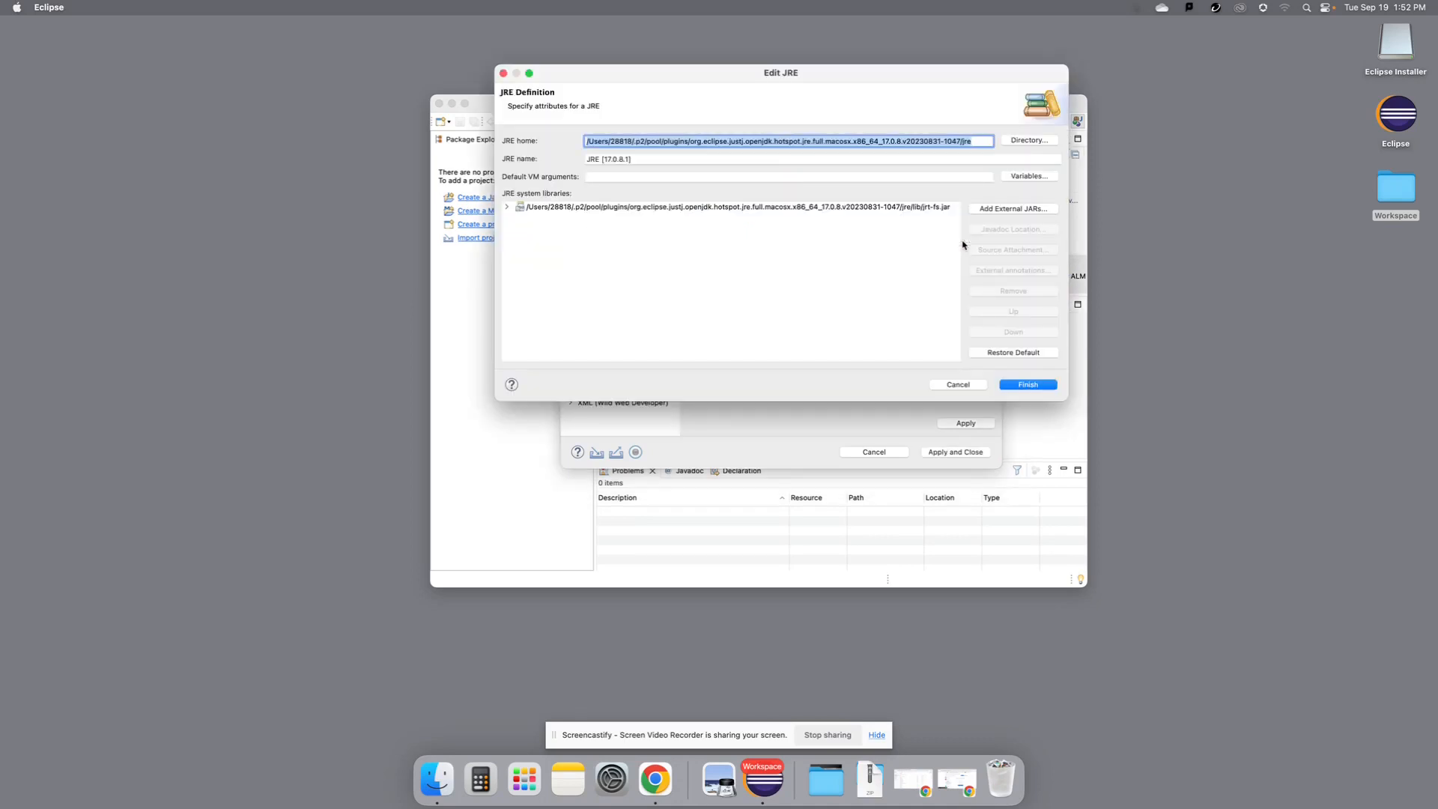
pyautogui.moveTo(862, 274)
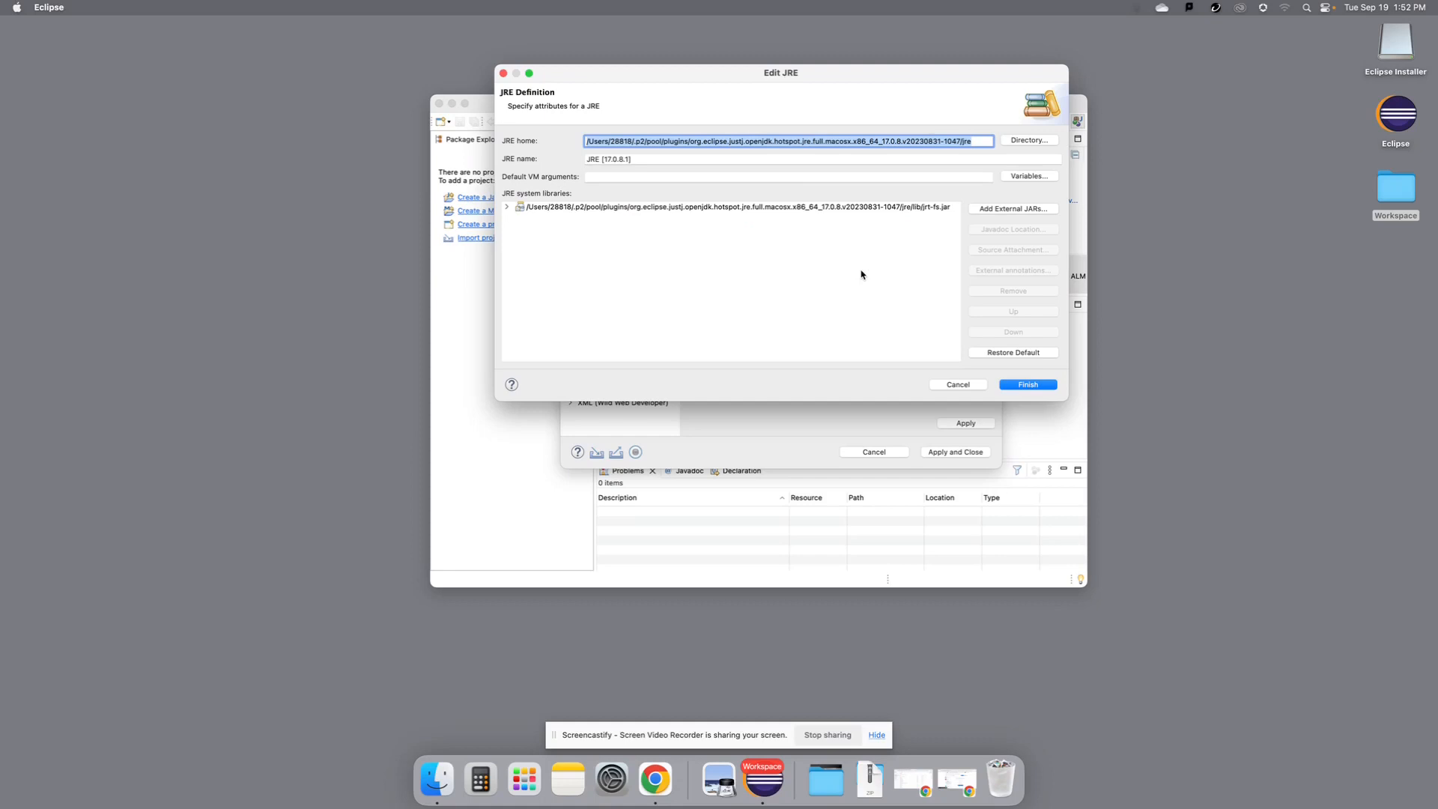
pyautogui.moveTo(1023, 211)
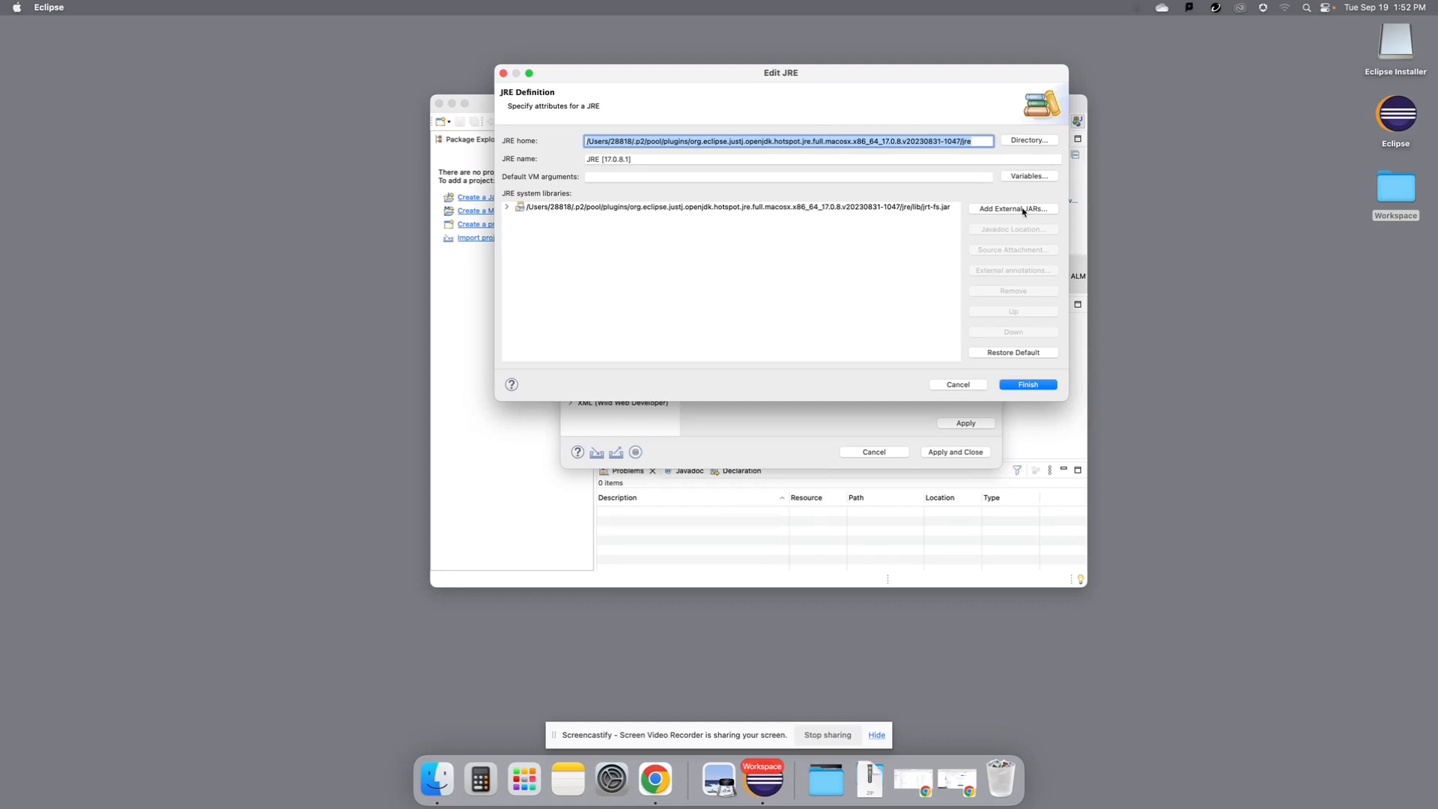
# - Add the eight JavaFX JARs from JavaFX/macOS/lib as external system libraries
pyautogui.click(1013, 208)
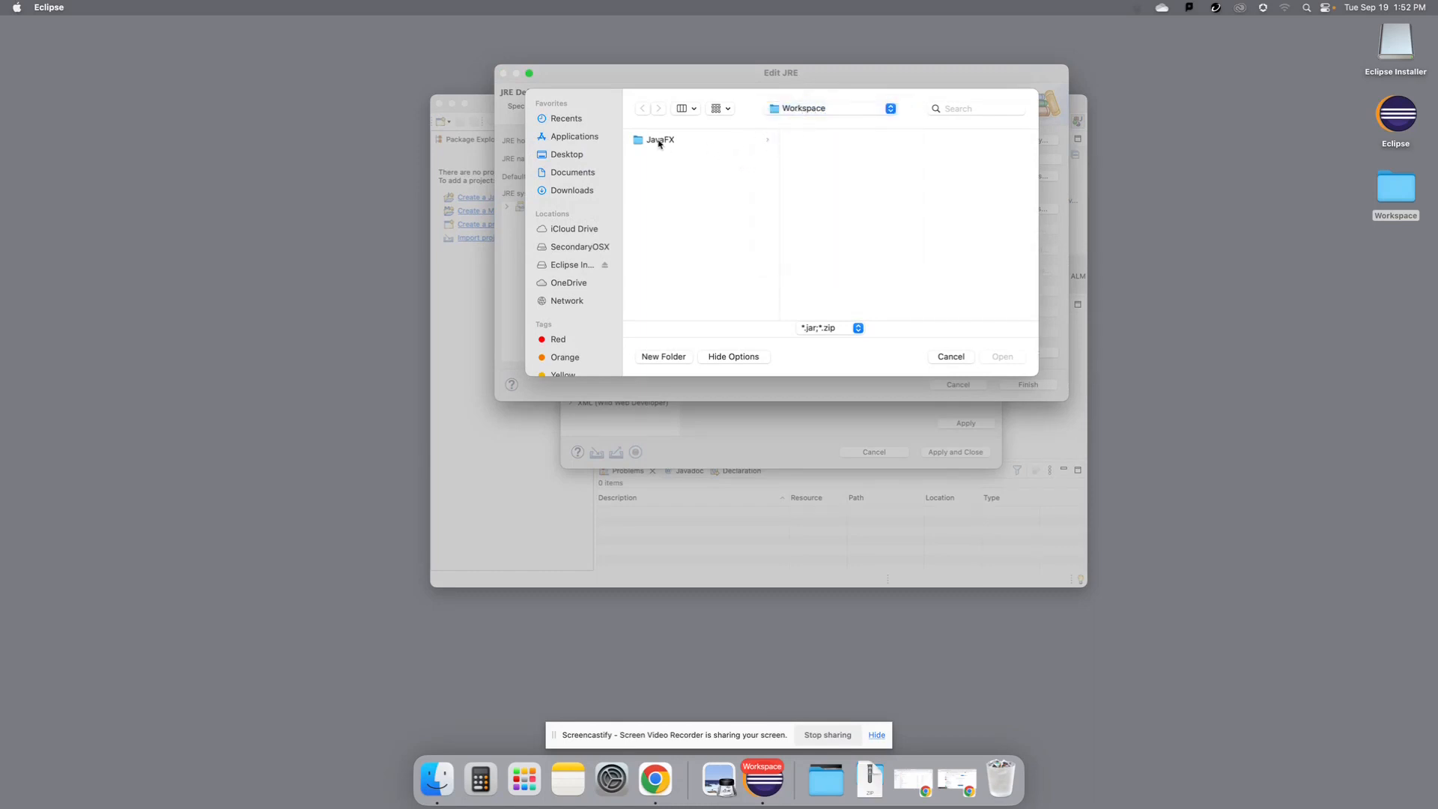
pyautogui.click(661, 139)
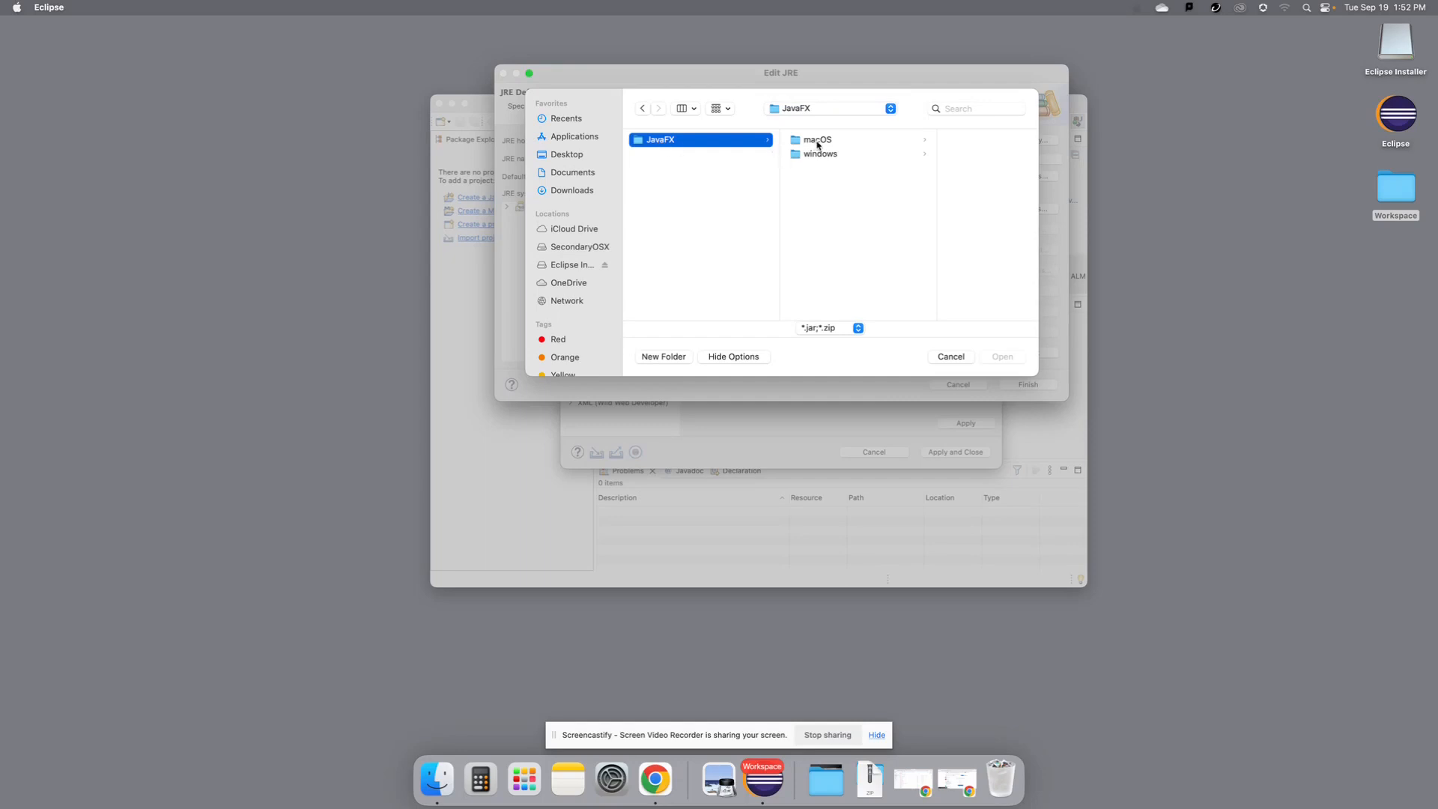
pyautogui.click(816, 139)
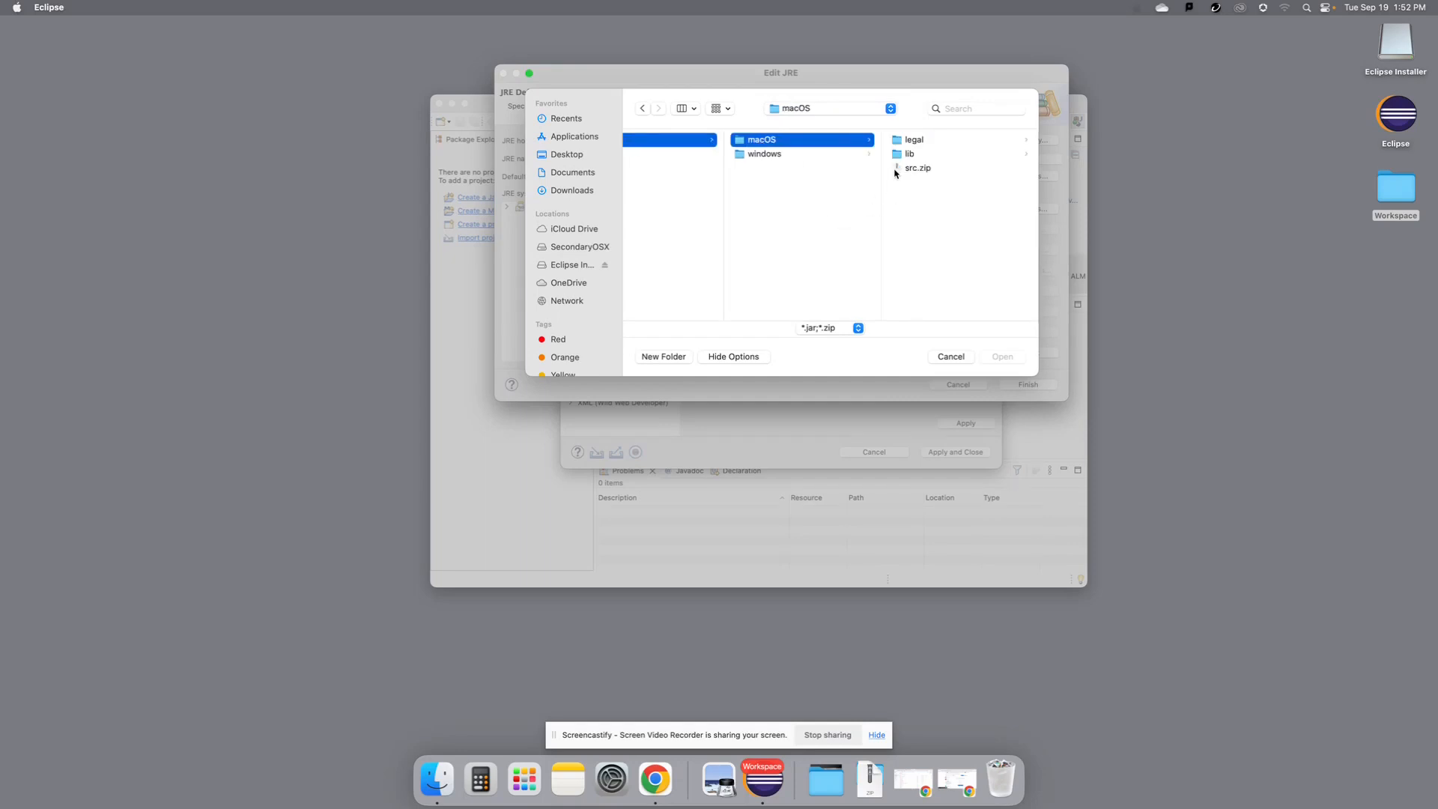
pyautogui.click(910, 153)
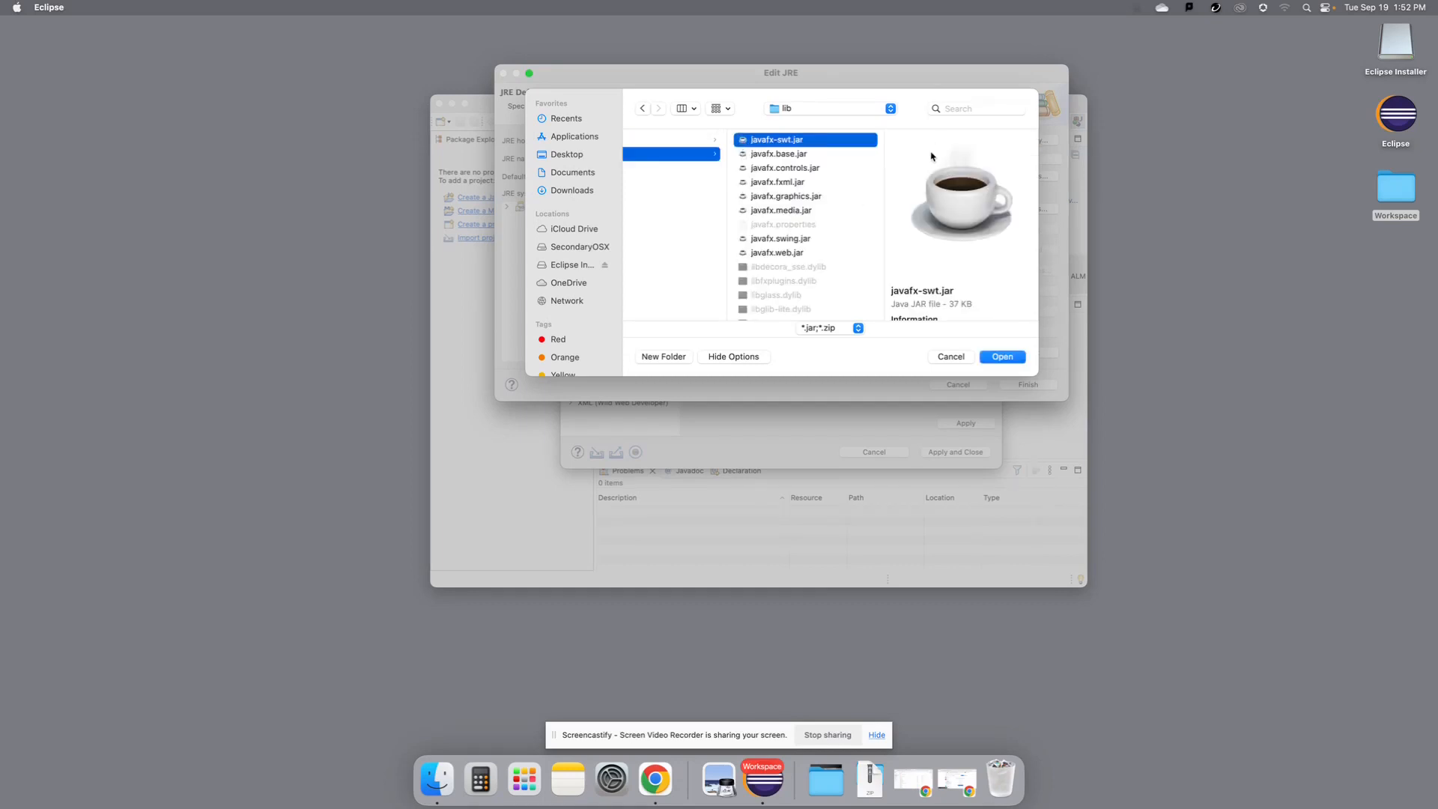
pyautogui.click(778, 252)
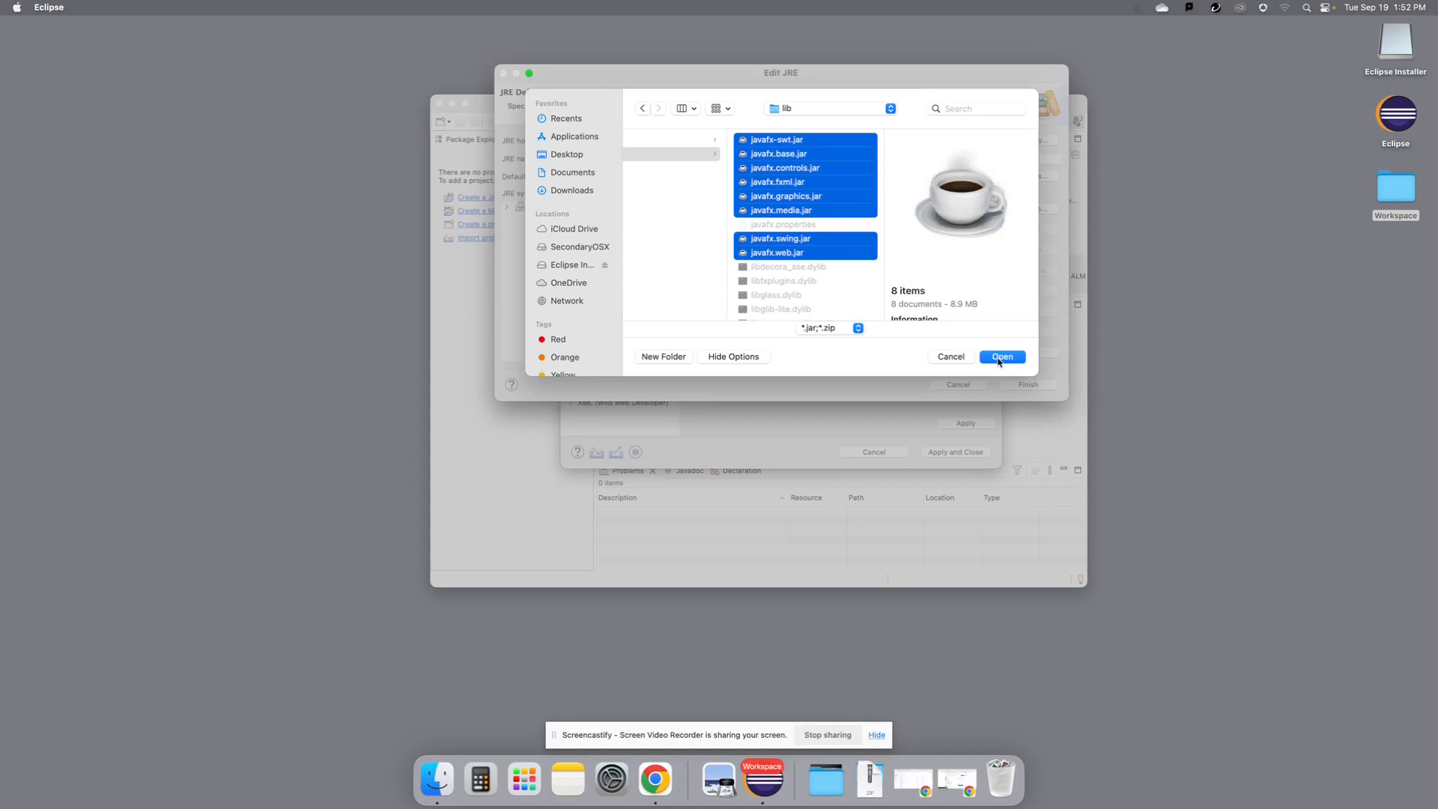
pyautogui.click(1002, 357)
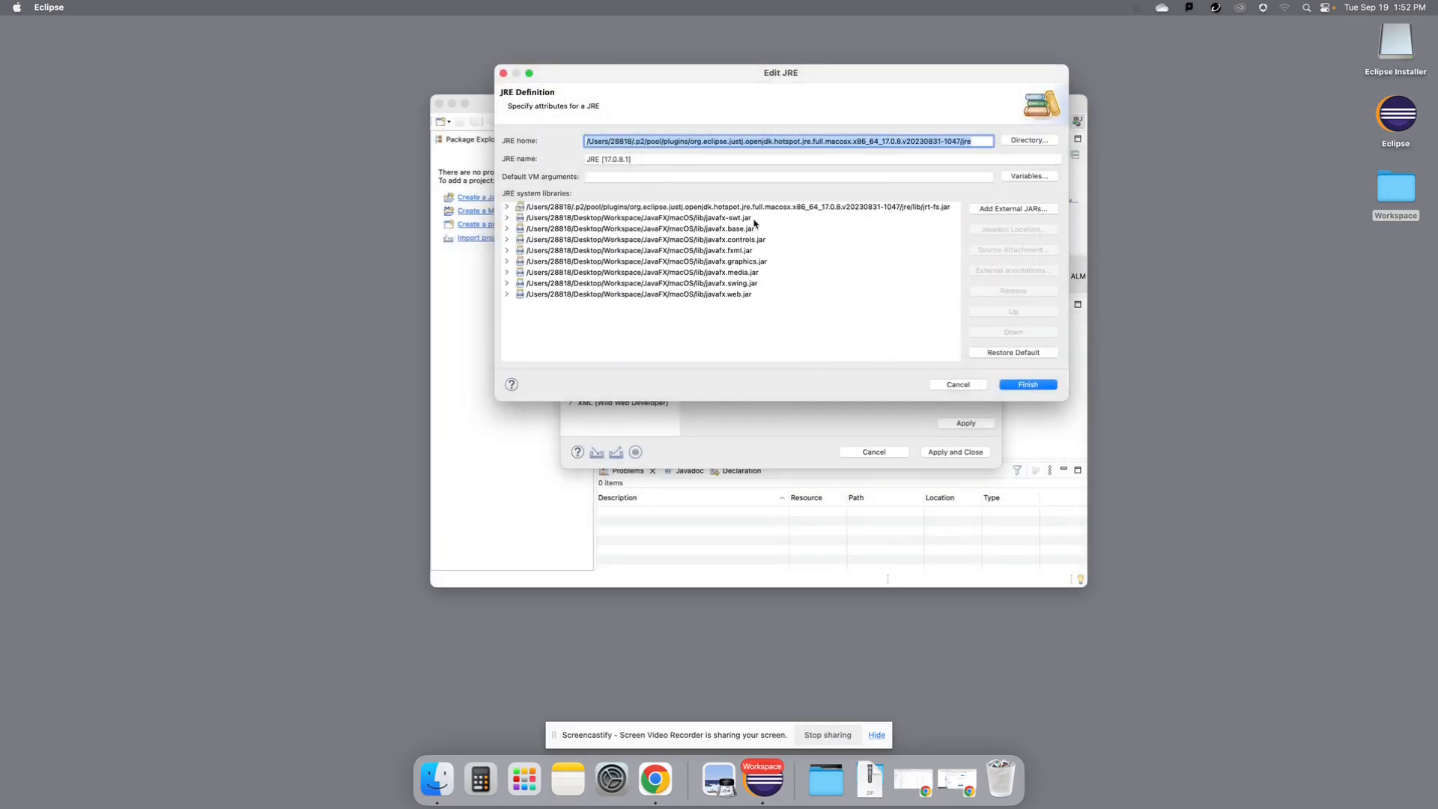
pyautogui.moveTo(751, 255)
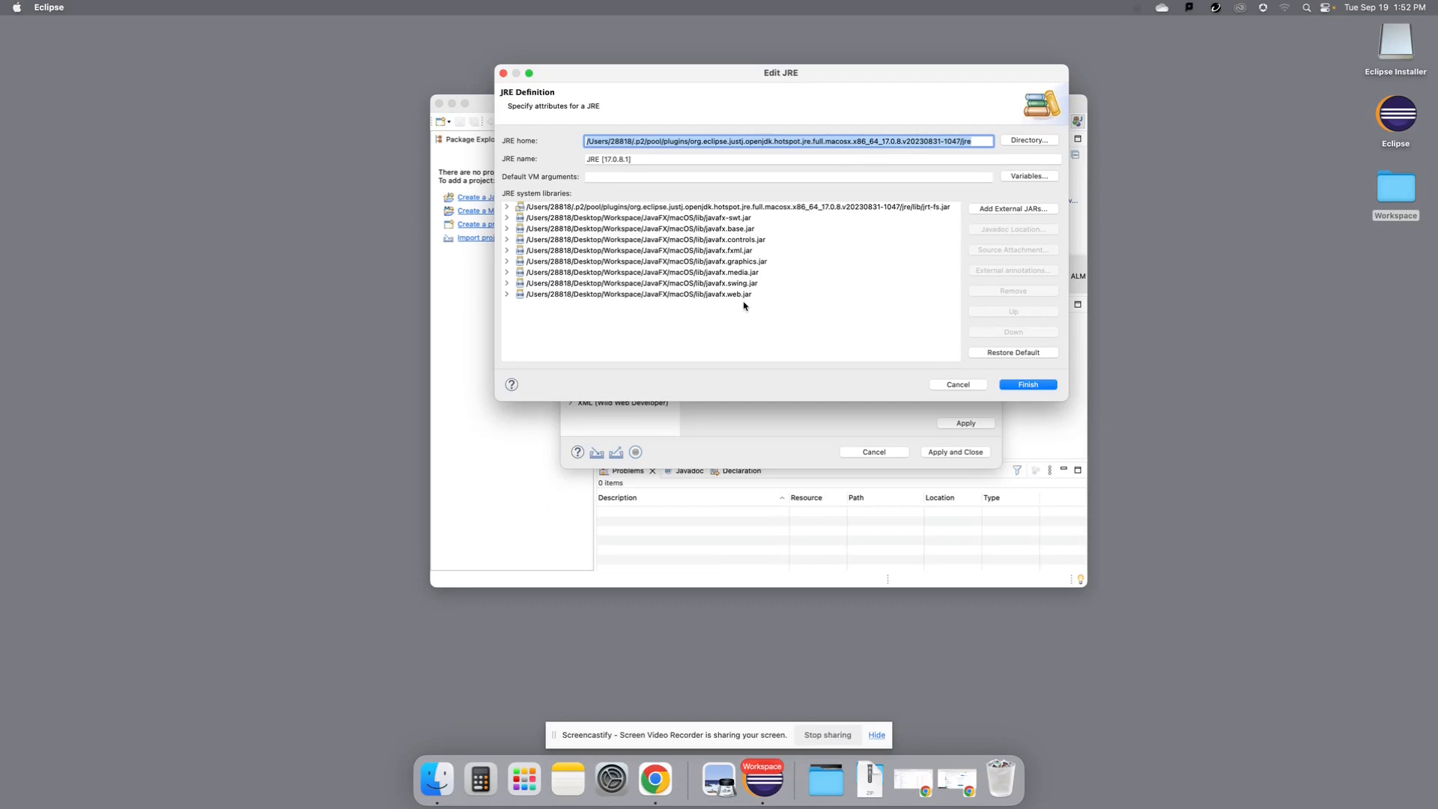
pyautogui.moveTo(746, 222)
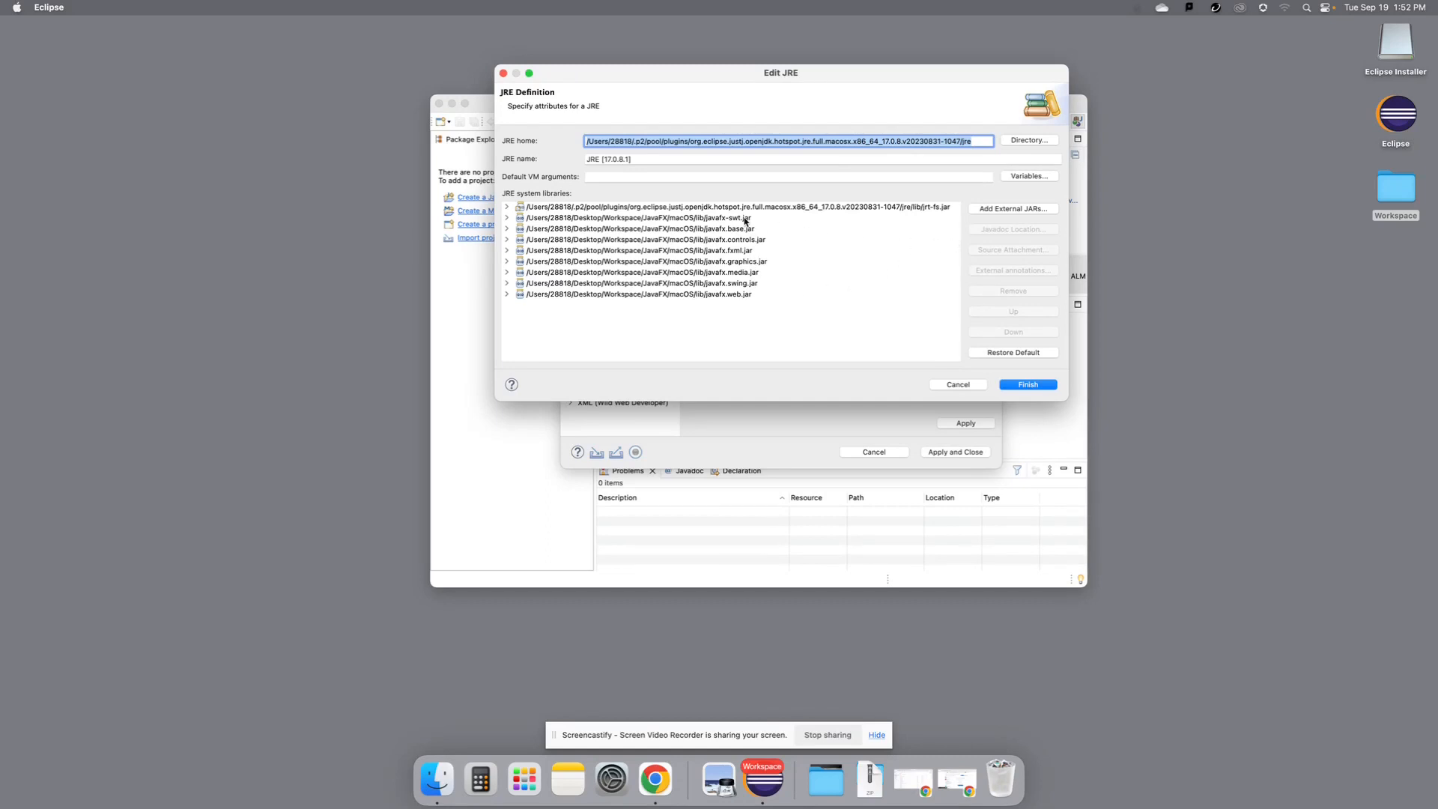
# - Select all JavaFX library entries and choose an external source attachment location
pyautogui.click(636, 217)
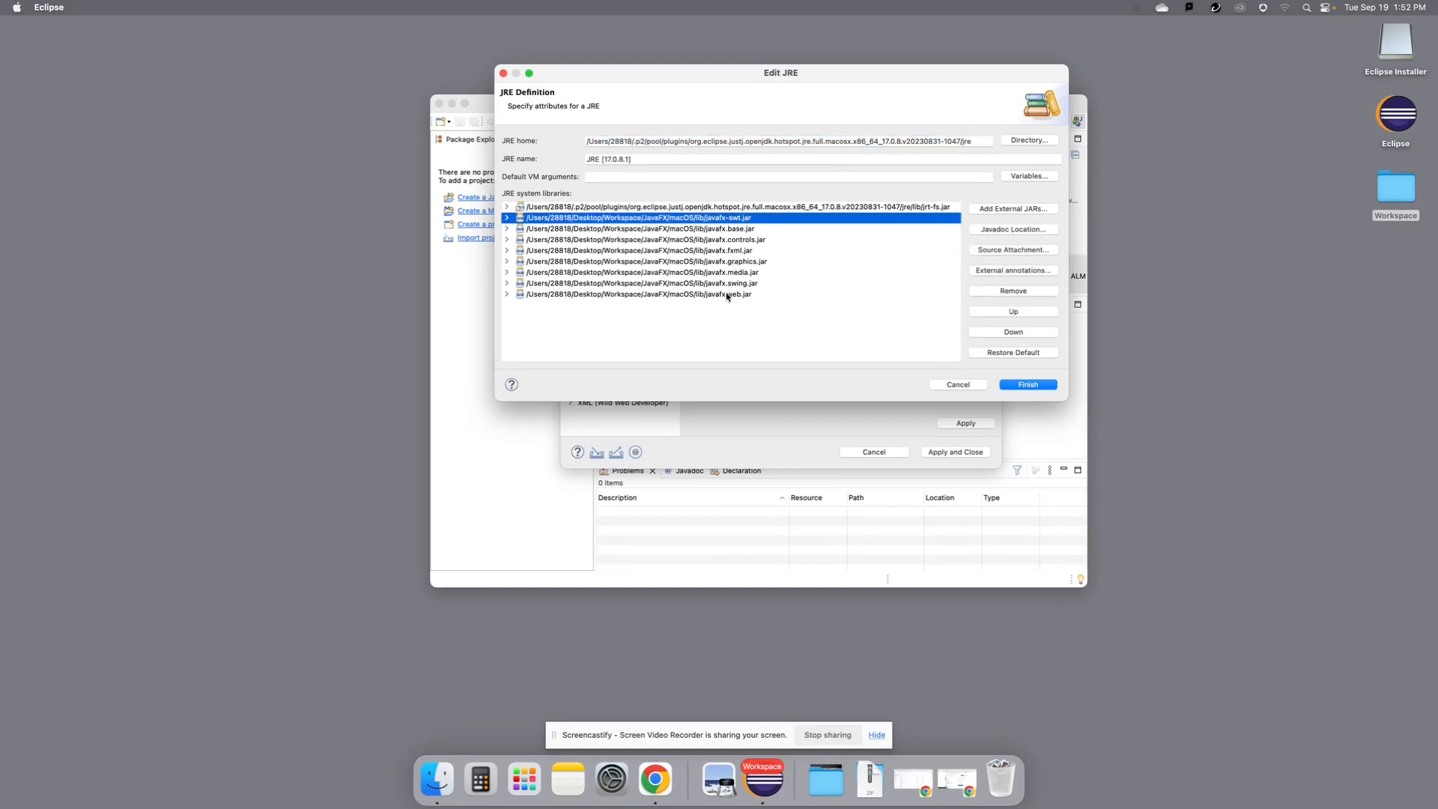
pyautogui.click(636, 295)
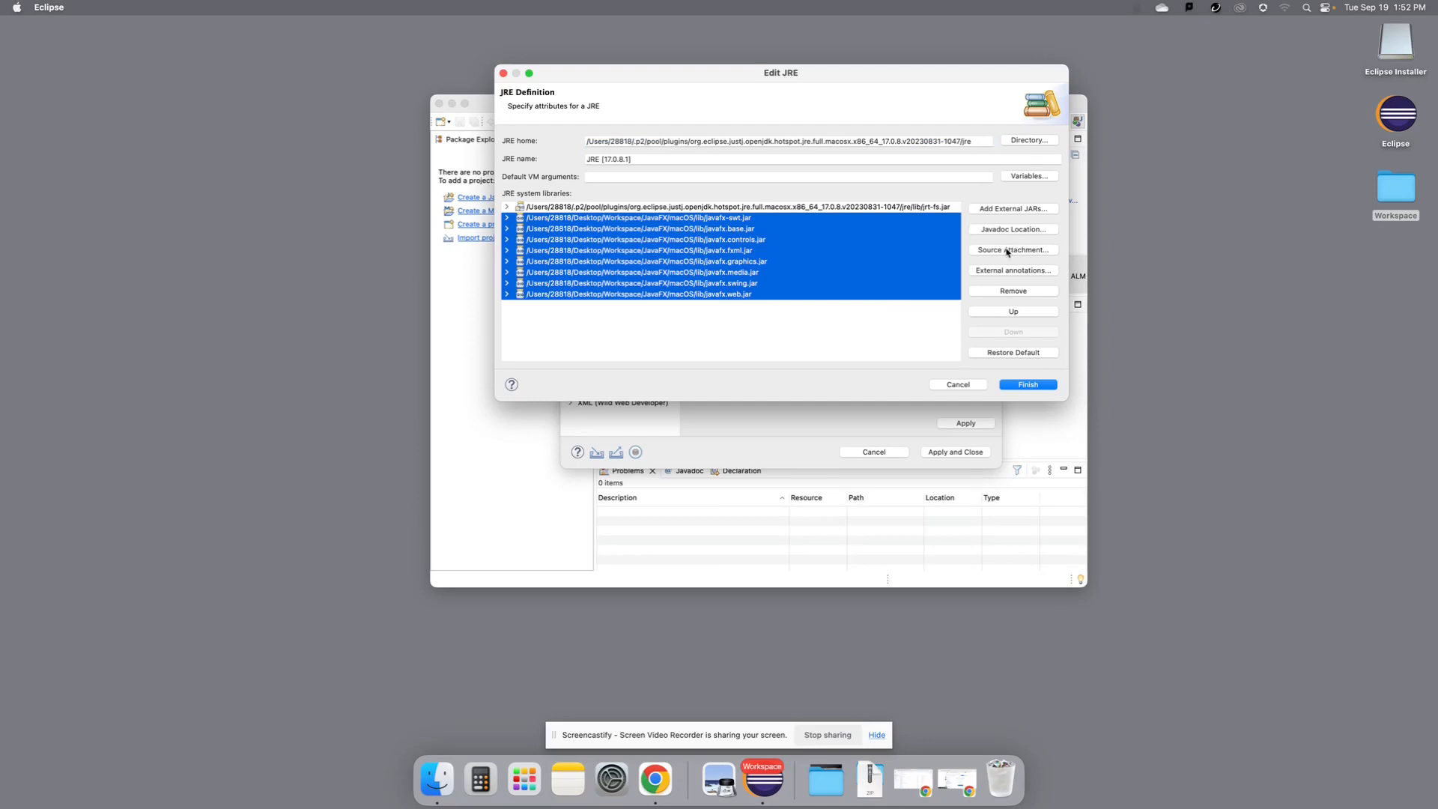
pyautogui.click(1015, 250)
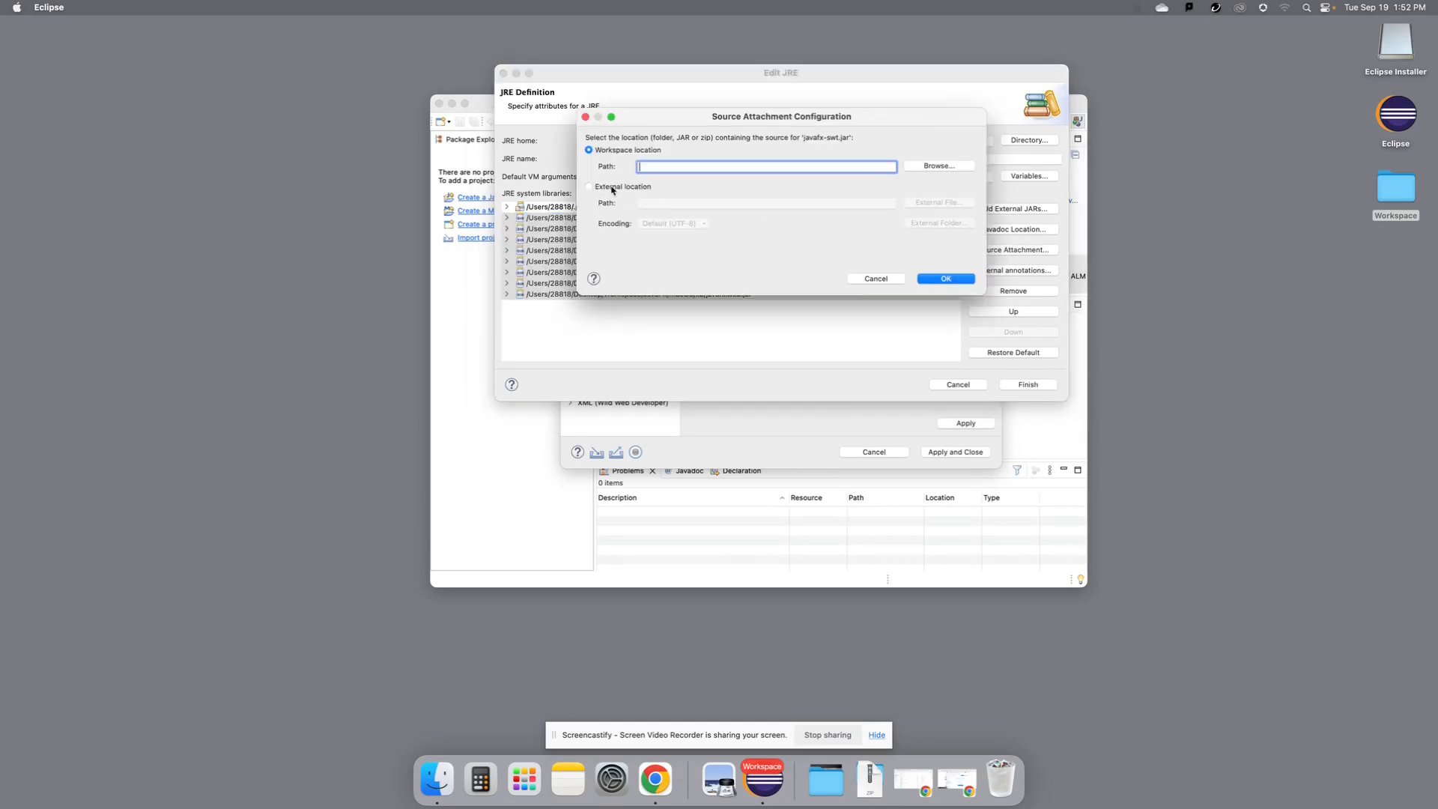
pyautogui.click(589, 186)
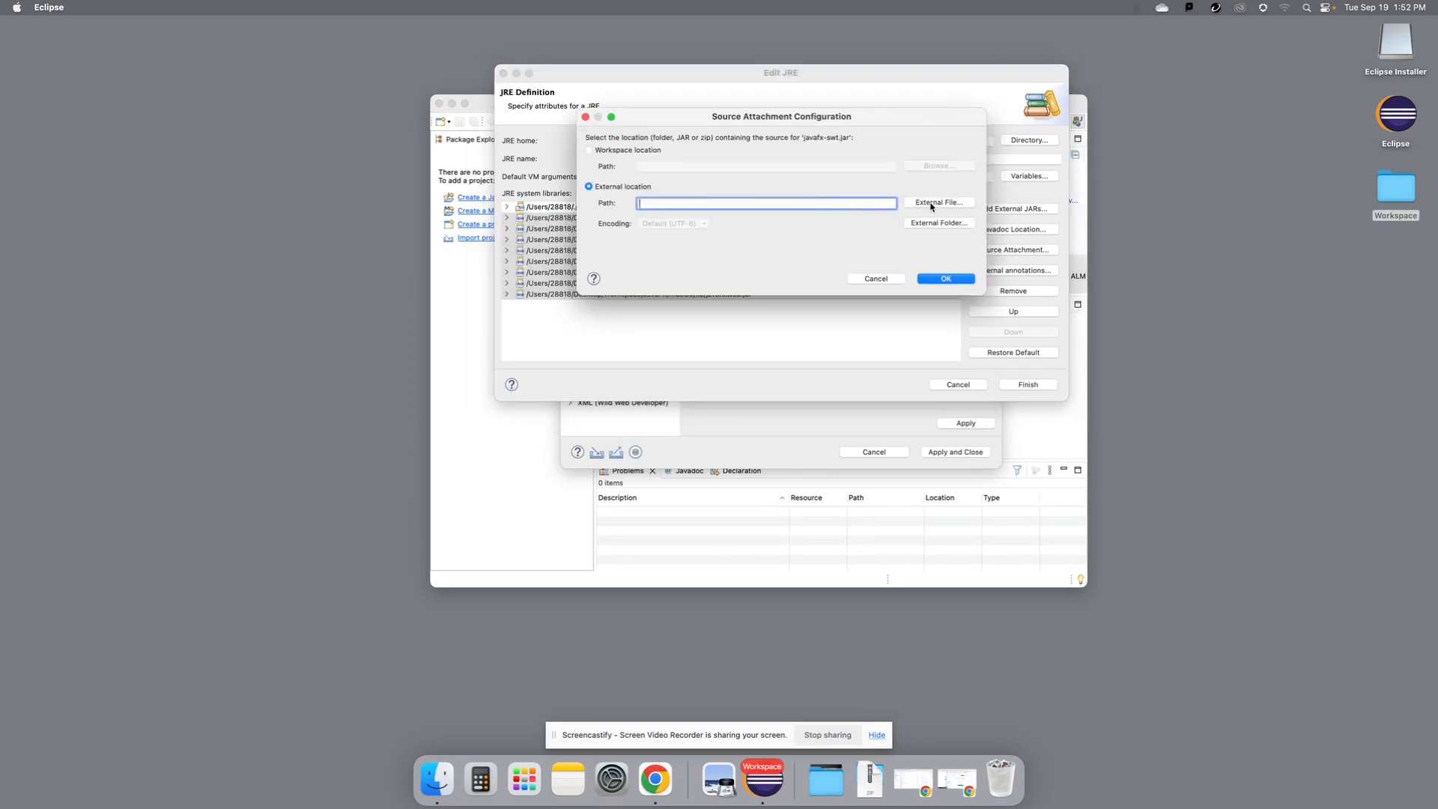
pyautogui.click(938, 202)
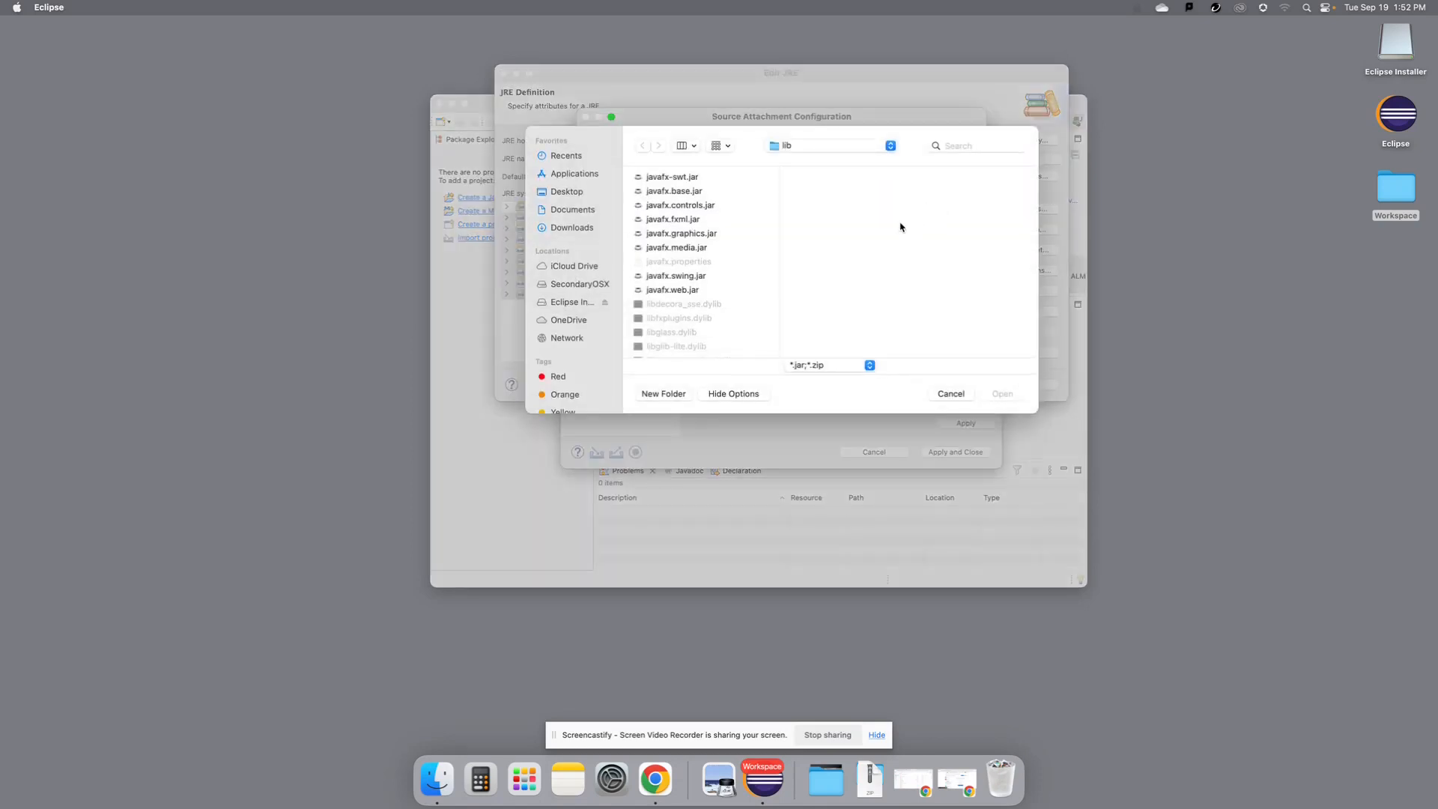
pyautogui.moveTo(700, 226)
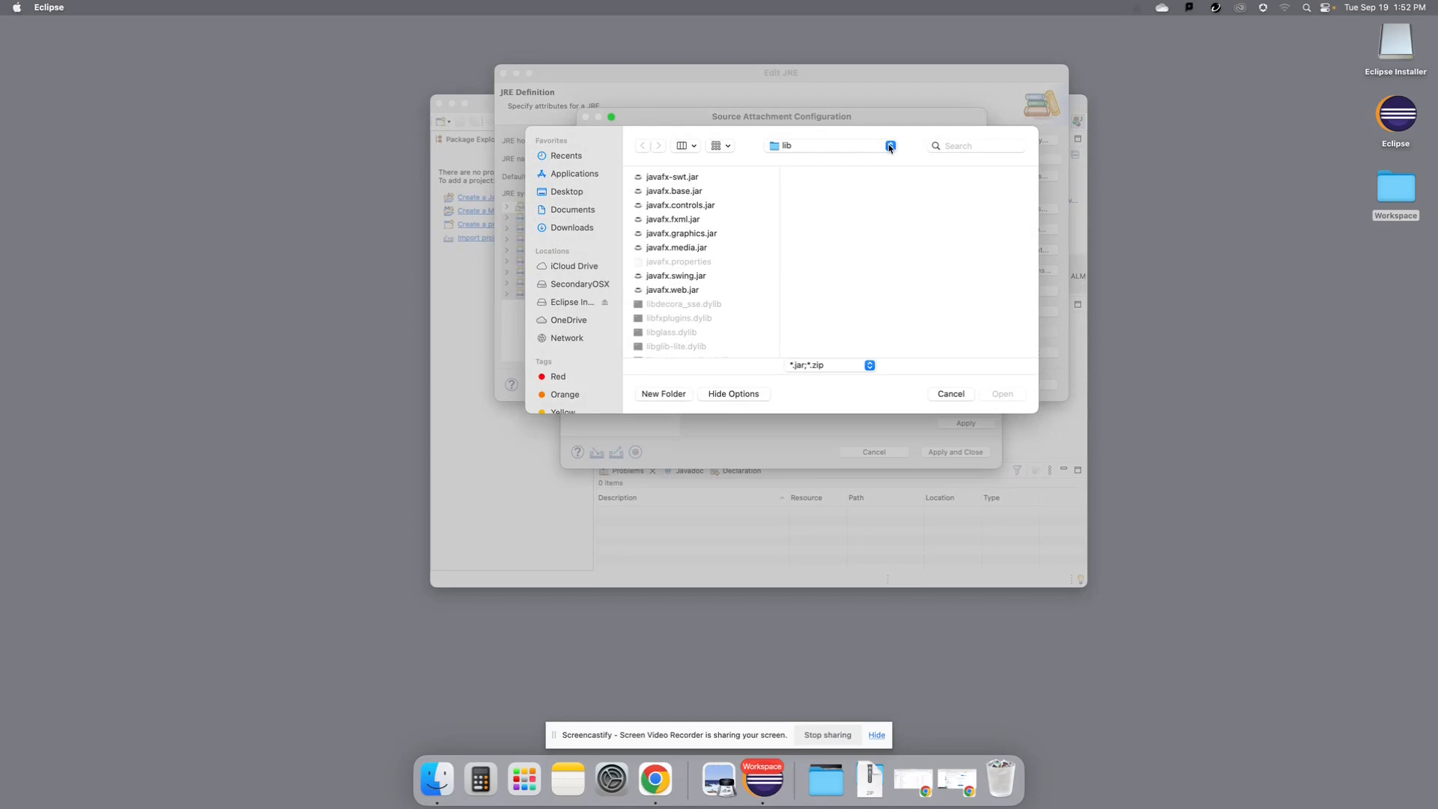
# - Attach src.zip from the JavaFX macOS folder as the JARs' source
pyautogui.click(889, 145)
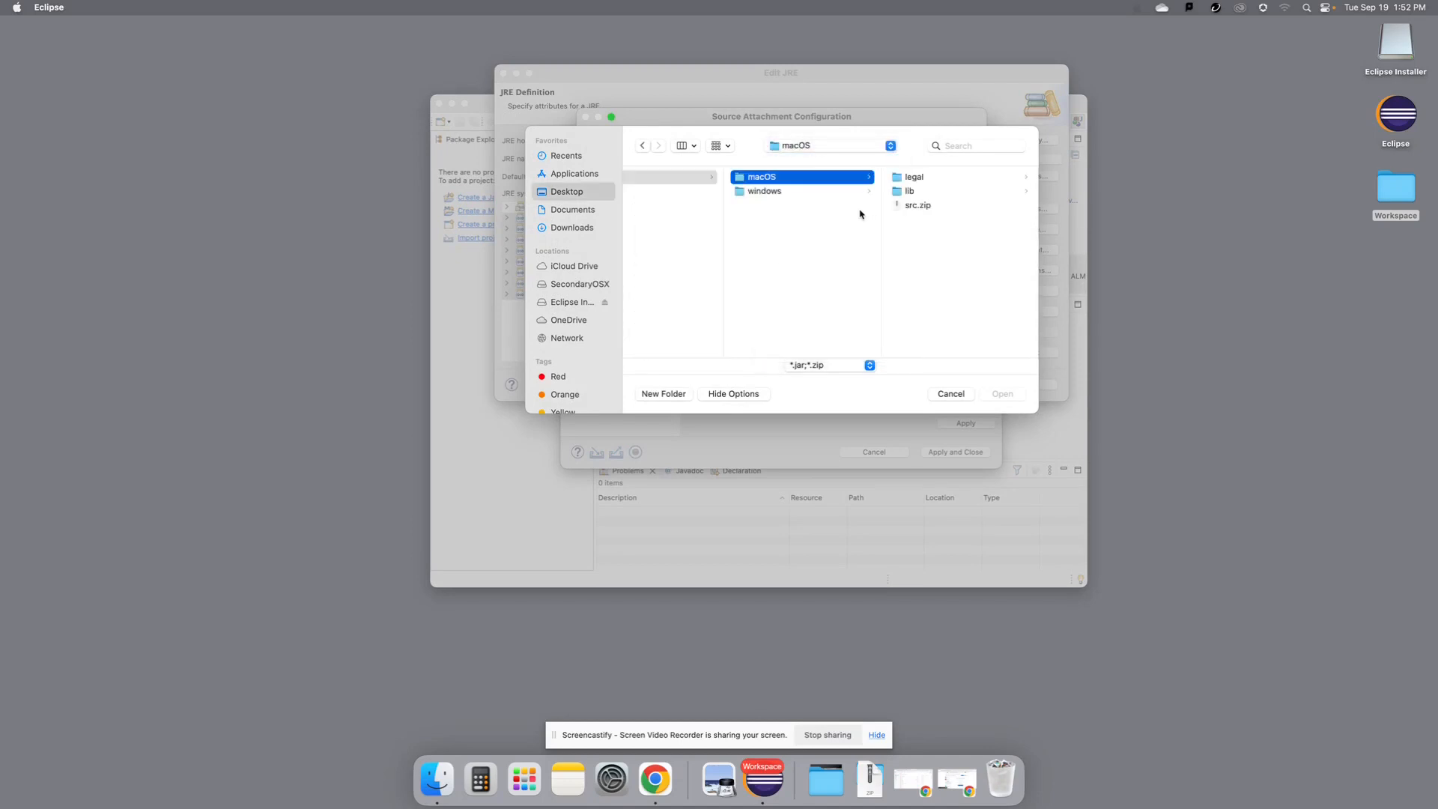
pyautogui.click(919, 205)
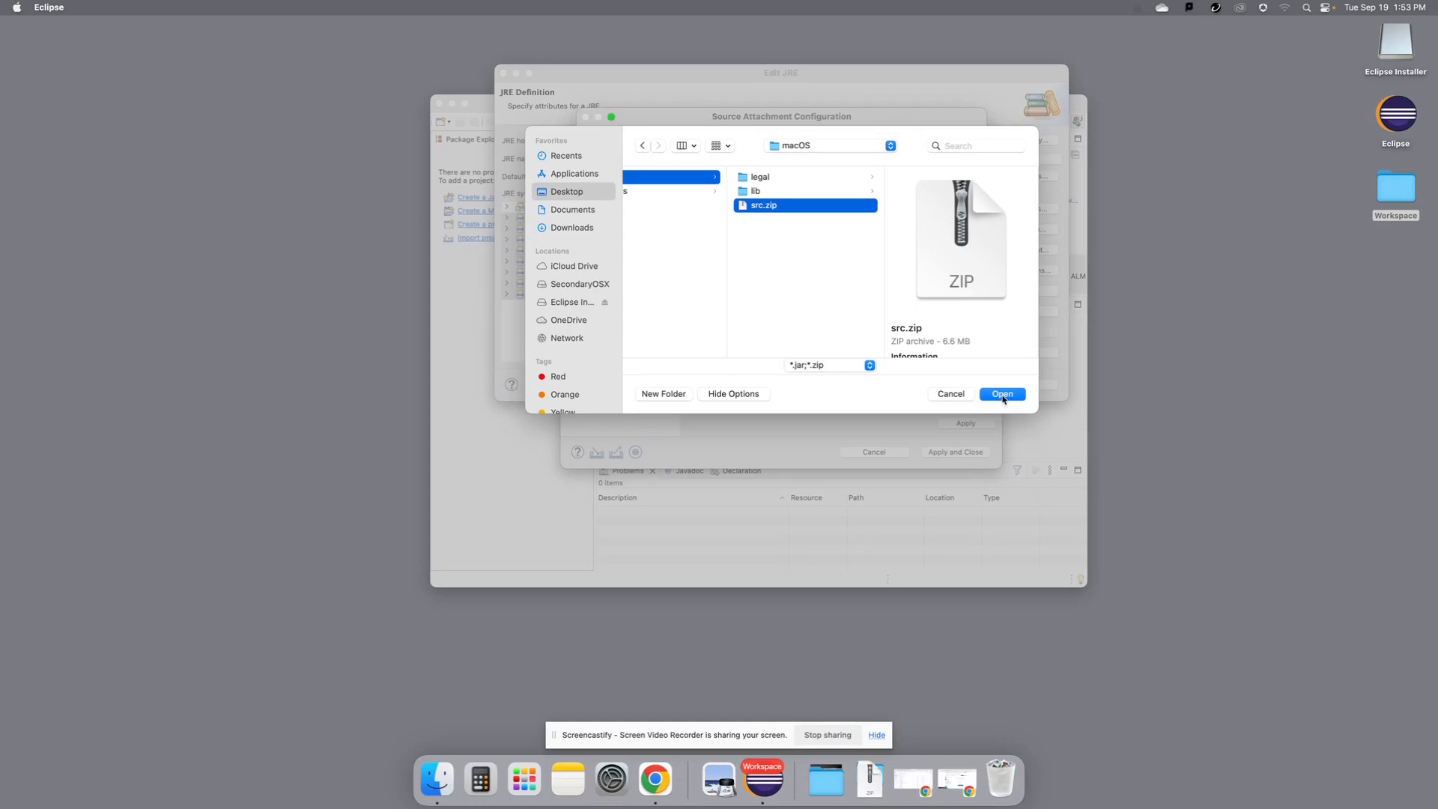
pyautogui.click(1002, 394)
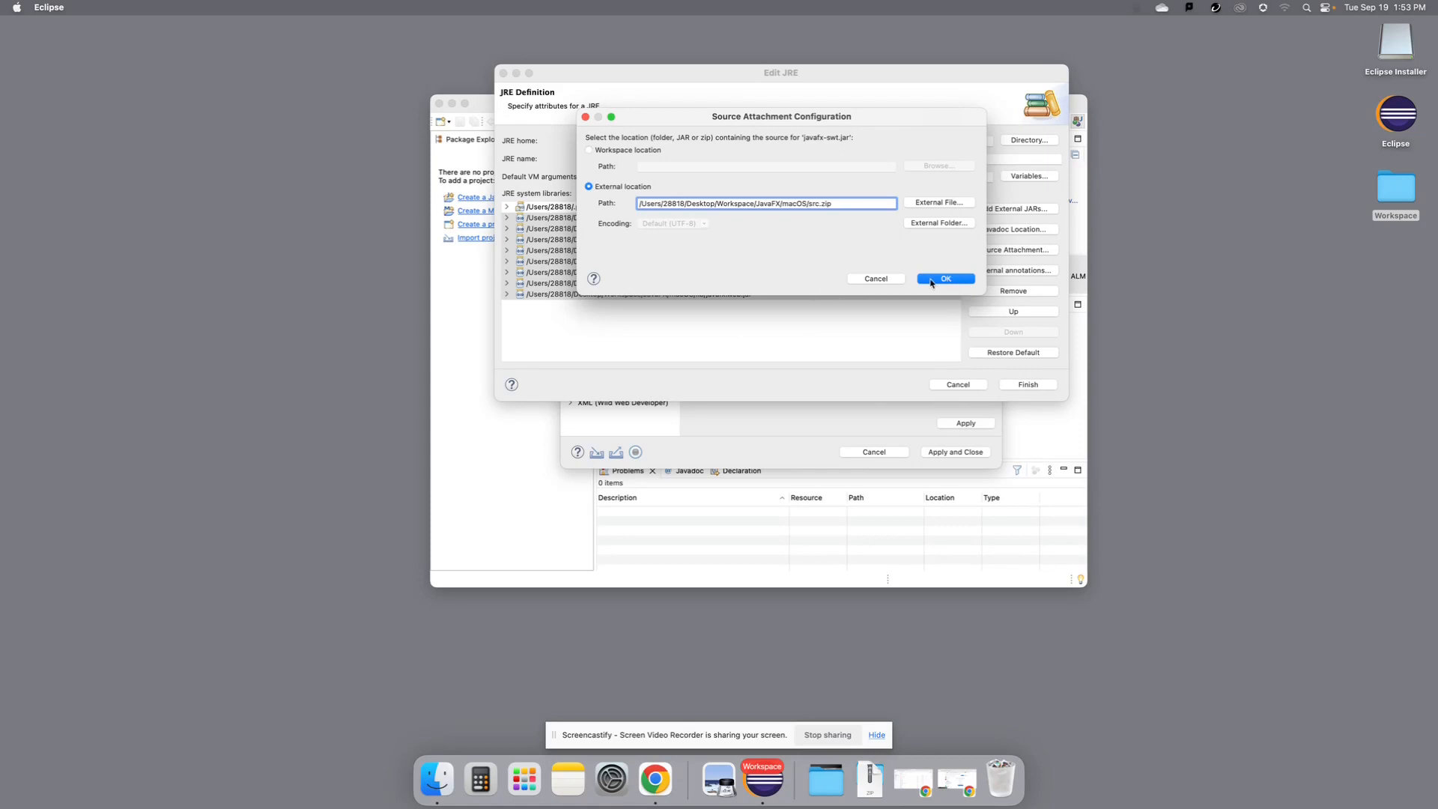
pyautogui.click(946, 279)
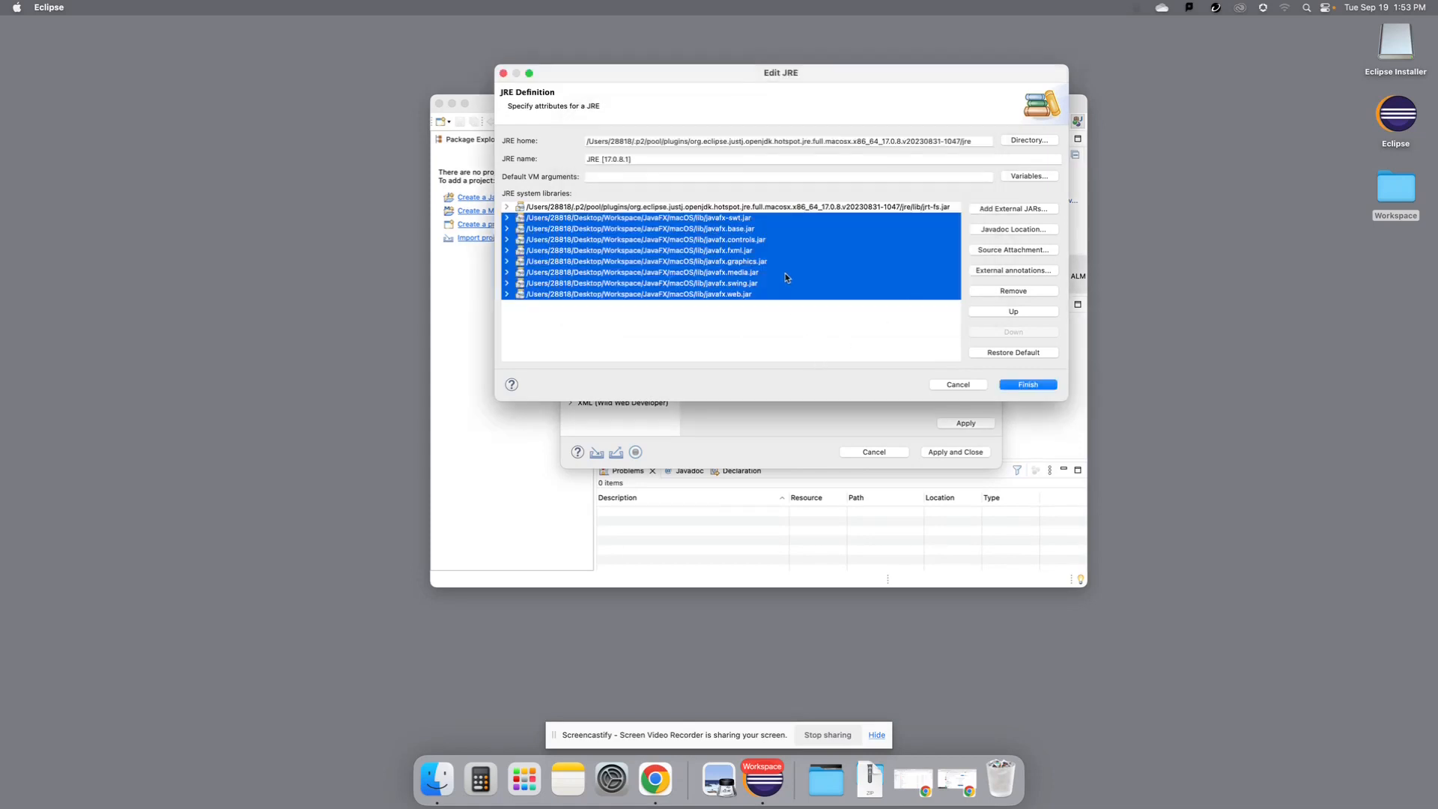
pyautogui.moveTo(743, 256)
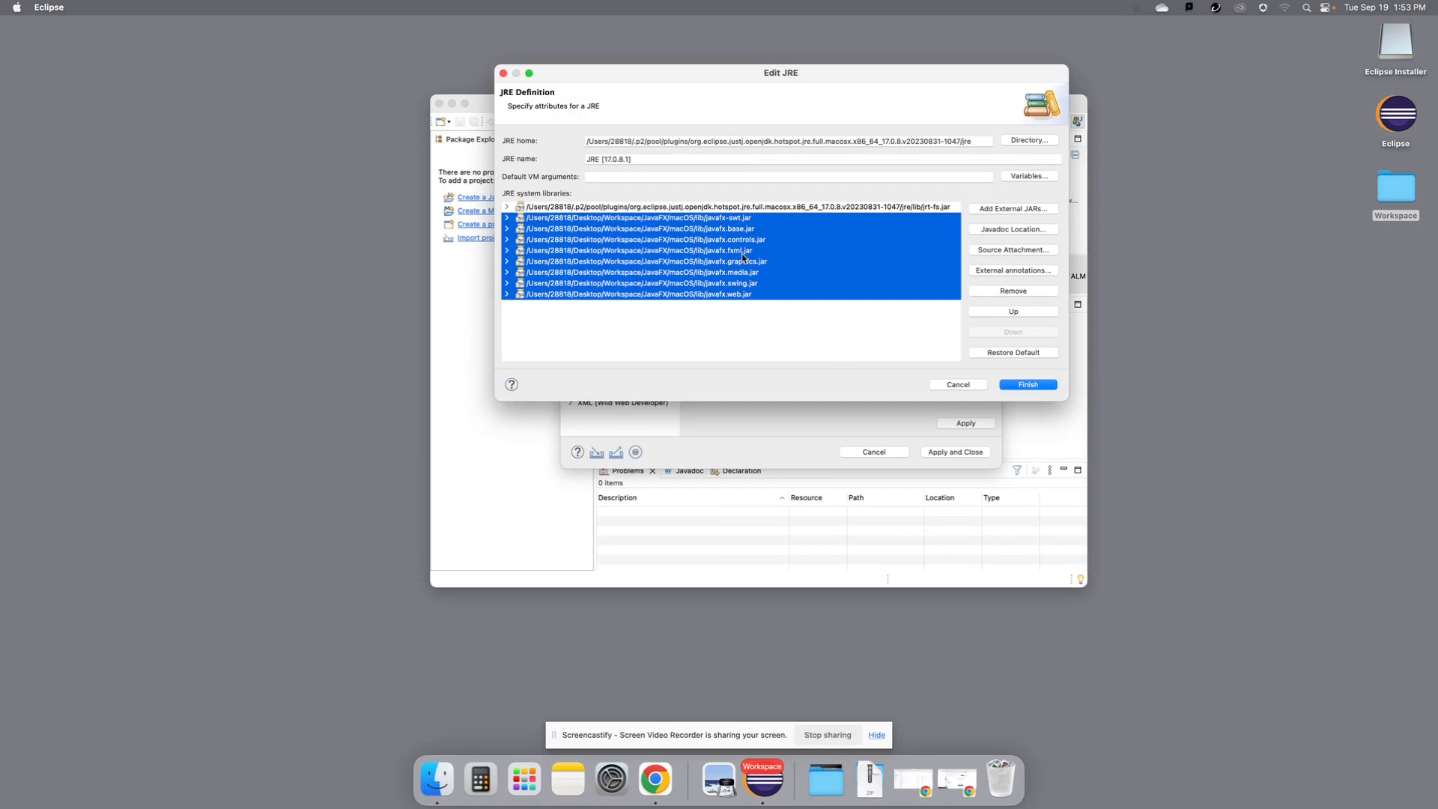
pyautogui.moveTo(691, 227)
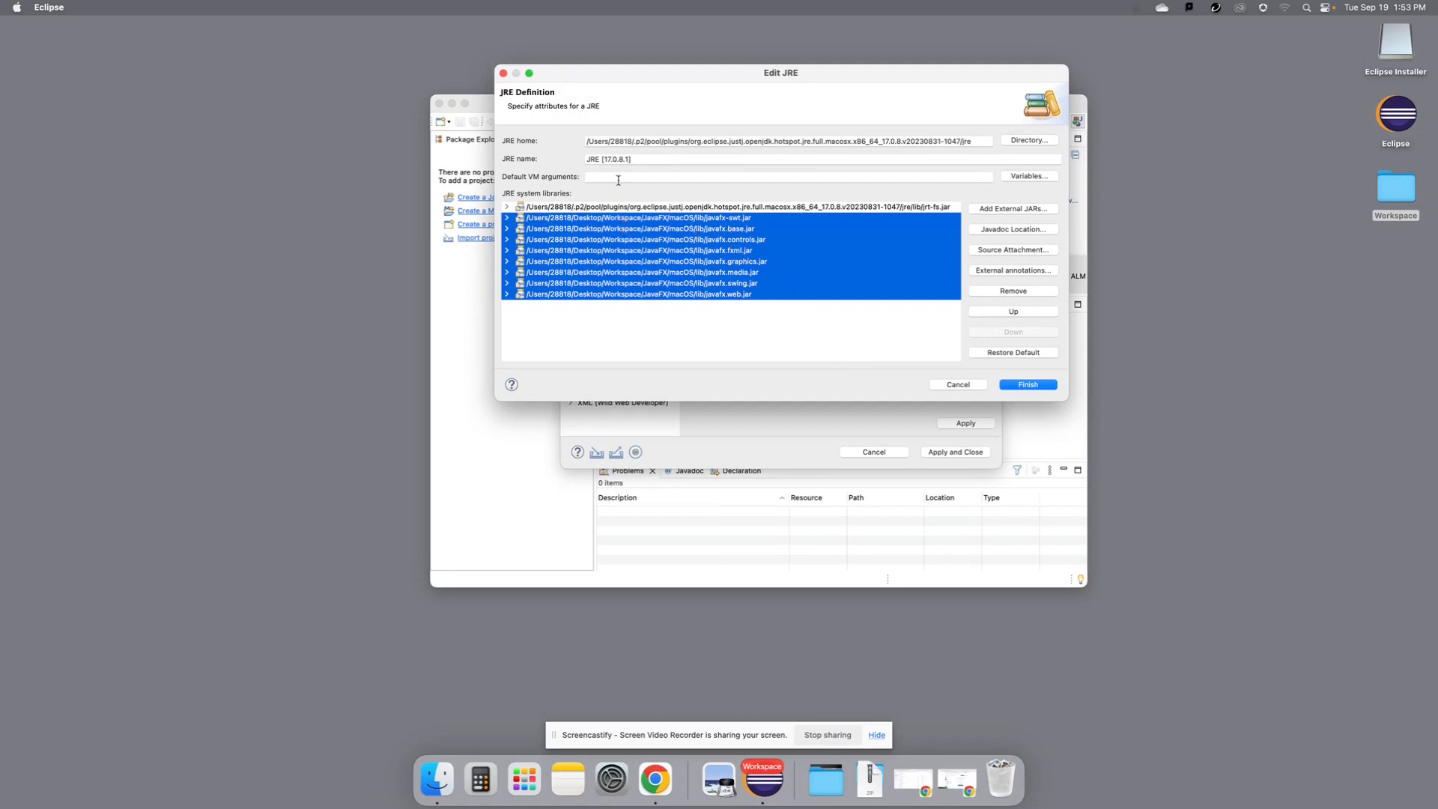
pyautogui.click(786, 177)
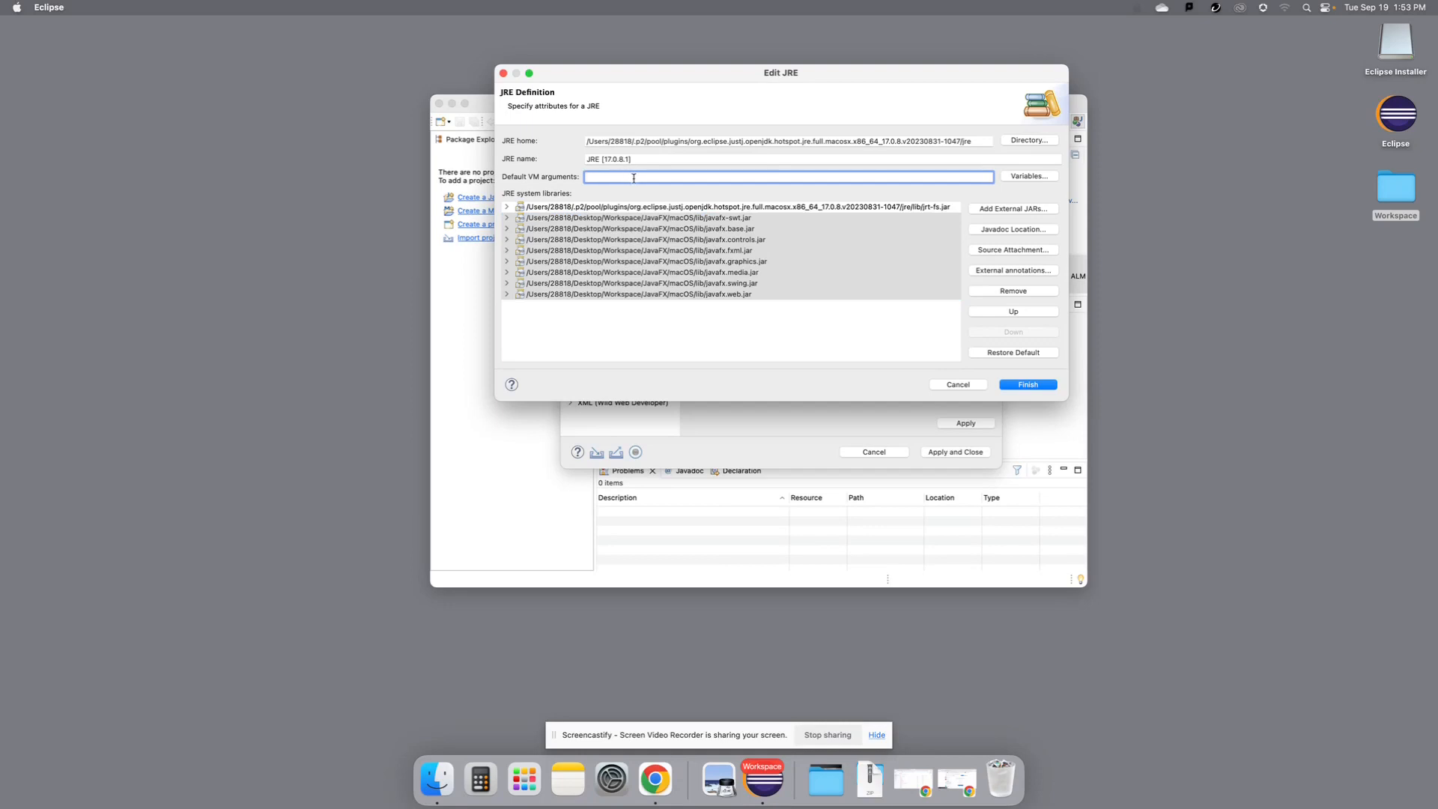
pyautogui.moveTo(701, 250)
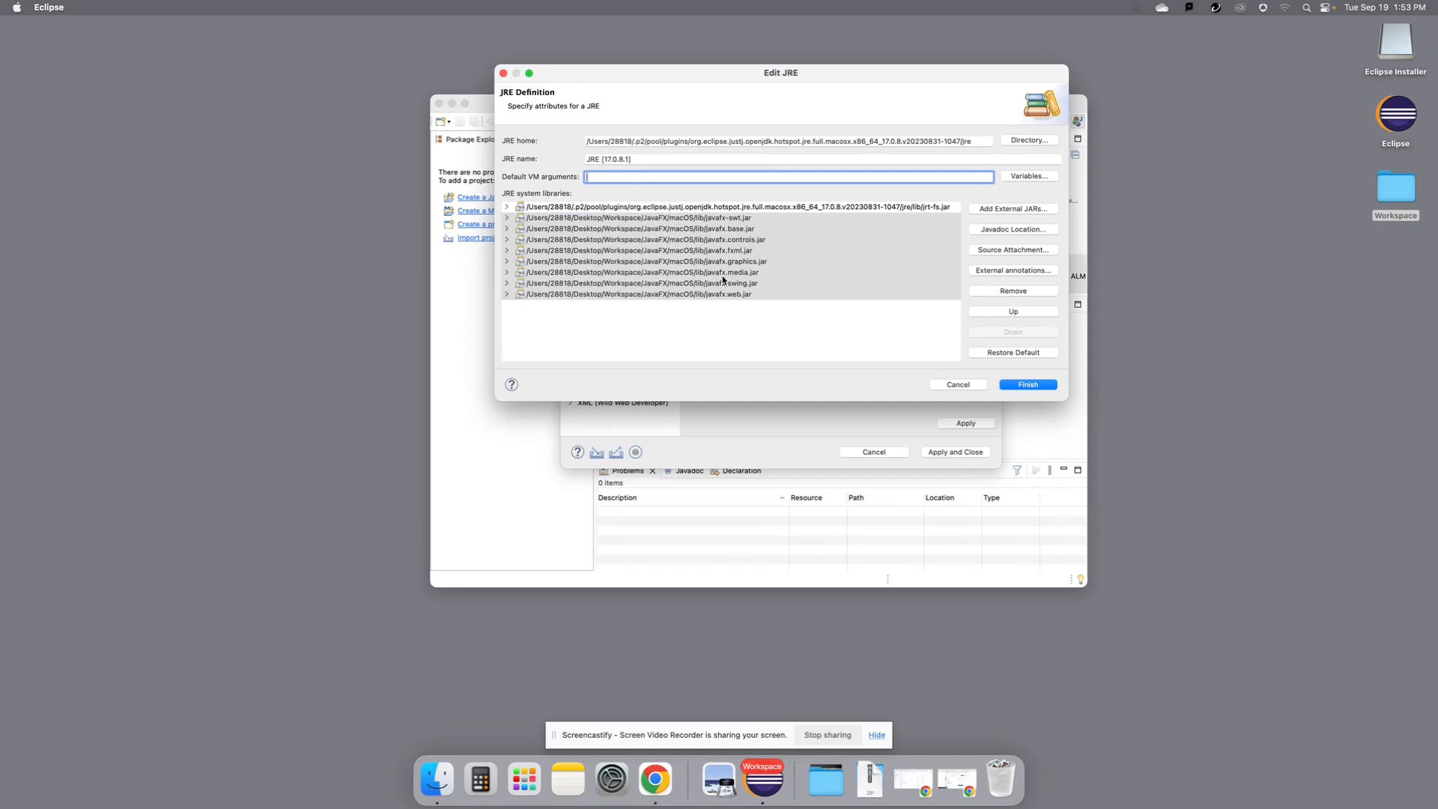
pyautogui.moveTo(716, 307)
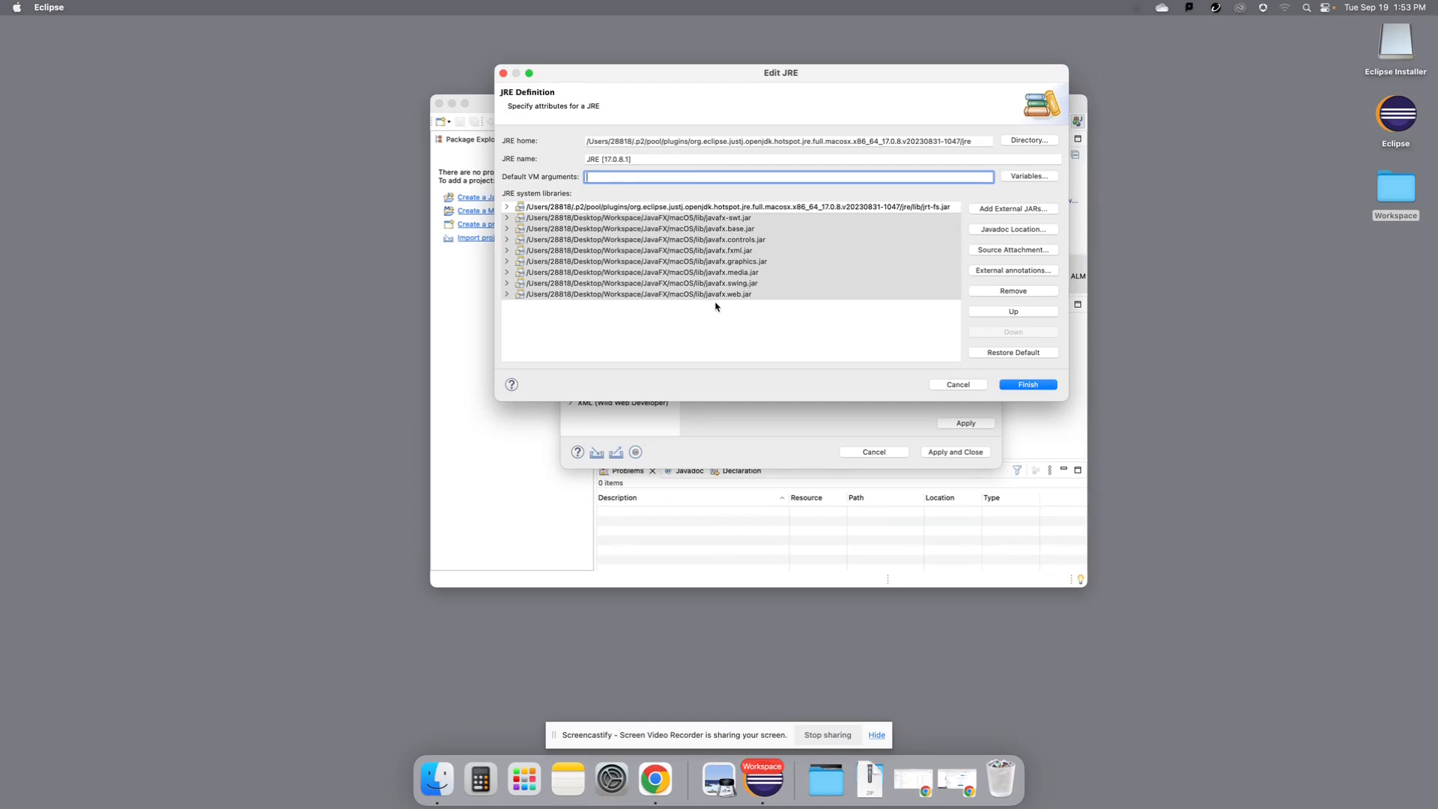
pyautogui.moveTo(747, 295)
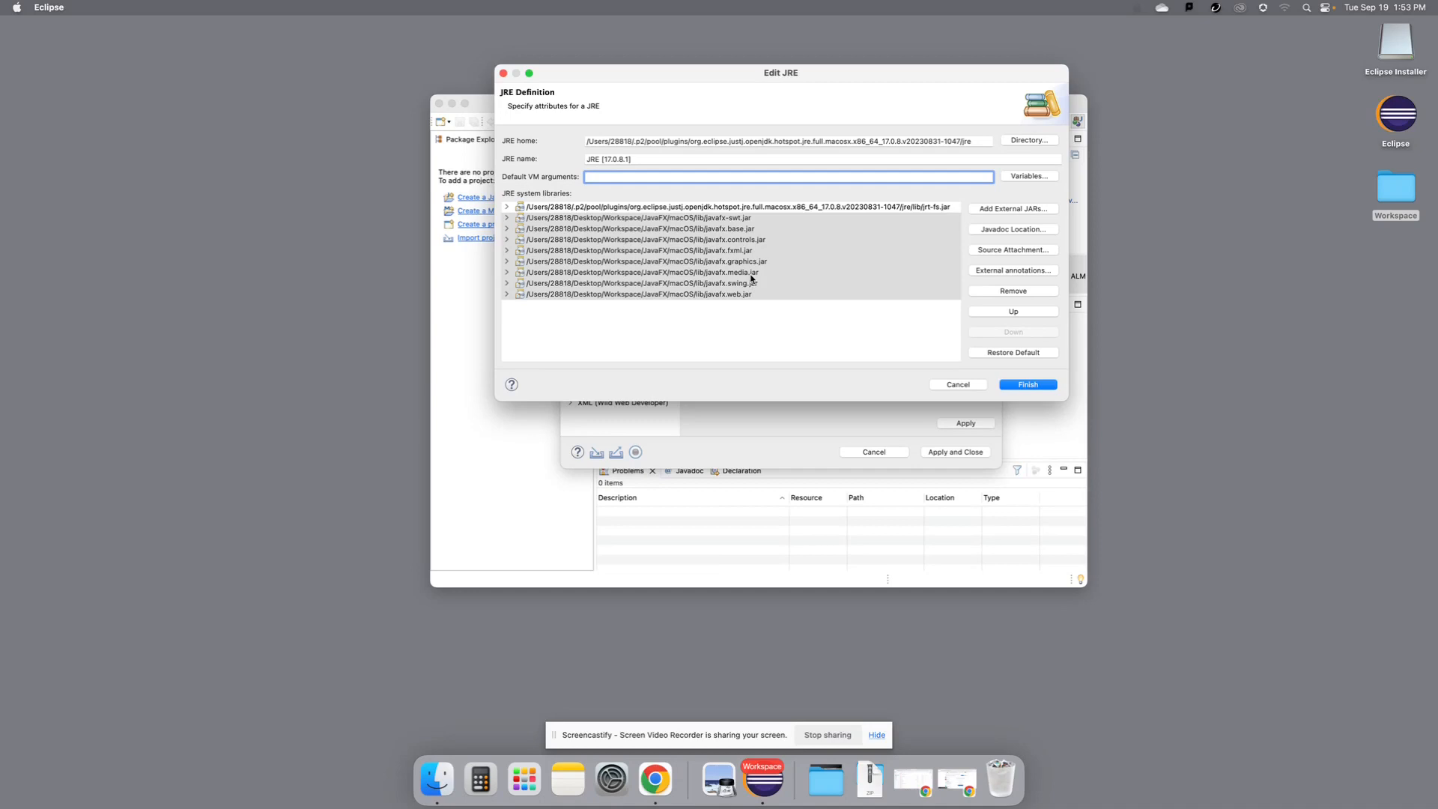
pyautogui.moveTo(750, 337)
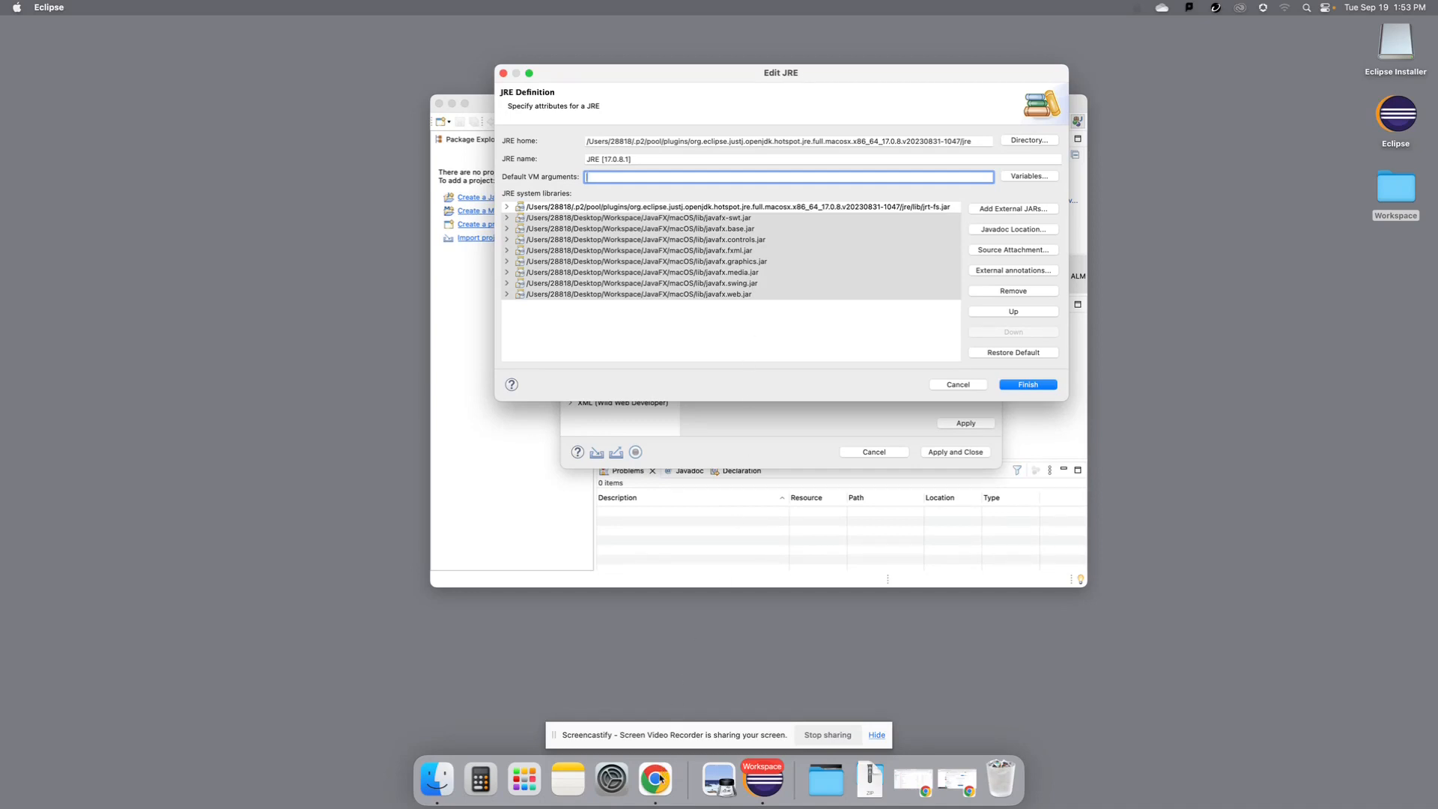
# - Bring Chrome's course-site window with the VM Arguments page to the front
pyautogui.click(655, 779)
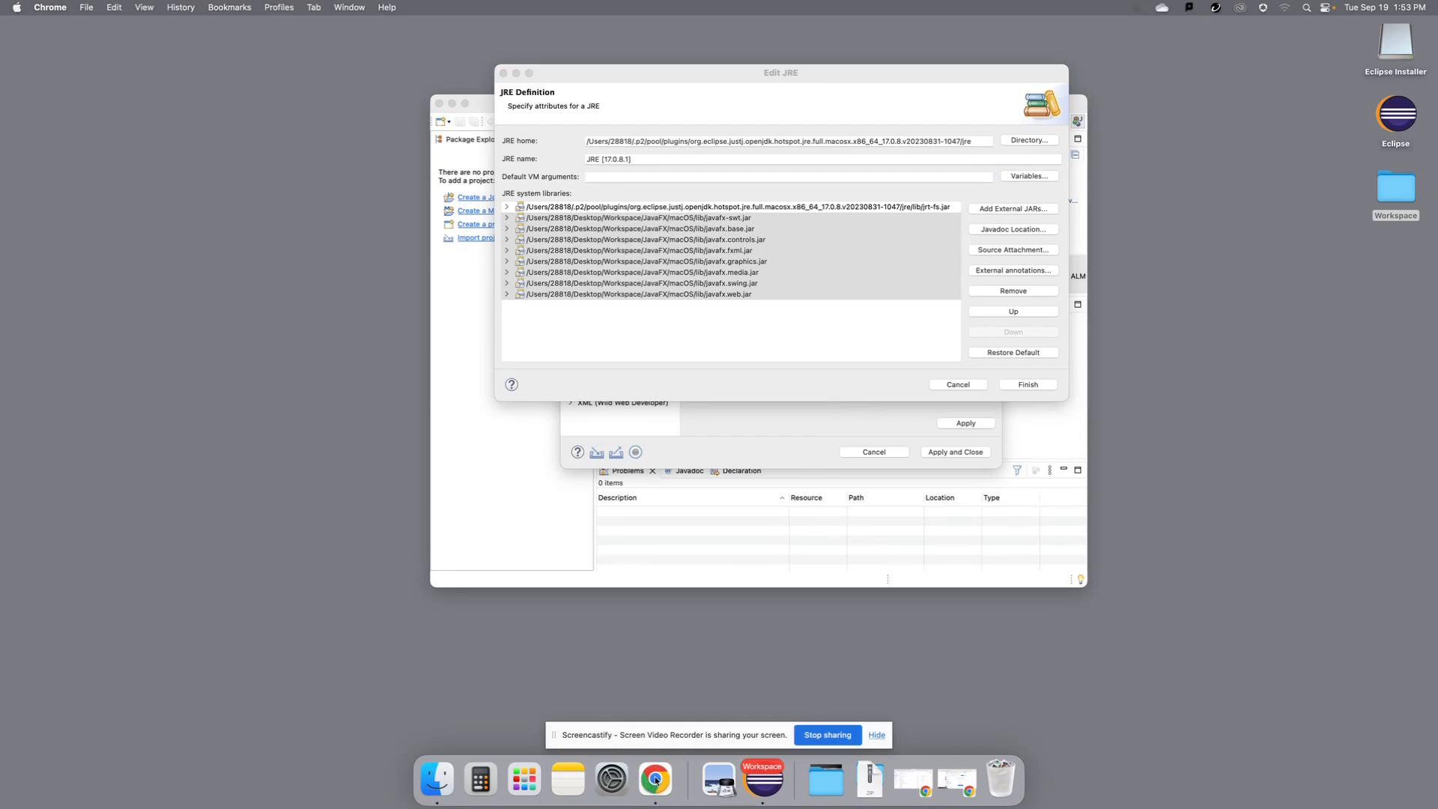
pyautogui.rightClick(655, 779)
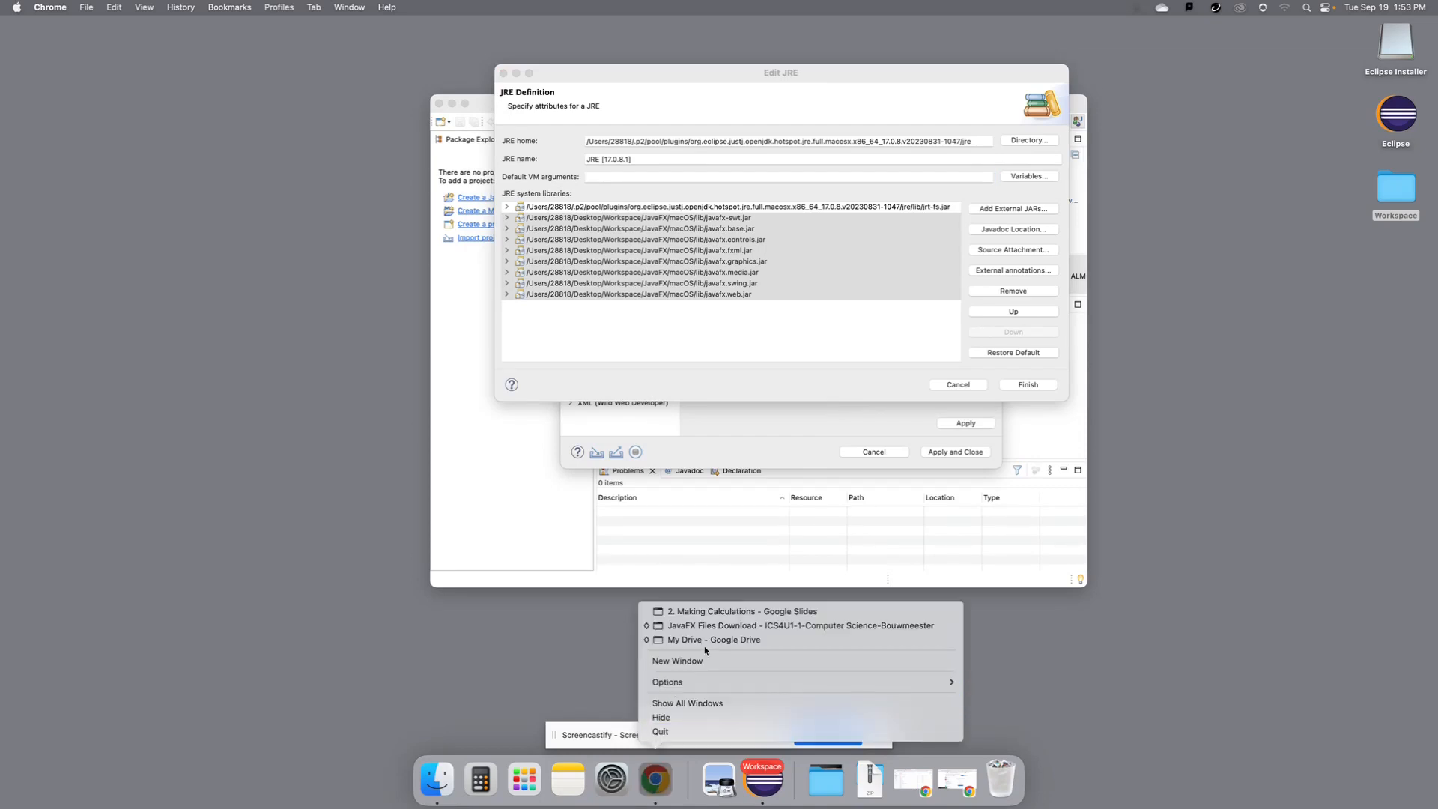
pyautogui.click(716, 631)
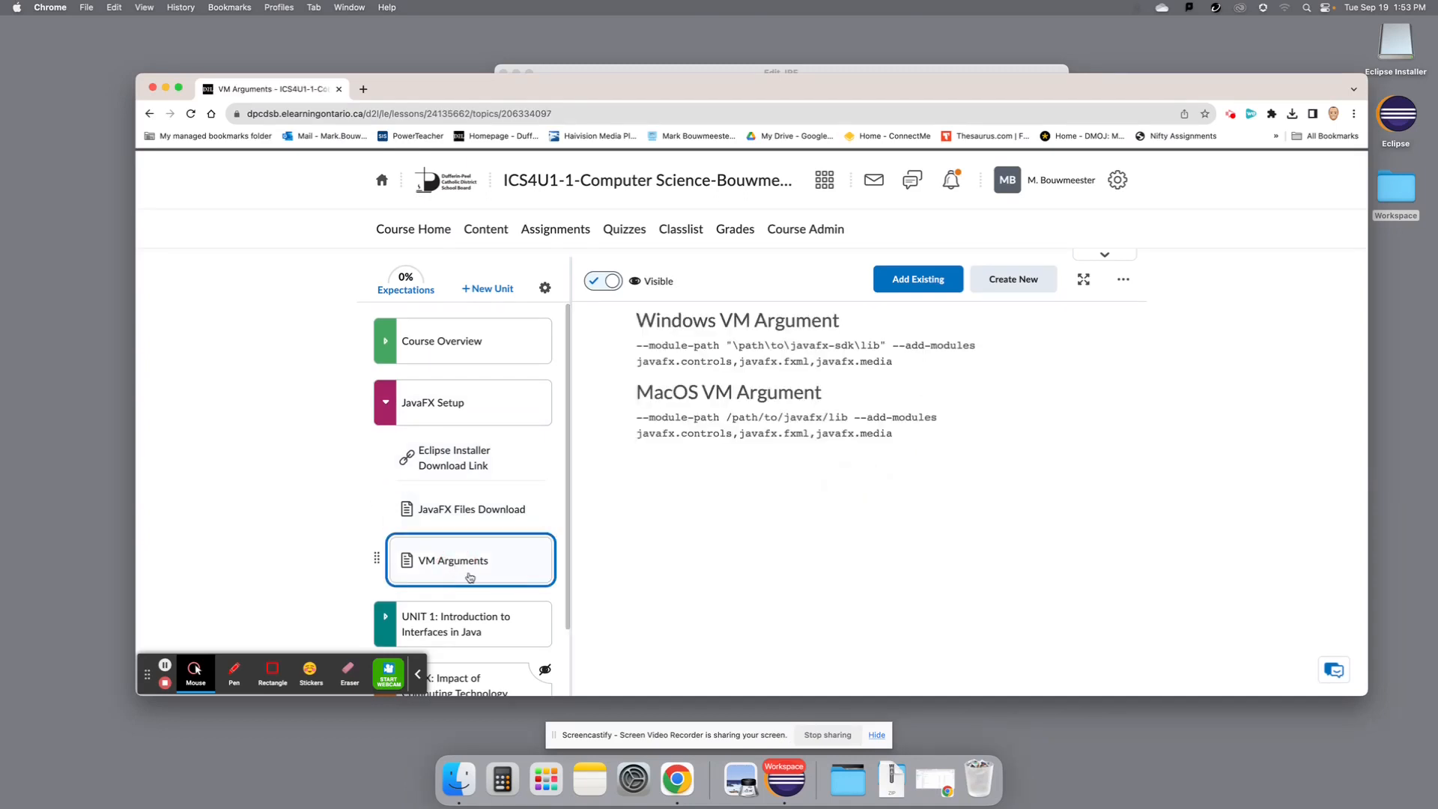
pyautogui.moveTo(635, 418)
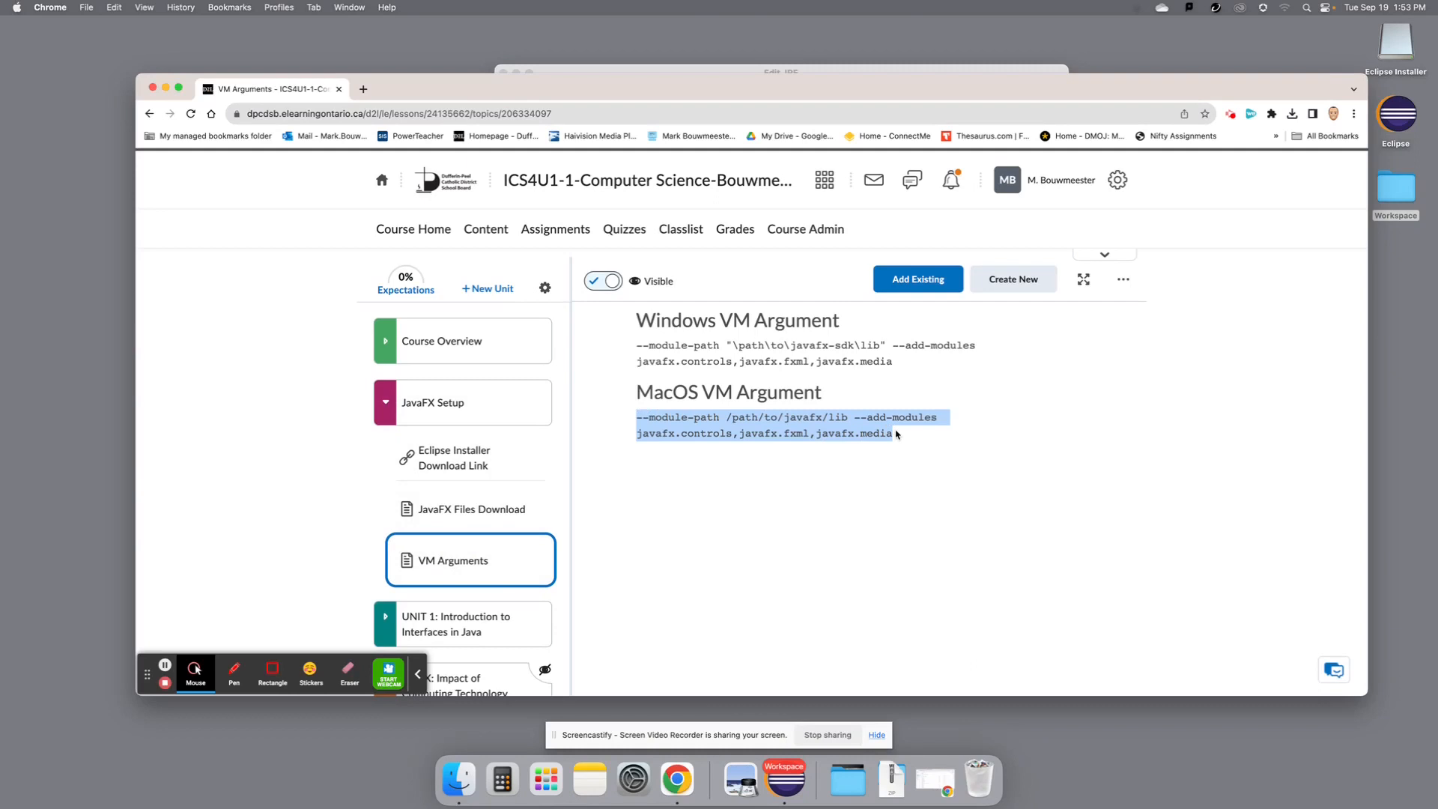
pyautogui.moveTo(871, 448)
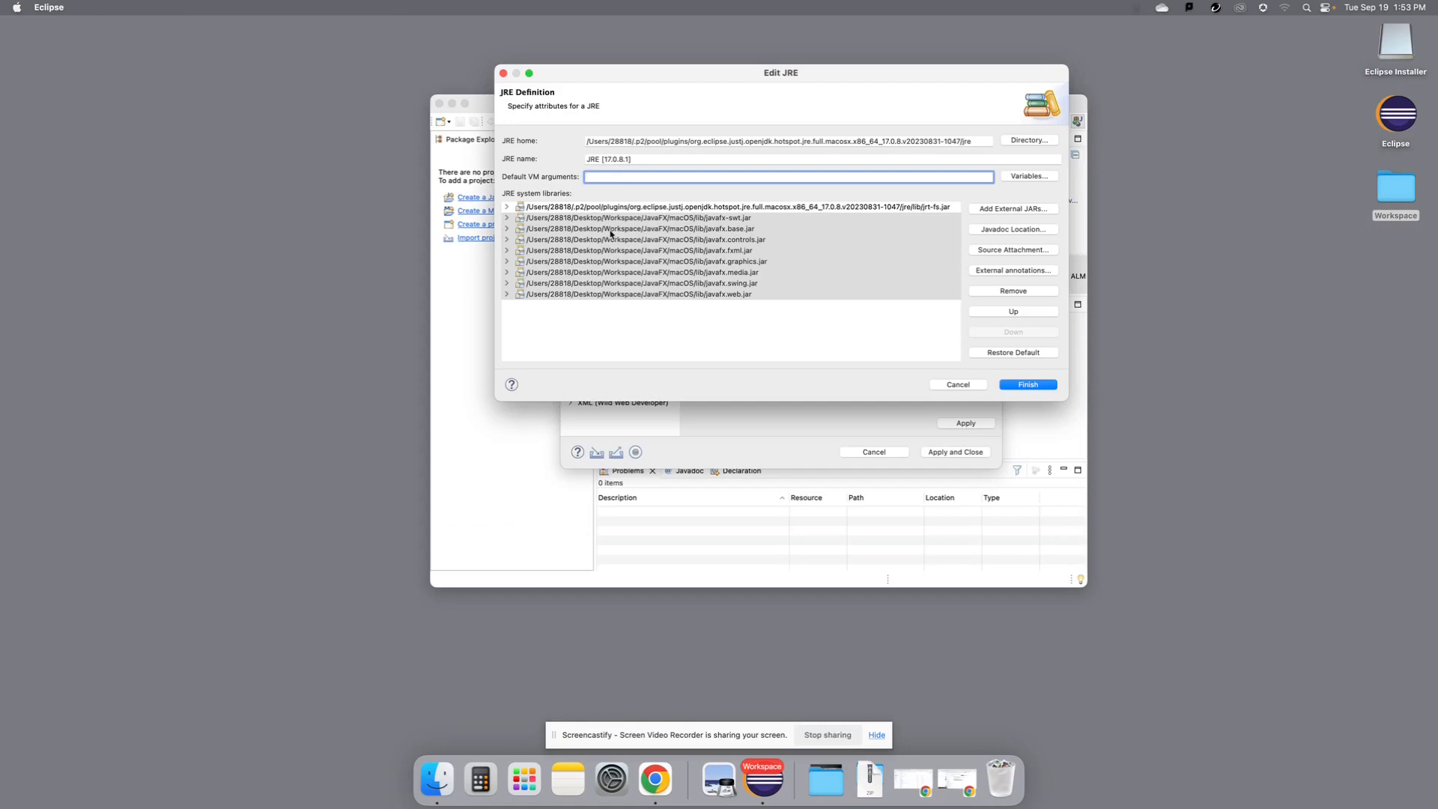
# - Enter the --module-path/--add-modules VM arguments and replace the placeholder with the JavaFX macOS lib path
pyautogui.write('--module-path /path/to/javafx/lib --add-modules javafx.controls,javafx.fxml,javafx.media')
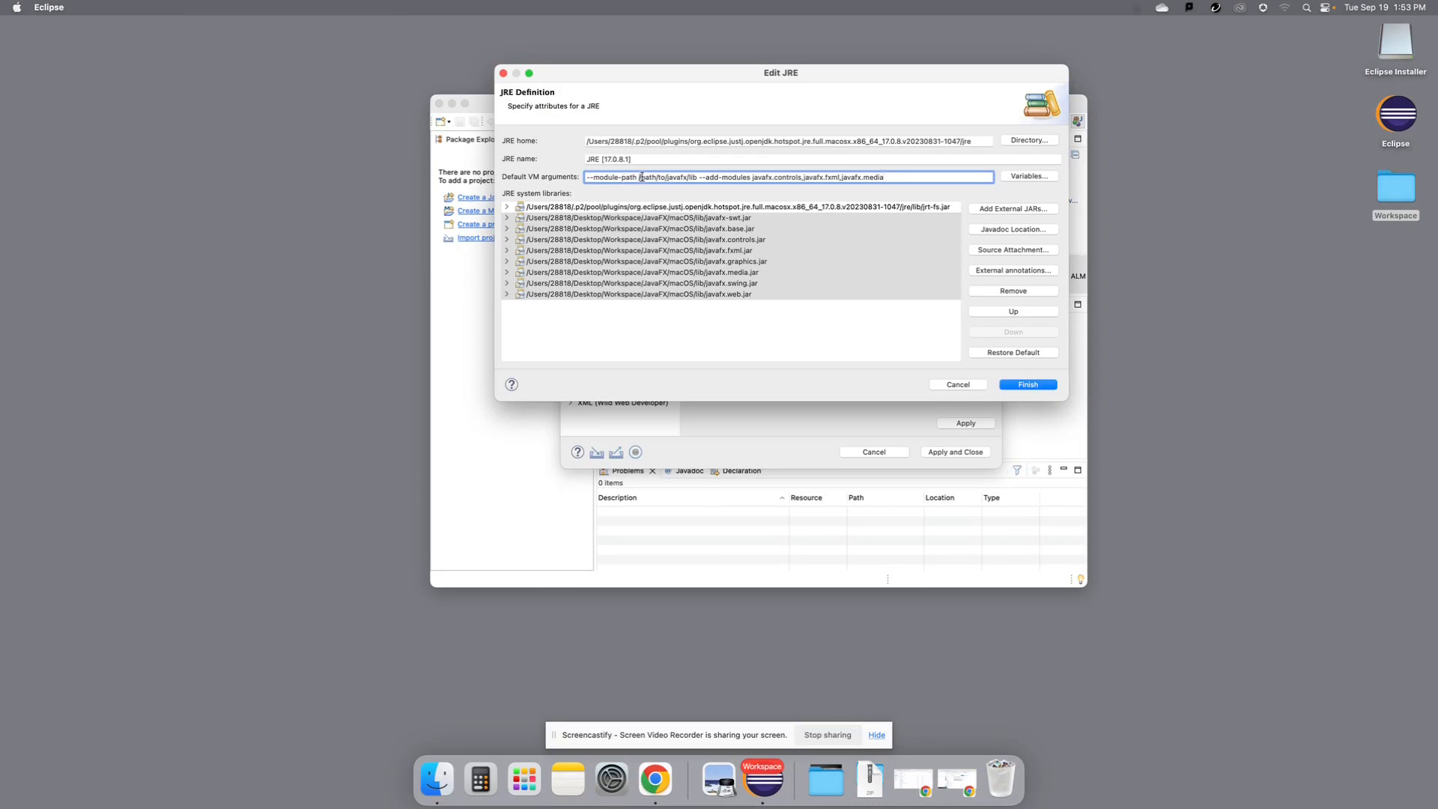
pyautogui.doubleClick(668, 177)
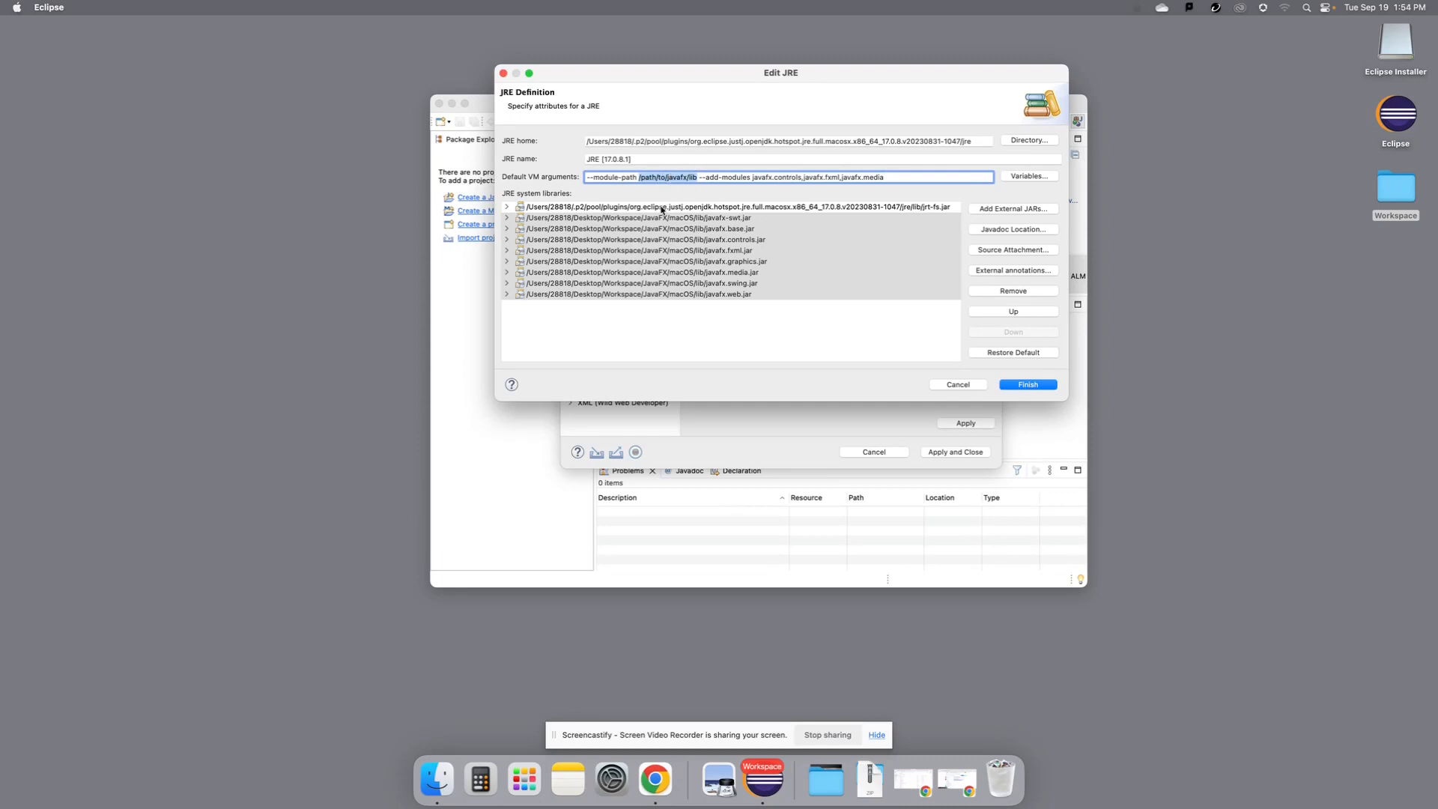
pyautogui.moveTo(570, 272)
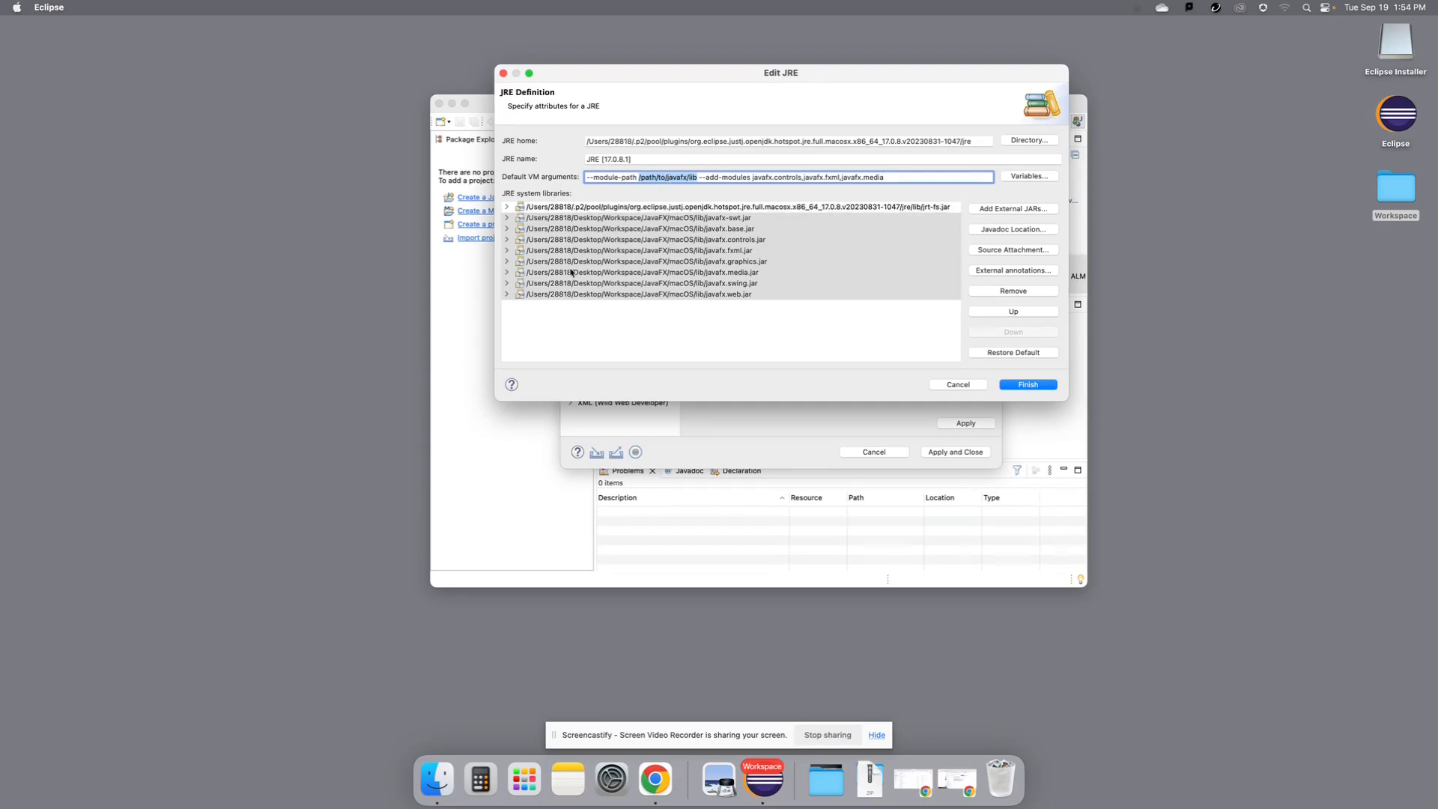
pyautogui.moveTo(669, 302)
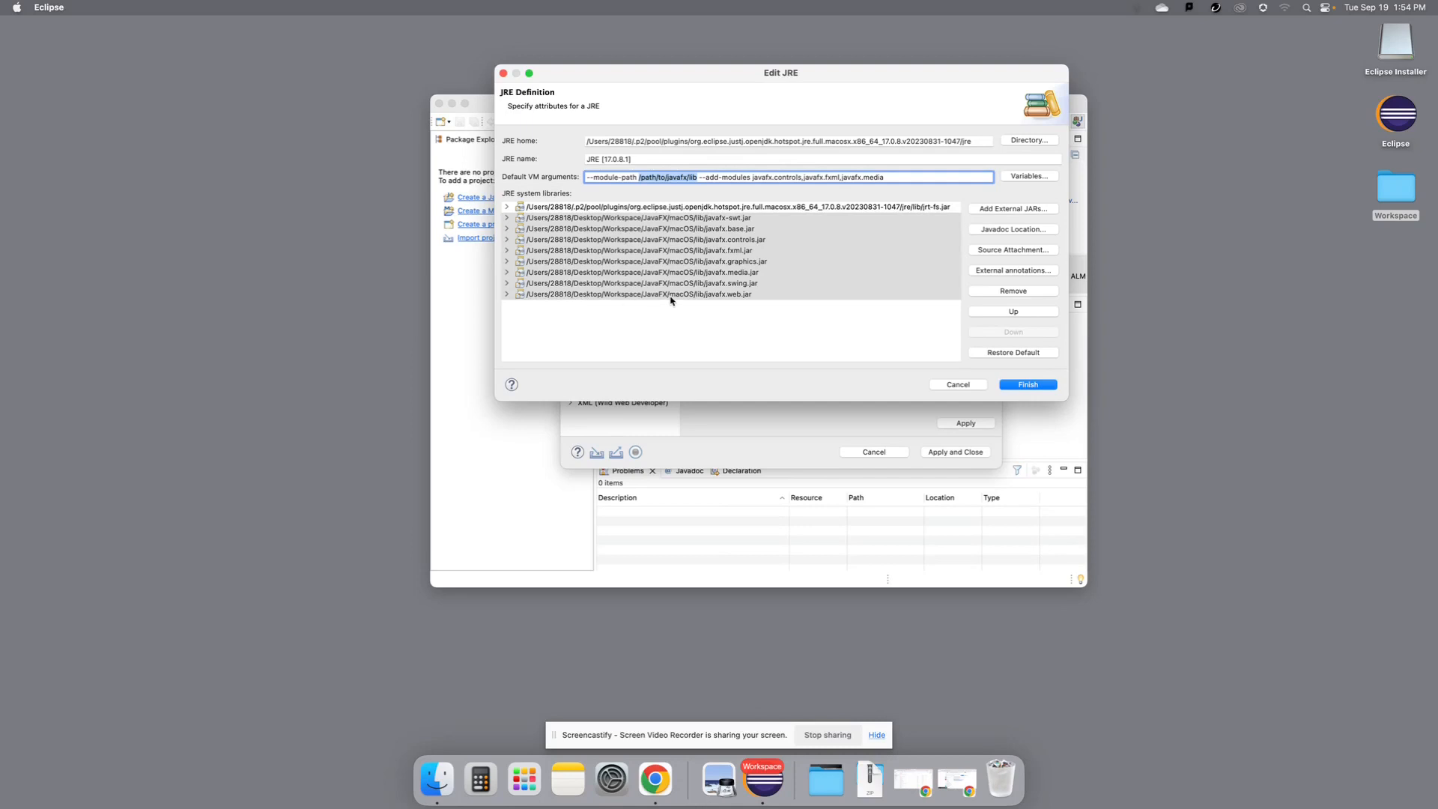
pyautogui.moveTo(541, 300)
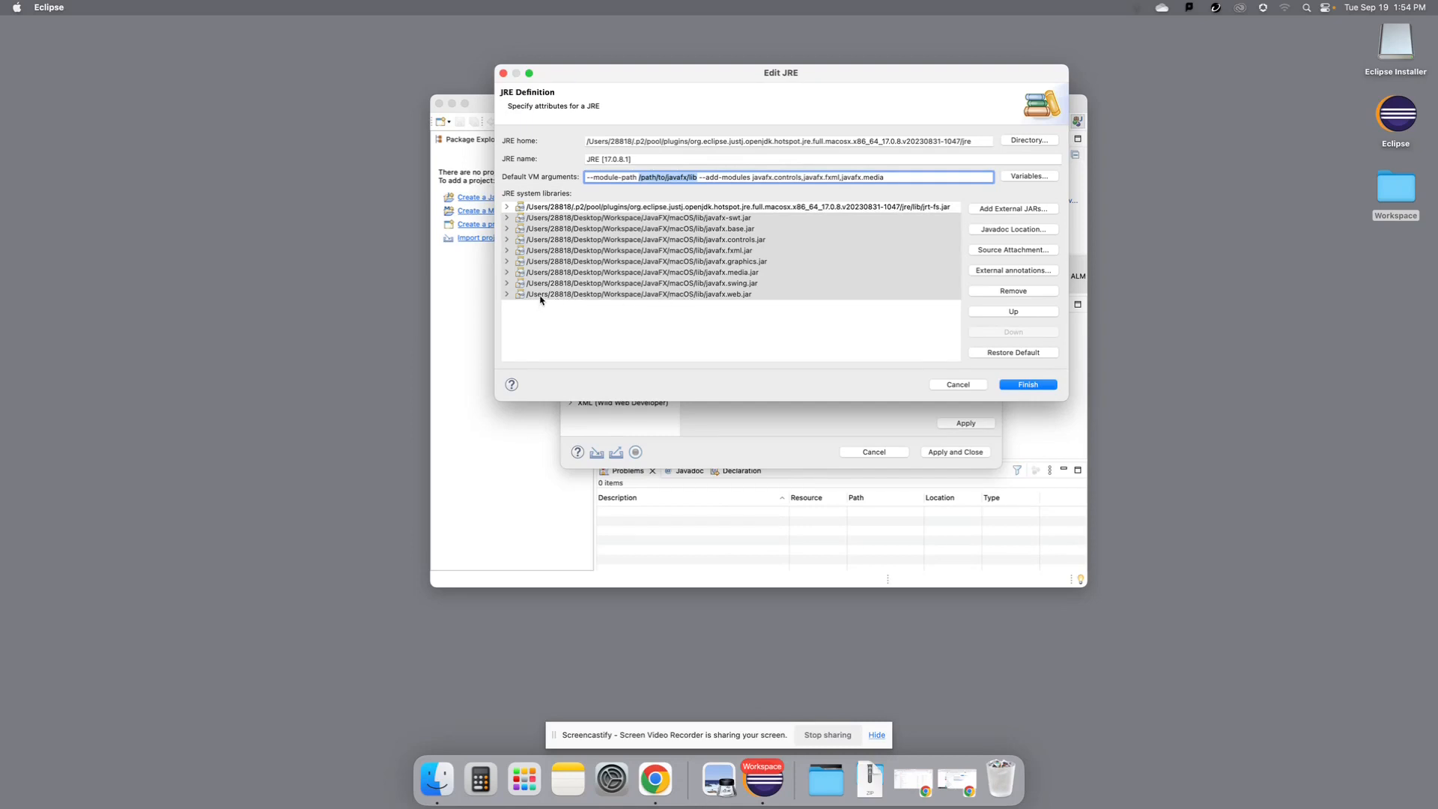
pyautogui.moveTo(563, 300)
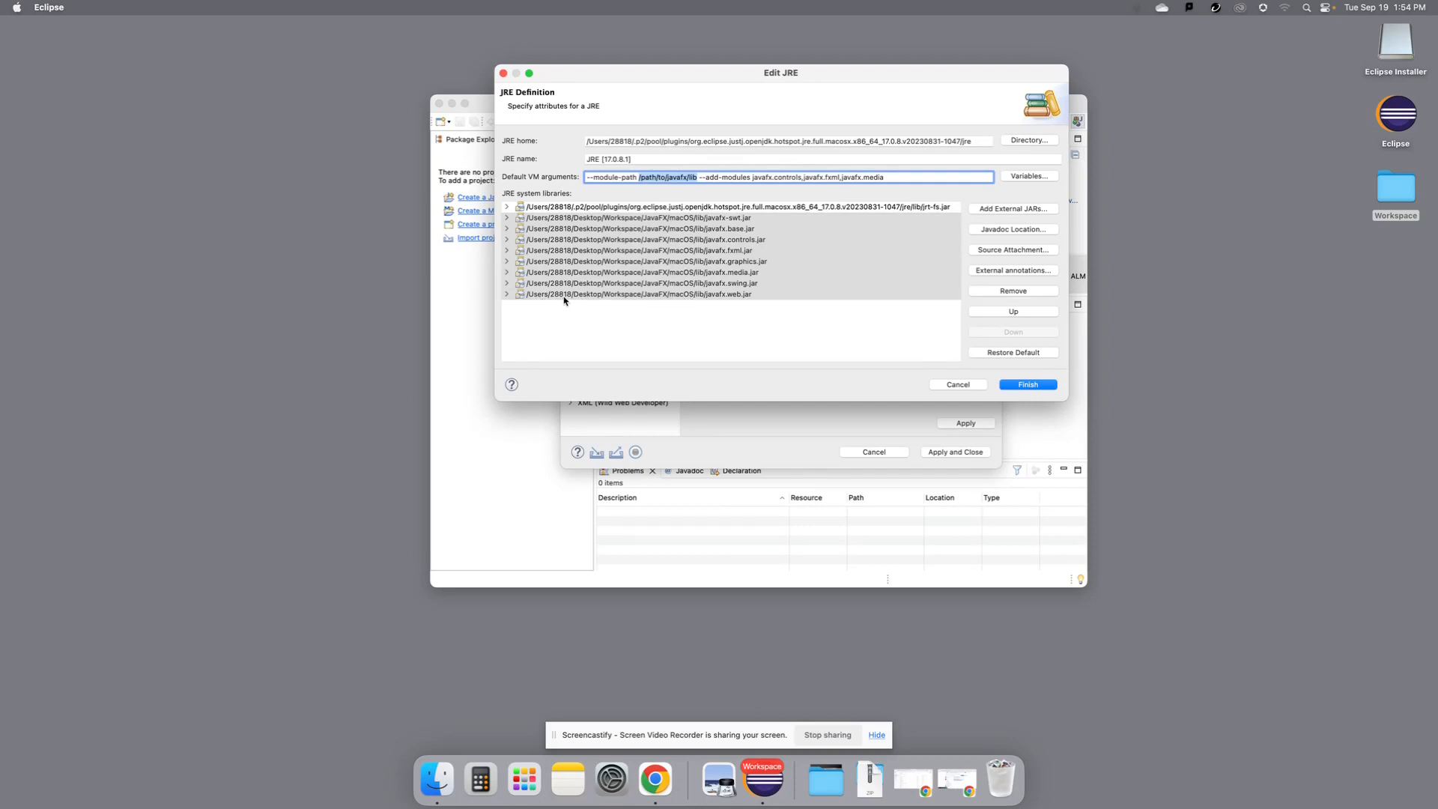
pyautogui.moveTo(655, 303)
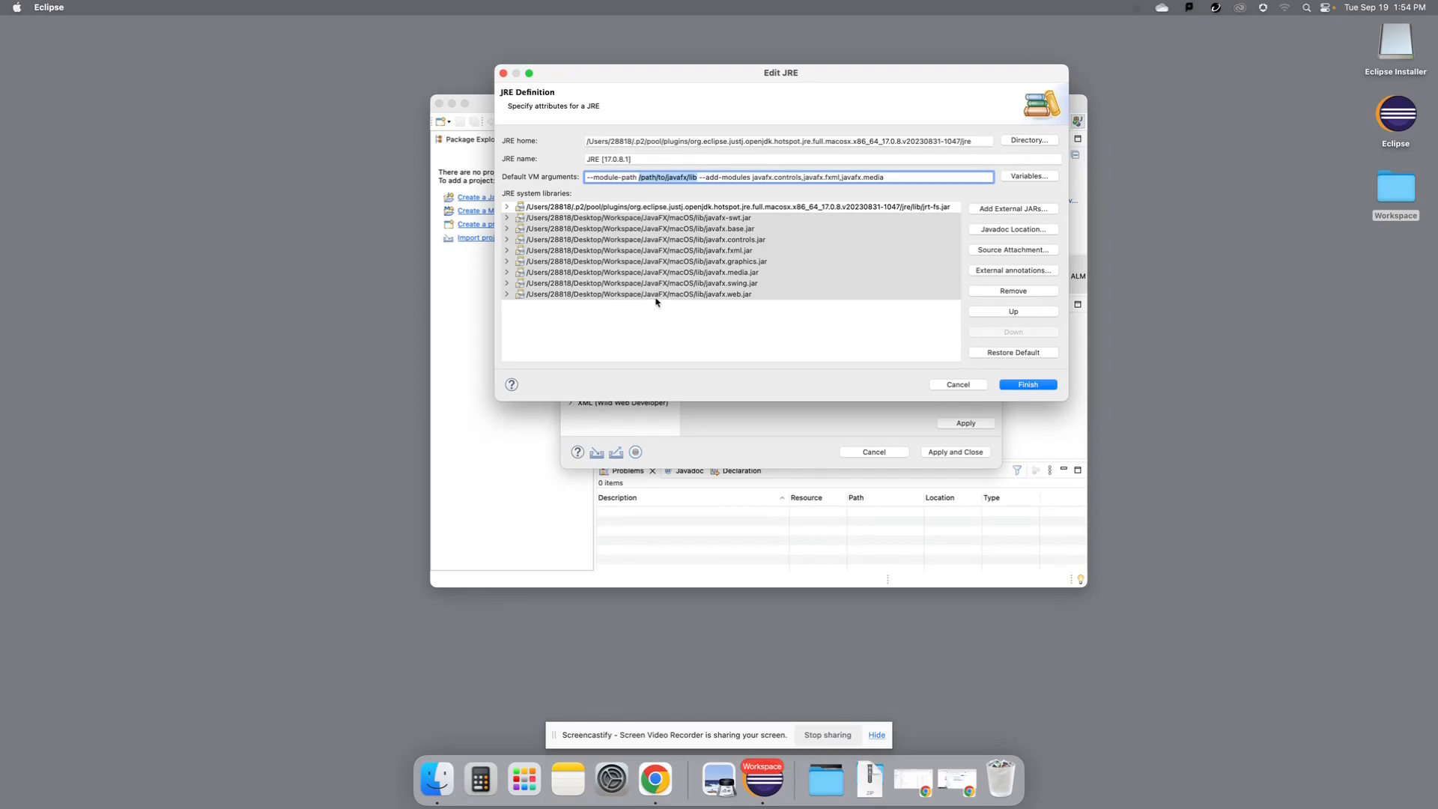
pyautogui.moveTo(701, 298)
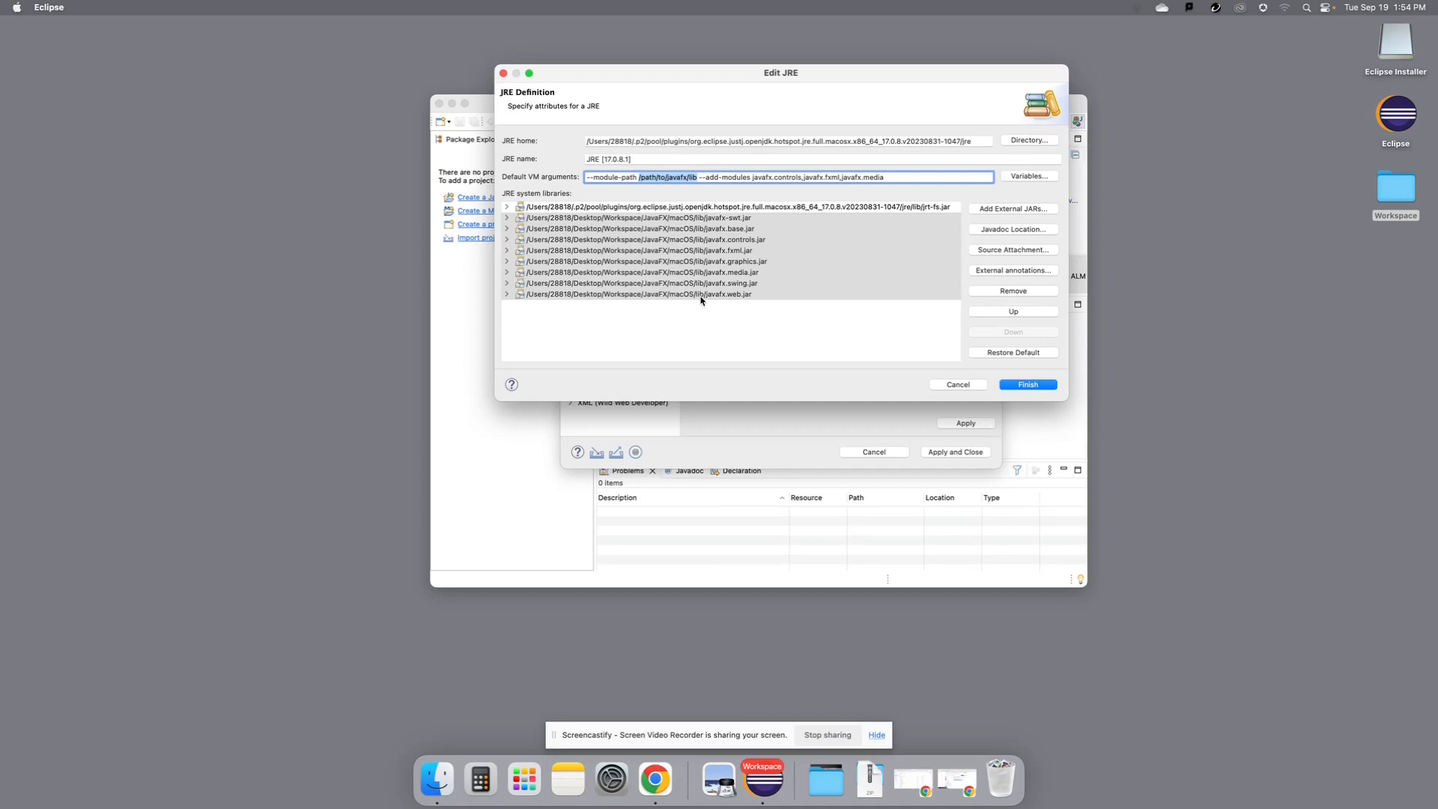
pyautogui.press('Delete')
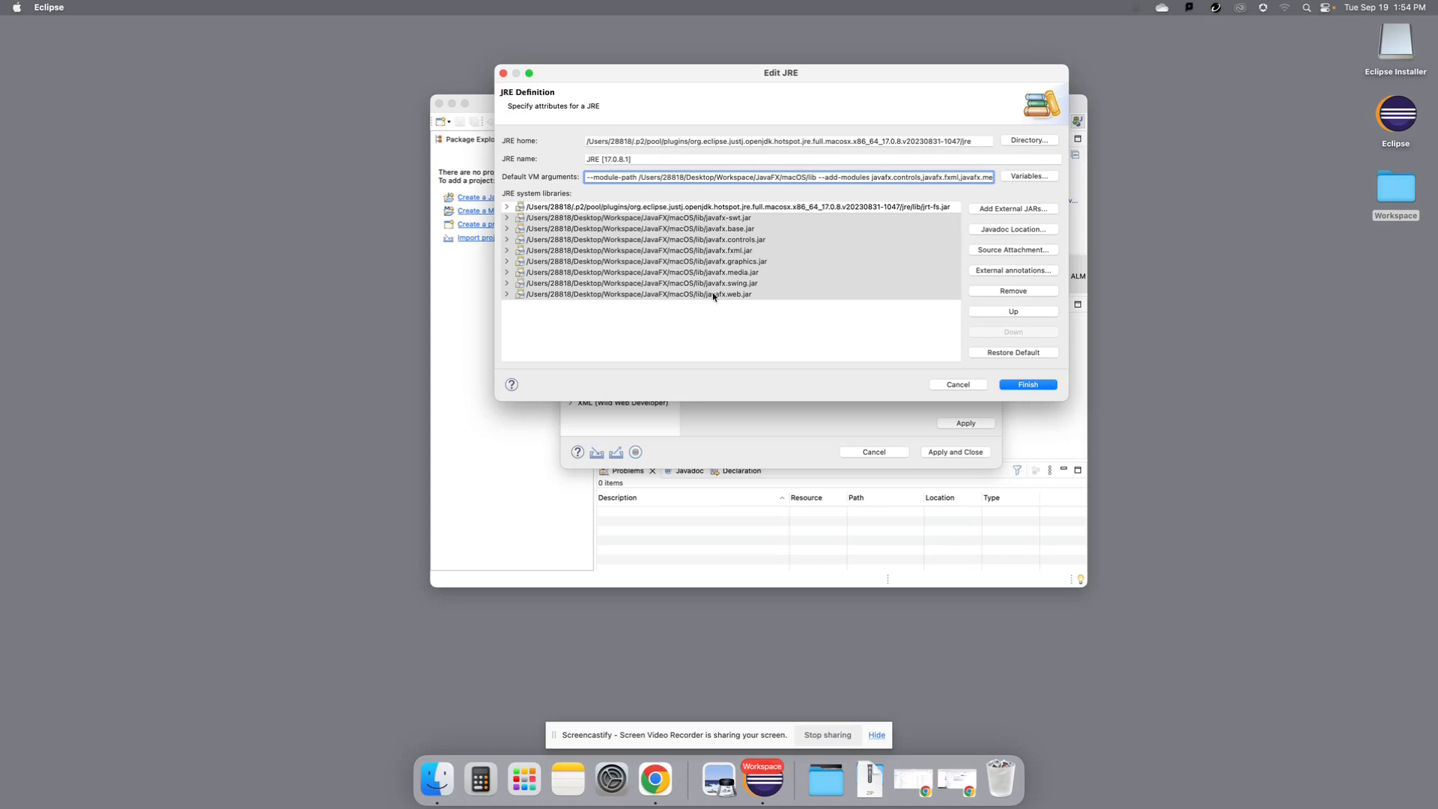
pyautogui.moveTo(711, 223)
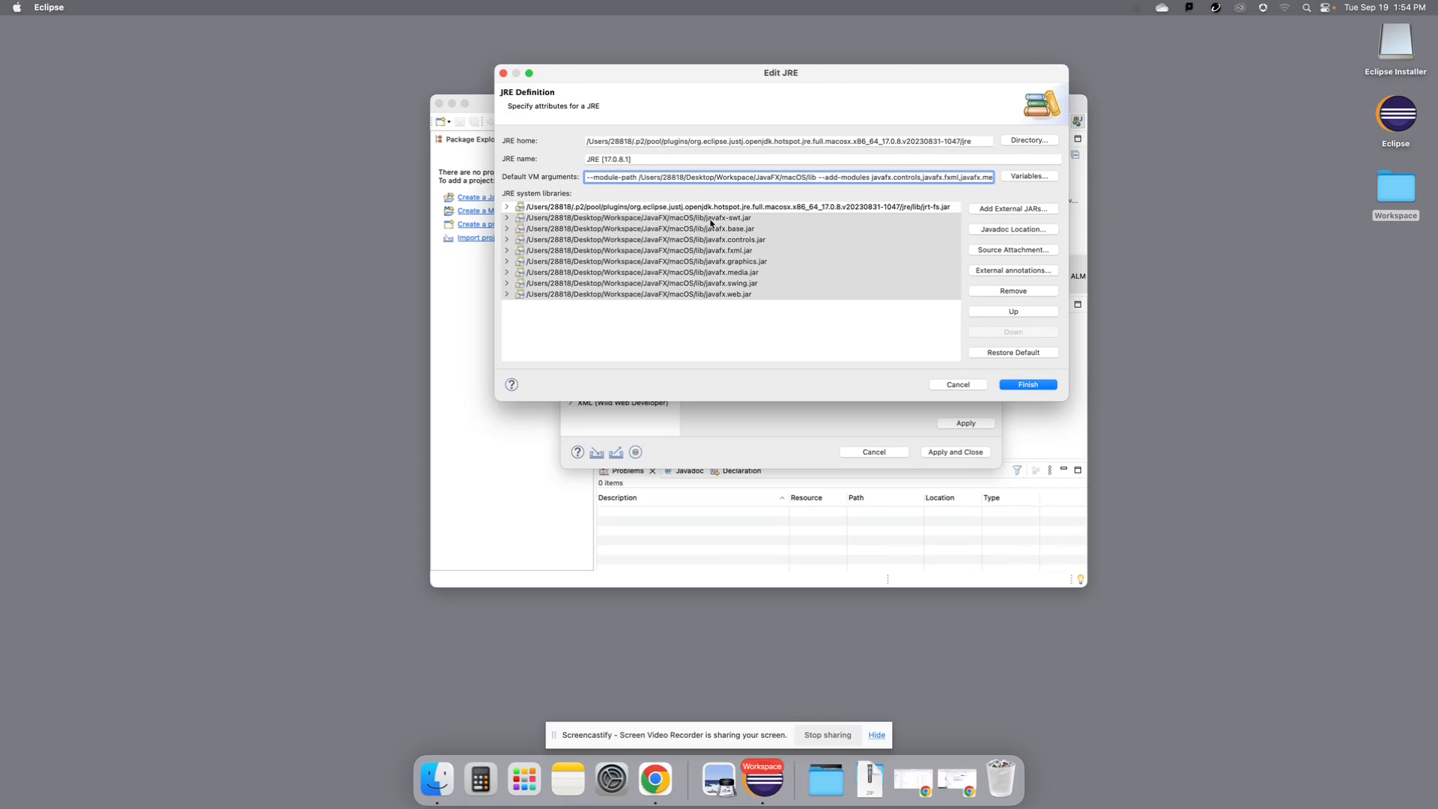
pyautogui.moveTo(821, 193)
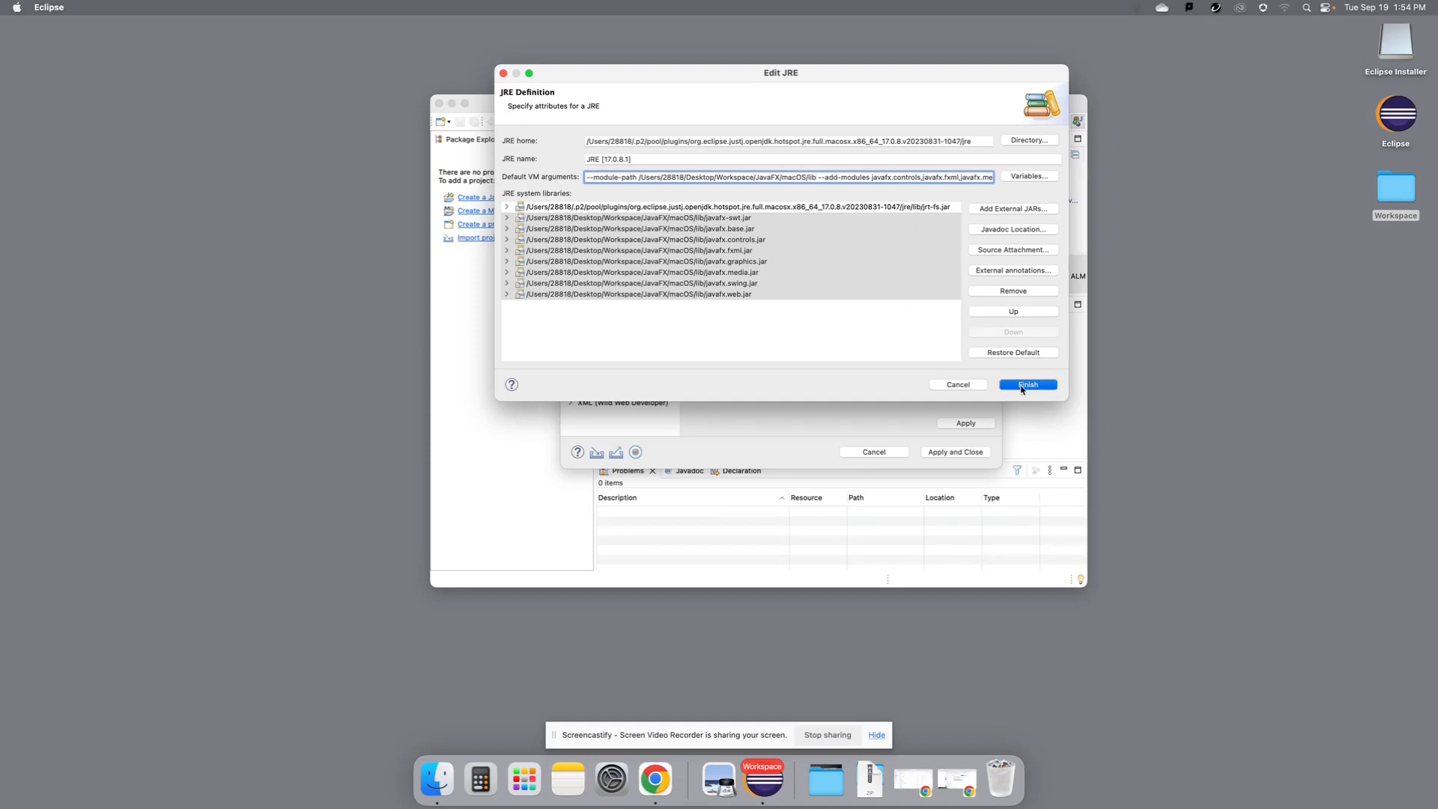
# - Finish the JRE edit, then apply and close Preferences
pyautogui.click(1026, 385)
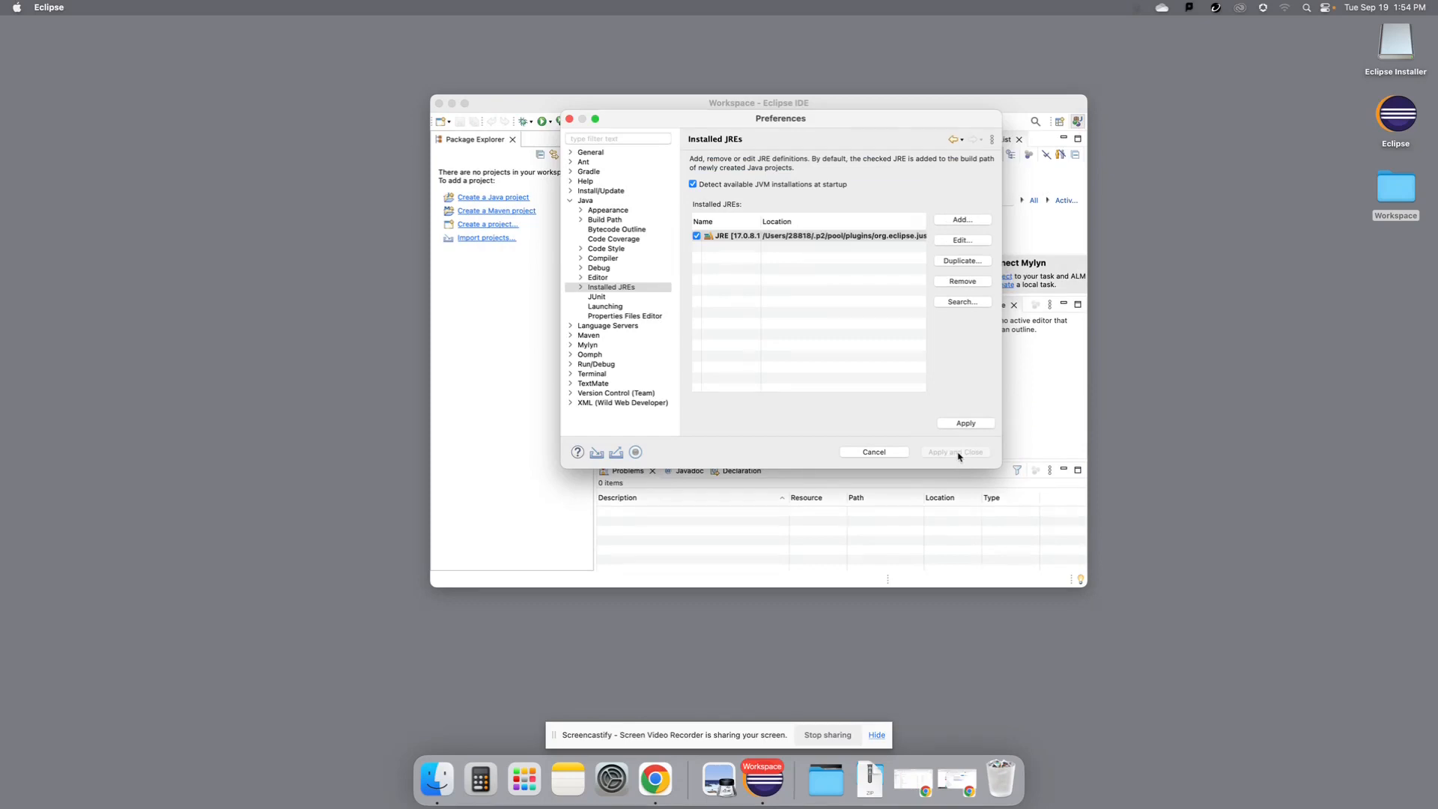
pyautogui.click(955, 451)
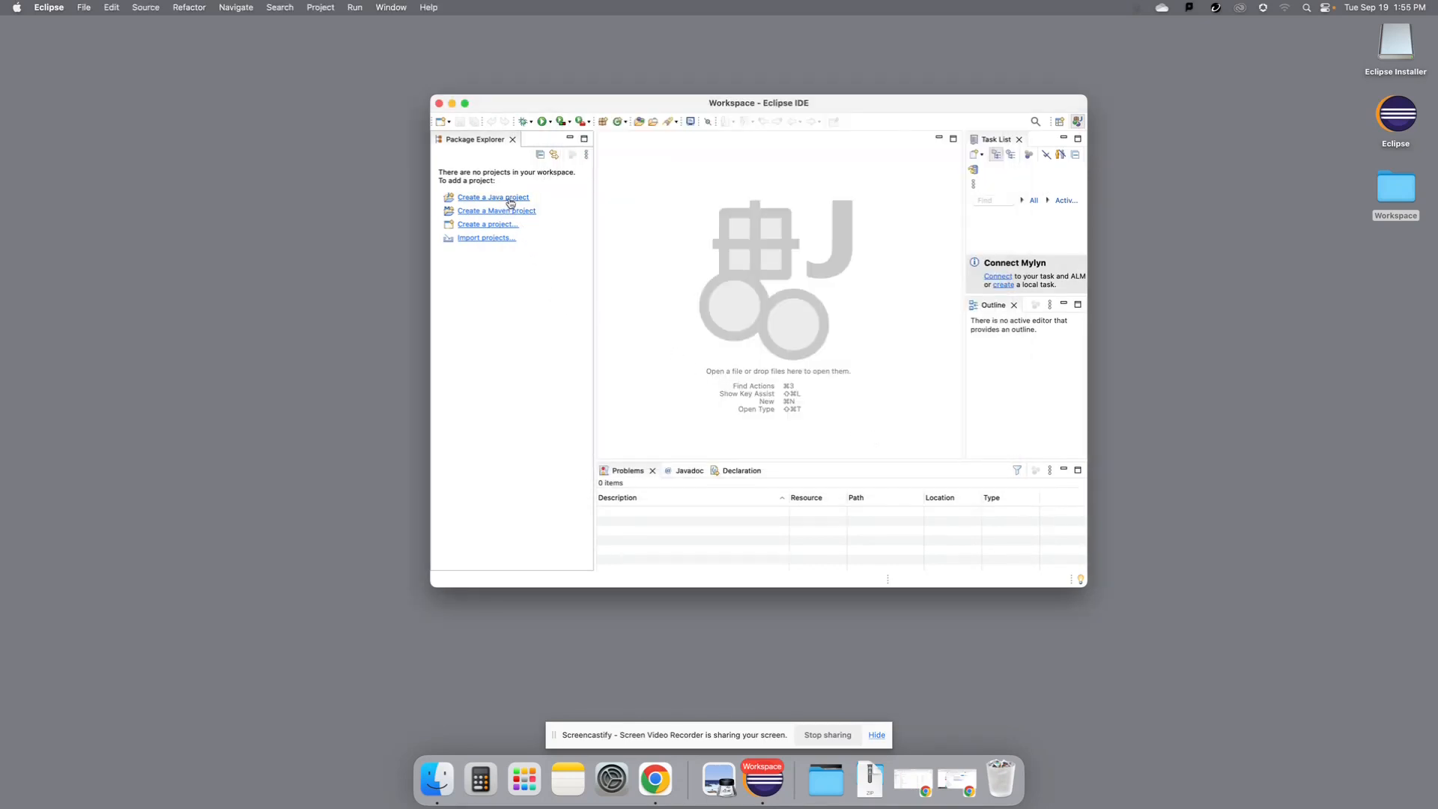
# - Create a Java project named testFX without a module-info.java file
pyautogui.click(493, 197)
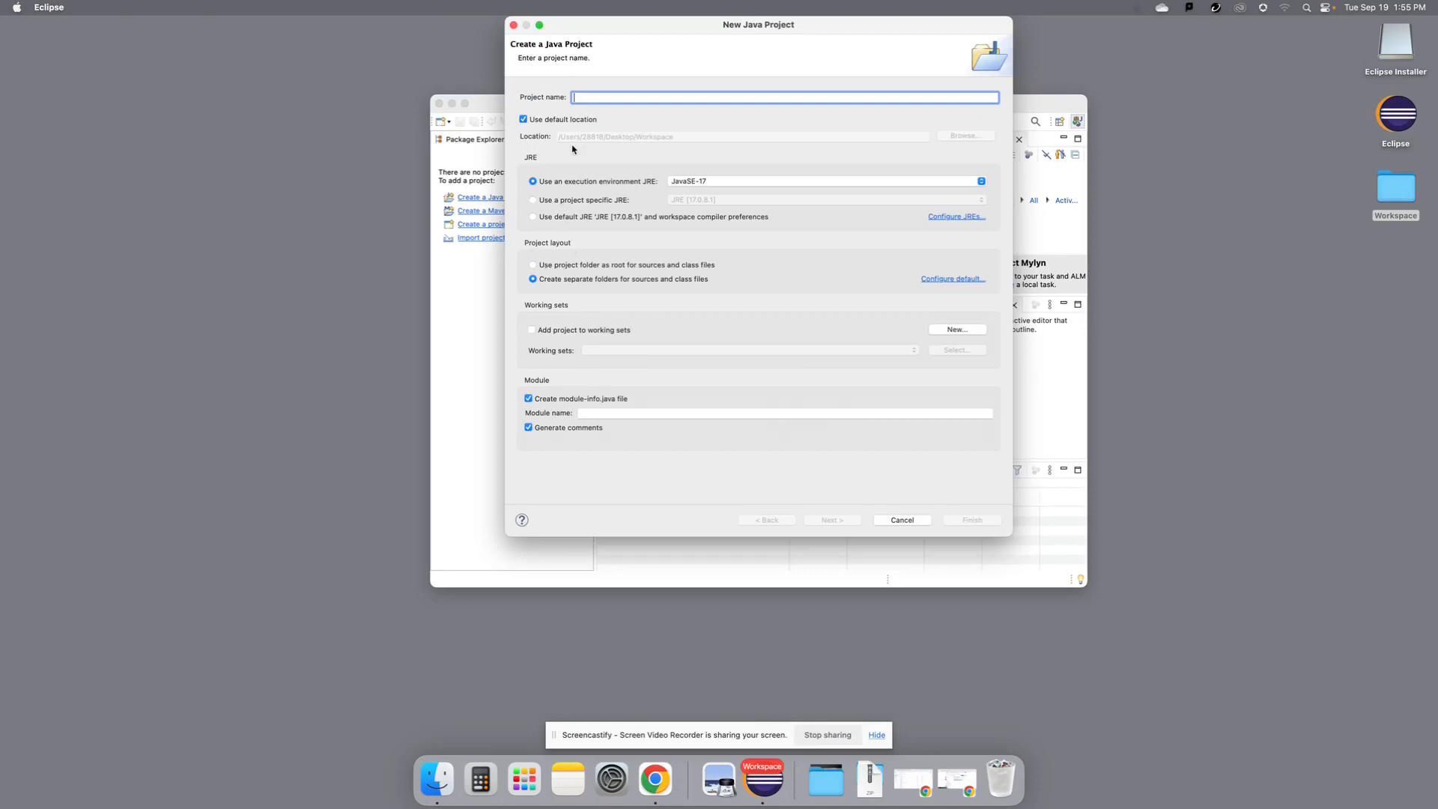
pyautogui.write('test')
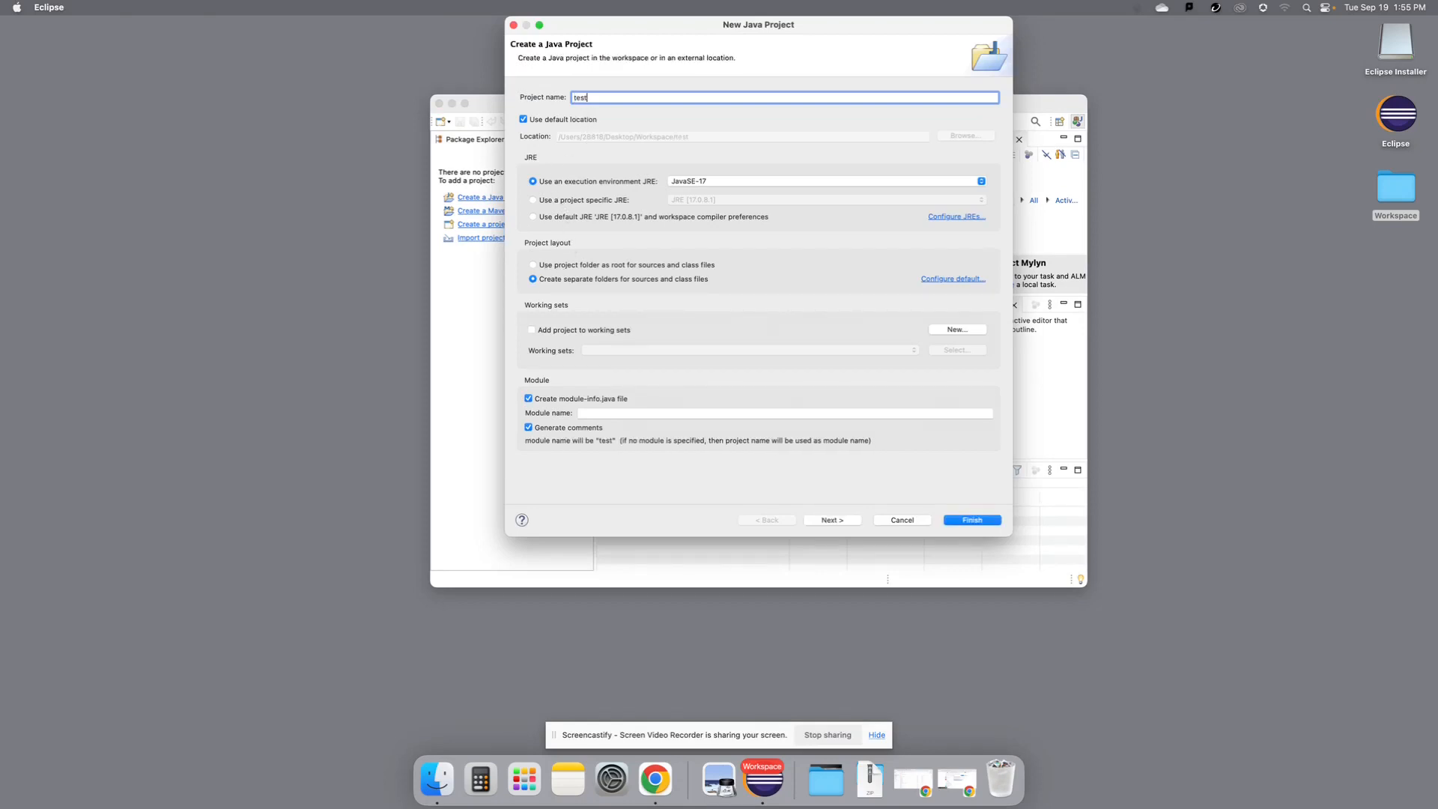
pyautogui.write('FX')
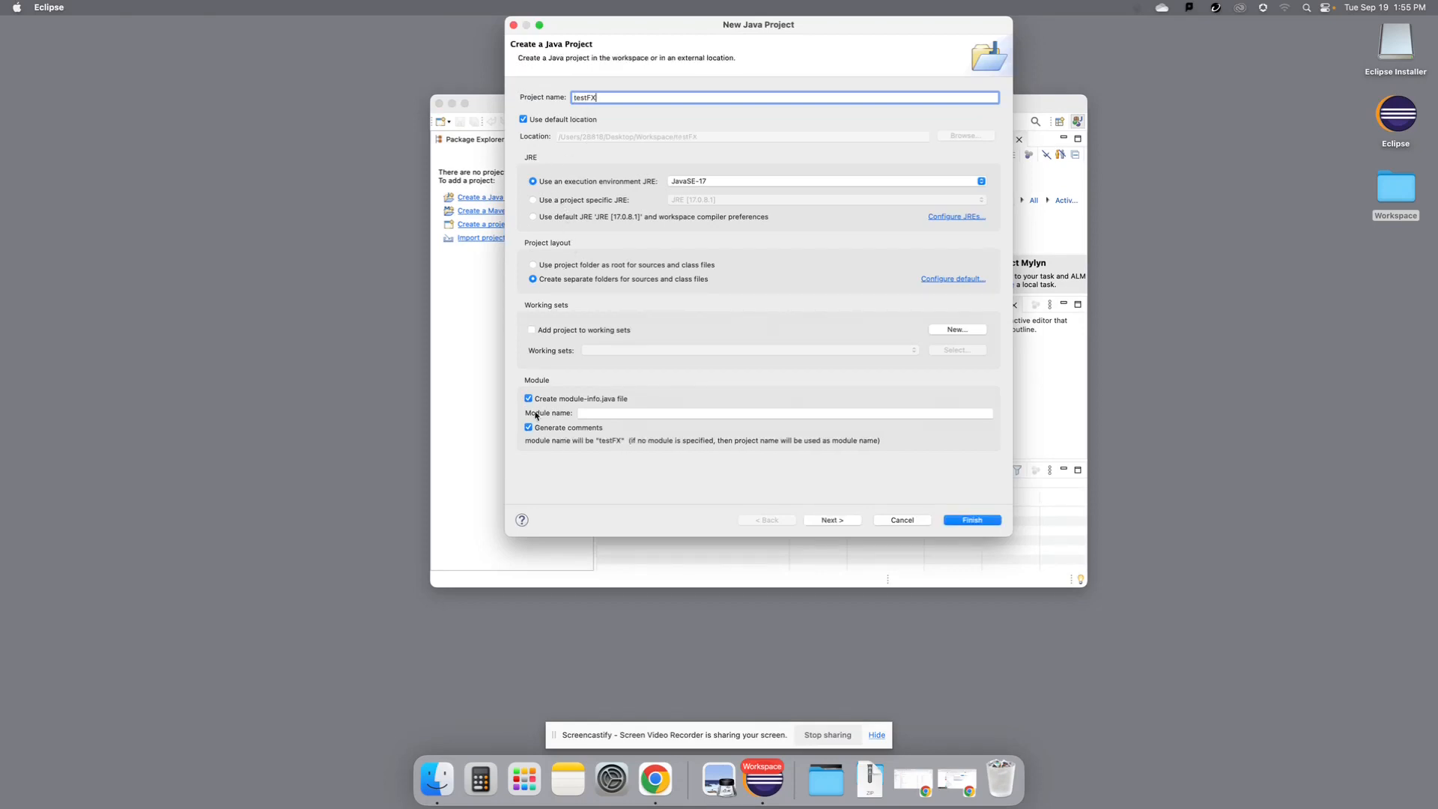
pyautogui.click(529, 398)
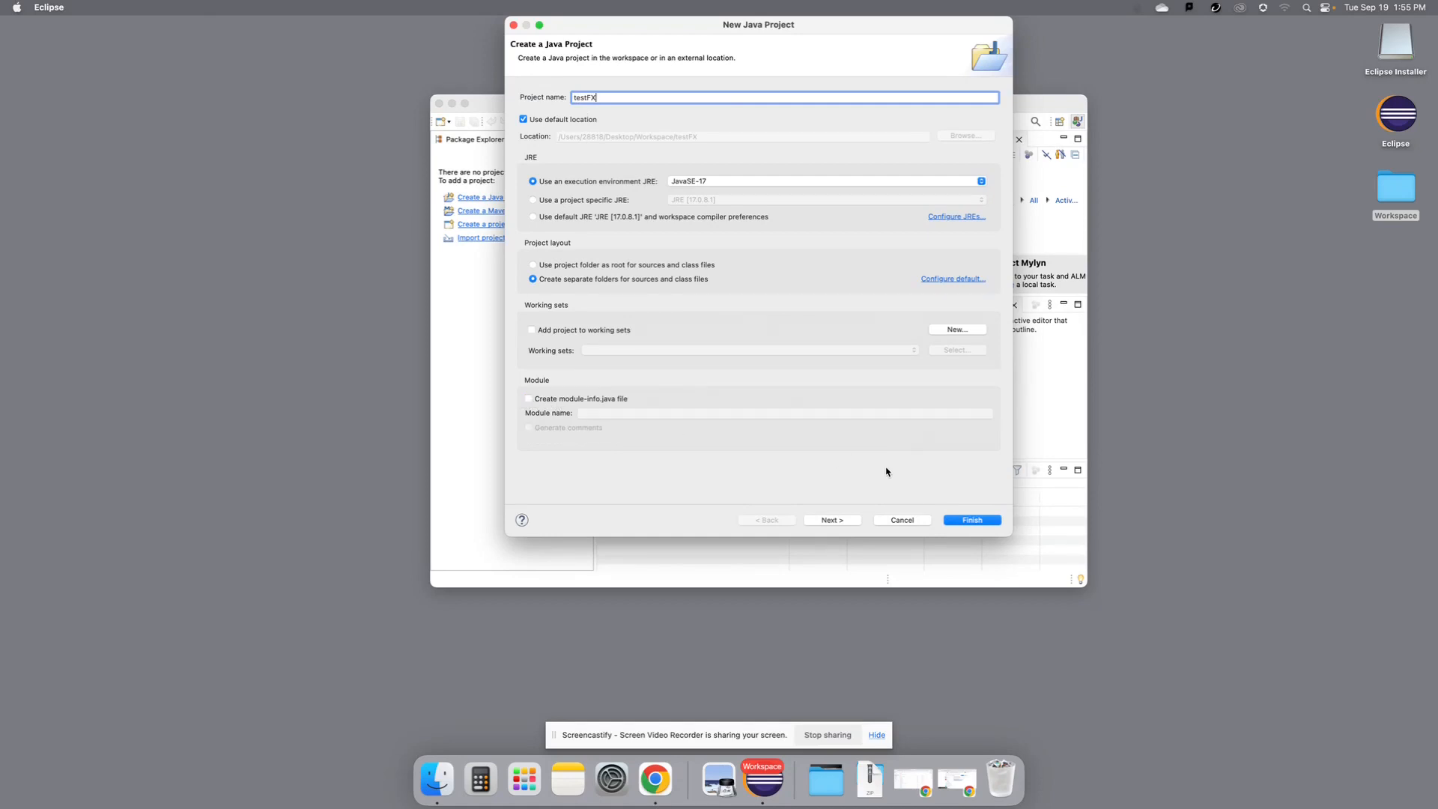
pyautogui.click(971, 520)
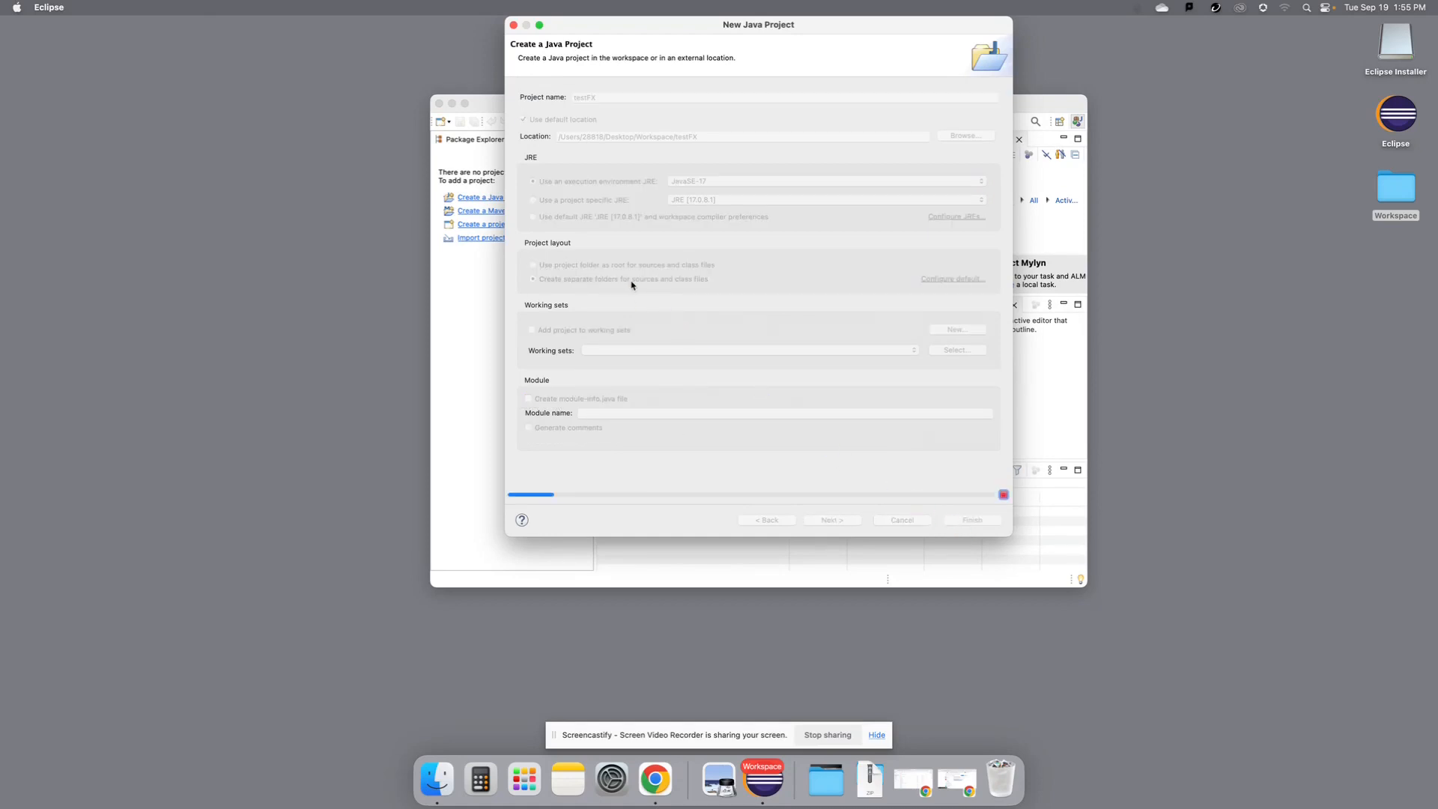
pyautogui.click(971, 520)
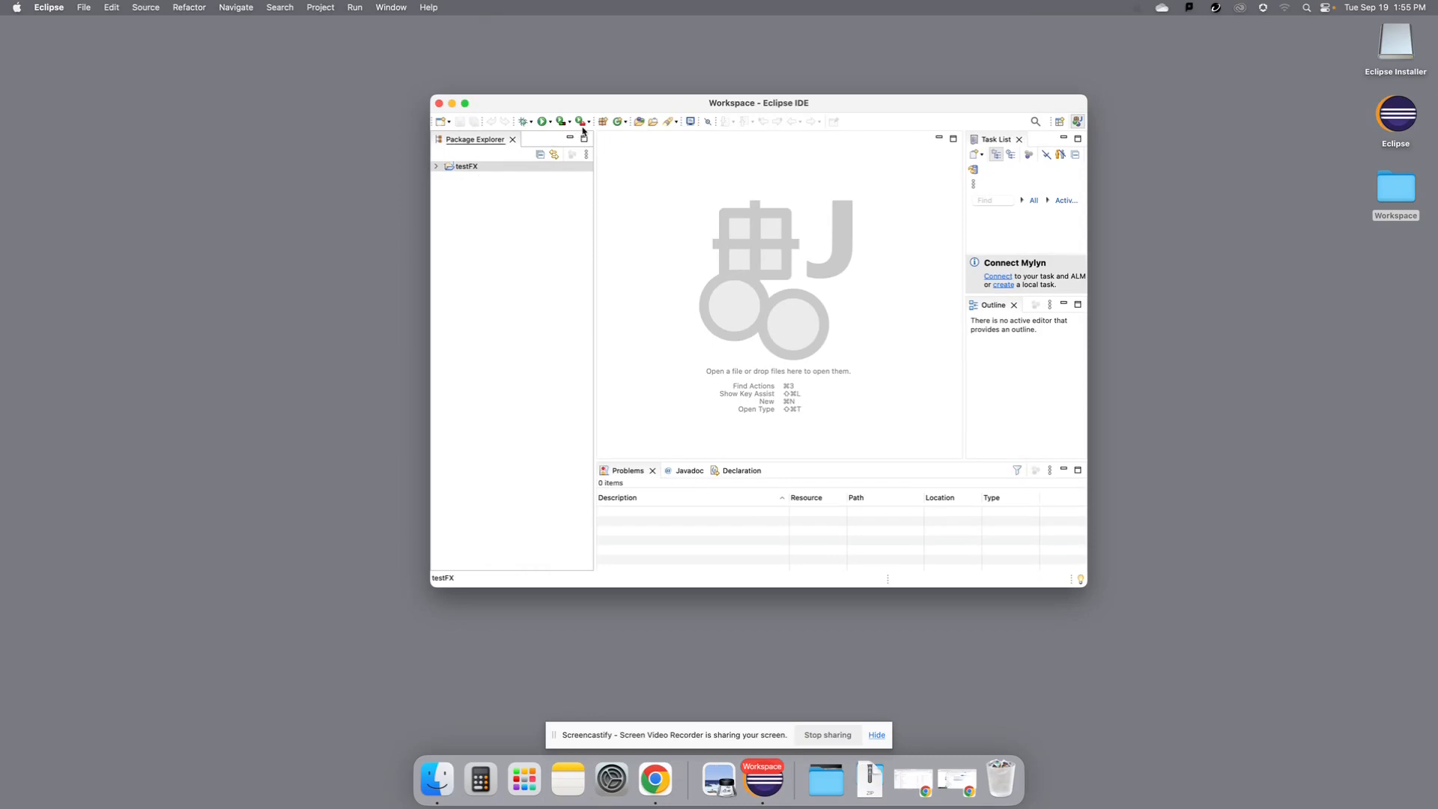
# - Begin a new class named TestFX in package bouwmeester
pyautogui.click(583, 120)
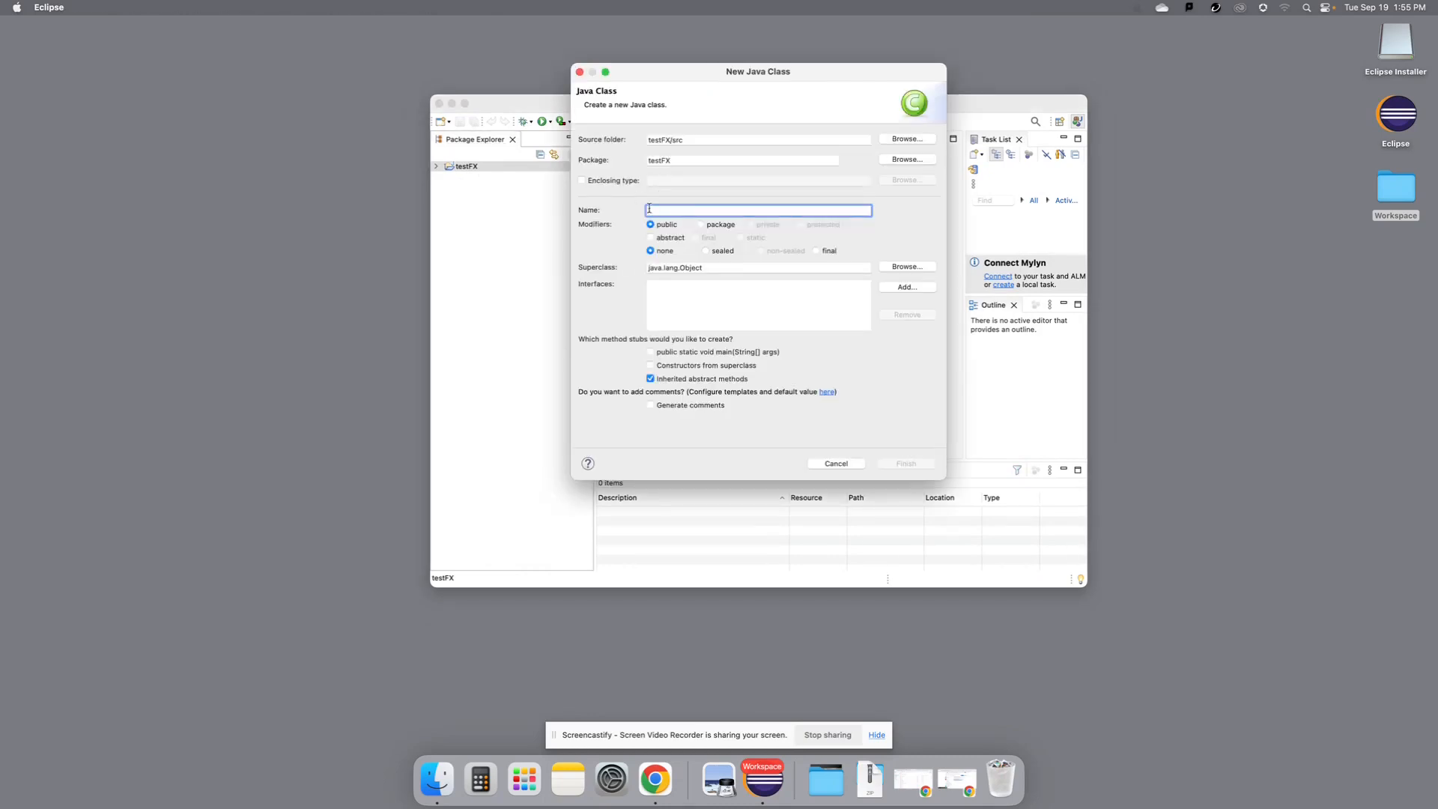
pyautogui.write('TestFX')
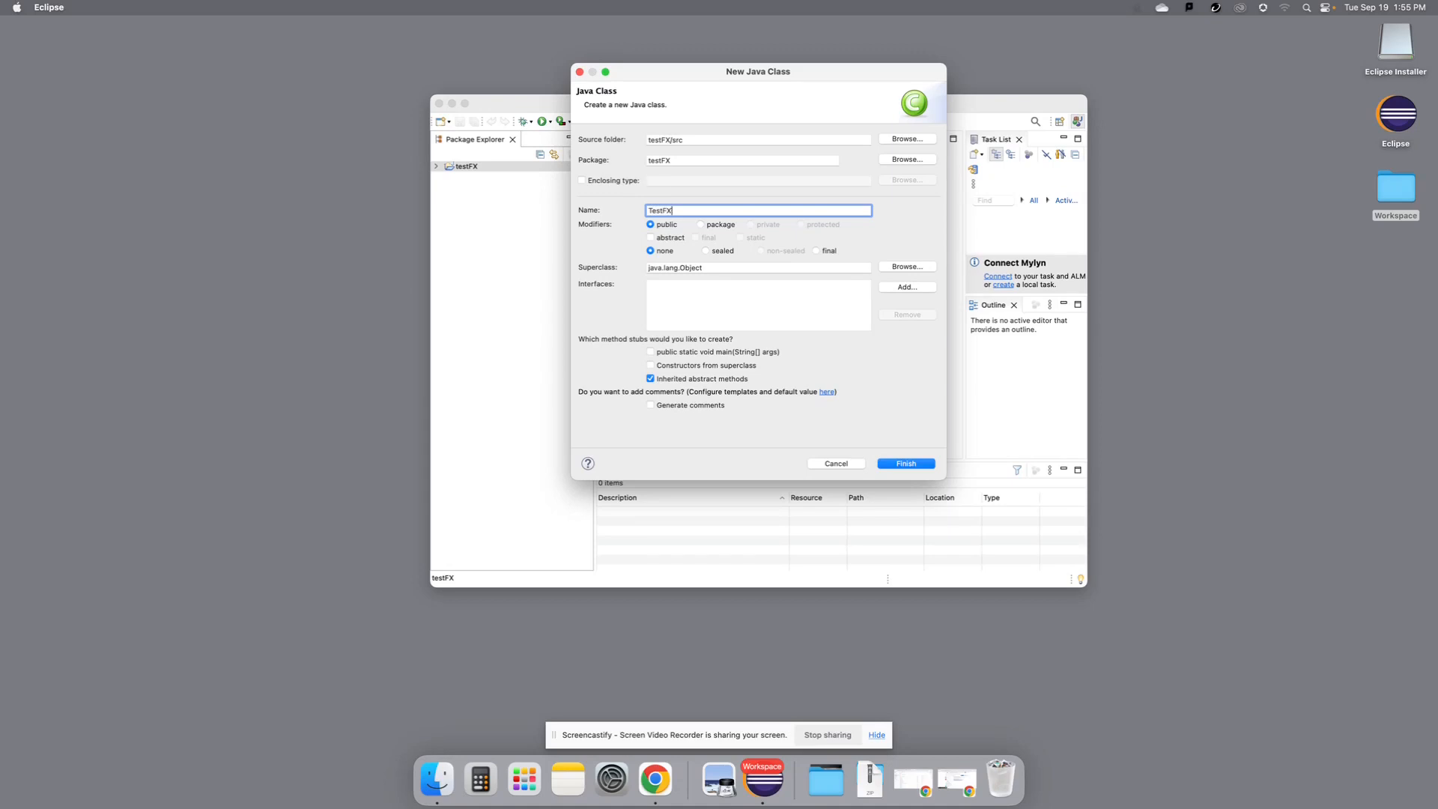
pyautogui.click(743, 160)
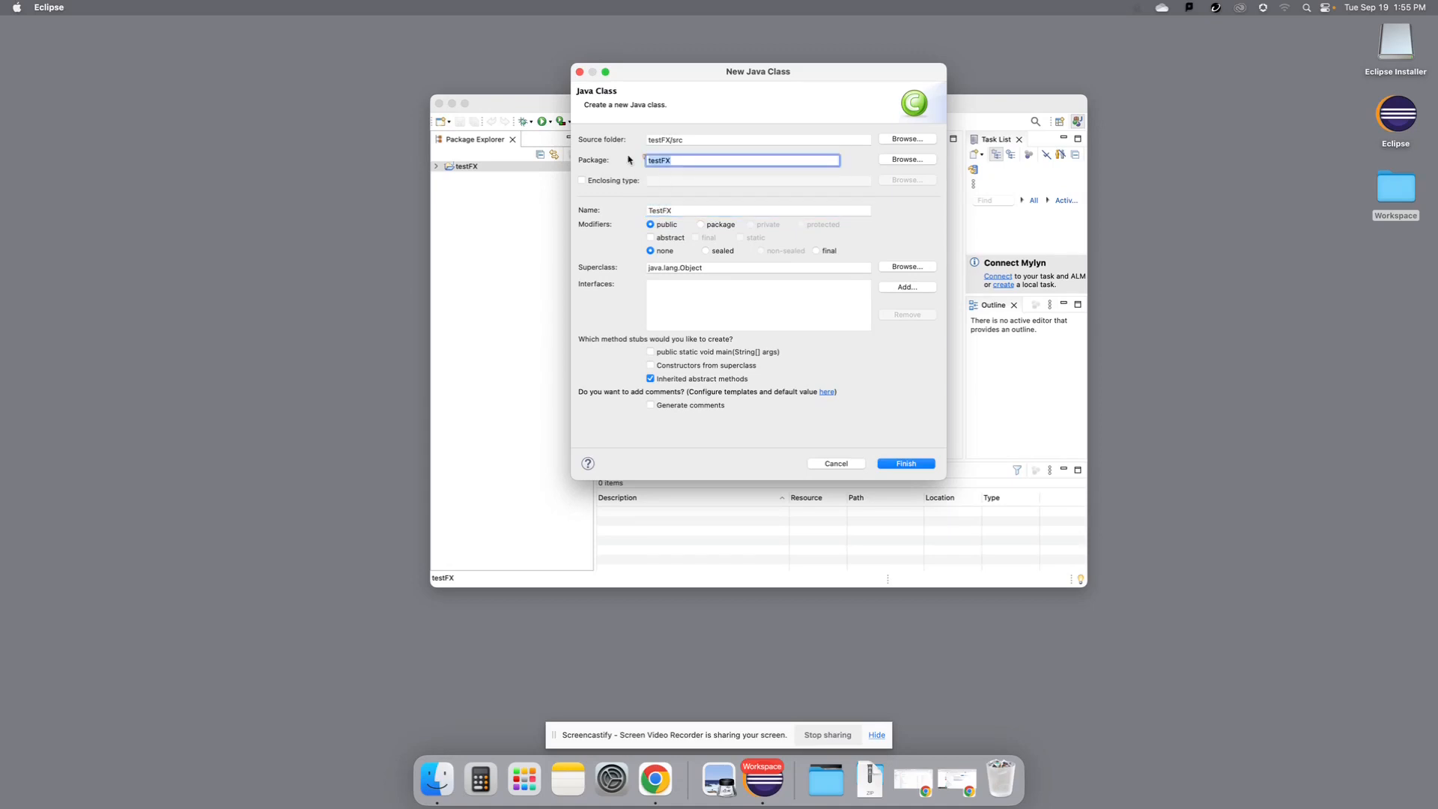
pyautogui.write('bouwmeester')
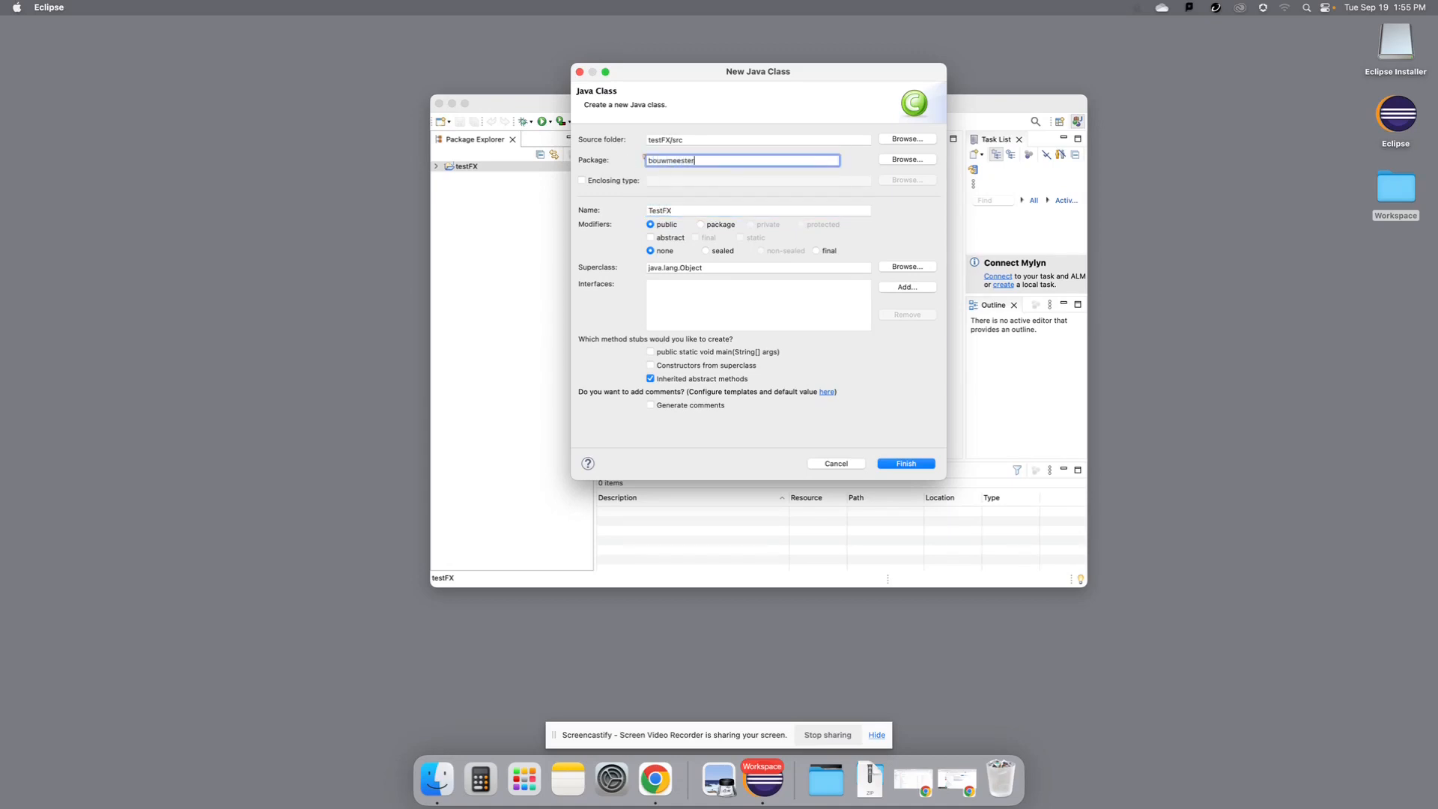
# - Set superclass javafx.application.Application, include a main stub, and create the class
pyautogui.click(905, 267)
pyautogui.write('Applic')
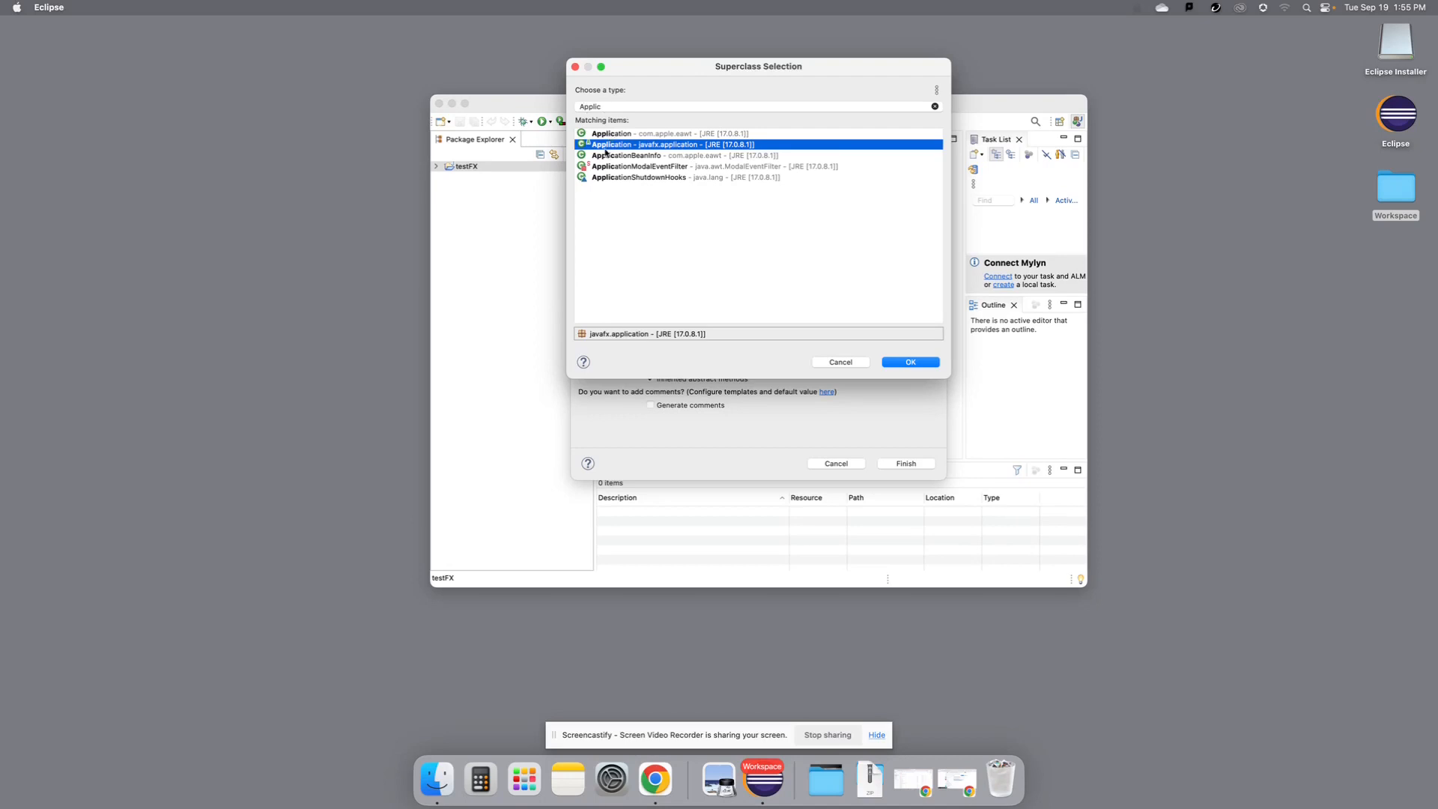
pyautogui.moveTo(702, 149)
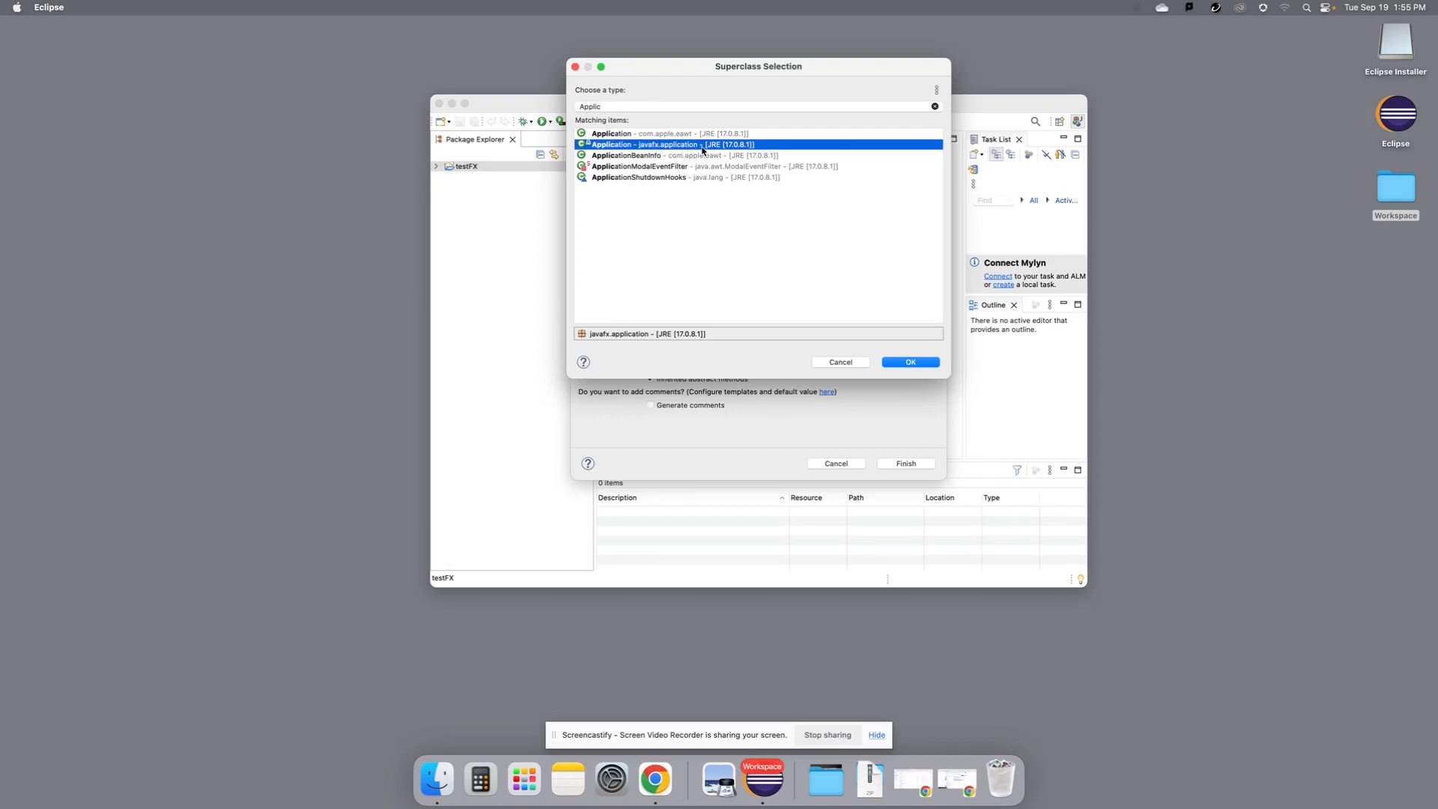
pyautogui.click(908, 361)
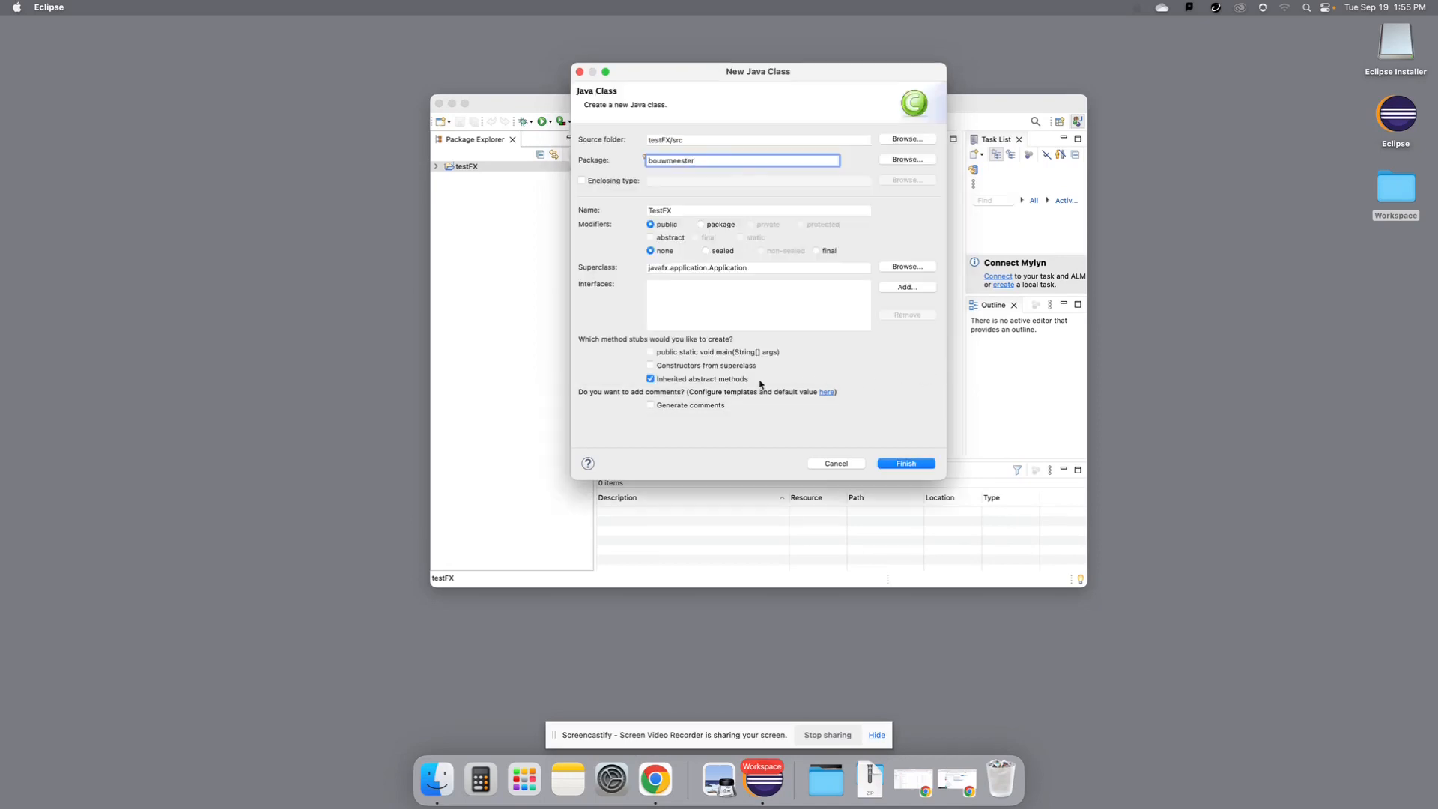
pyautogui.click(652, 350)
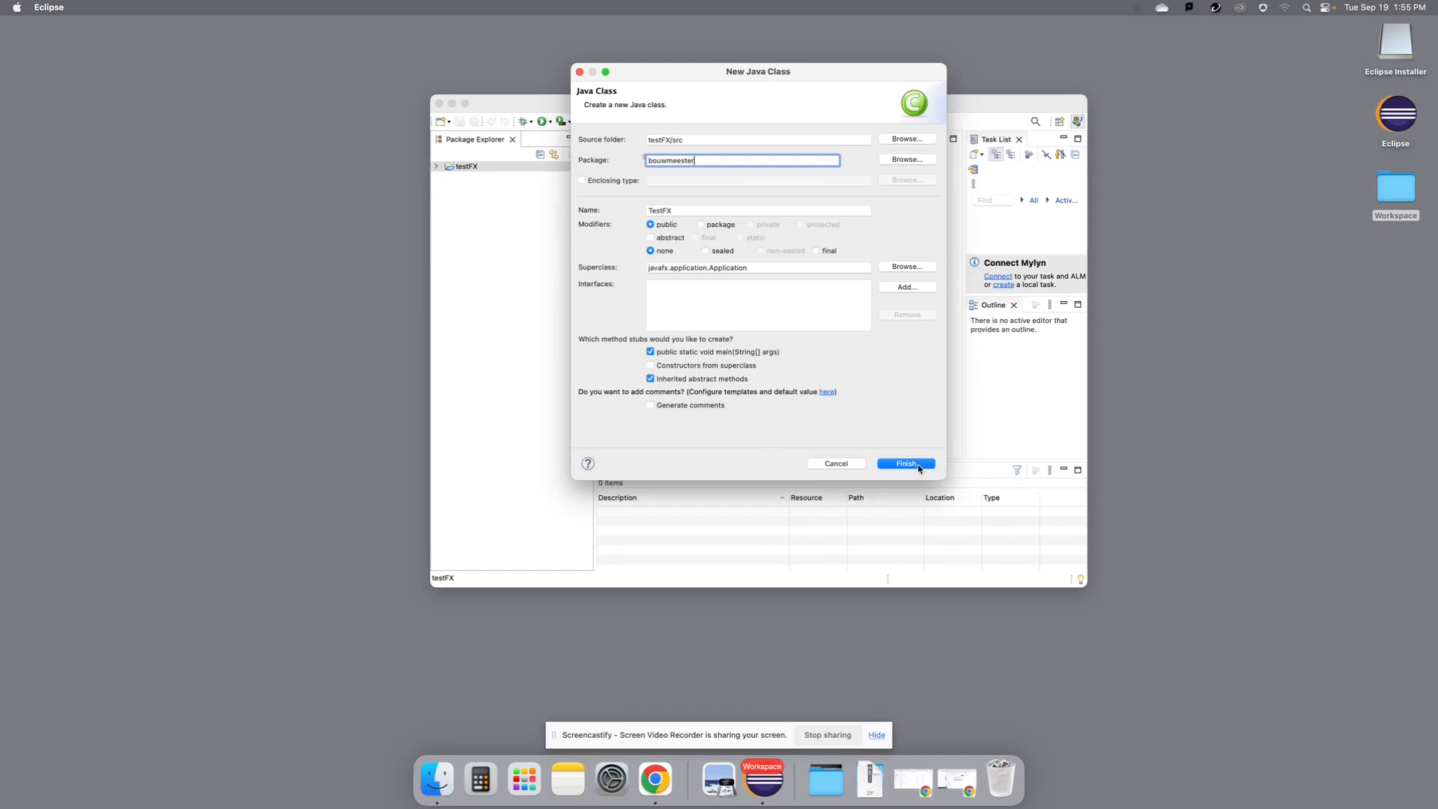
pyautogui.click(905, 463)
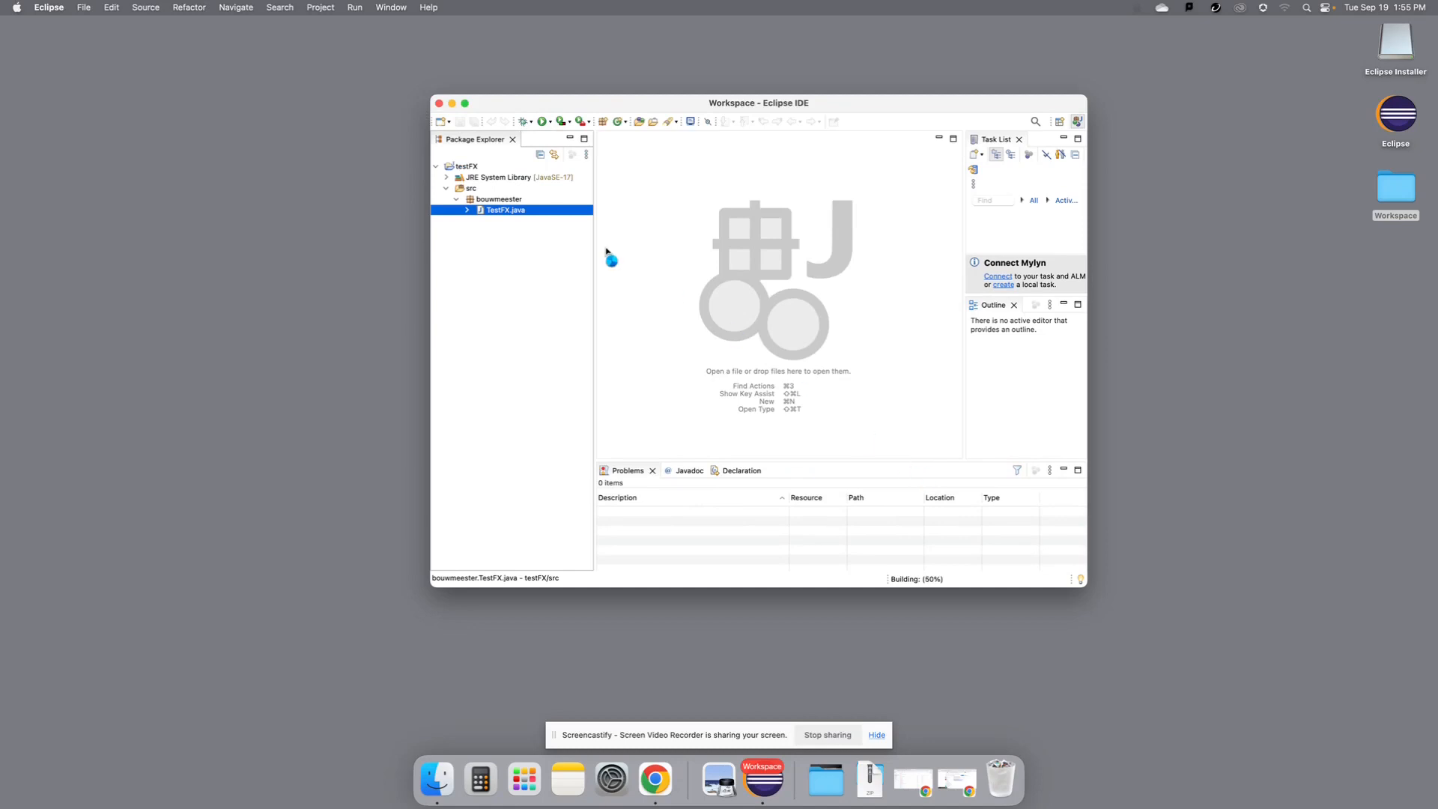
# - Replace the TODO in TestFX.java's start method with primaryStage.show()
pyautogui.doubleClick(505, 210)
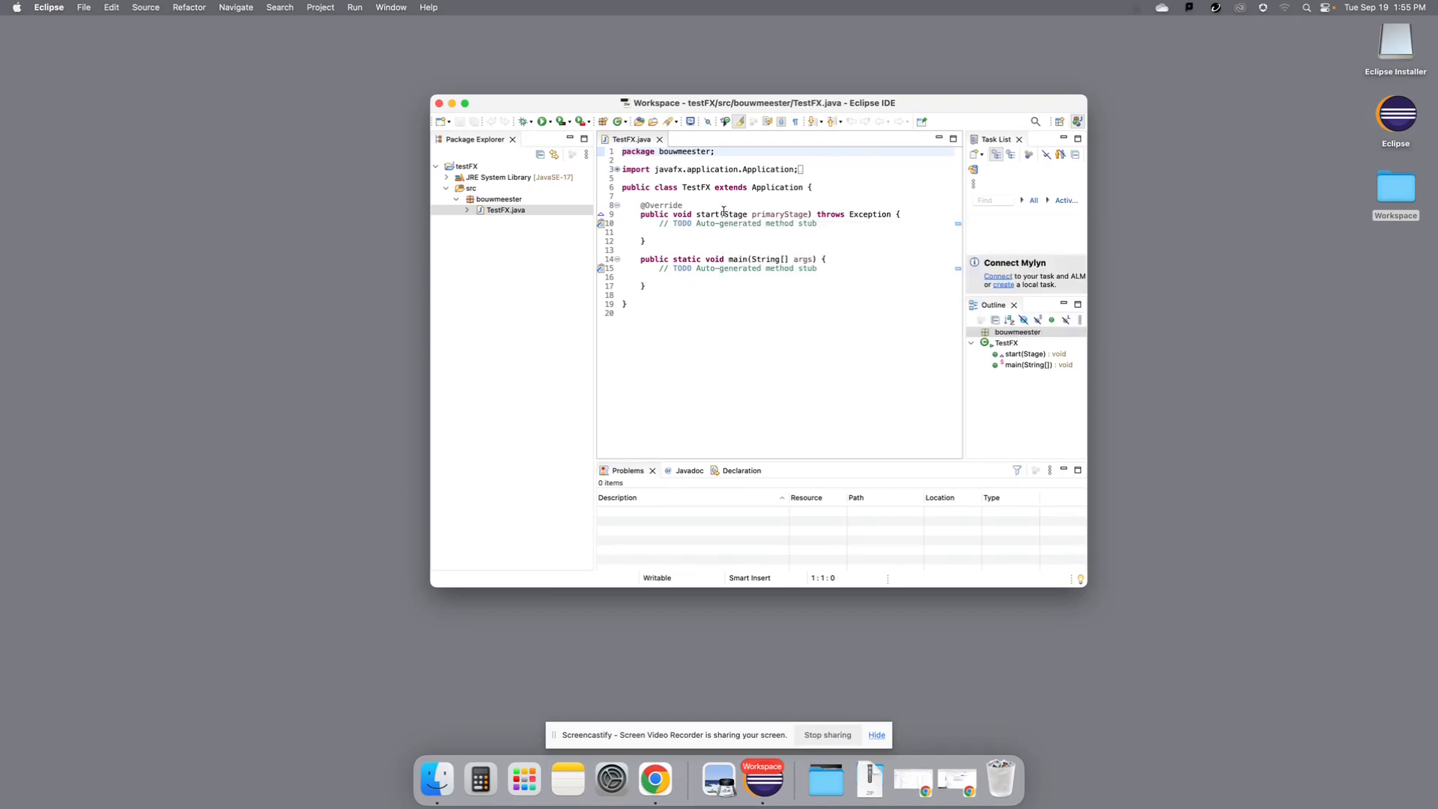
pyautogui.doubleClick(761, 215)
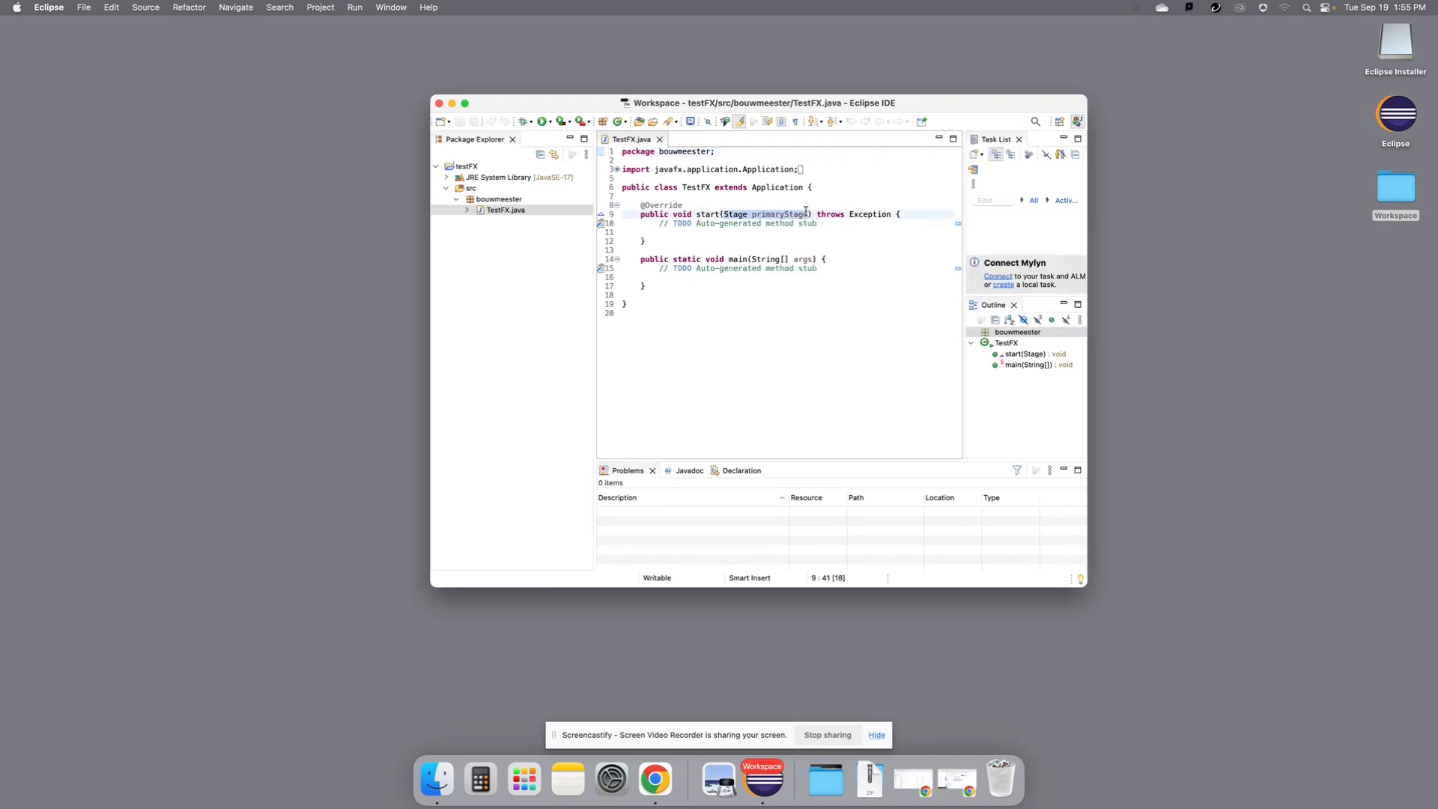
pyautogui.moveTo(806, 264)
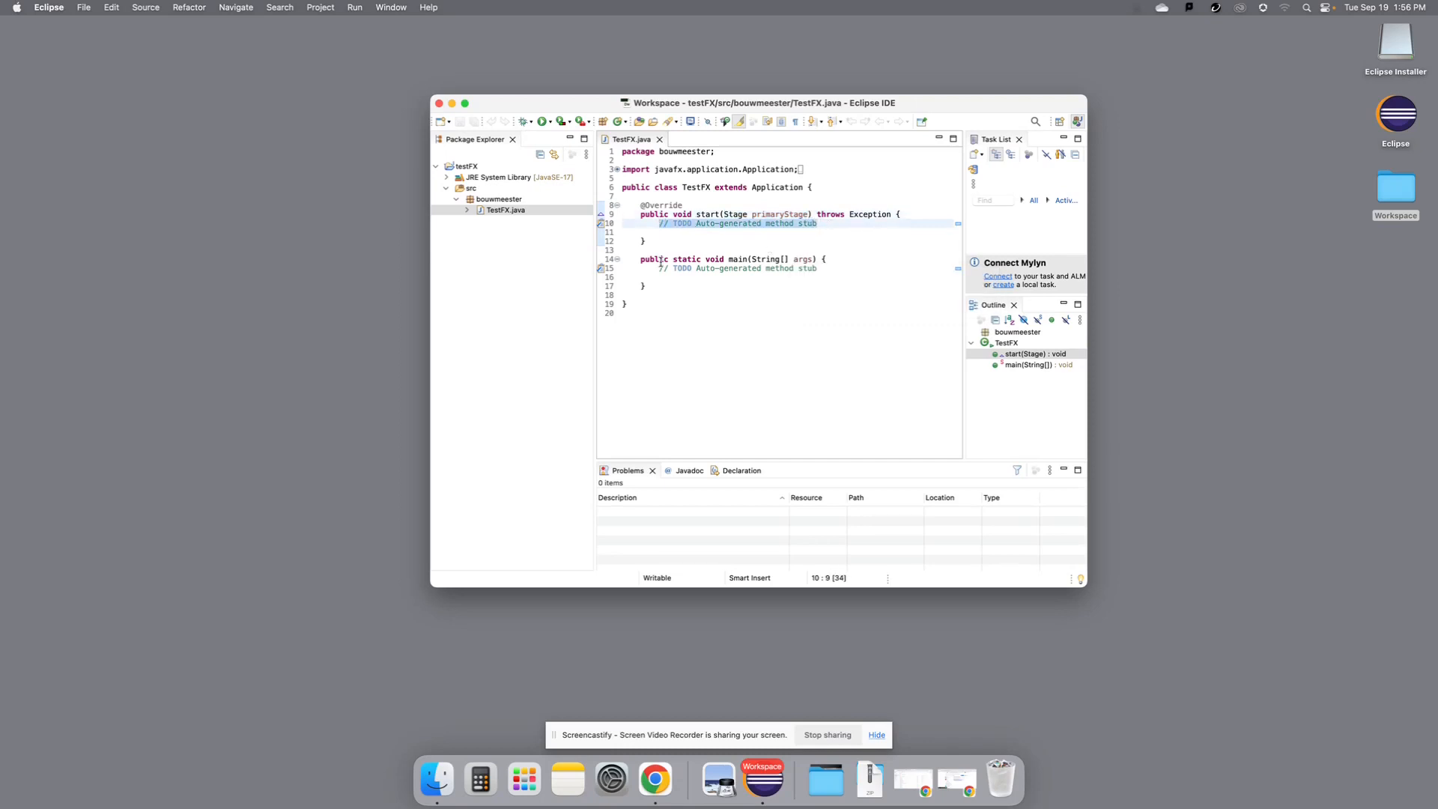
pyautogui.write('primaryStage.show')
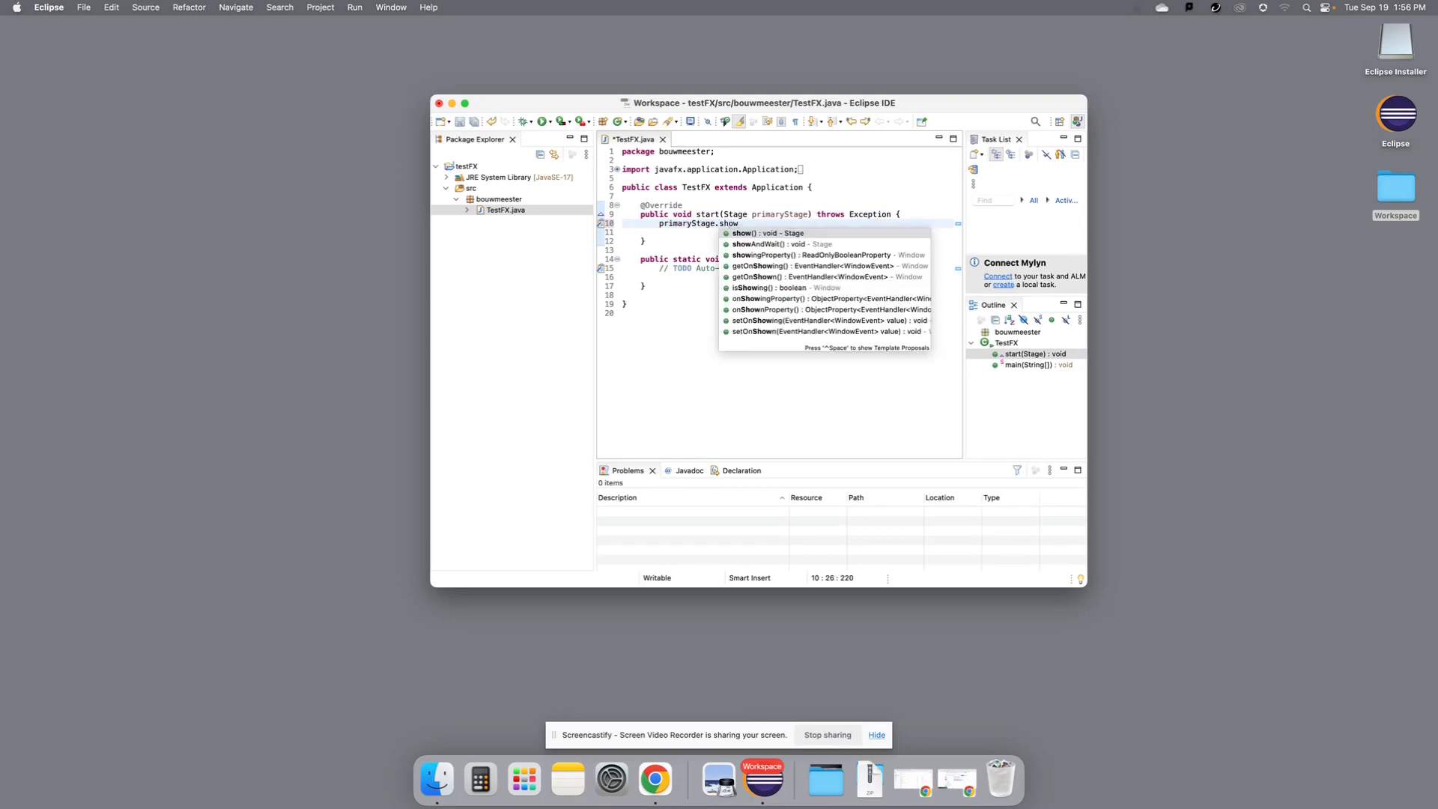
pyautogui.click(769, 233)
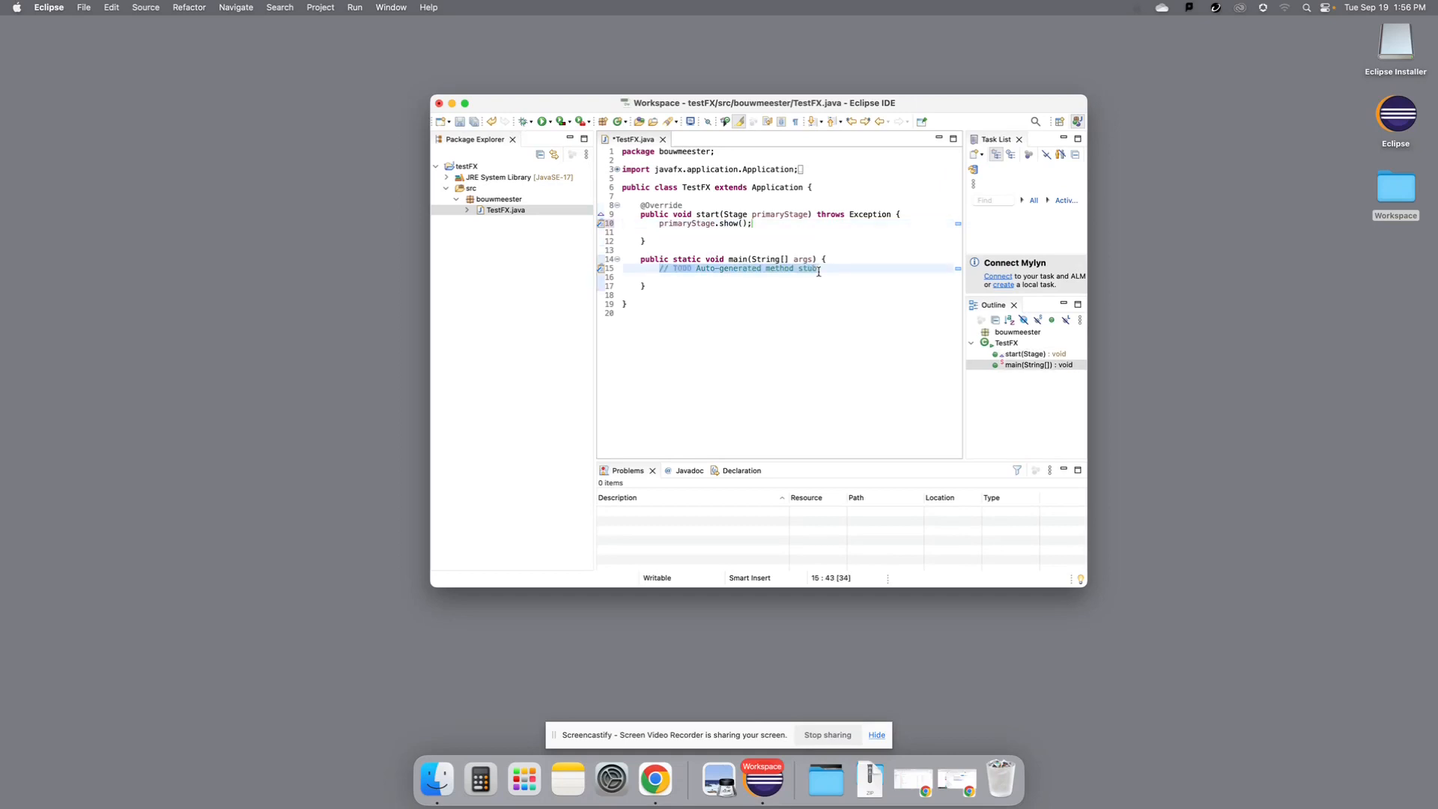
# - Replace the TODO in main with a launch() call
pyautogui.write('launch()')
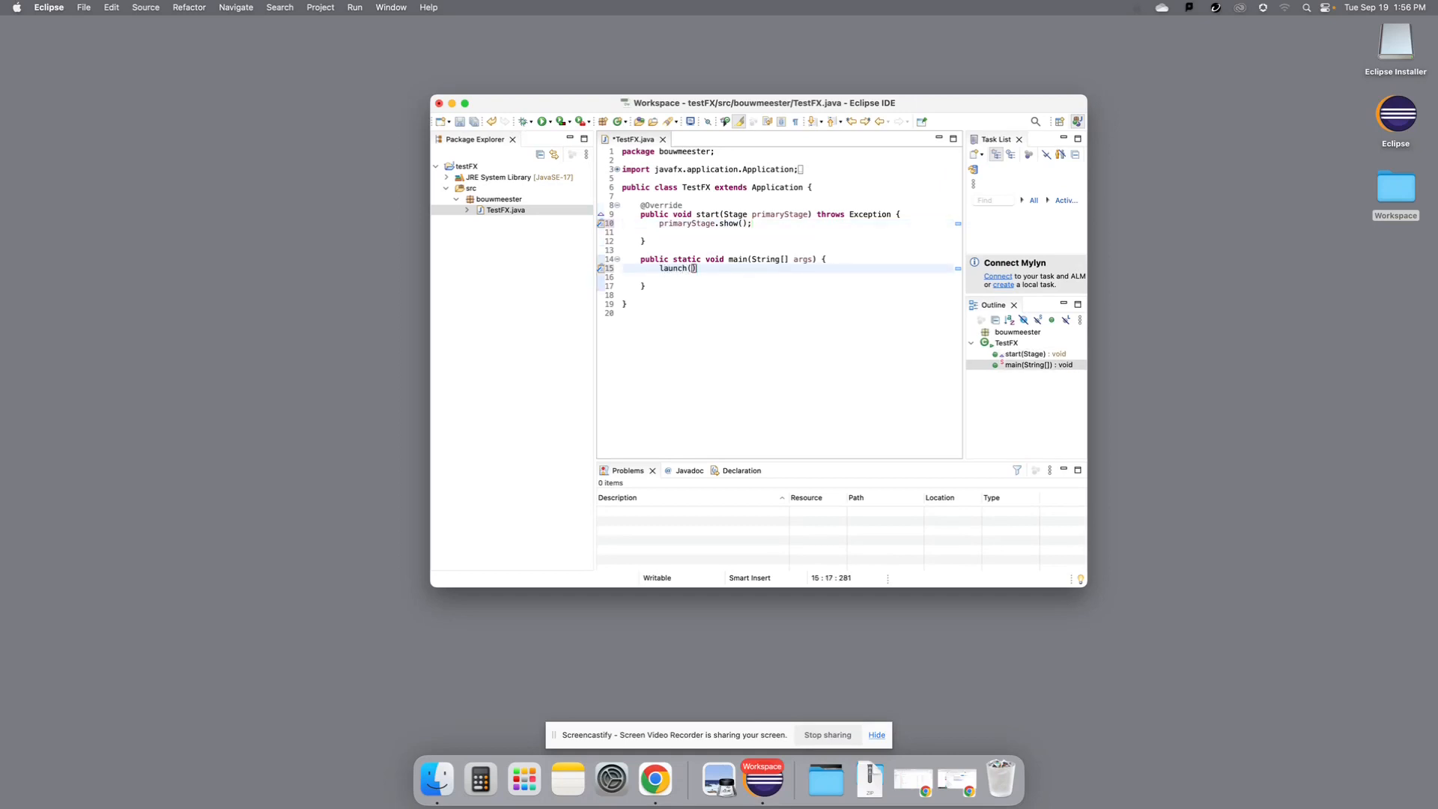
pyautogui.press('Return')
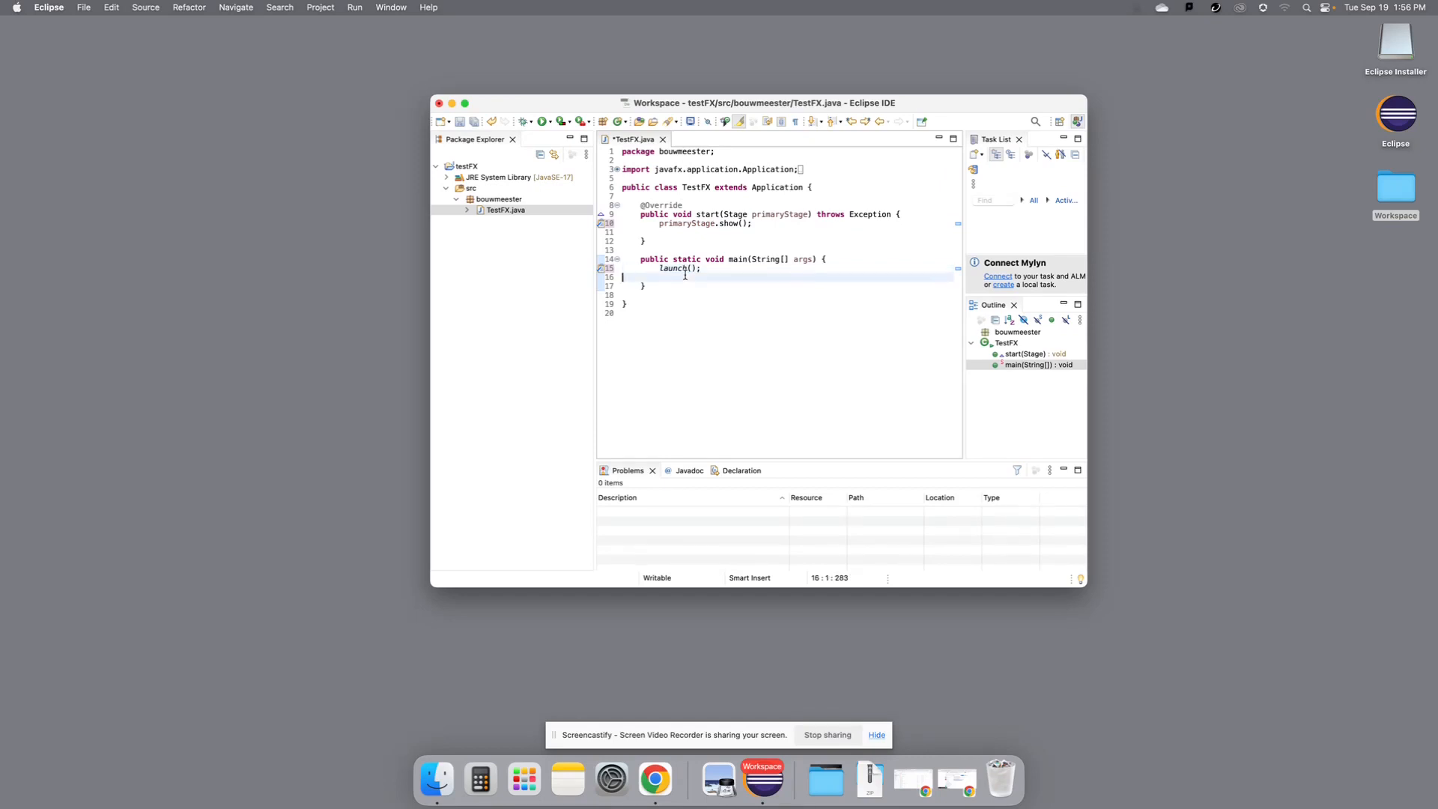